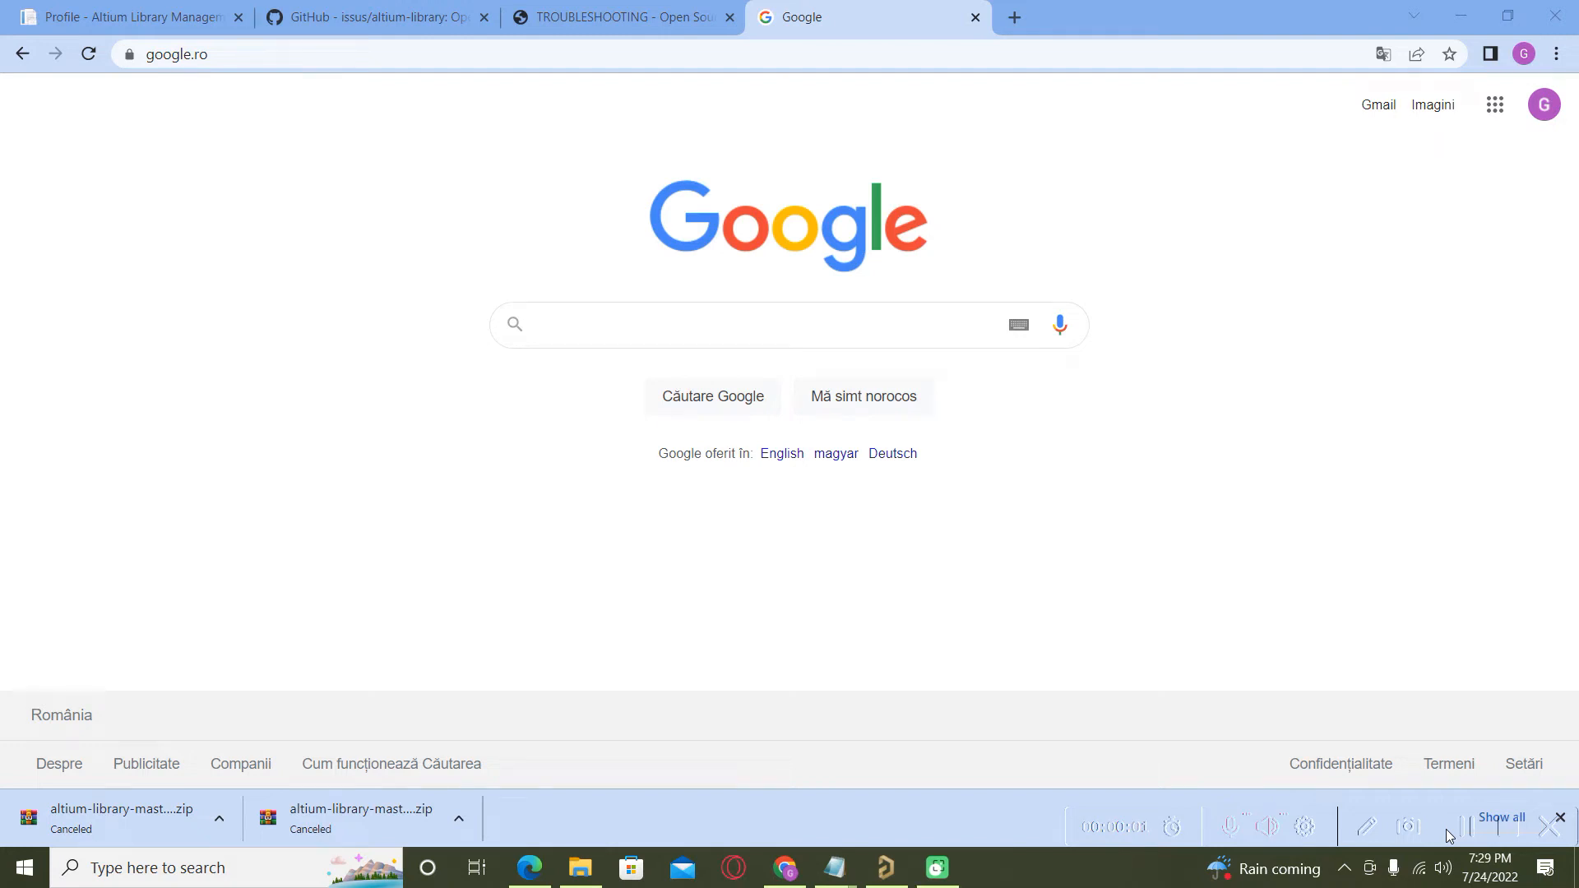
{"action": "mouse_move", "coordinate": [1538, 741]}
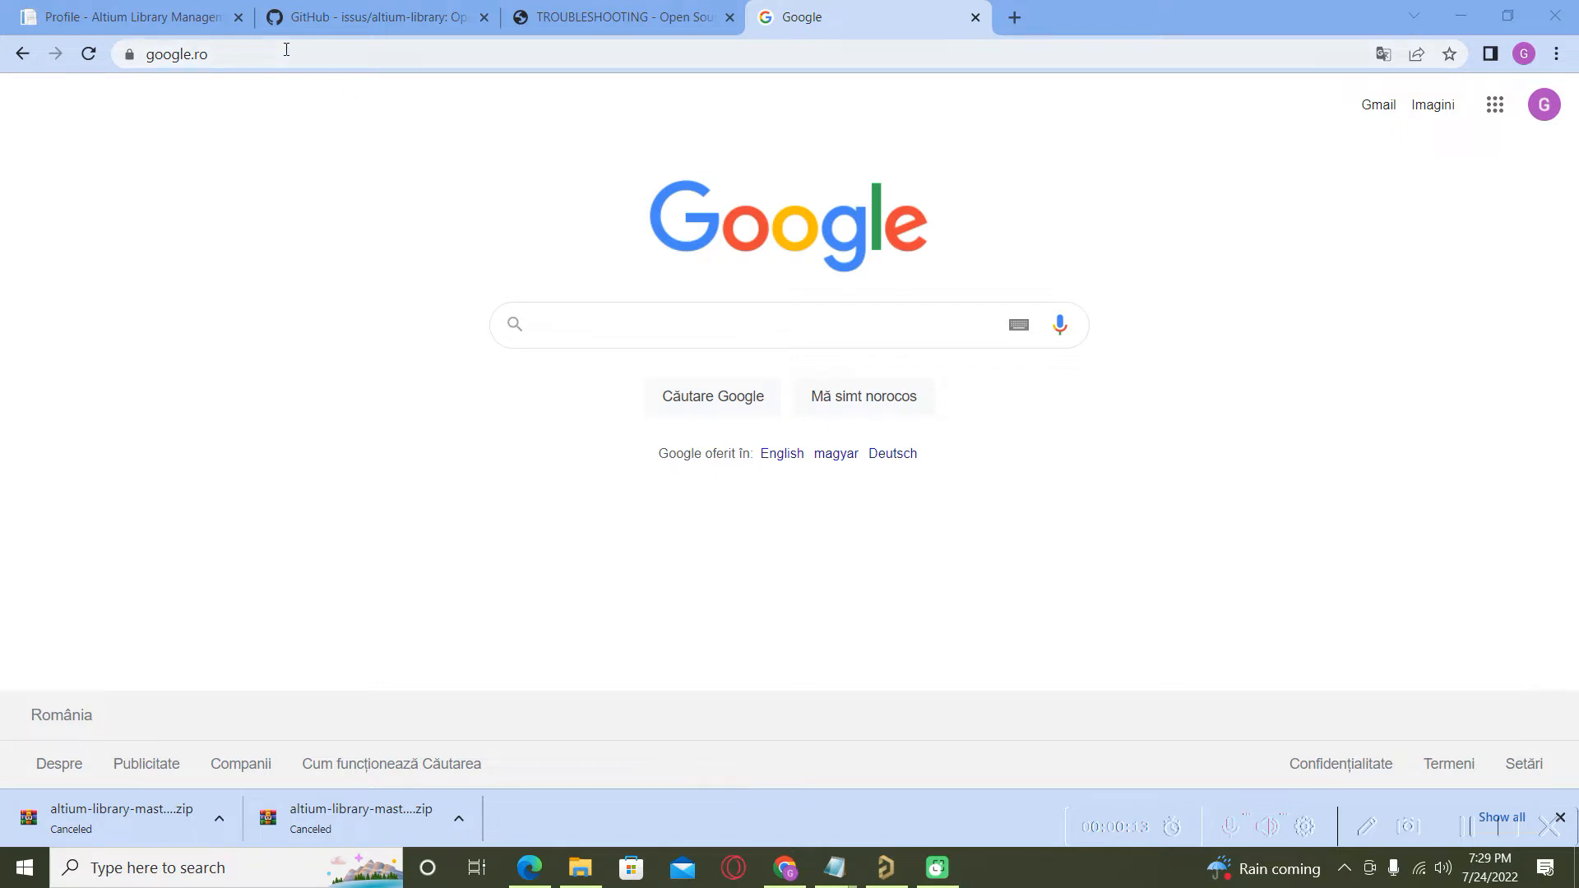
- Navigate Chrome from the Google home page to github.com
{"action": "left_click", "coordinate": [372, 18]}
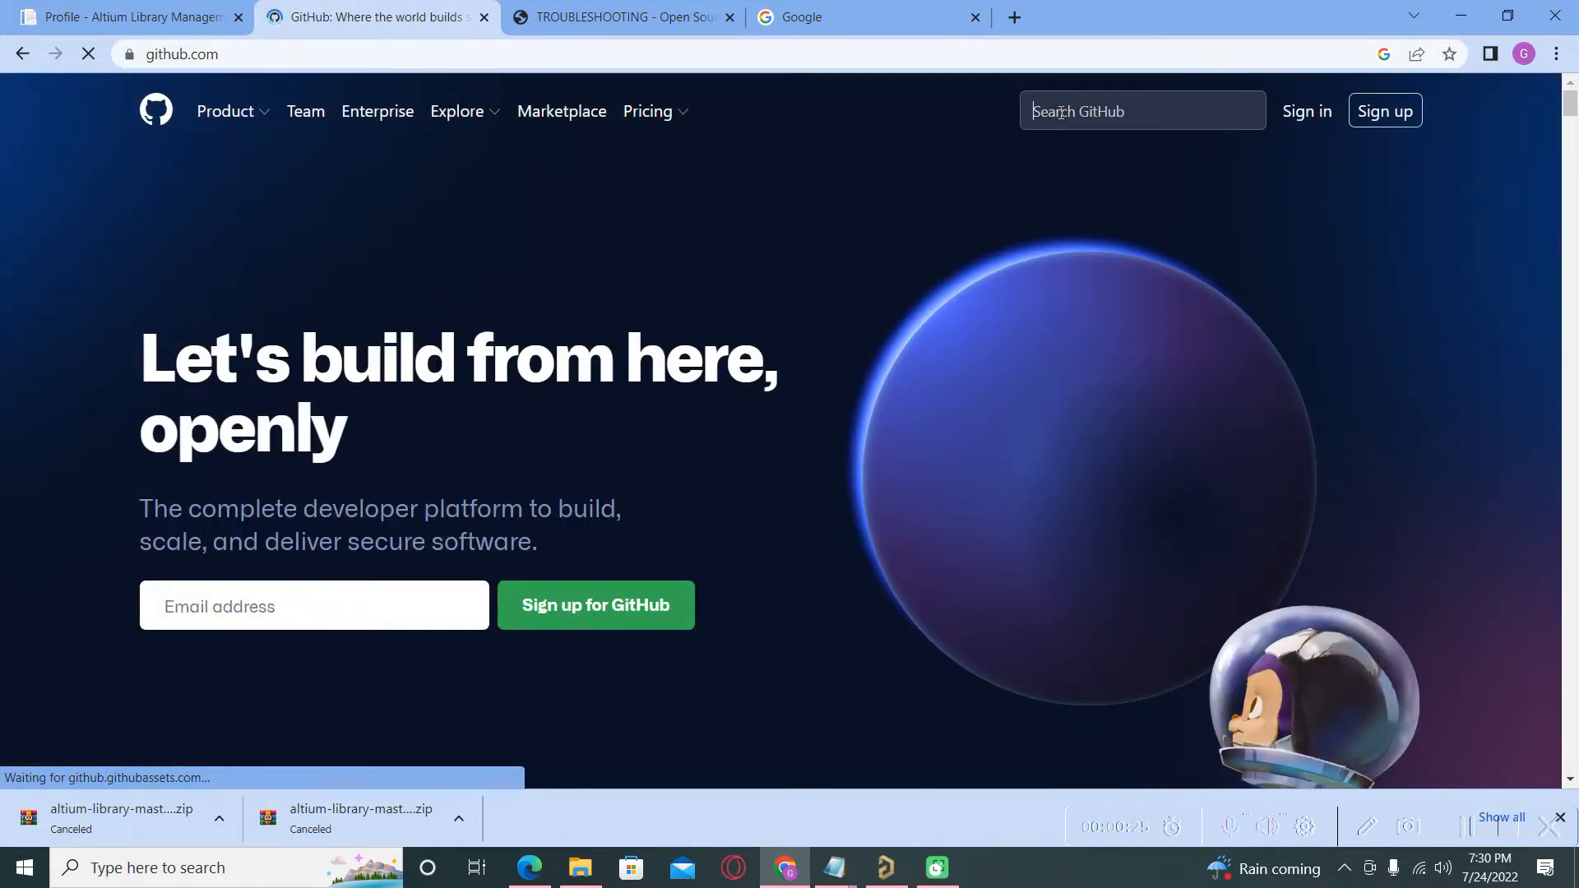
- Search GitHub for 'altium library', open issus/altium-library, and download it as ZIP
{"action": "type", "text": "altium l"}
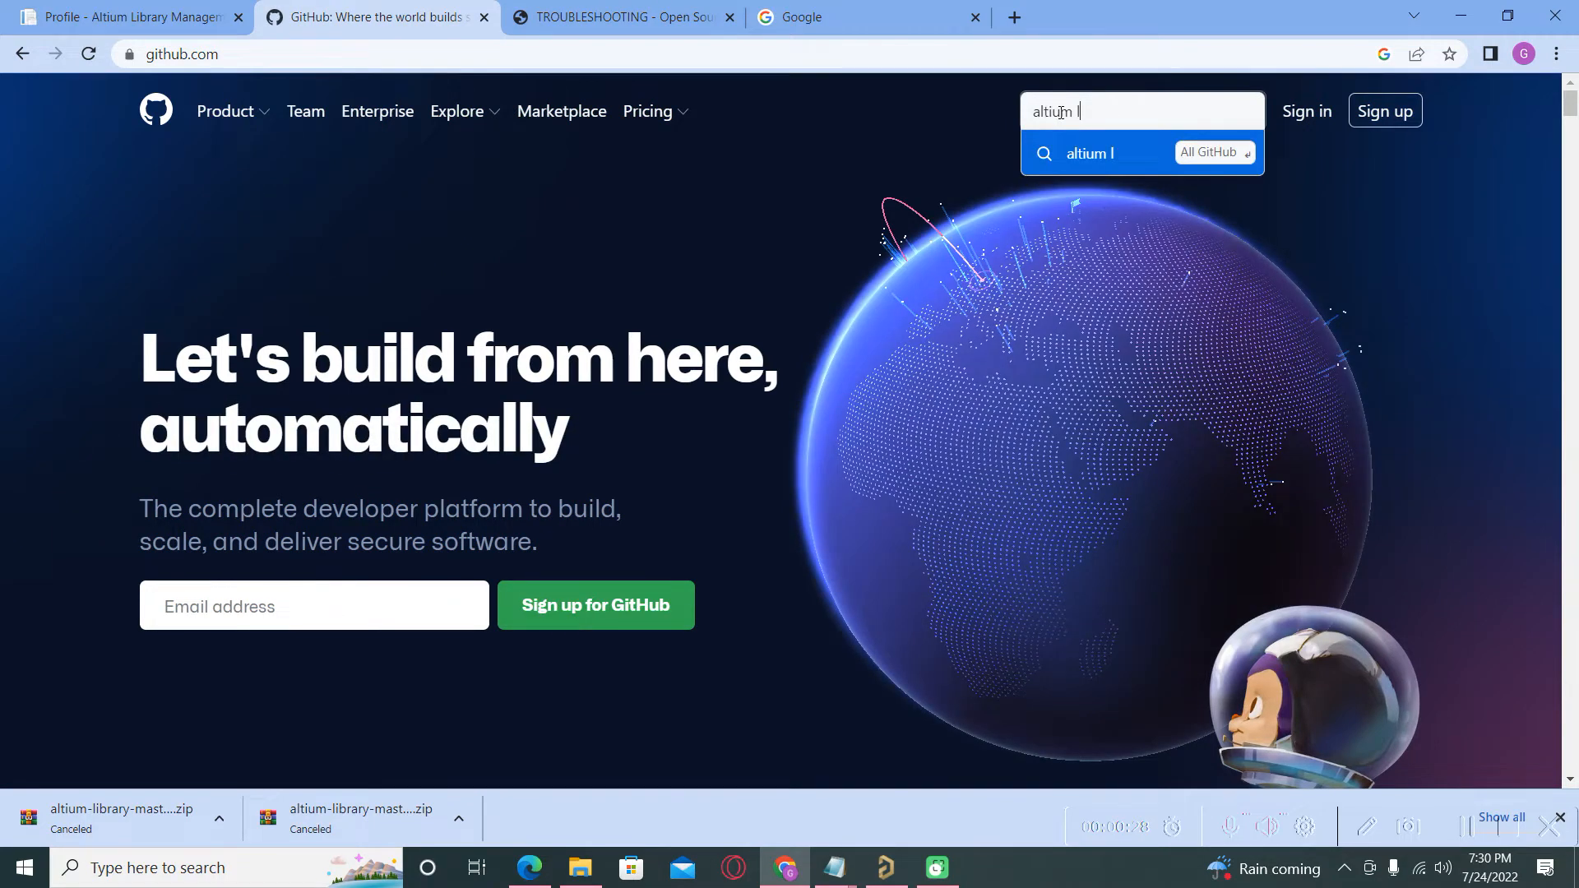
{"action": "type", "text": "ibrary"}
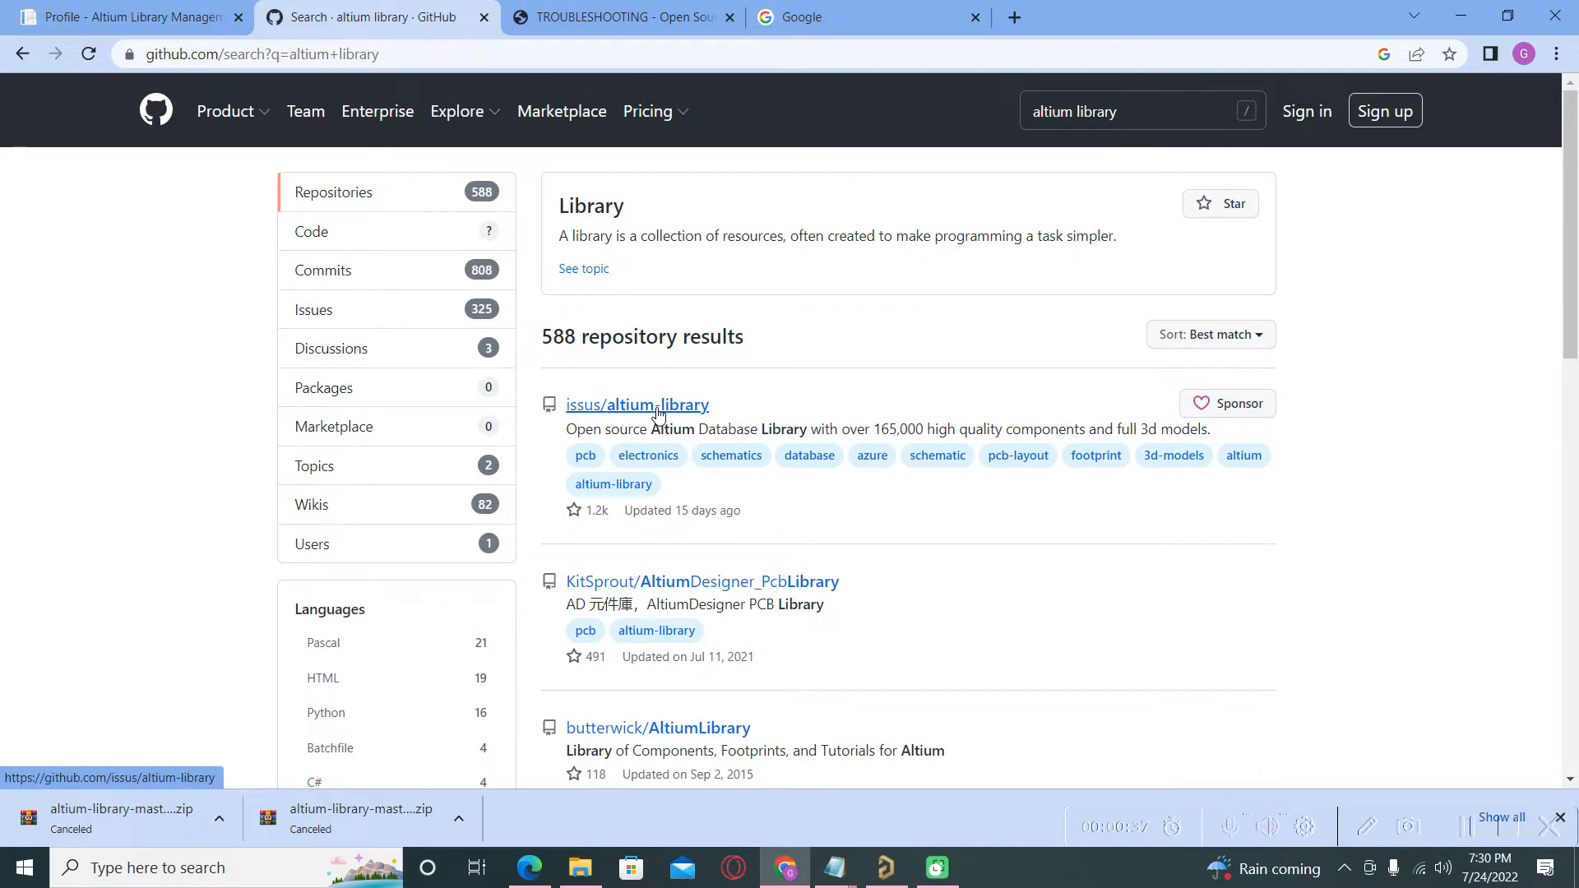
{"action": "left_click", "coordinate": [636, 404]}
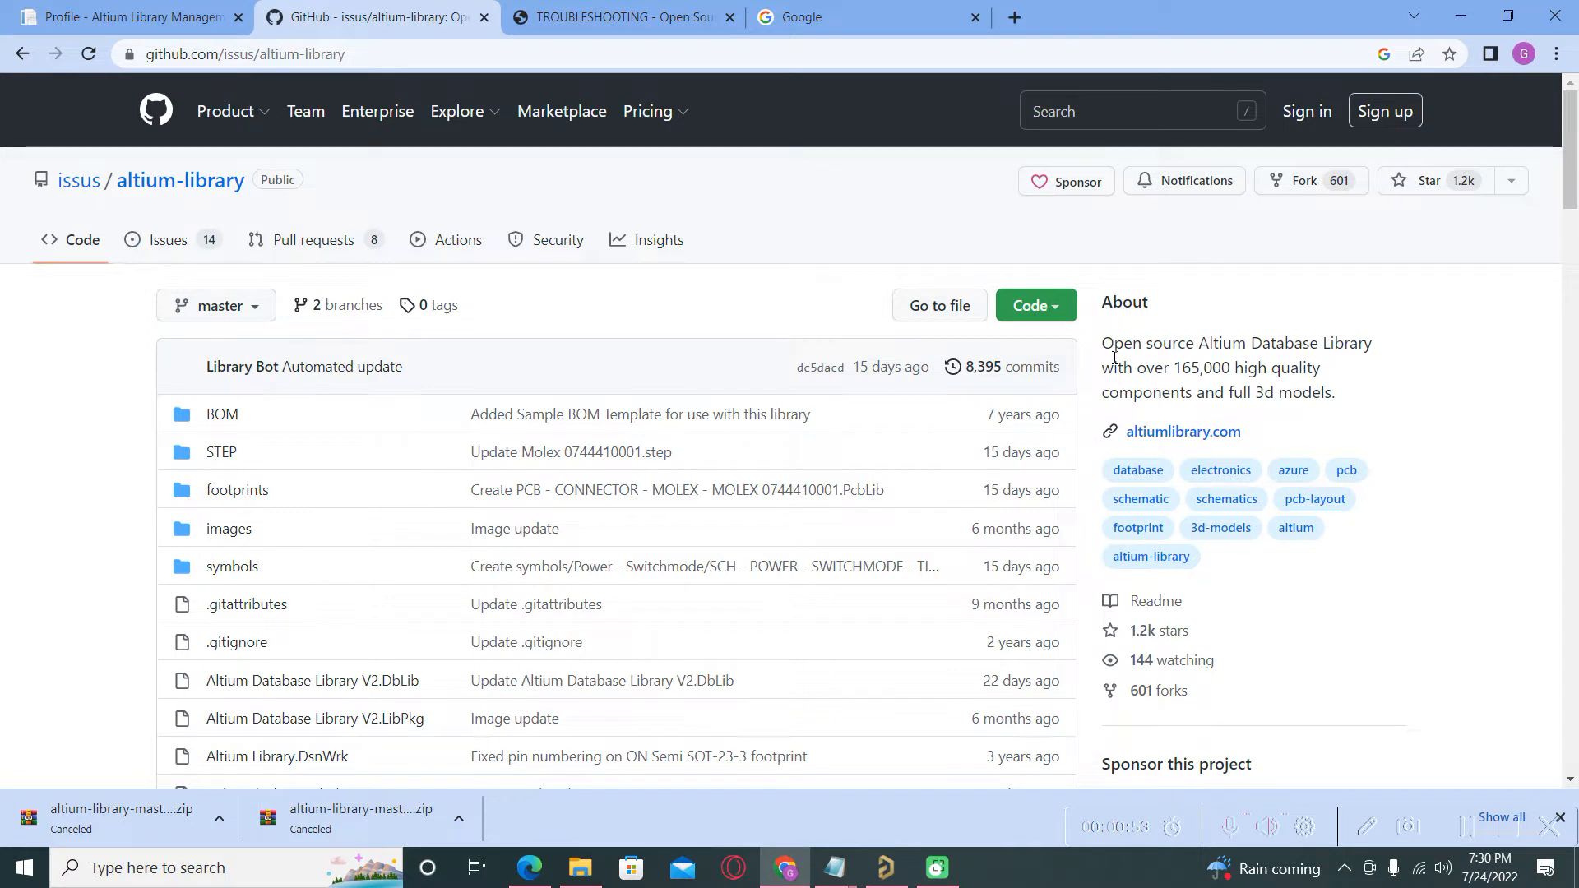
{"action": "mouse_move", "coordinate": [1130, 293]}
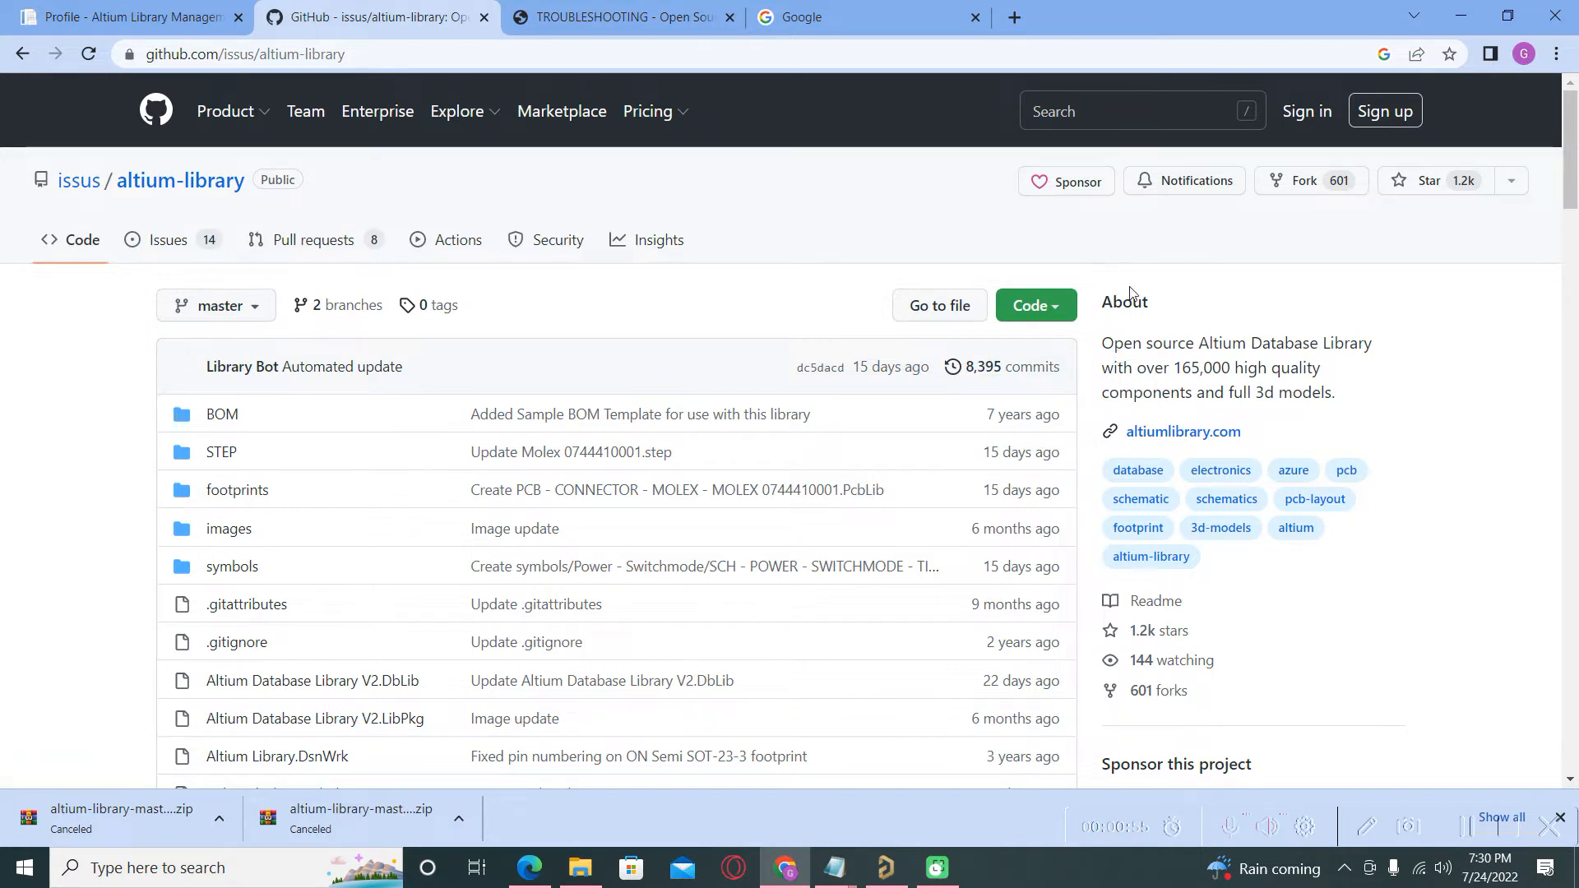
{"action": "left_click", "coordinate": [1035, 305]}
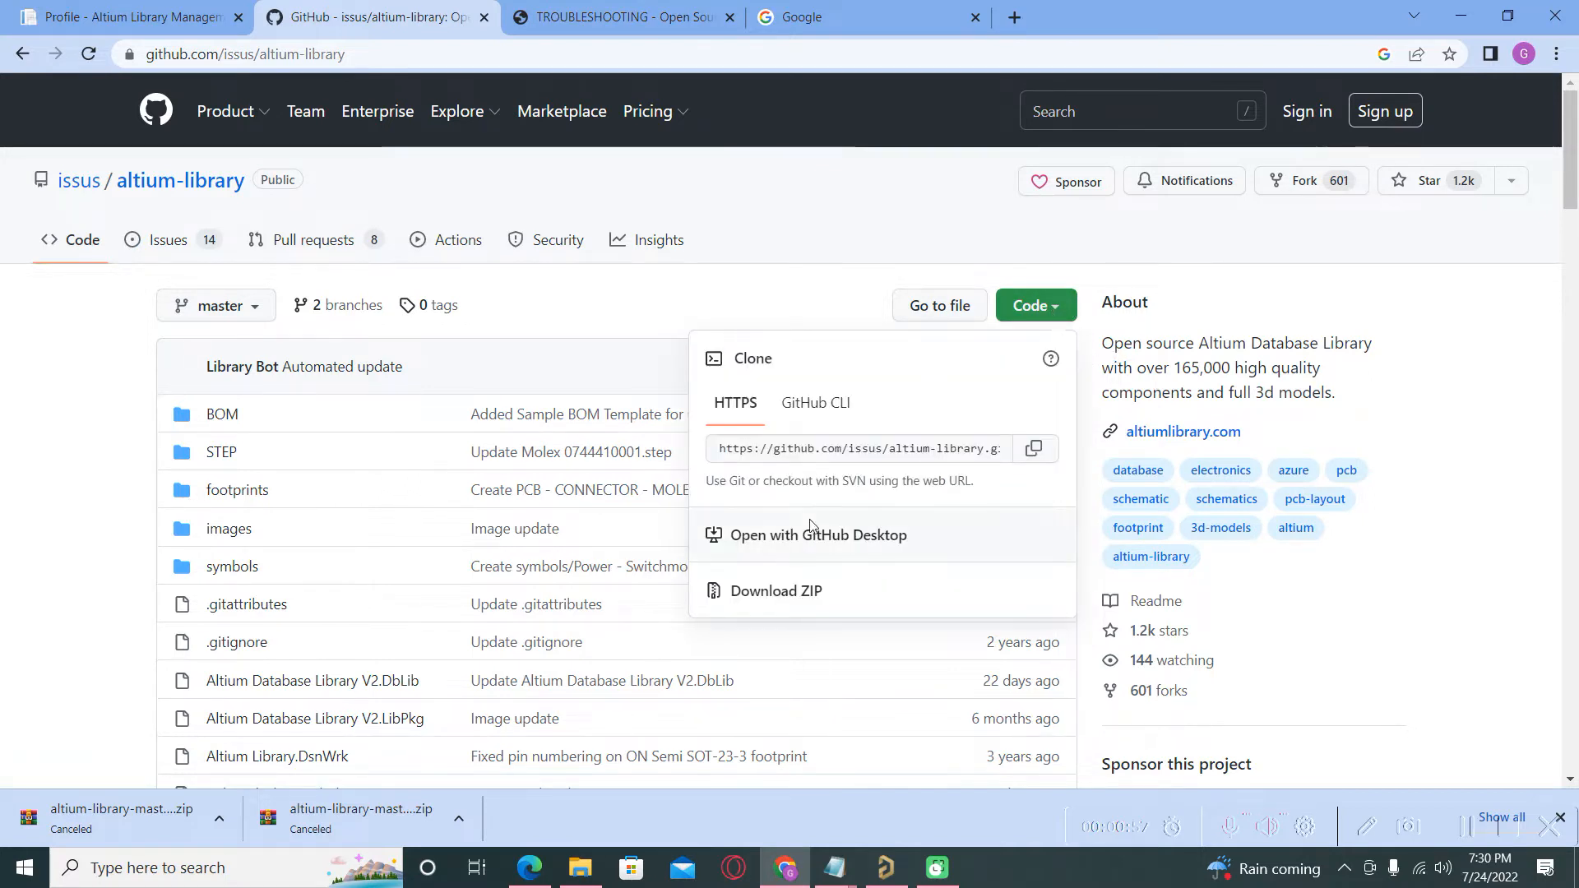
{"action": "left_click", "coordinate": [776, 591]}
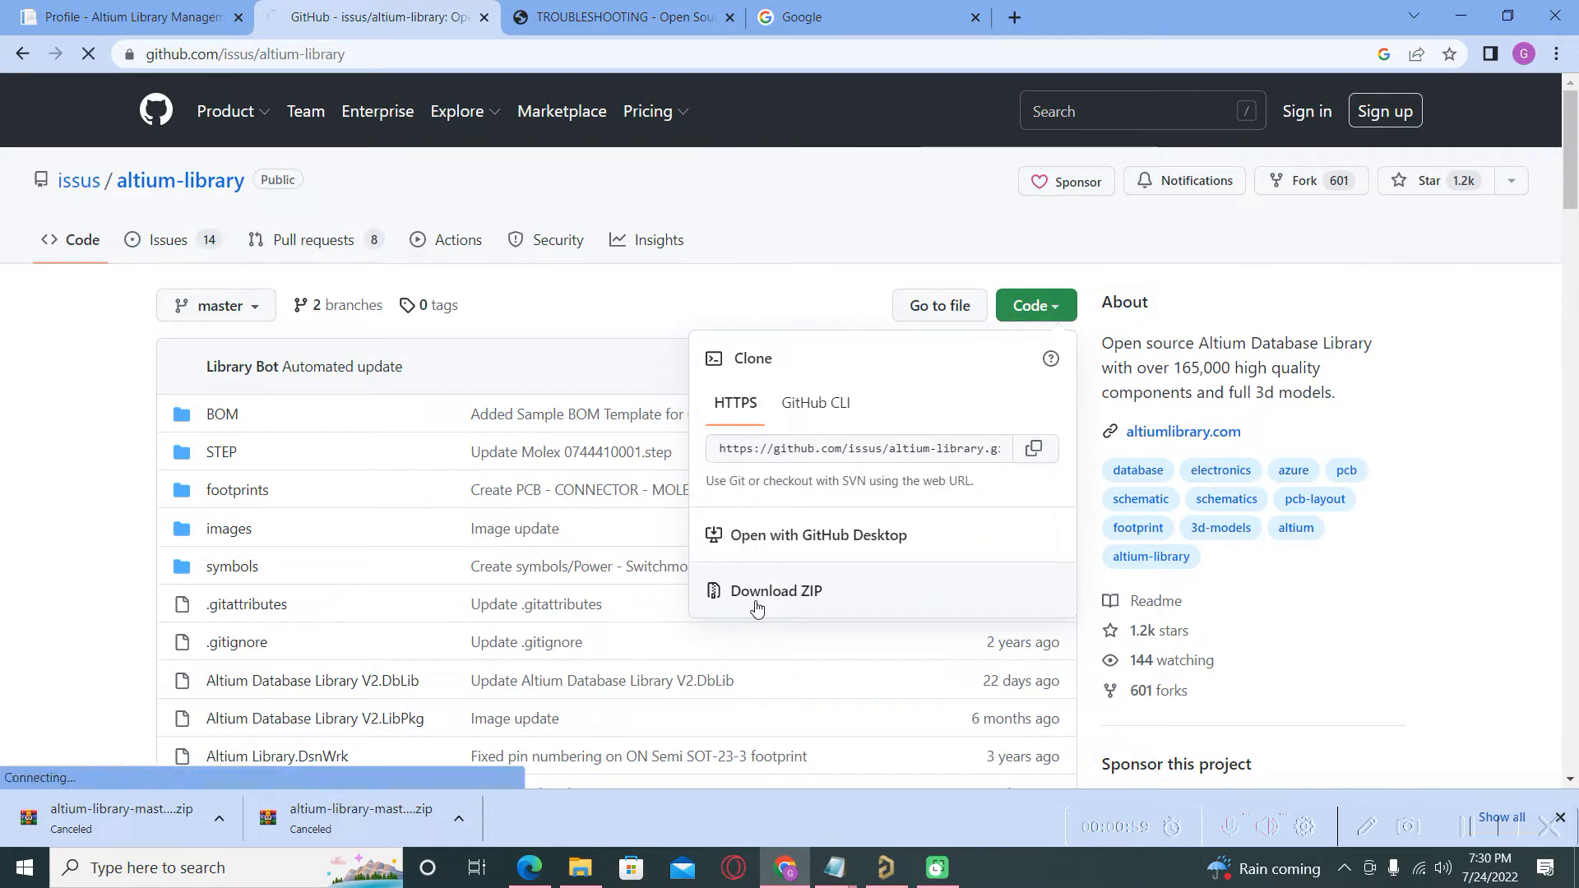
{"action": "left_click", "coordinate": [775, 591]}
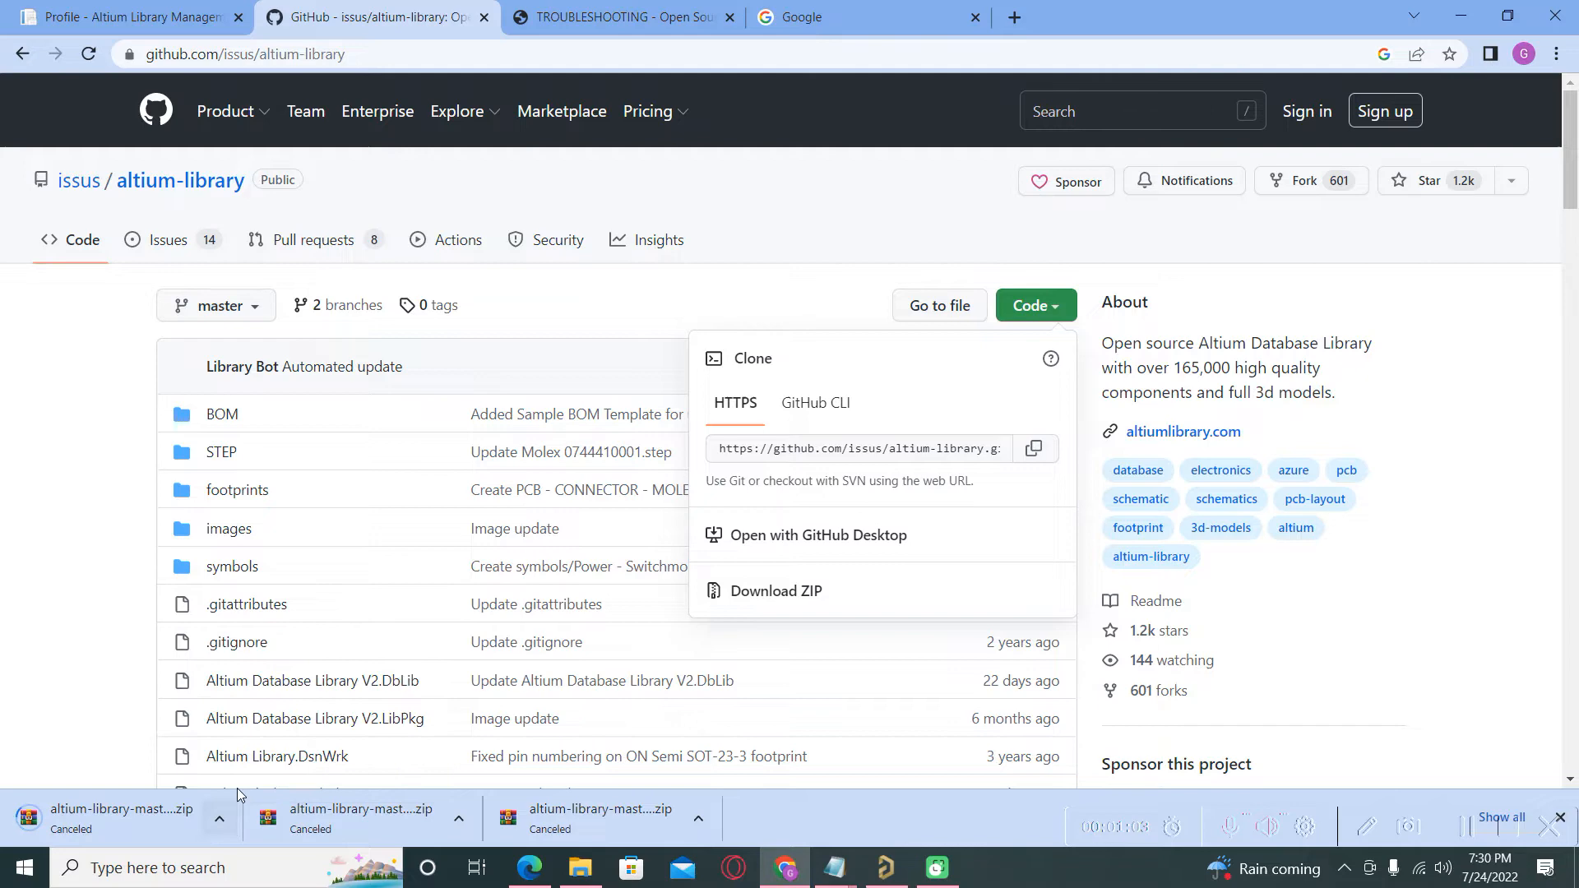
{"action": "mouse_move", "coordinate": [121, 816]}
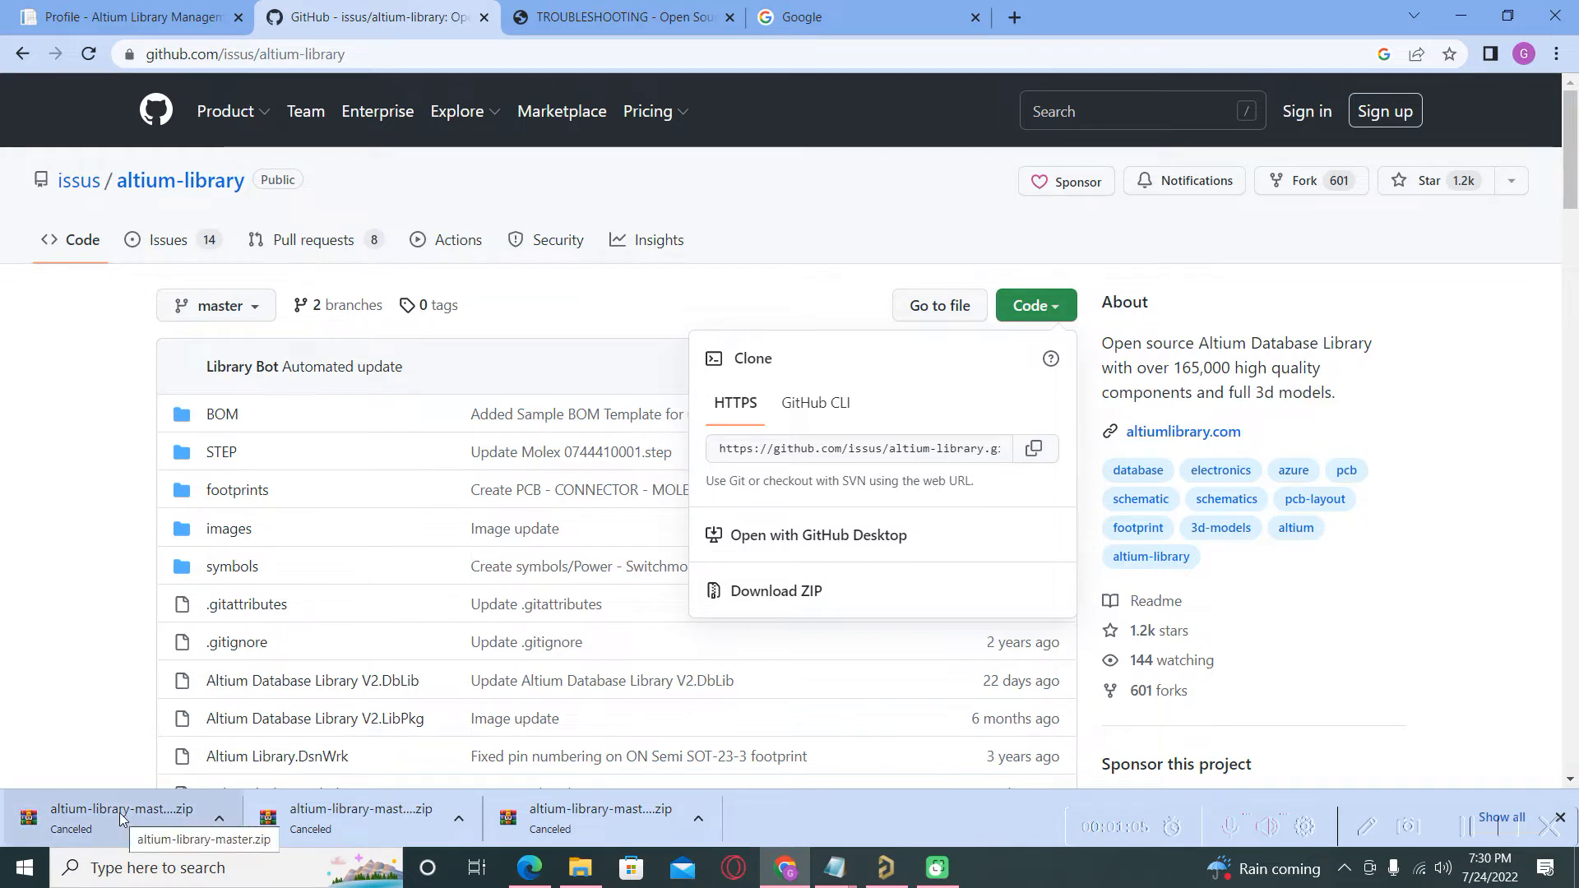
{"action": "mouse_move", "coordinate": [577, 864]}
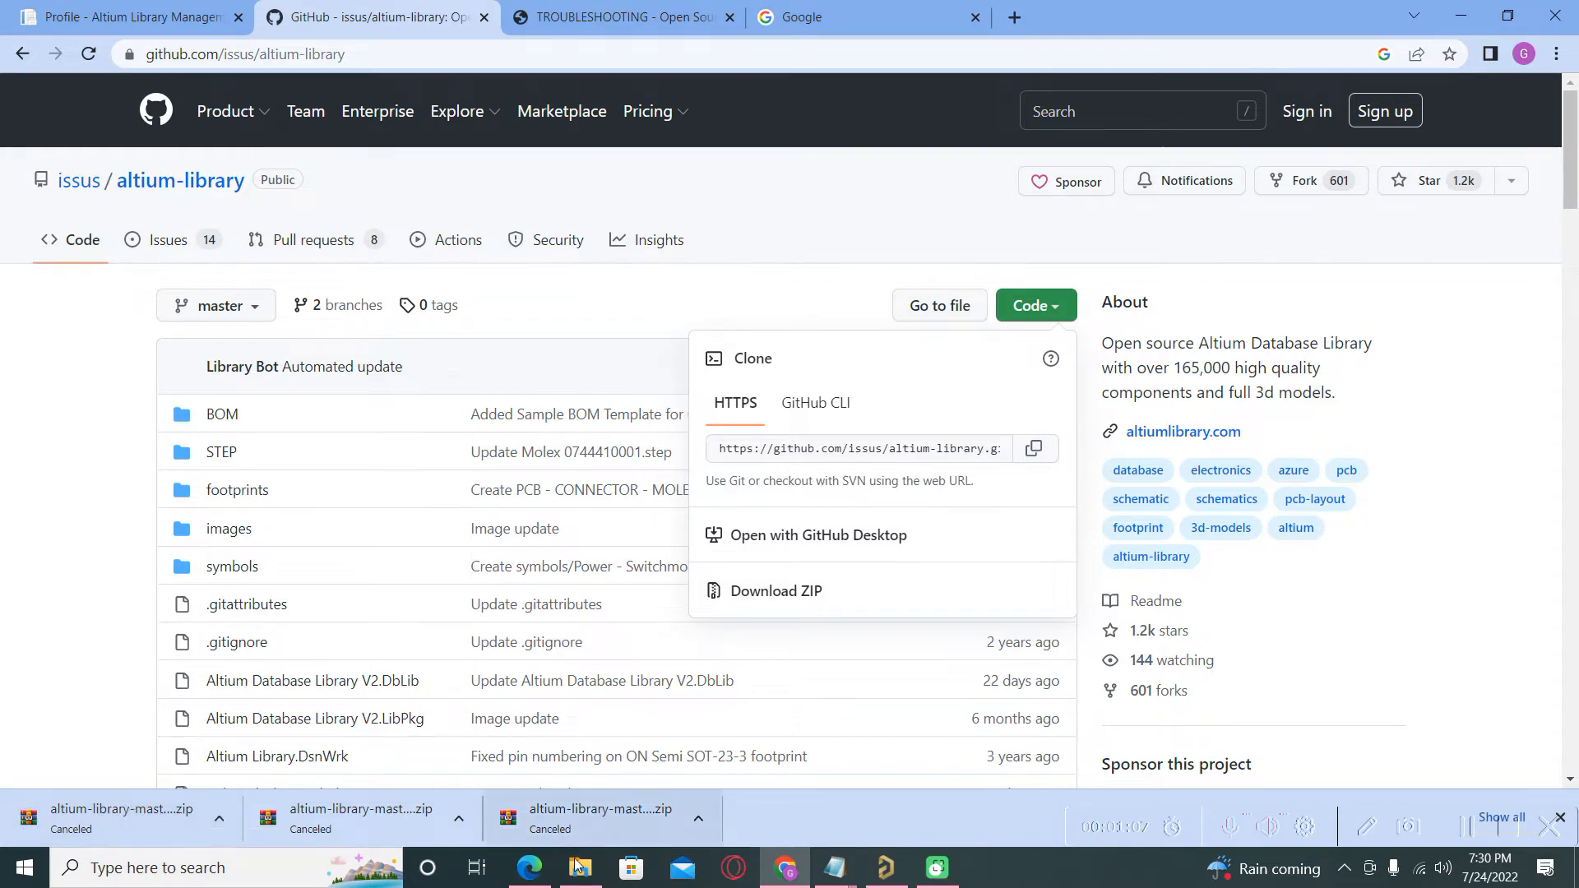
- Browse to D:\Altium Courses\Altium Library\altium-library-master in File Explorer, then return to Chrome
{"action": "left_click", "coordinate": [579, 866]}
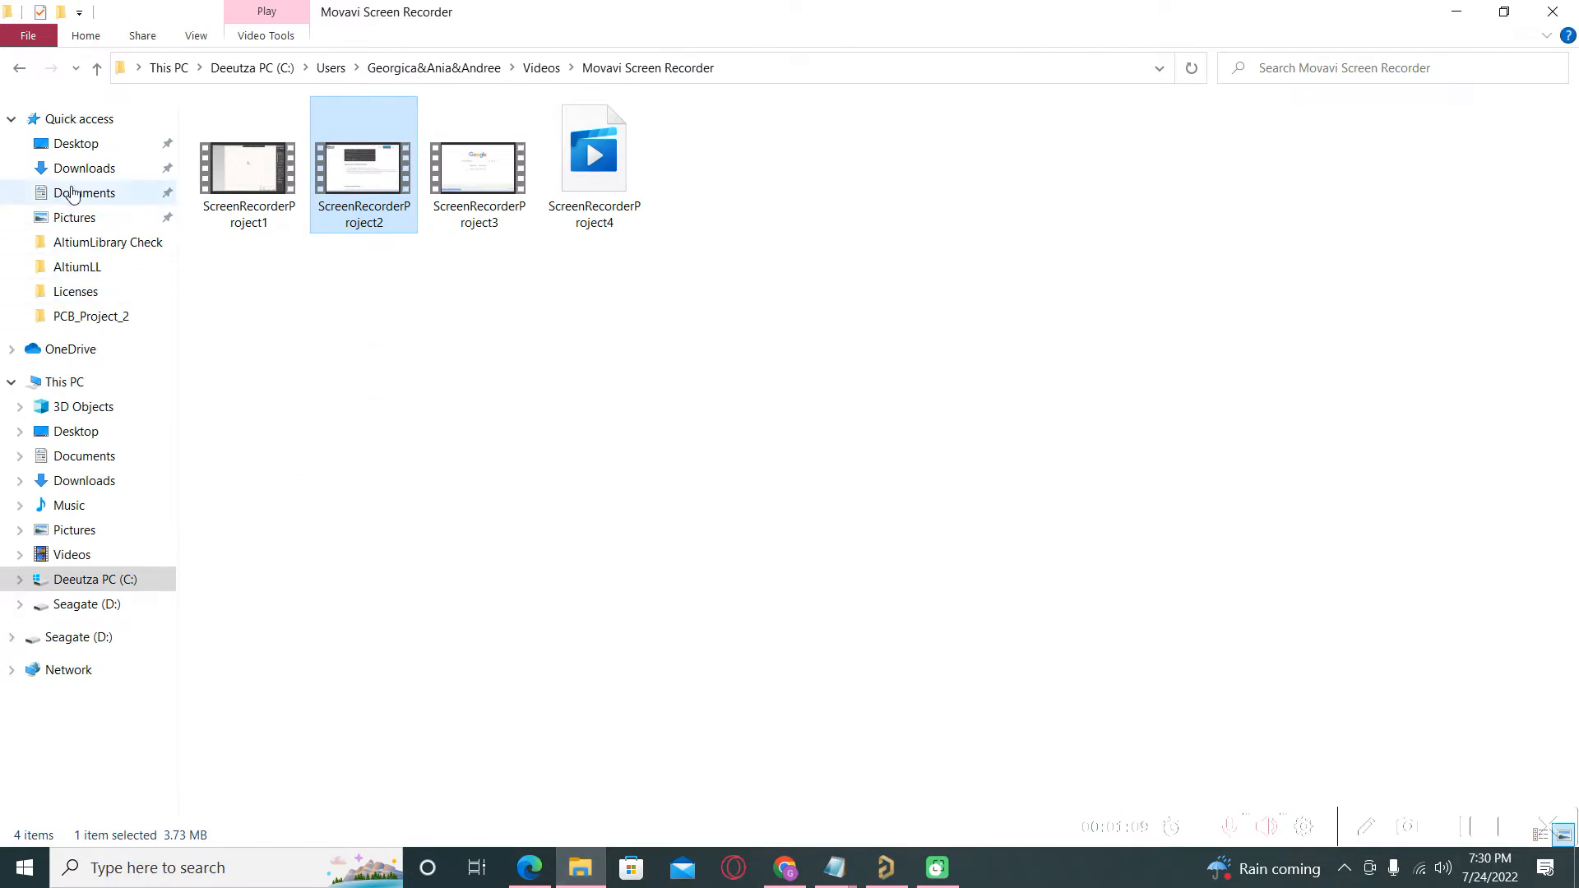
{"action": "left_click", "coordinate": [86, 602]}
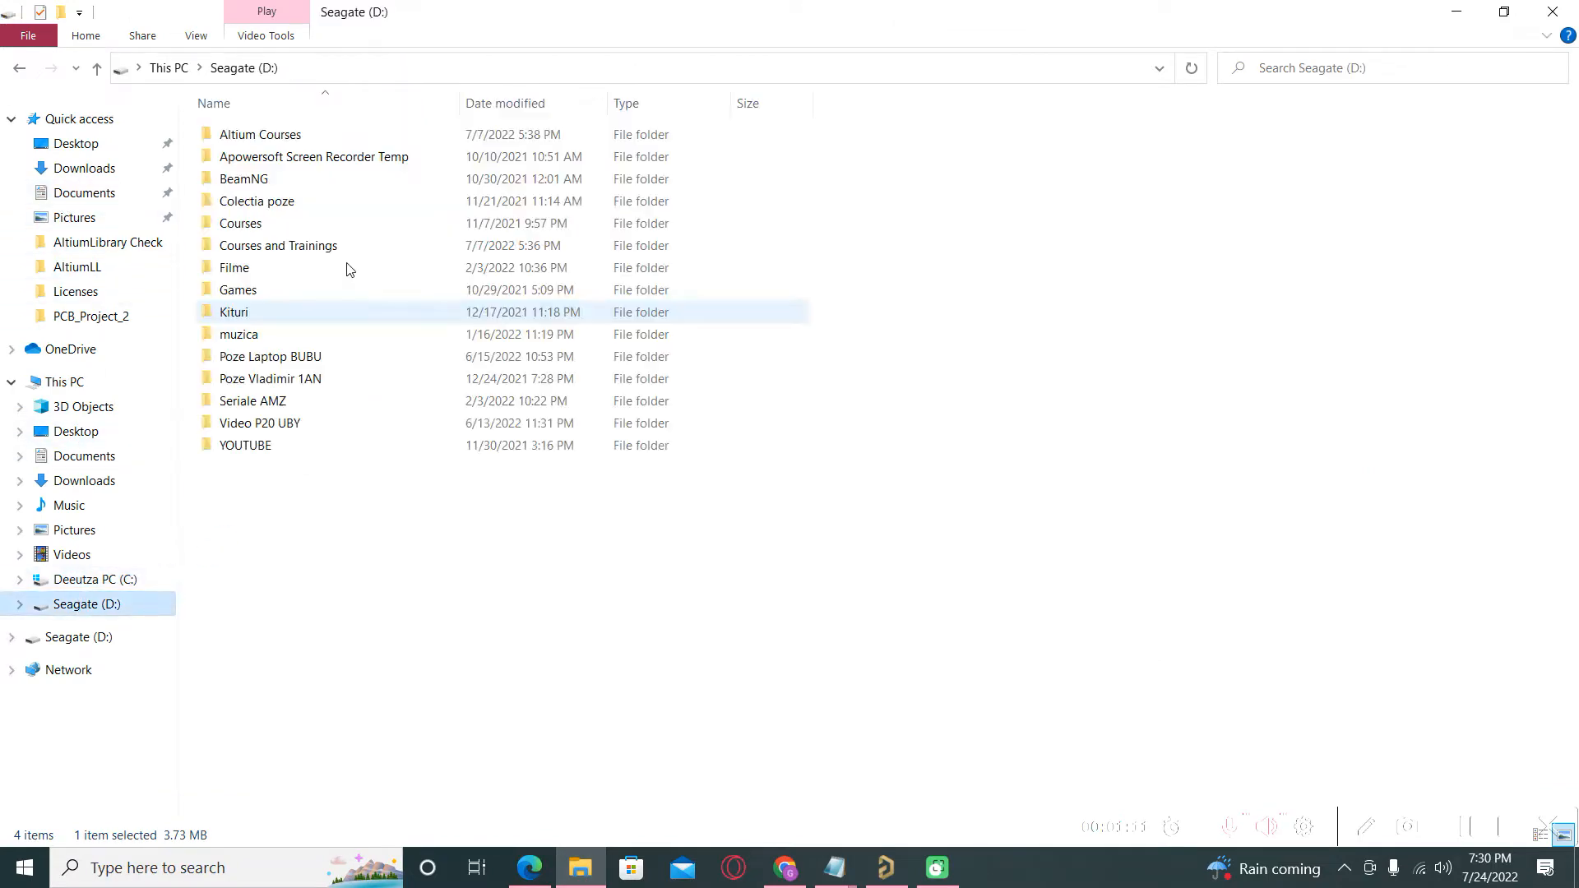
{"action": "double_click", "coordinate": [260, 134]}
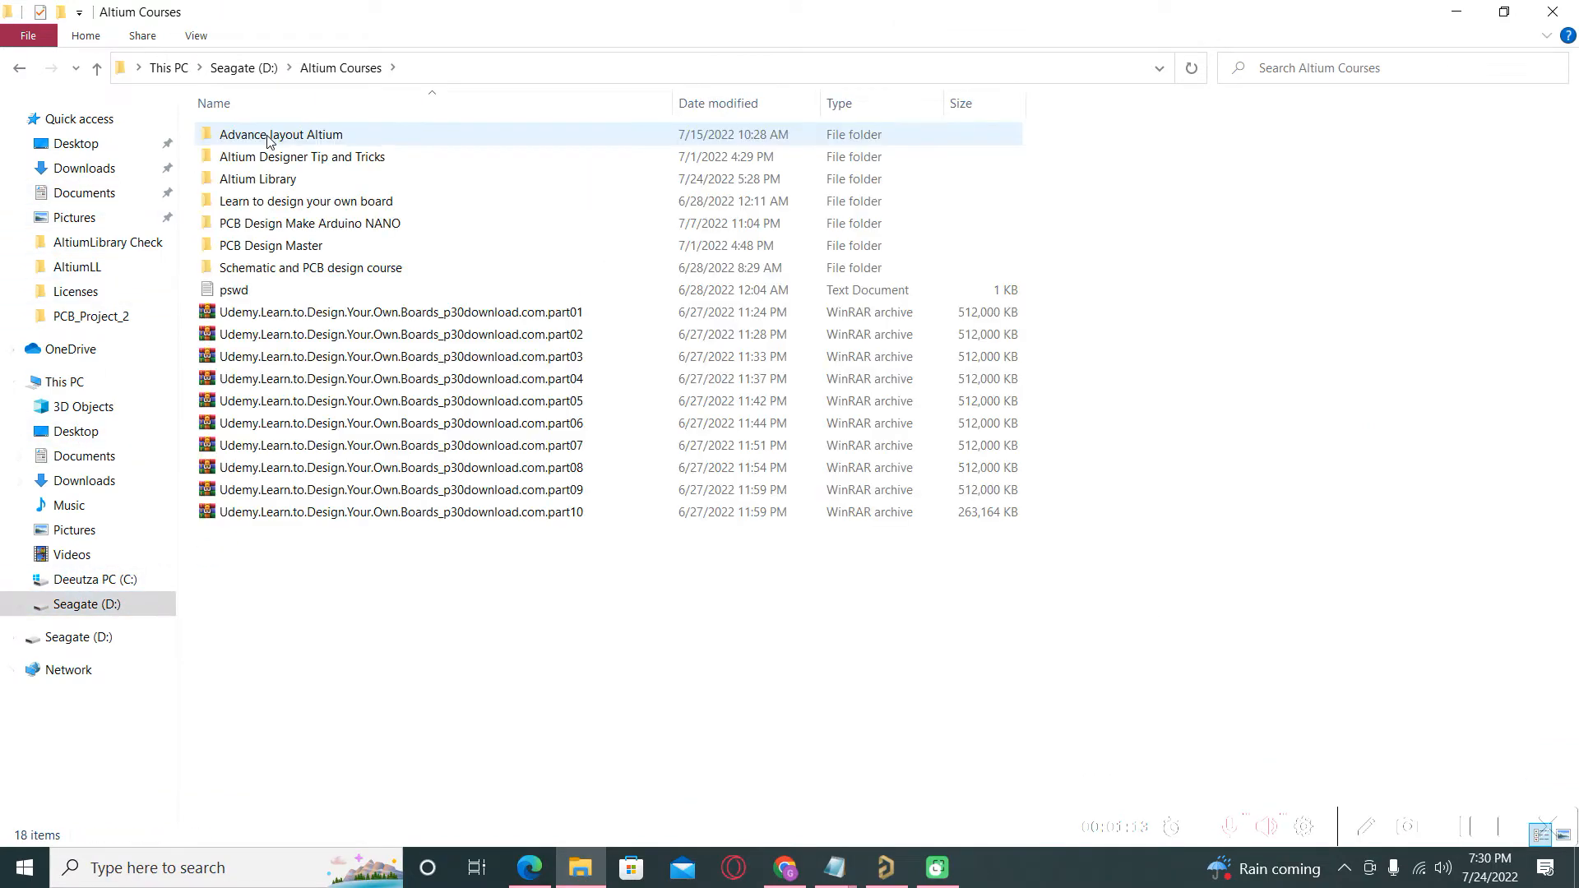
{"action": "double_click", "coordinate": [258, 178]}
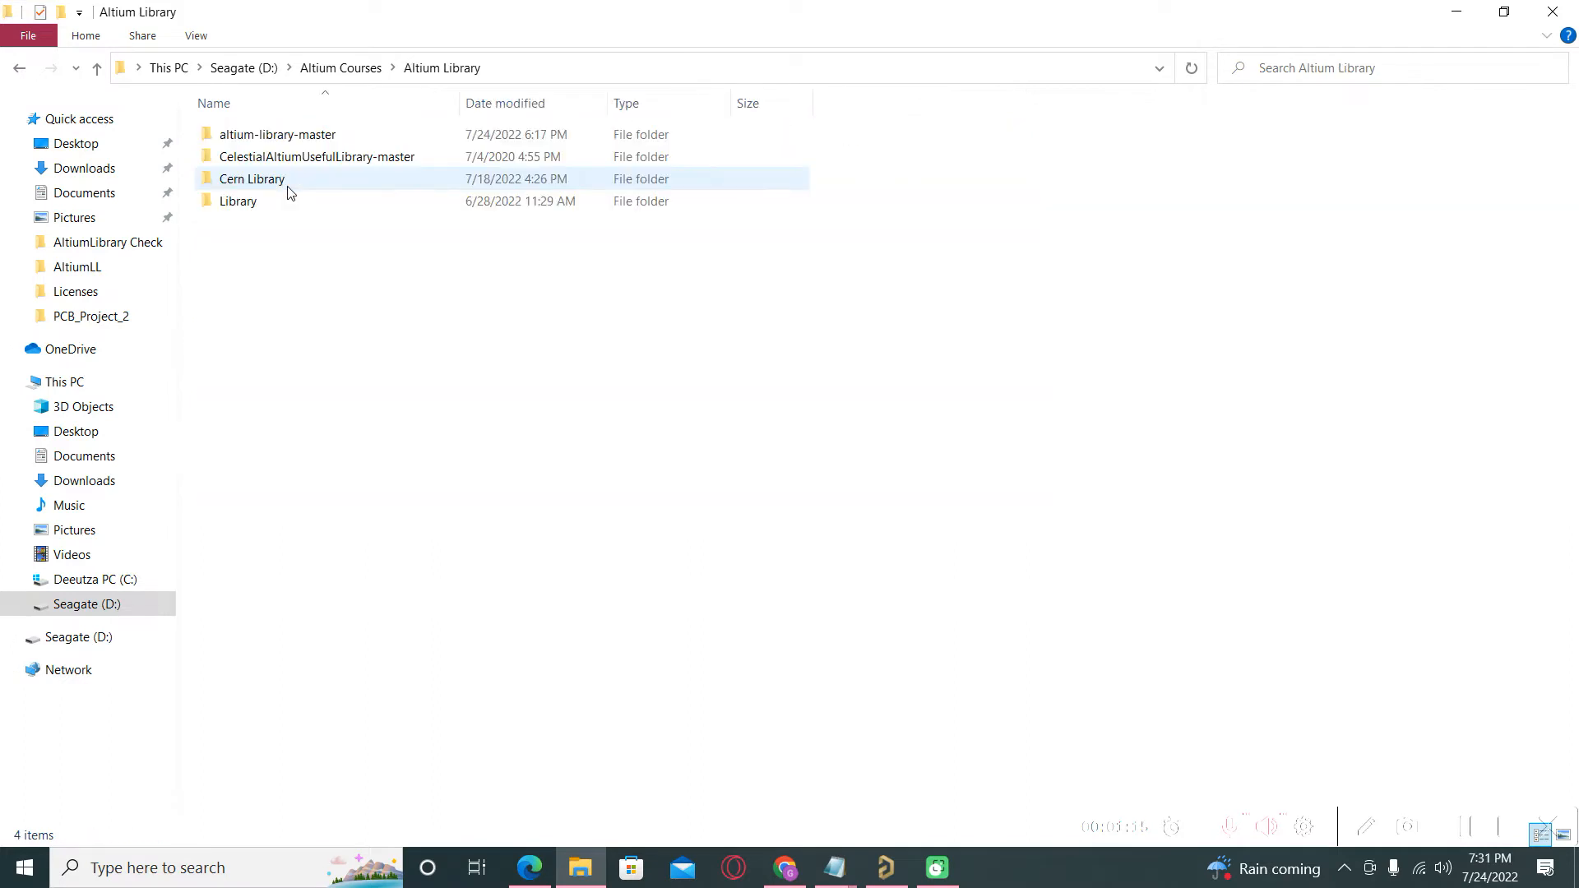
{"action": "double_click", "coordinate": [277, 134]}
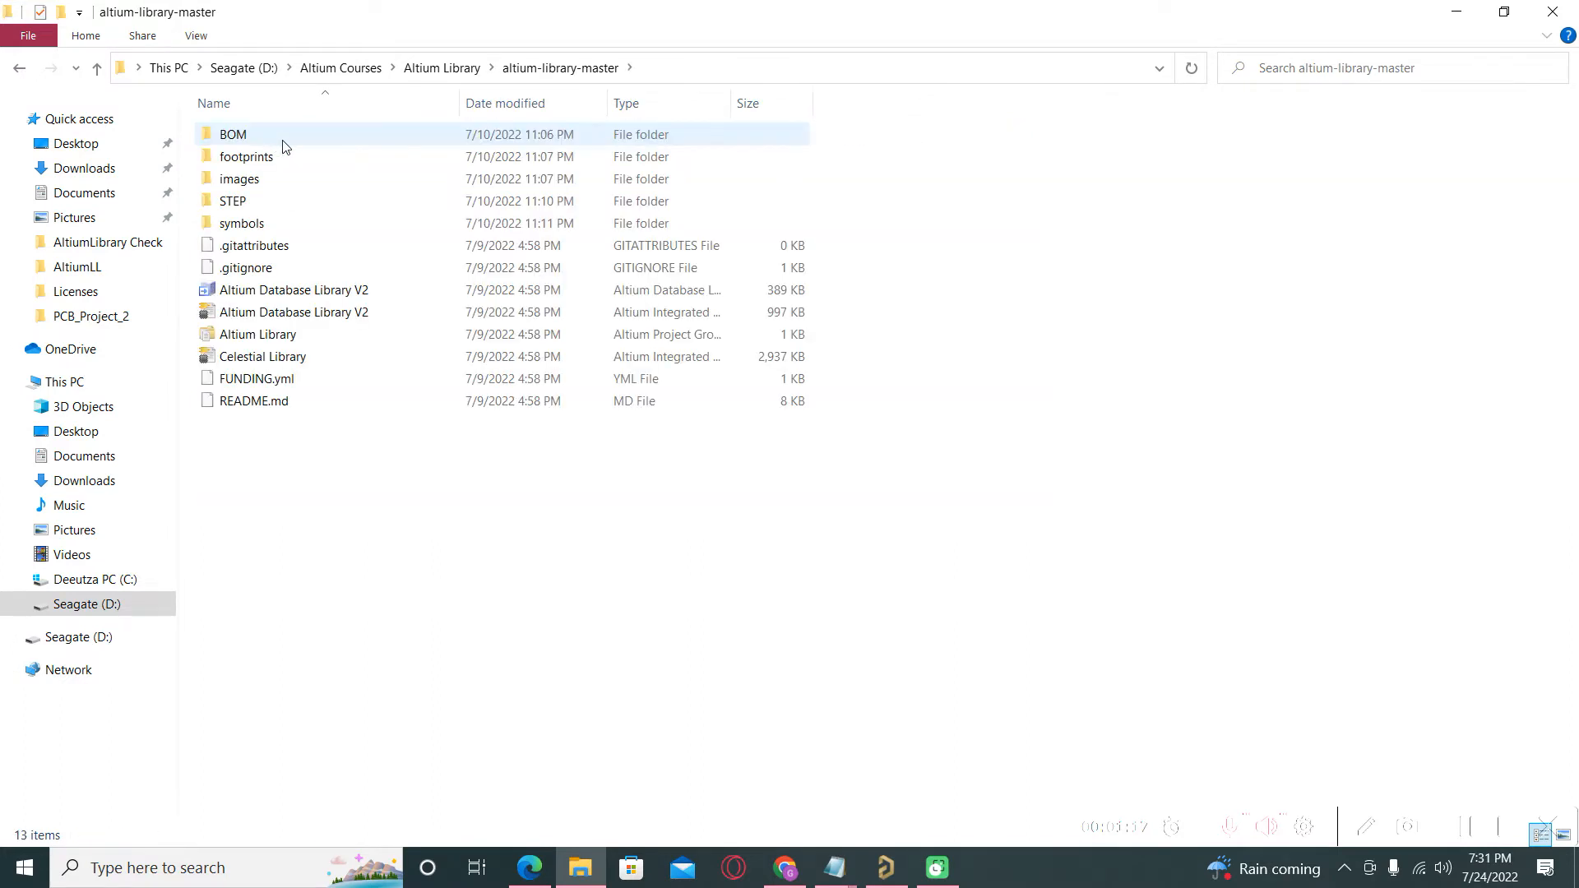
{"action": "left_click", "coordinate": [221, 481]}
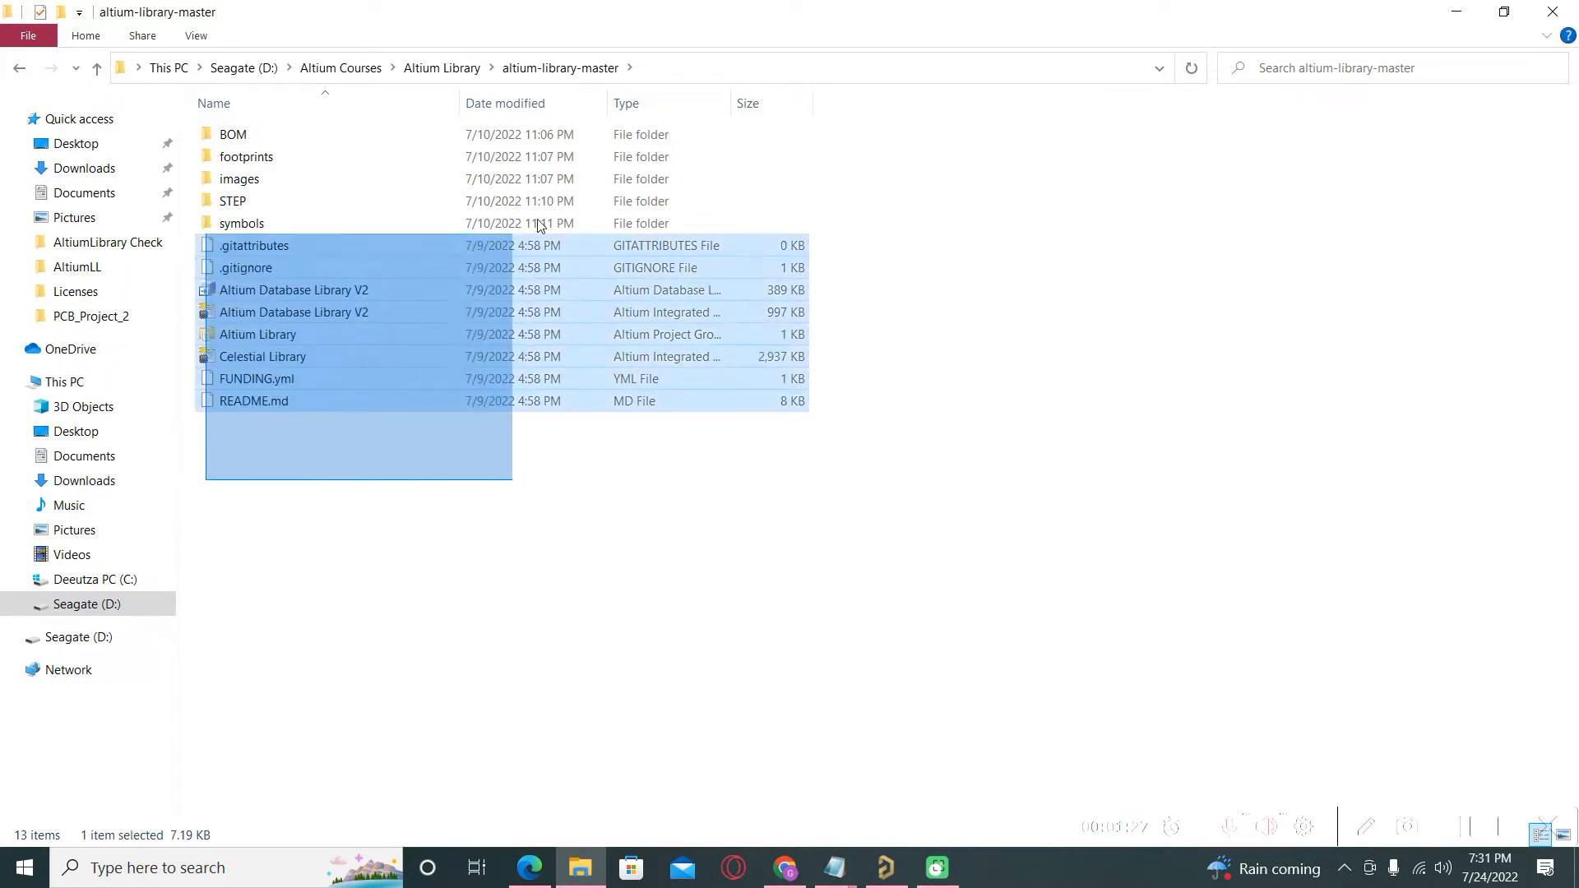
{"action": "left_click", "coordinate": [605, 721]}
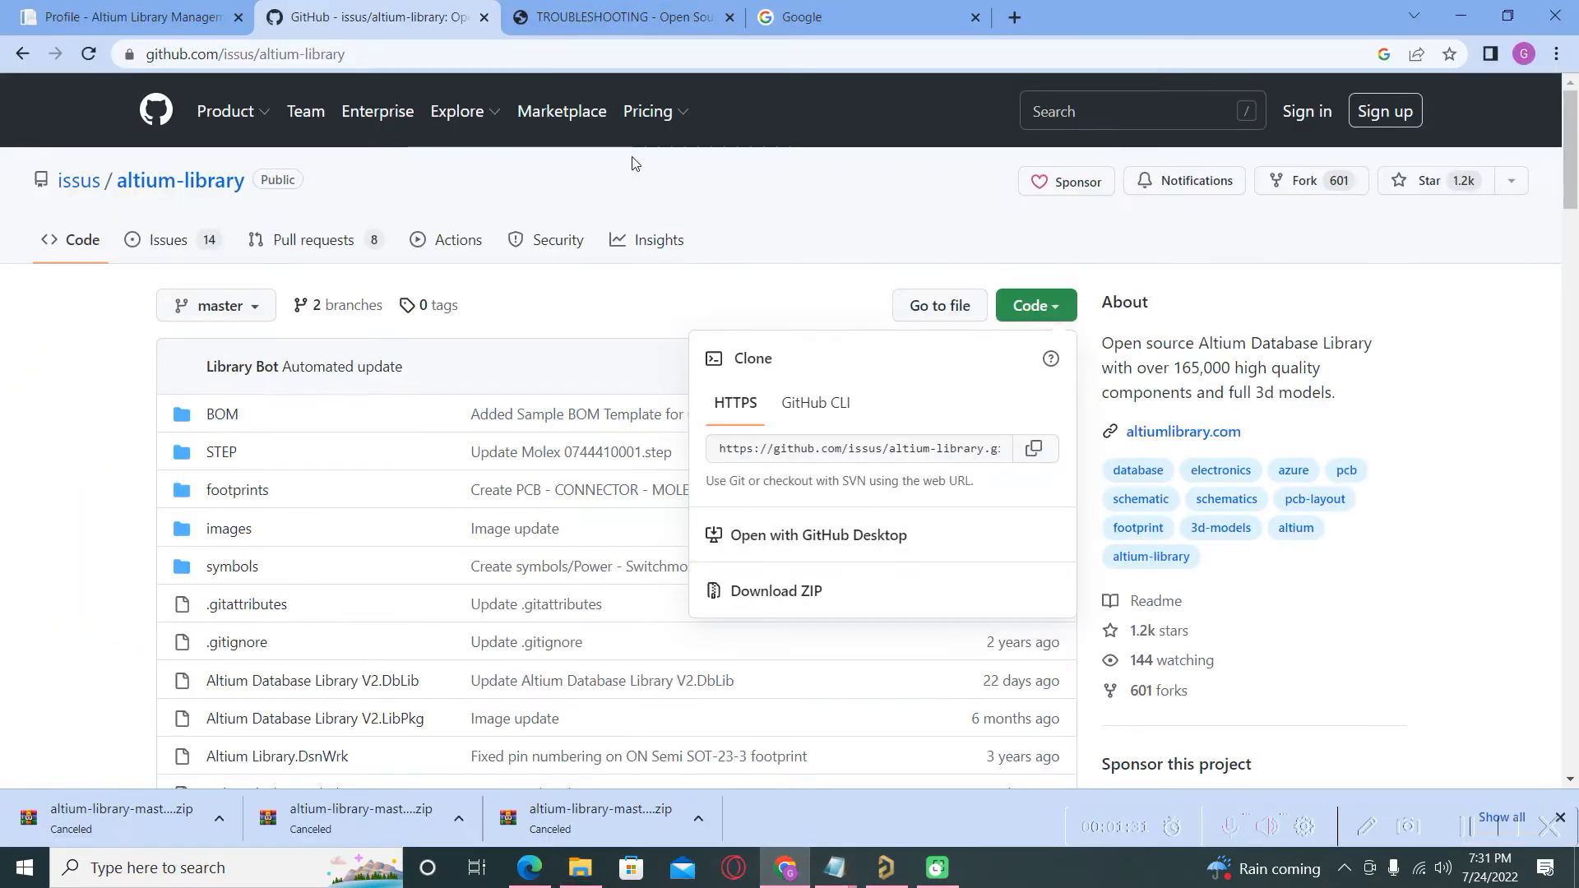
- Search Google for 'altium celestial library' and open the Celestial Altium Library site
{"action": "left_click", "coordinate": [865, 18]}
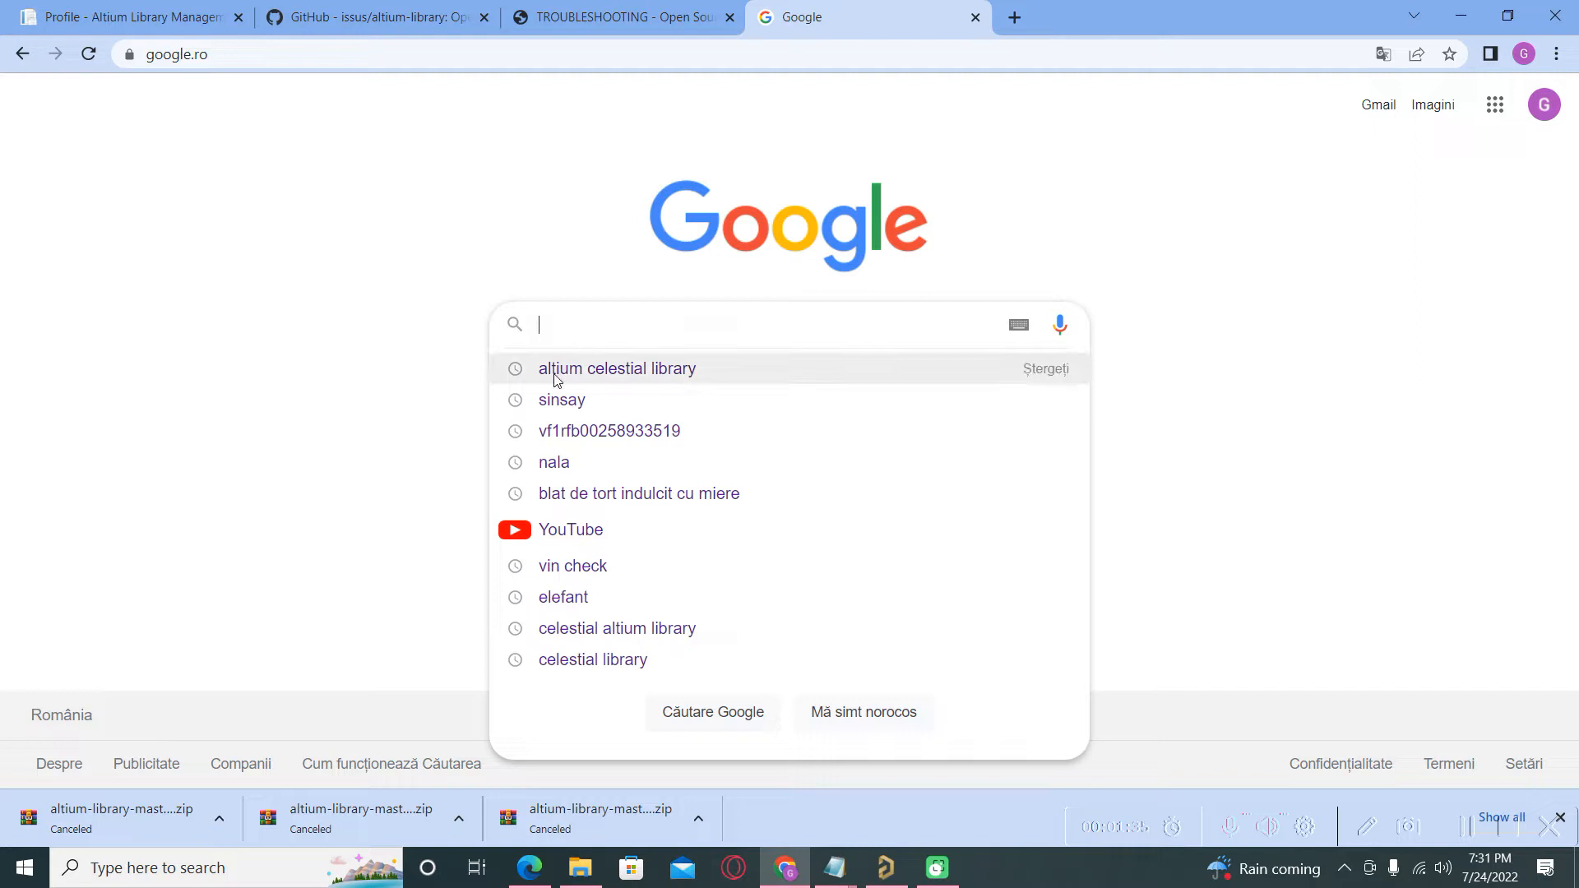
{"action": "left_click", "coordinate": [615, 368]}
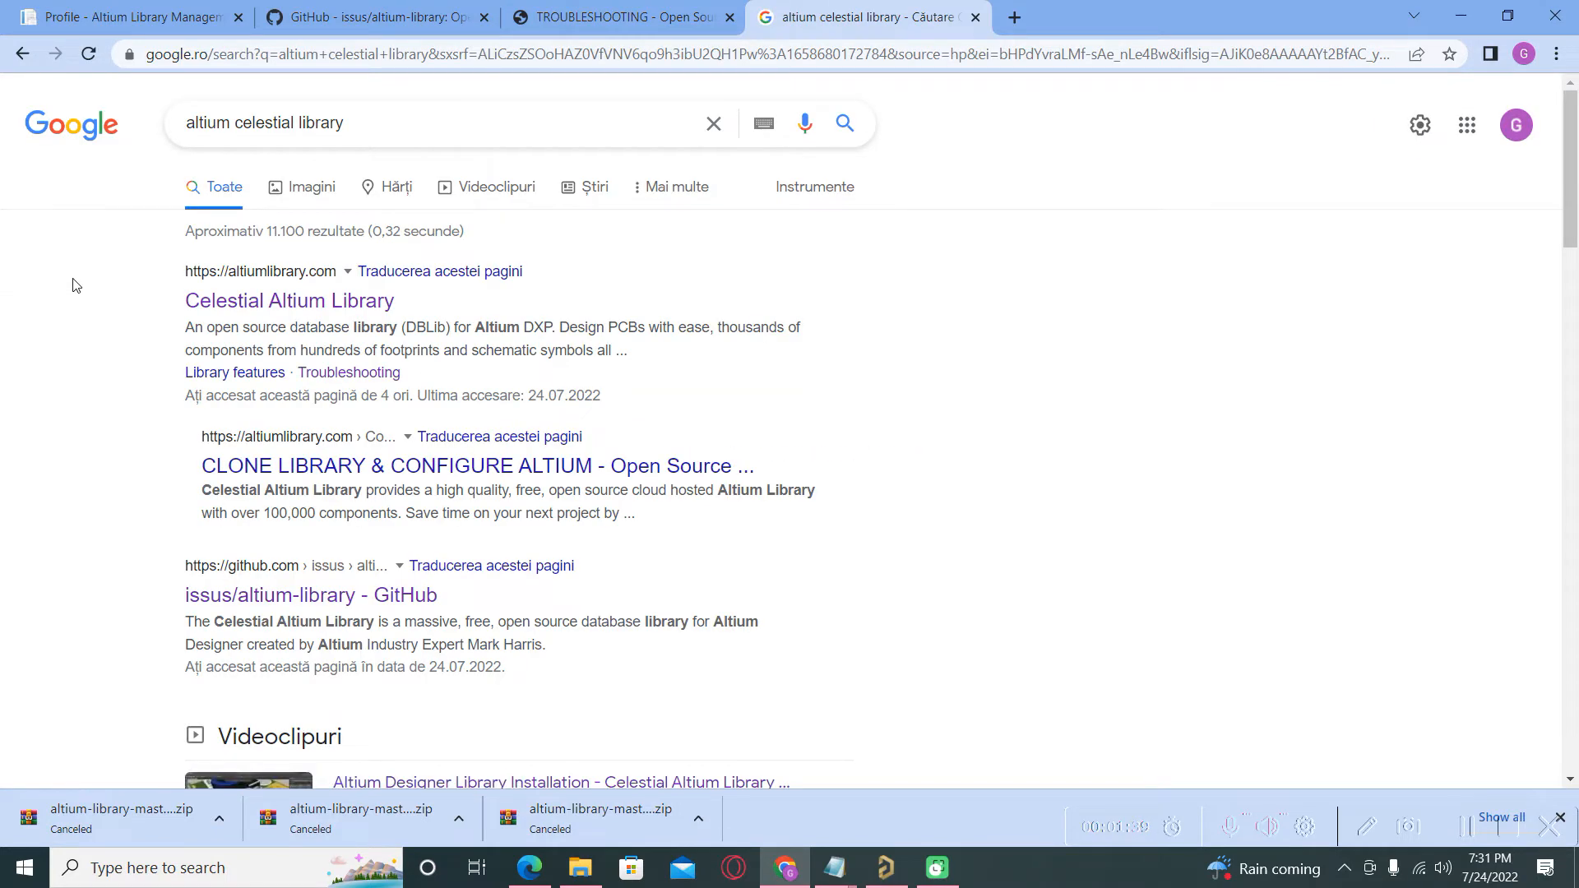
{"action": "mouse_move", "coordinate": [289, 301]}
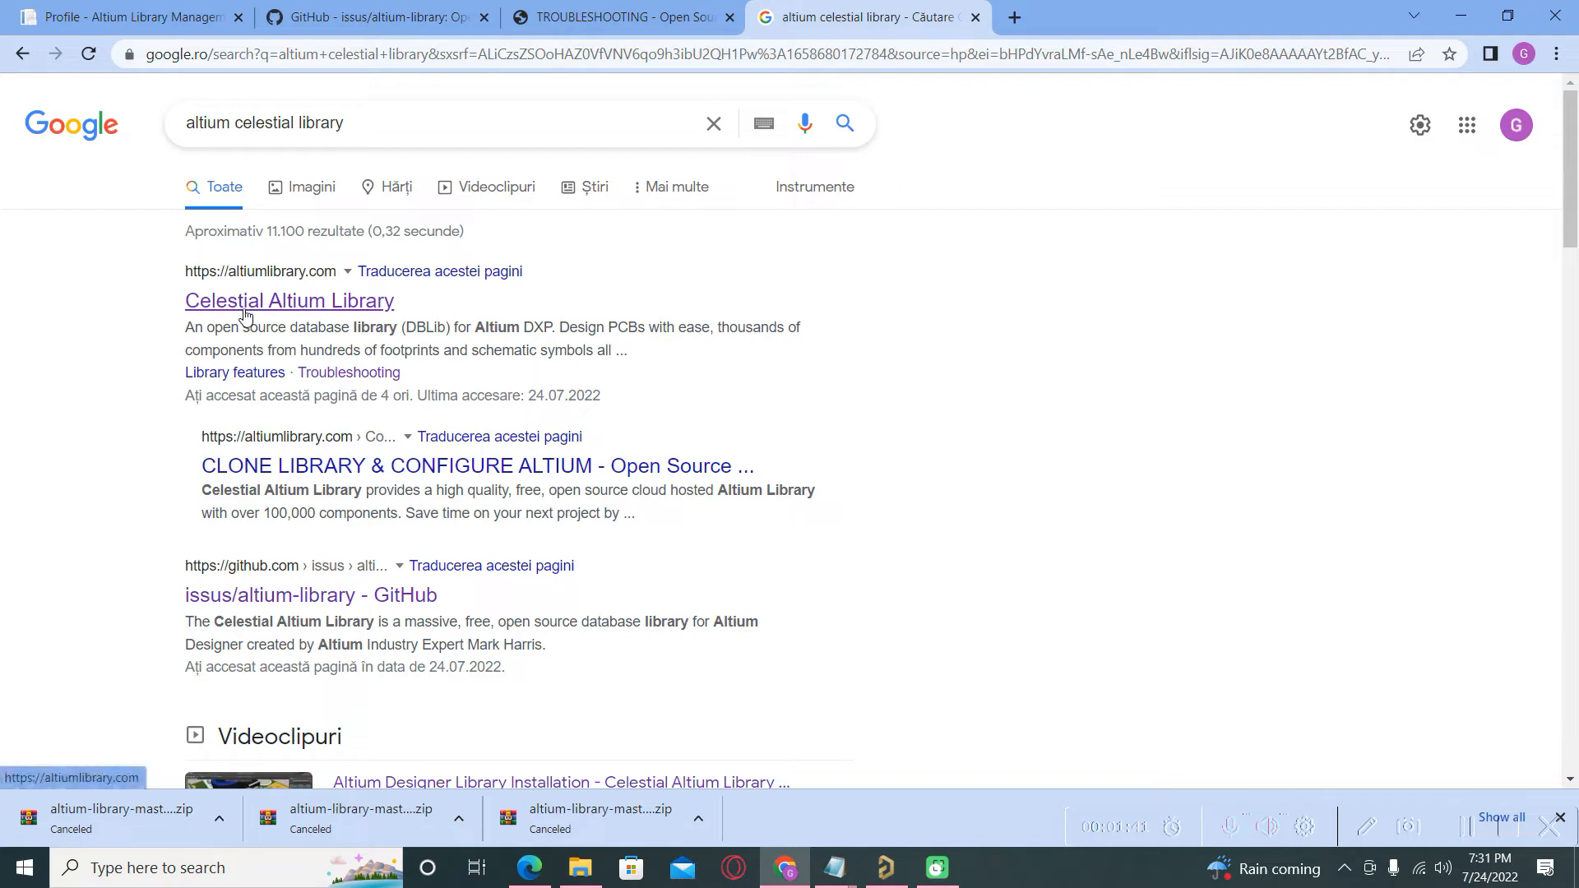
{"action": "left_click", "coordinate": [289, 300]}
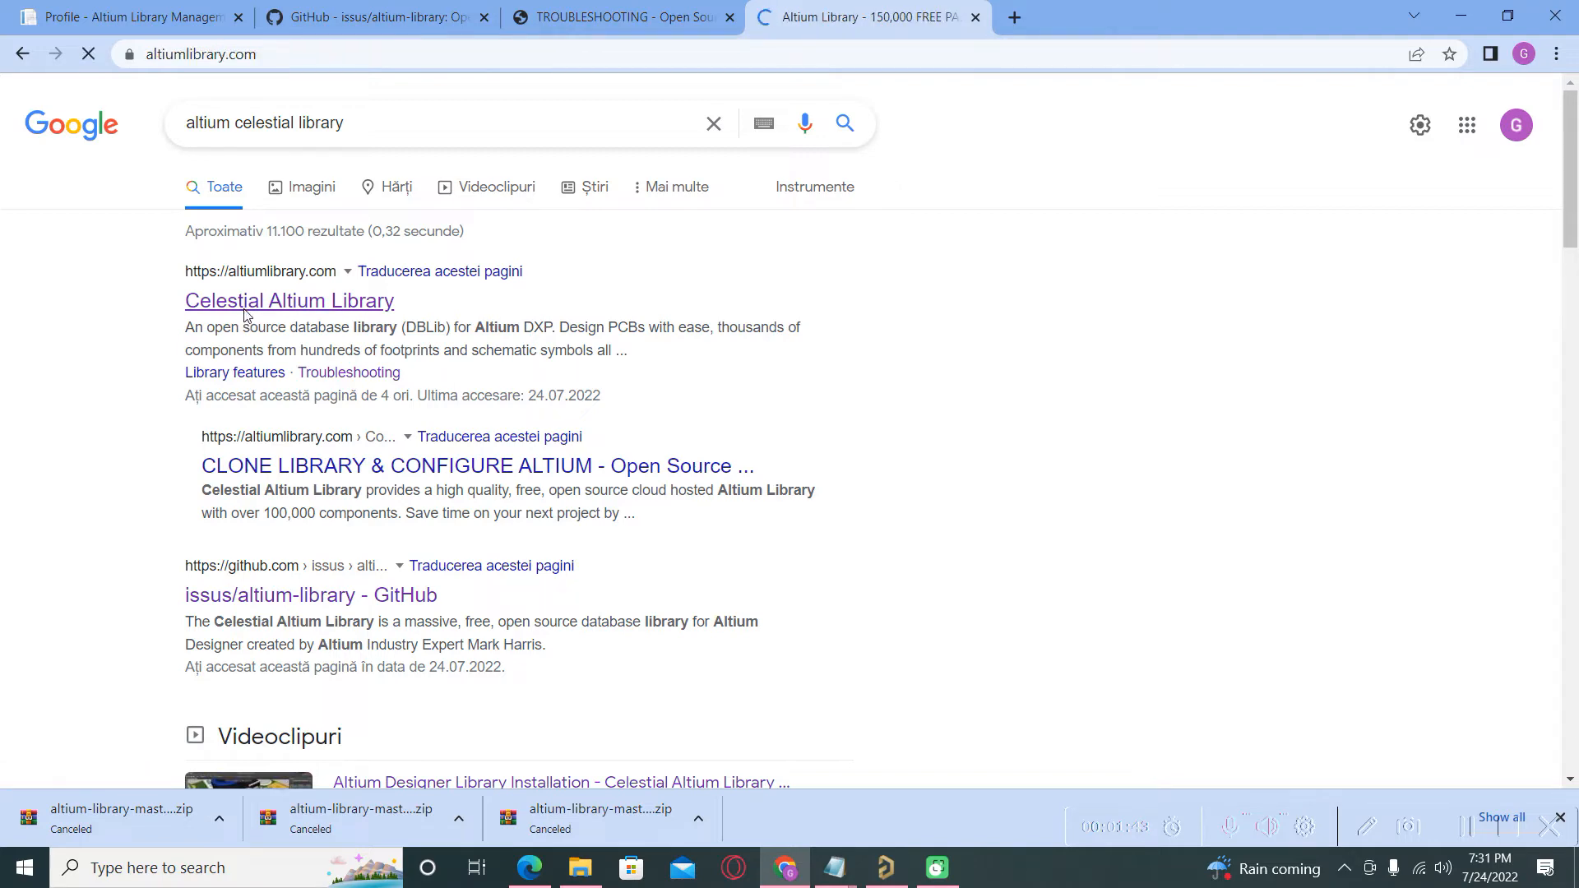
{"action": "left_click", "coordinate": [289, 300]}
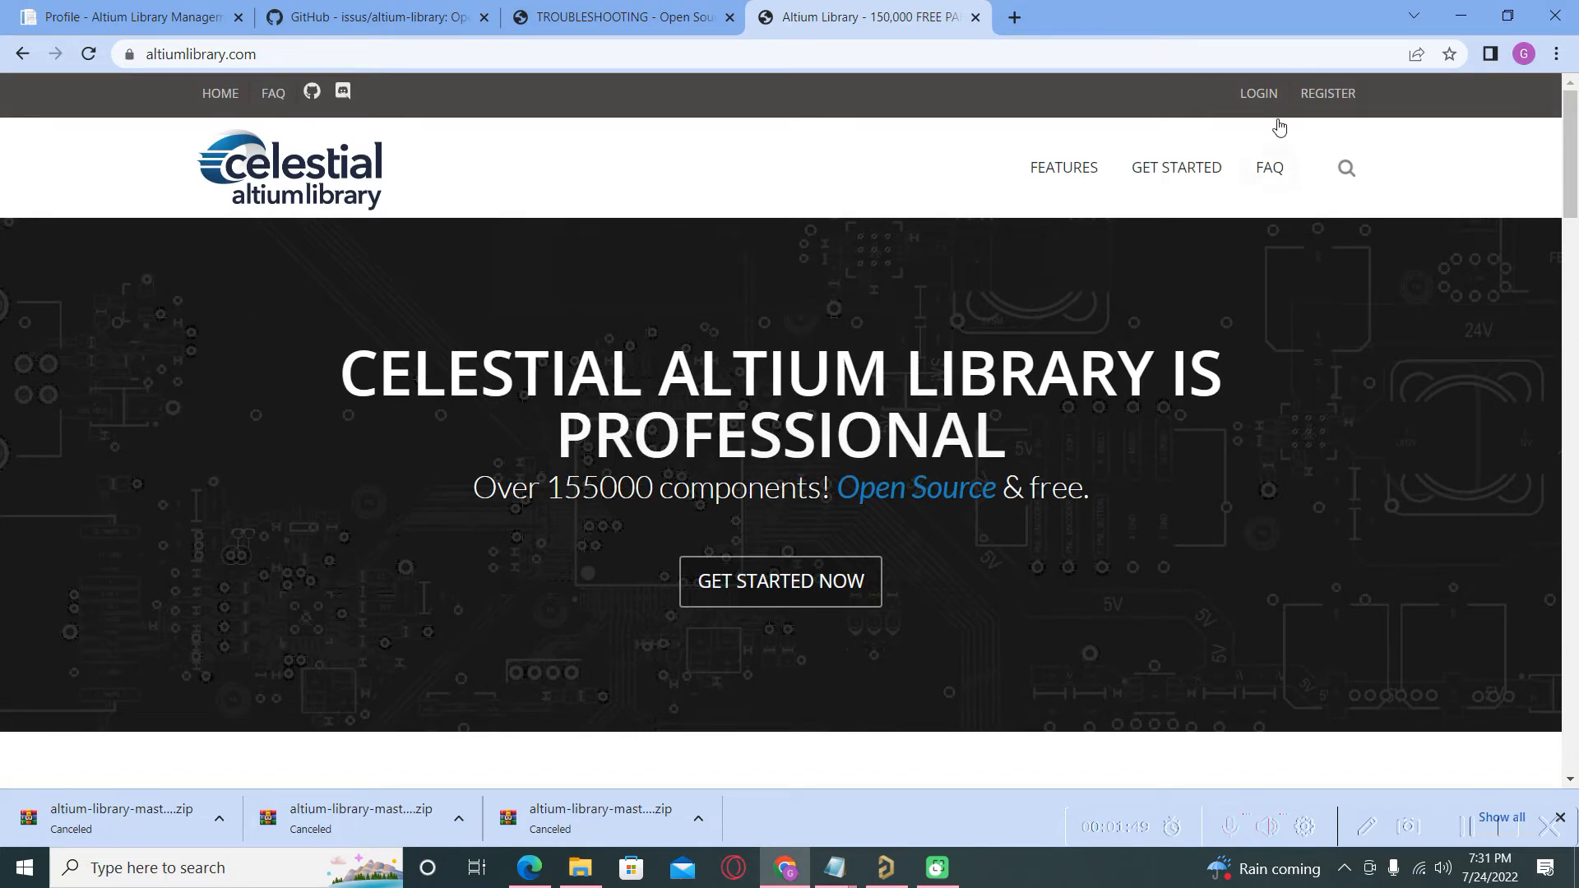
- Log in to the portal with 'Keep me logged in' ticked
{"action": "left_click", "coordinate": [1256, 93]}
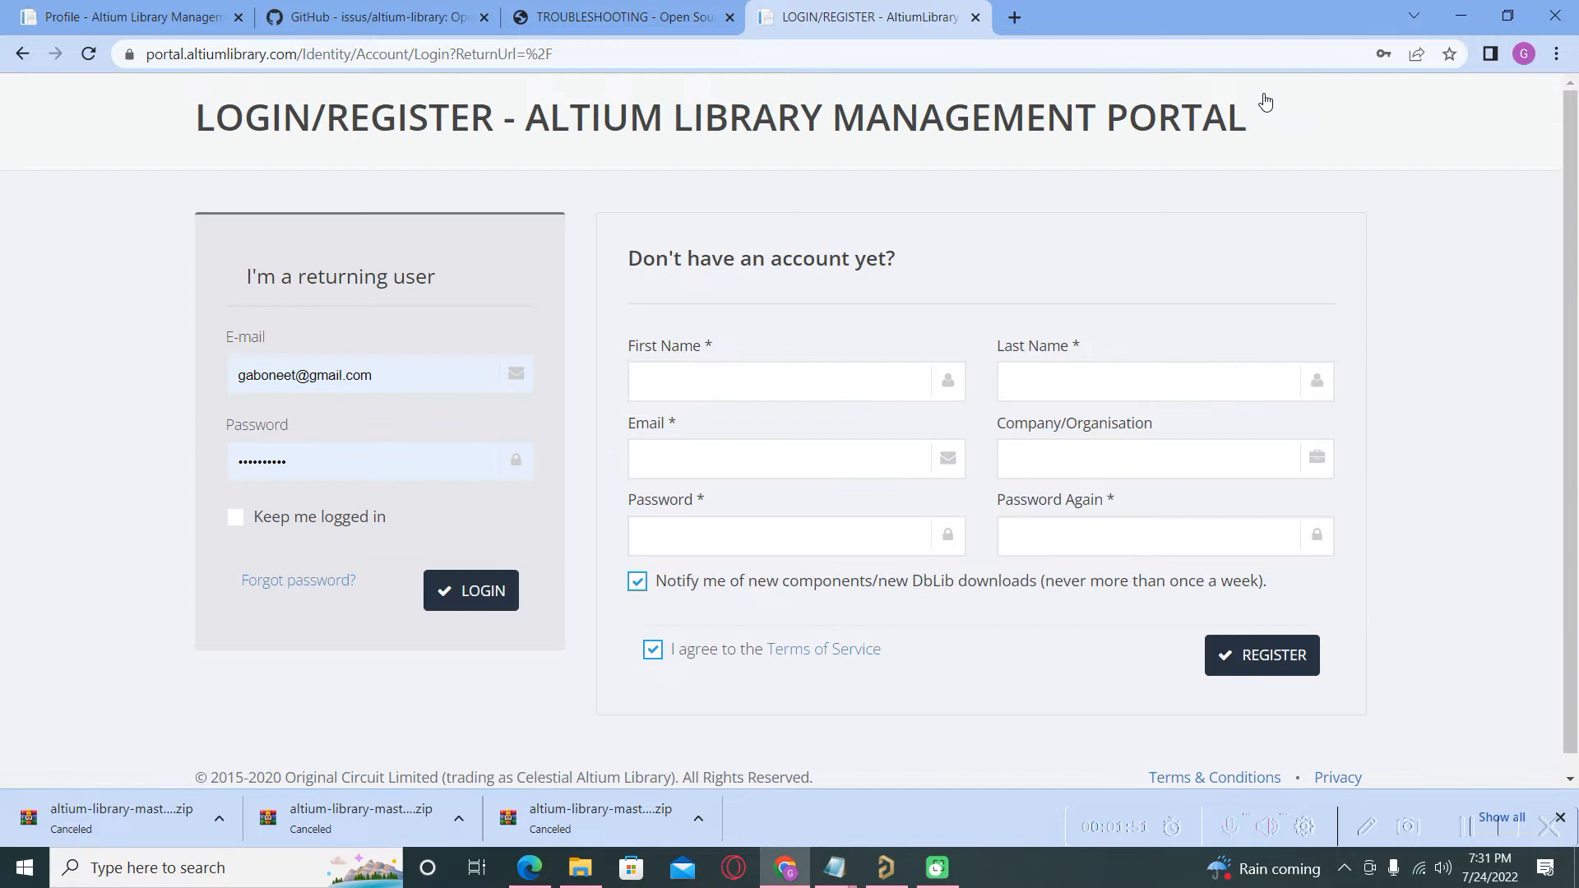
{"action": "mouse_move", "coordinate": [913, 425]}
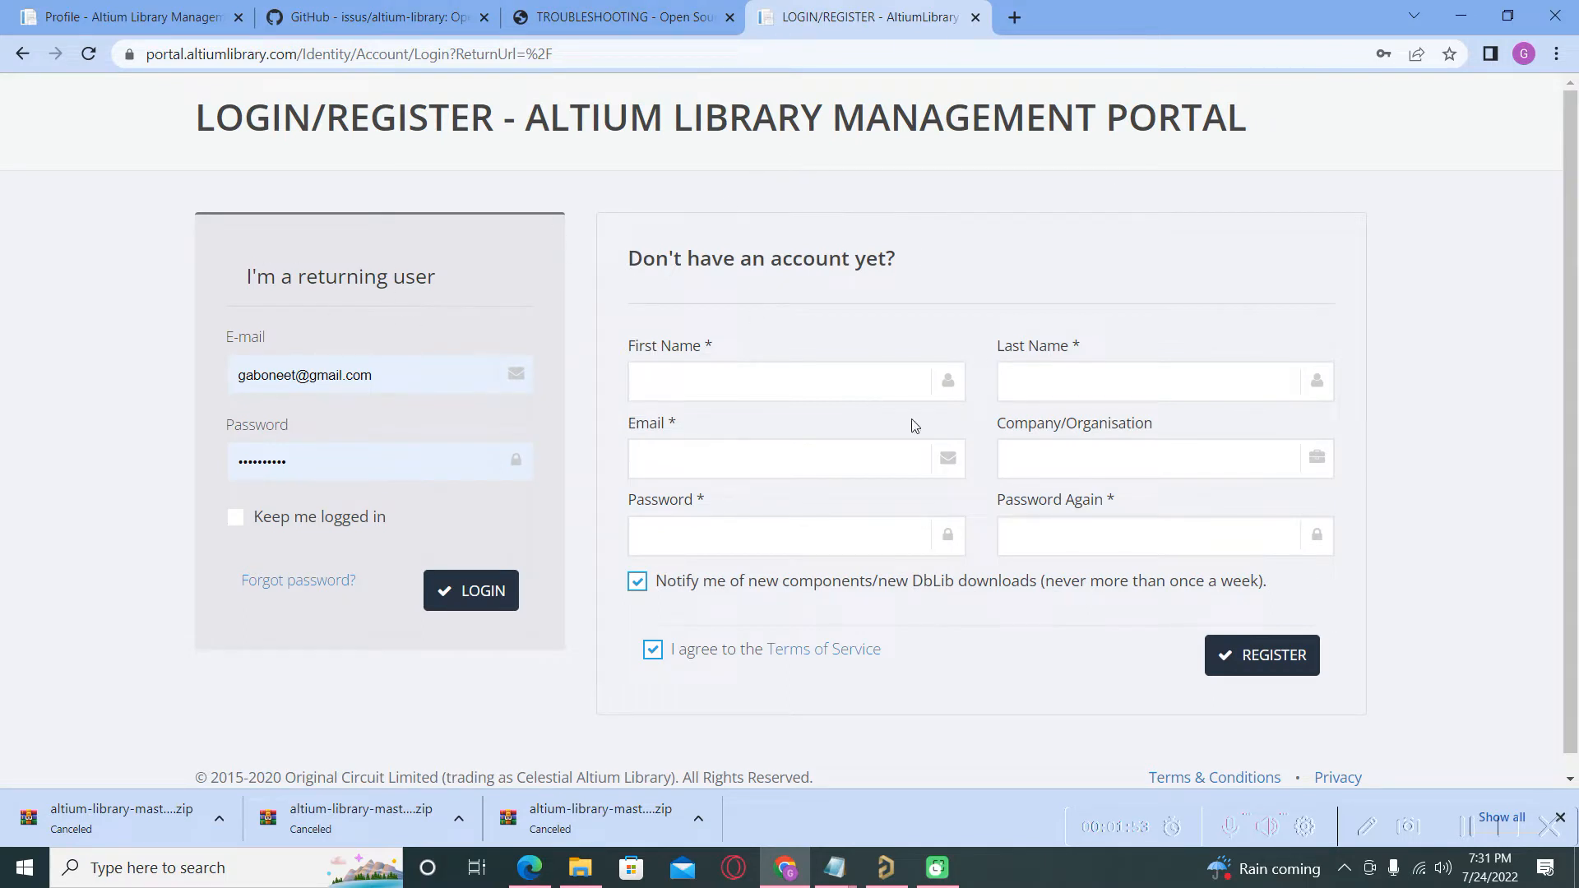
{"action": "mouse_move", "coordinate": [609, 322]}
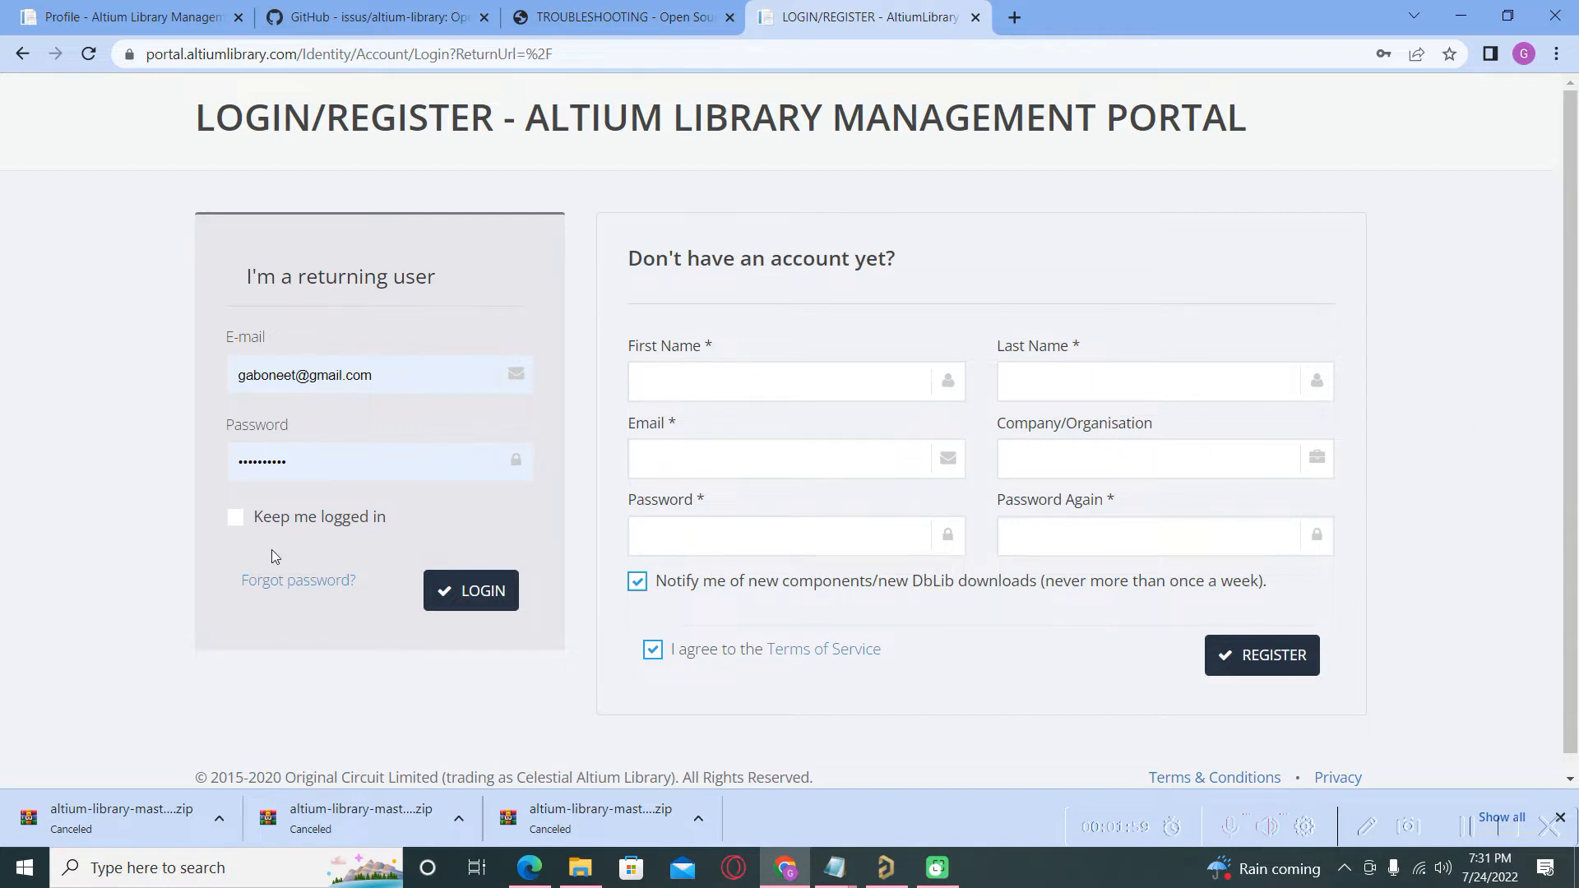
{"action": "left_click", "coordinate": [234, 516]}
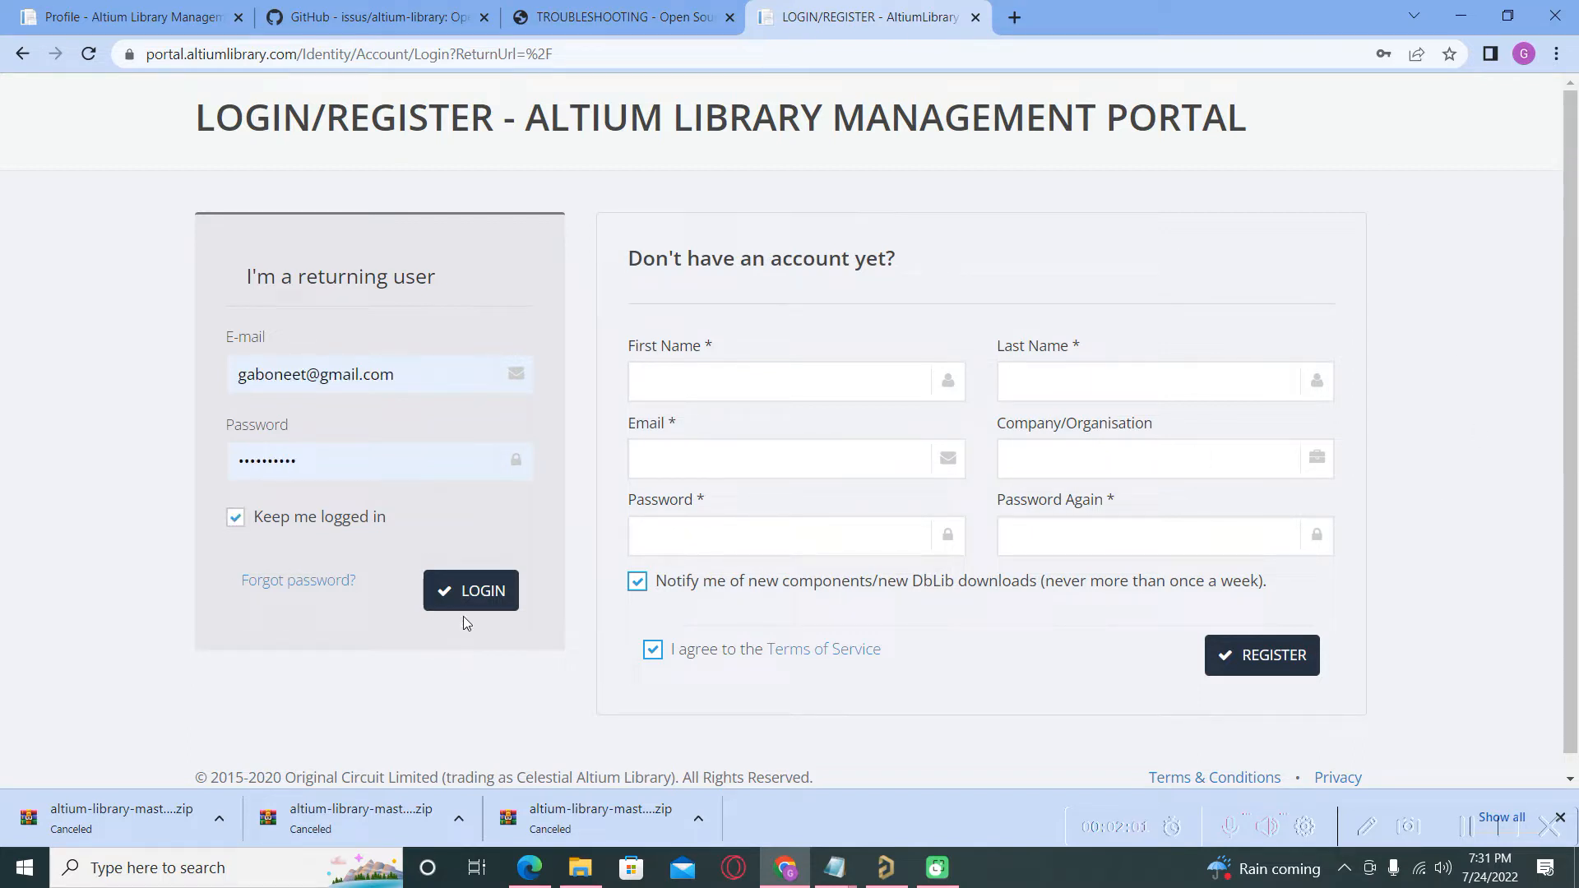
{"action": "left_click", "coordinate": [470, 590]}
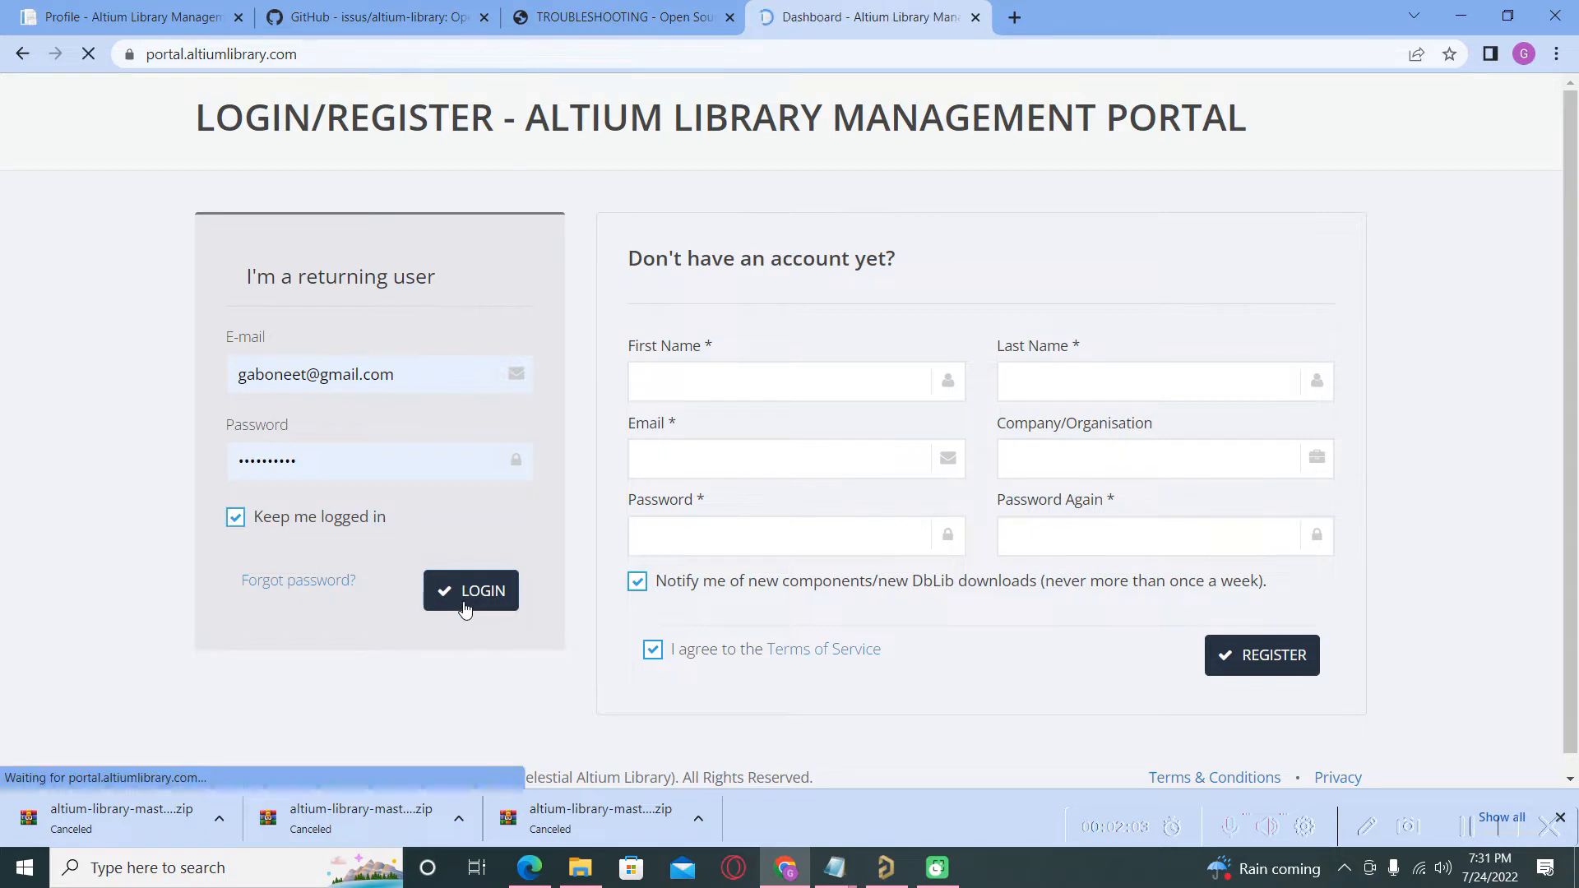
{"action": "left_click", "coordinate": [470, 591]}
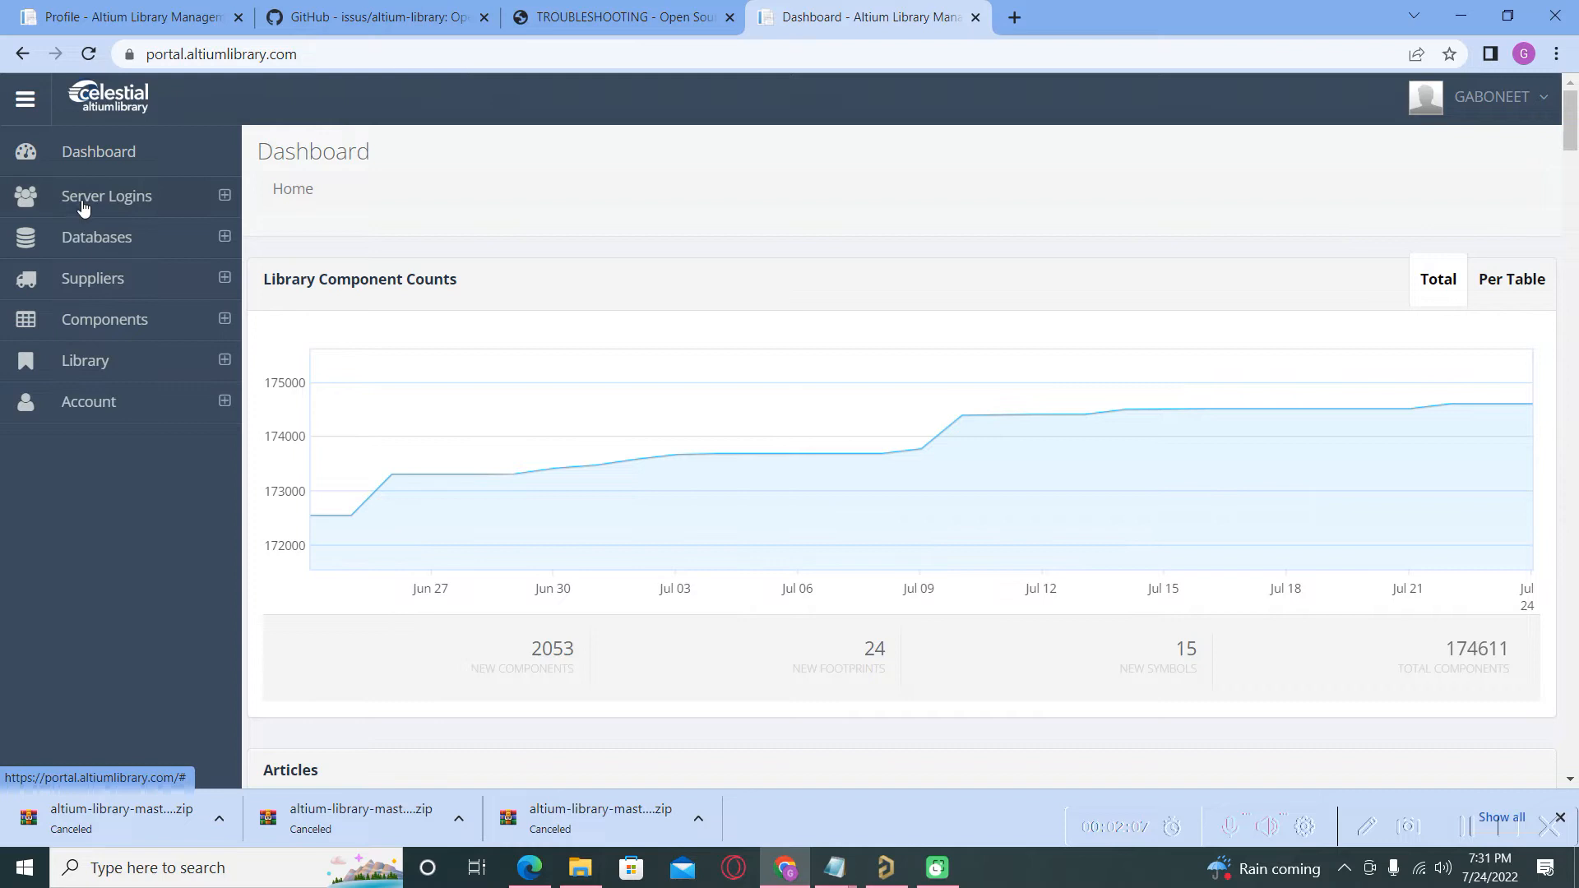
- Add a new server login granting access to the altium_library database
{"action": "left_click", "coordinate": [107, 196]}
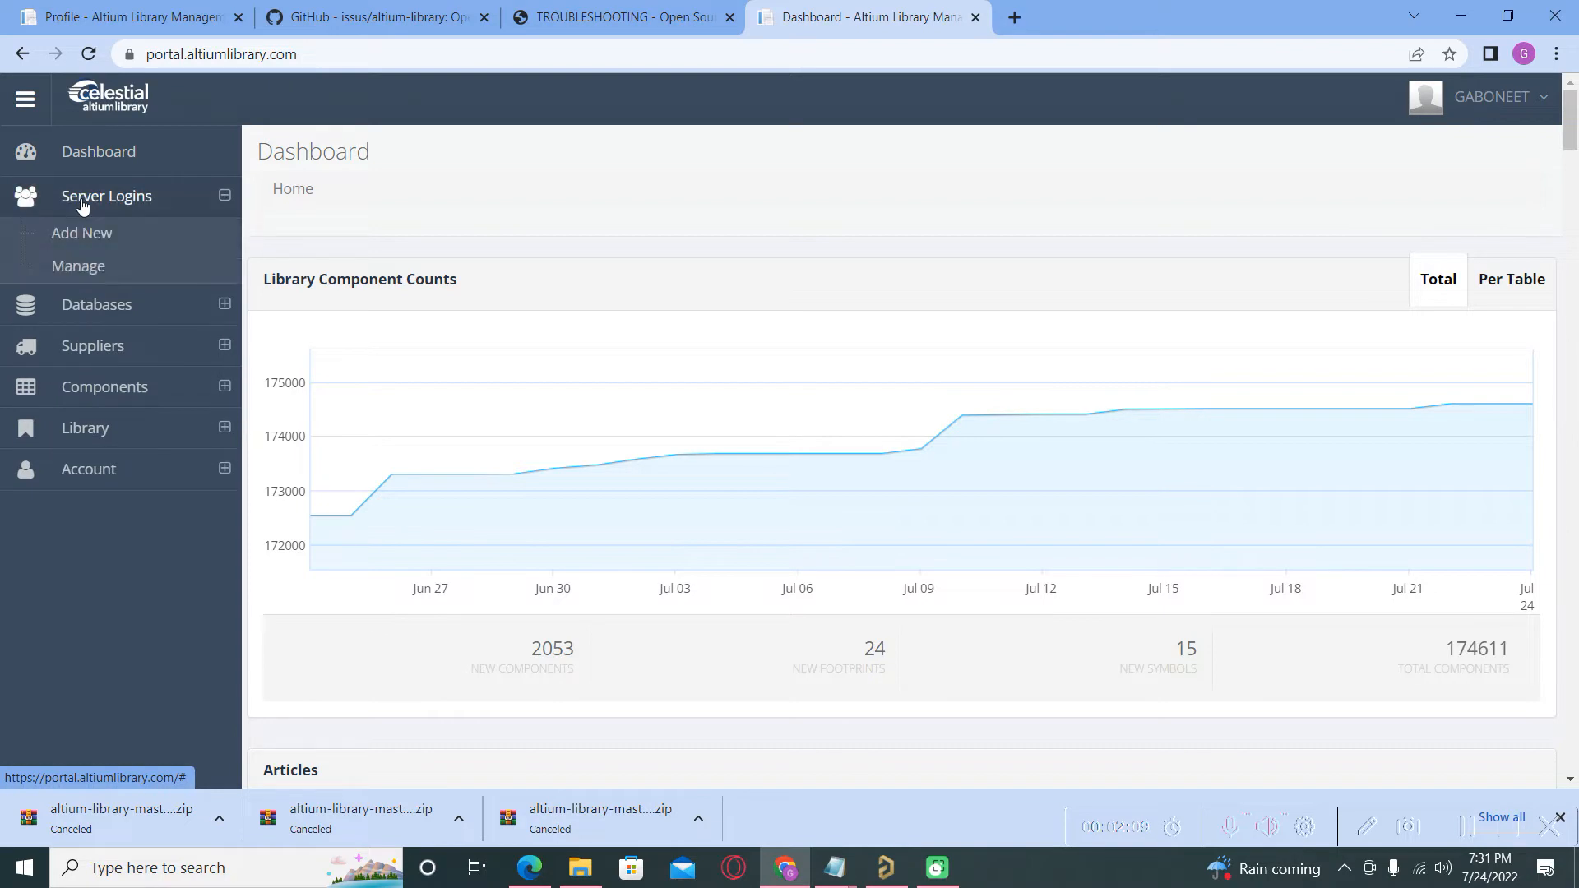
{"action": "left_click", "coordinate": [80, 233]}
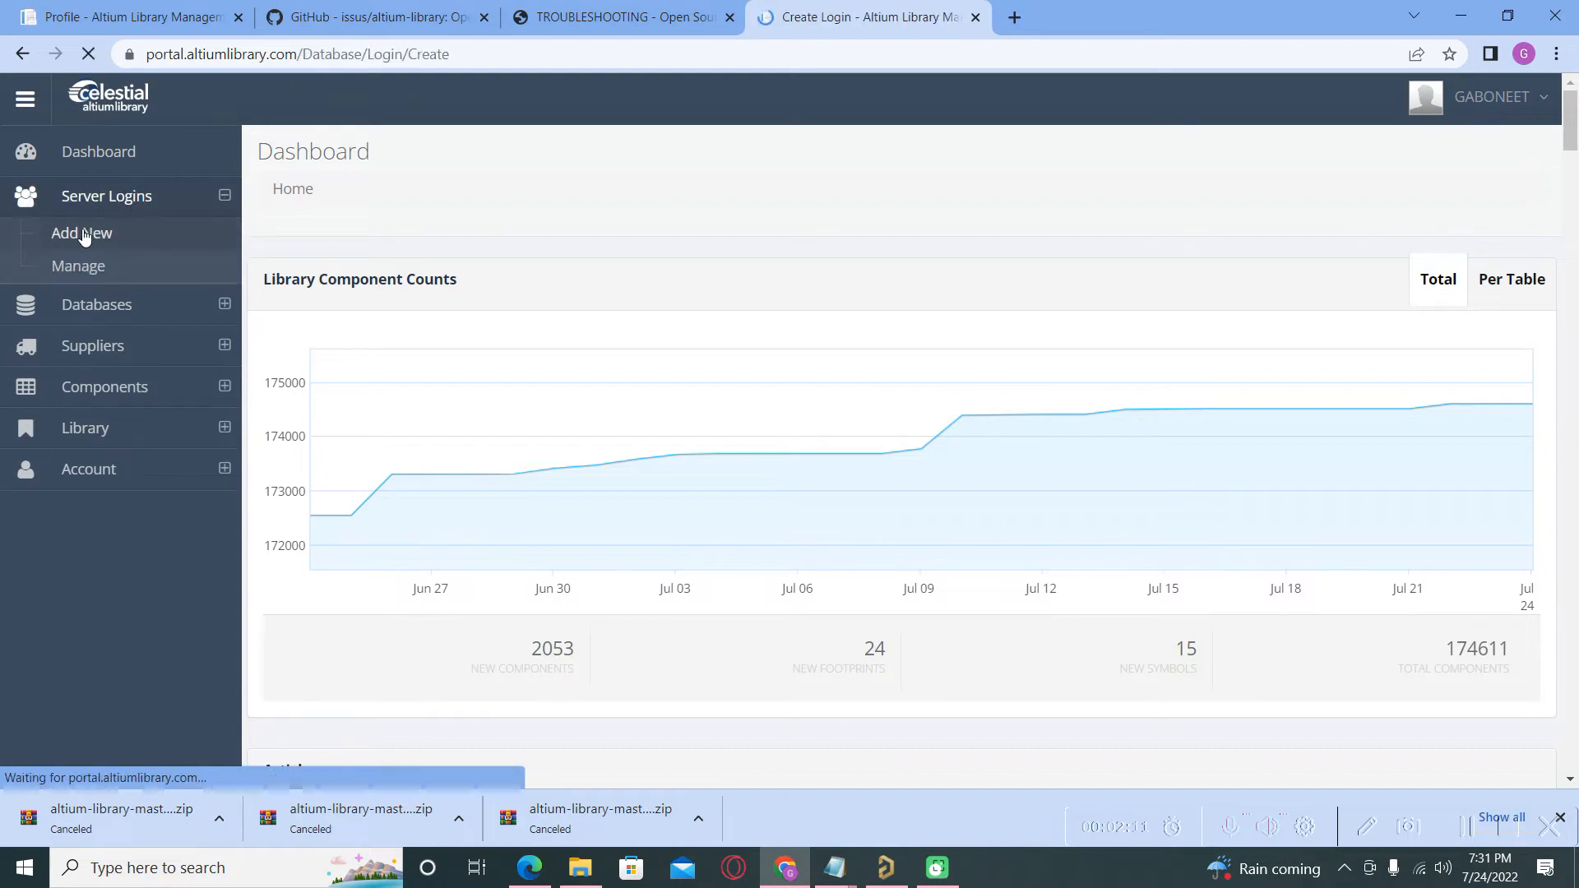
{"action": "left_click", "coordinate": [82, 233]}
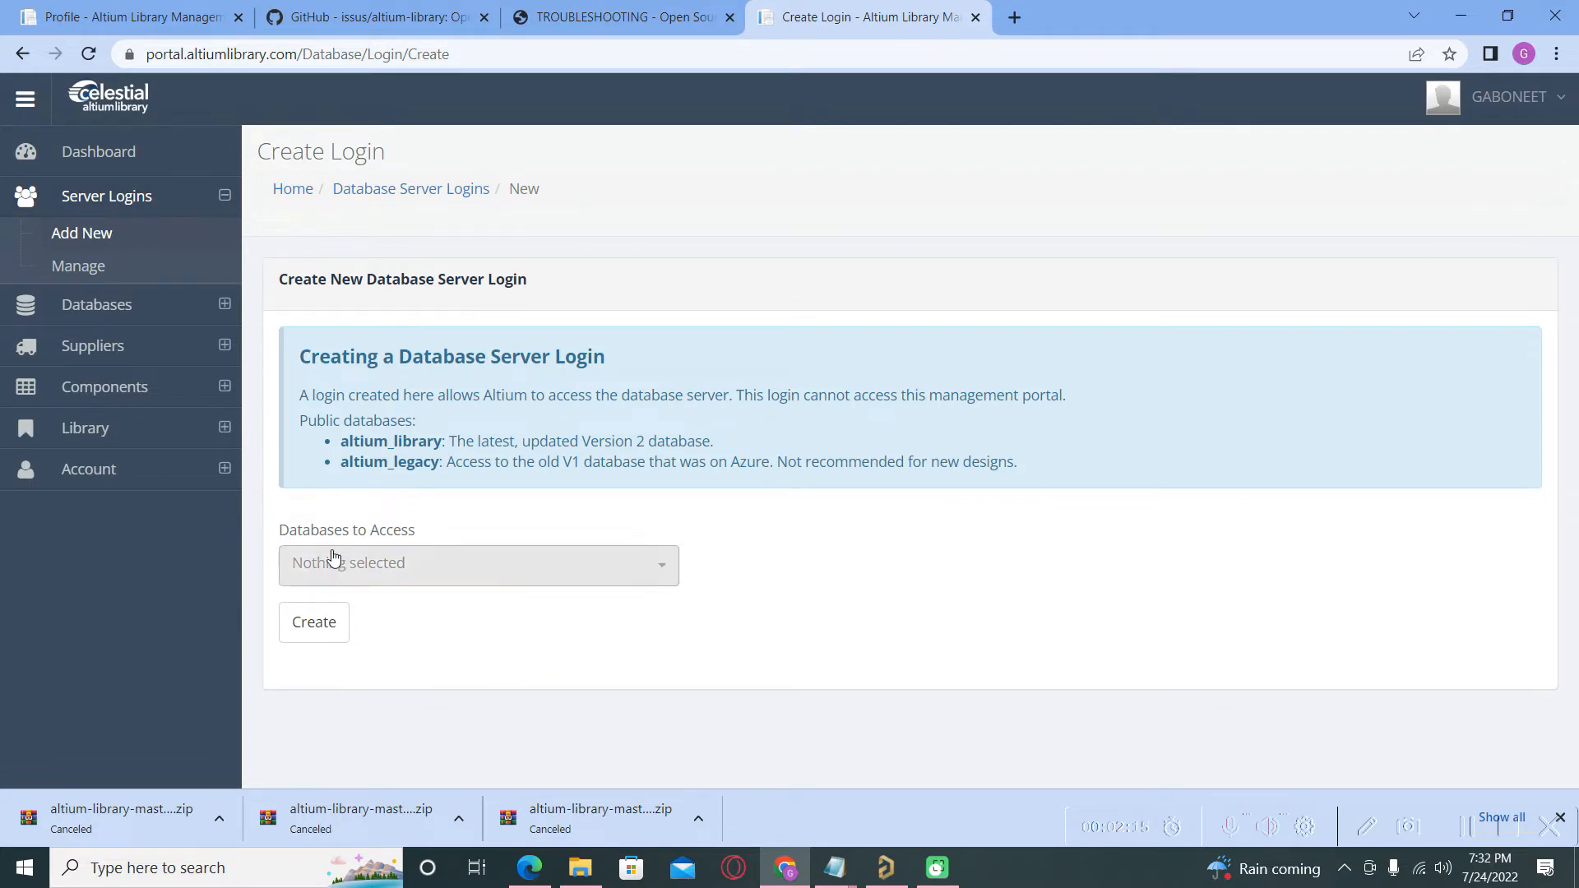
{"action": "left_click", "coordinate": [477, 561]}
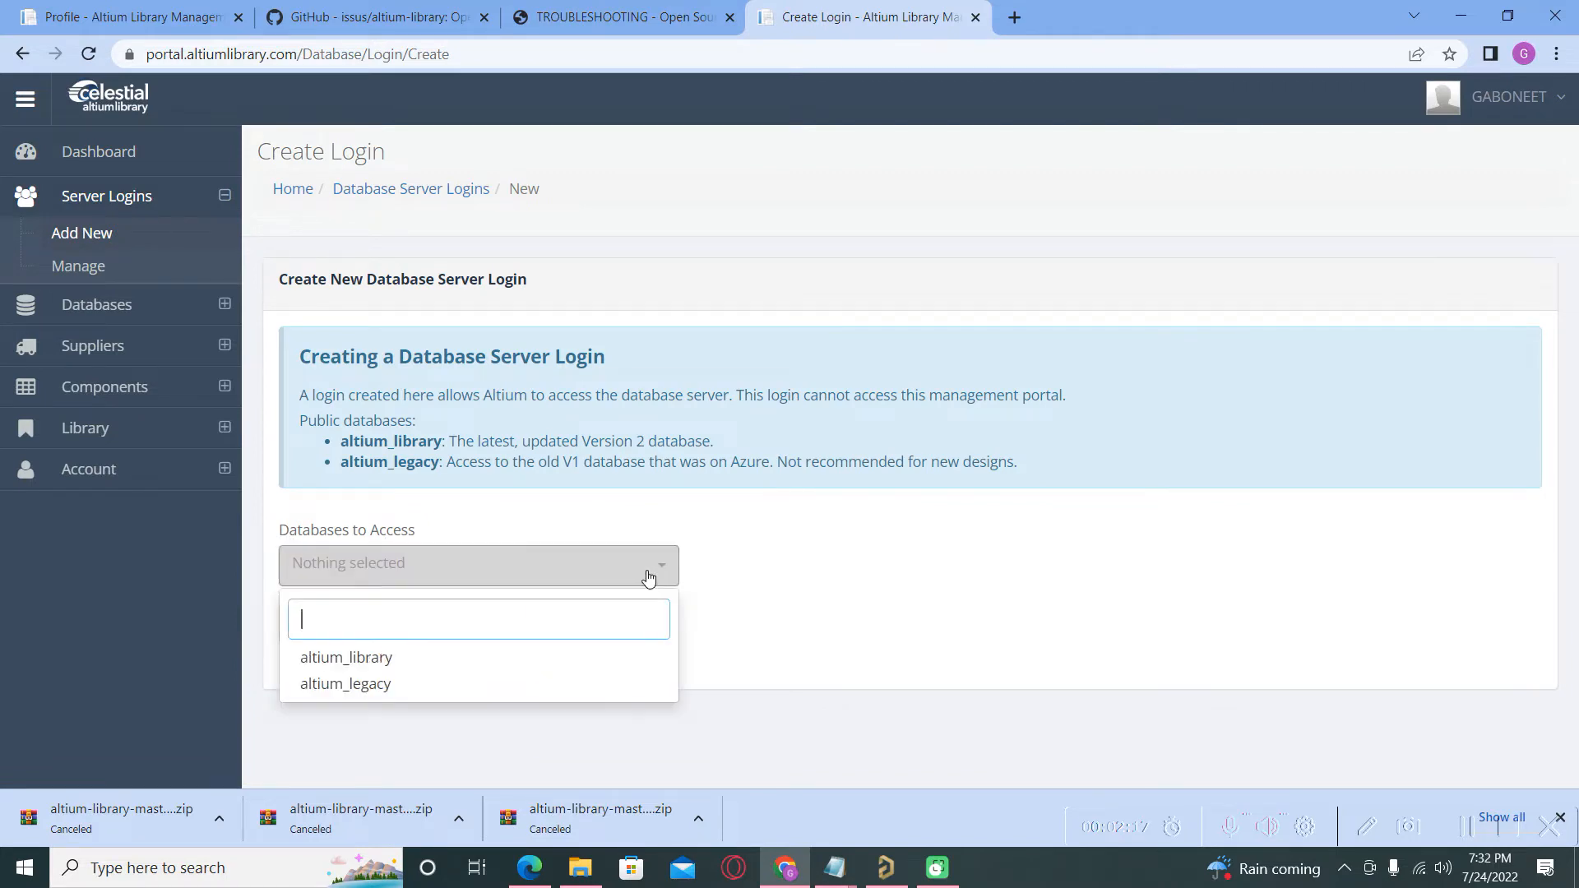
{"action": "left_click", "coordinate": [347, 656]}
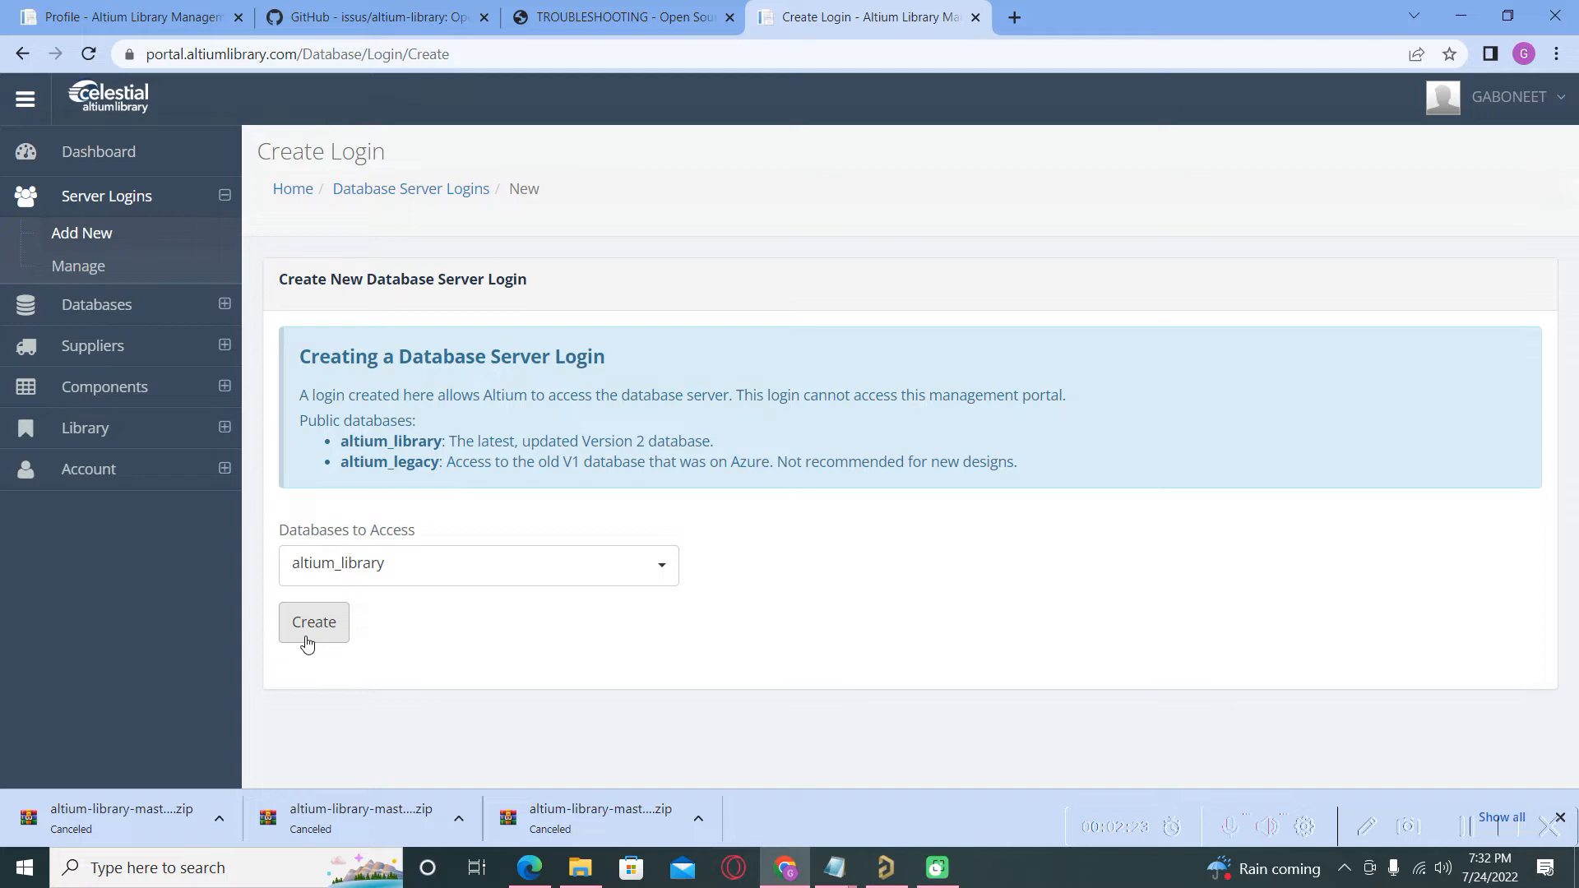
{"action": "left_click", "coordinate": [313, 621]}
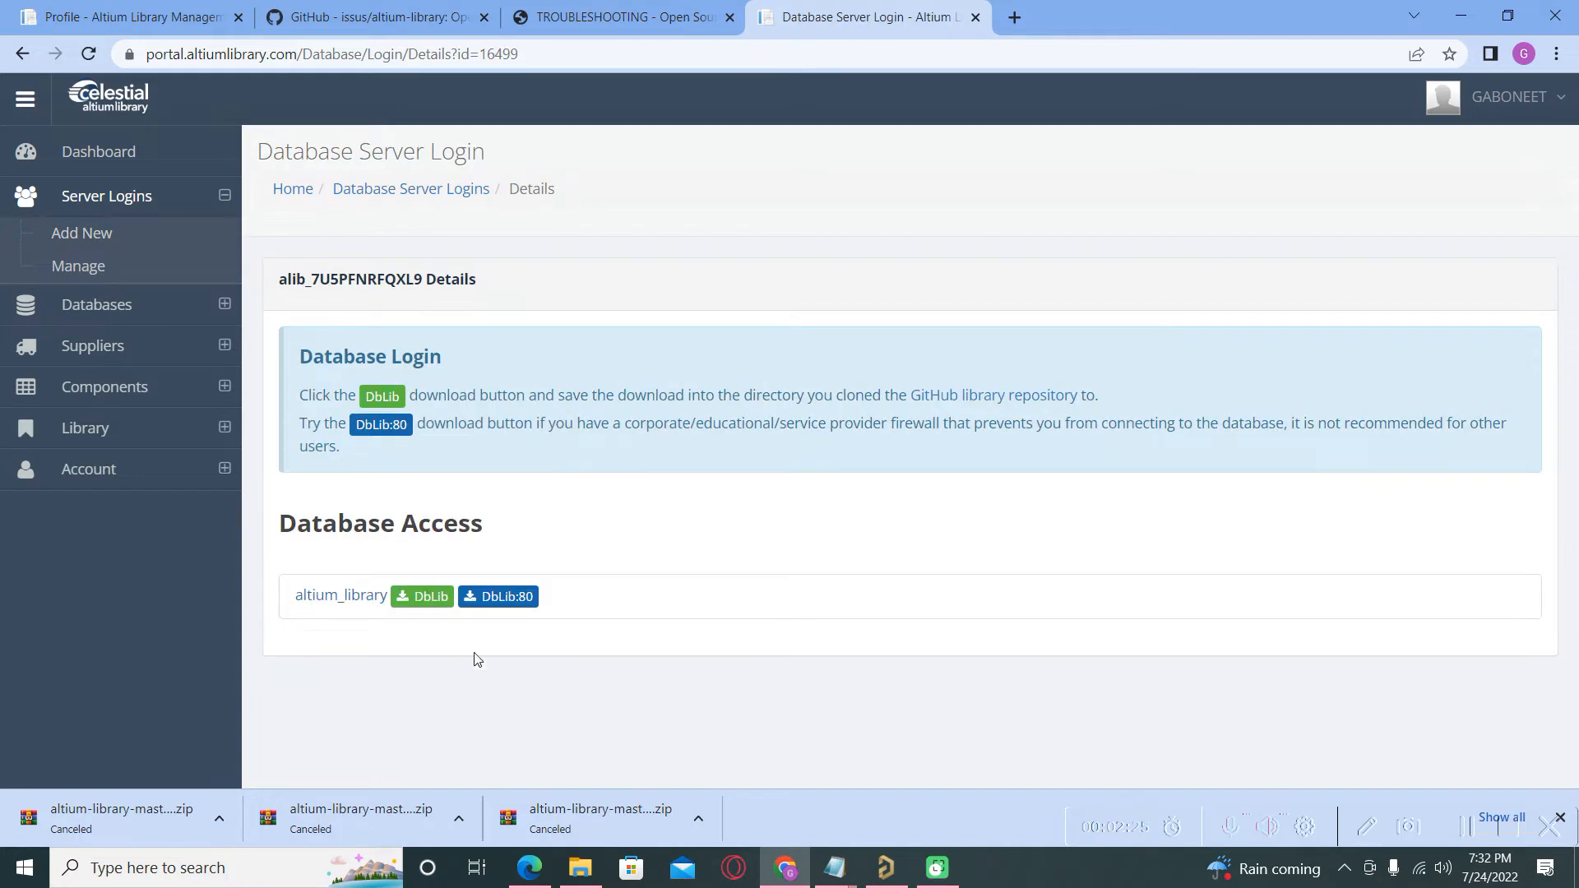
{"action": "mouse_move", "coordinate": [409, 619]}
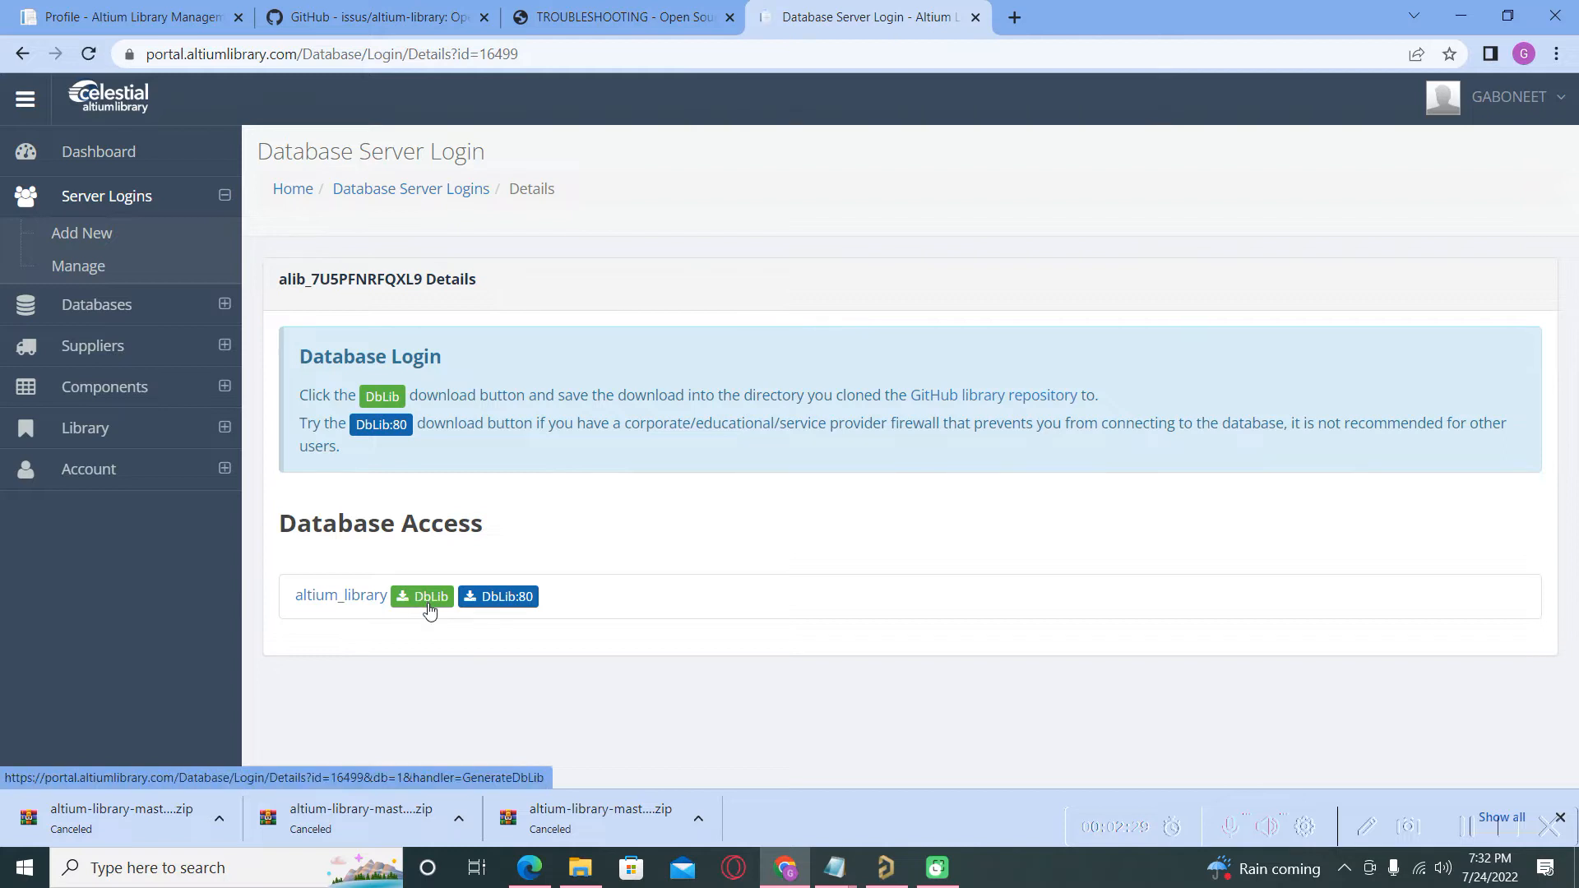
- Download the altium_library DbLib file from the login details page
{"action": "left_click", "coordinate": [422, 596]}
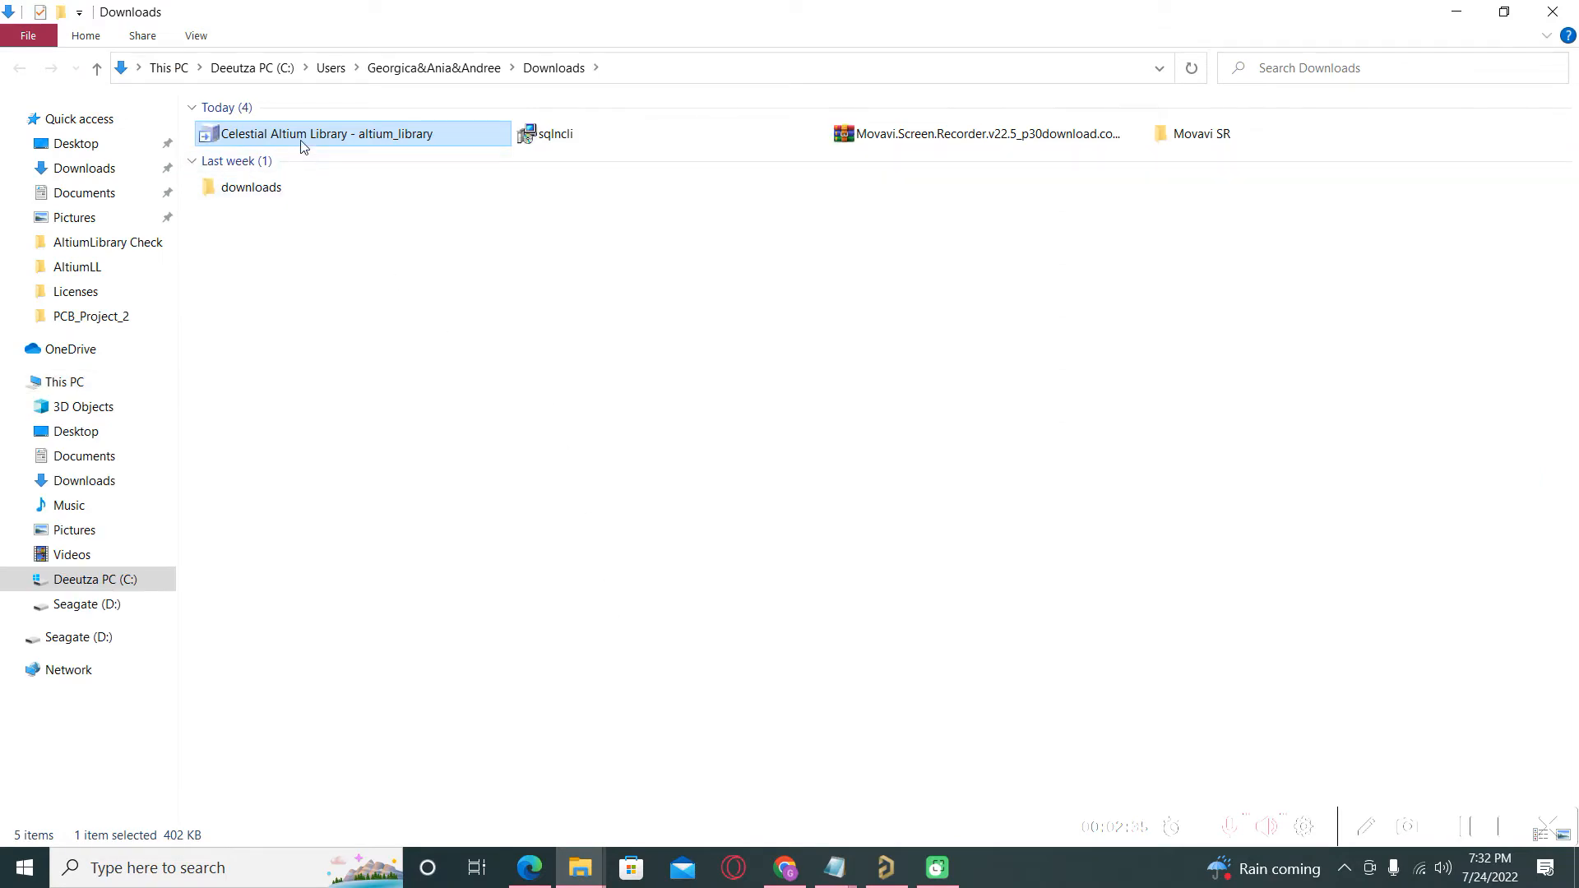
- Paste the downloaded DbLib into D:\Altium Courses\Altium Library\altium-library-master
{"action": "right_click", "coordinate": [318, 134]}
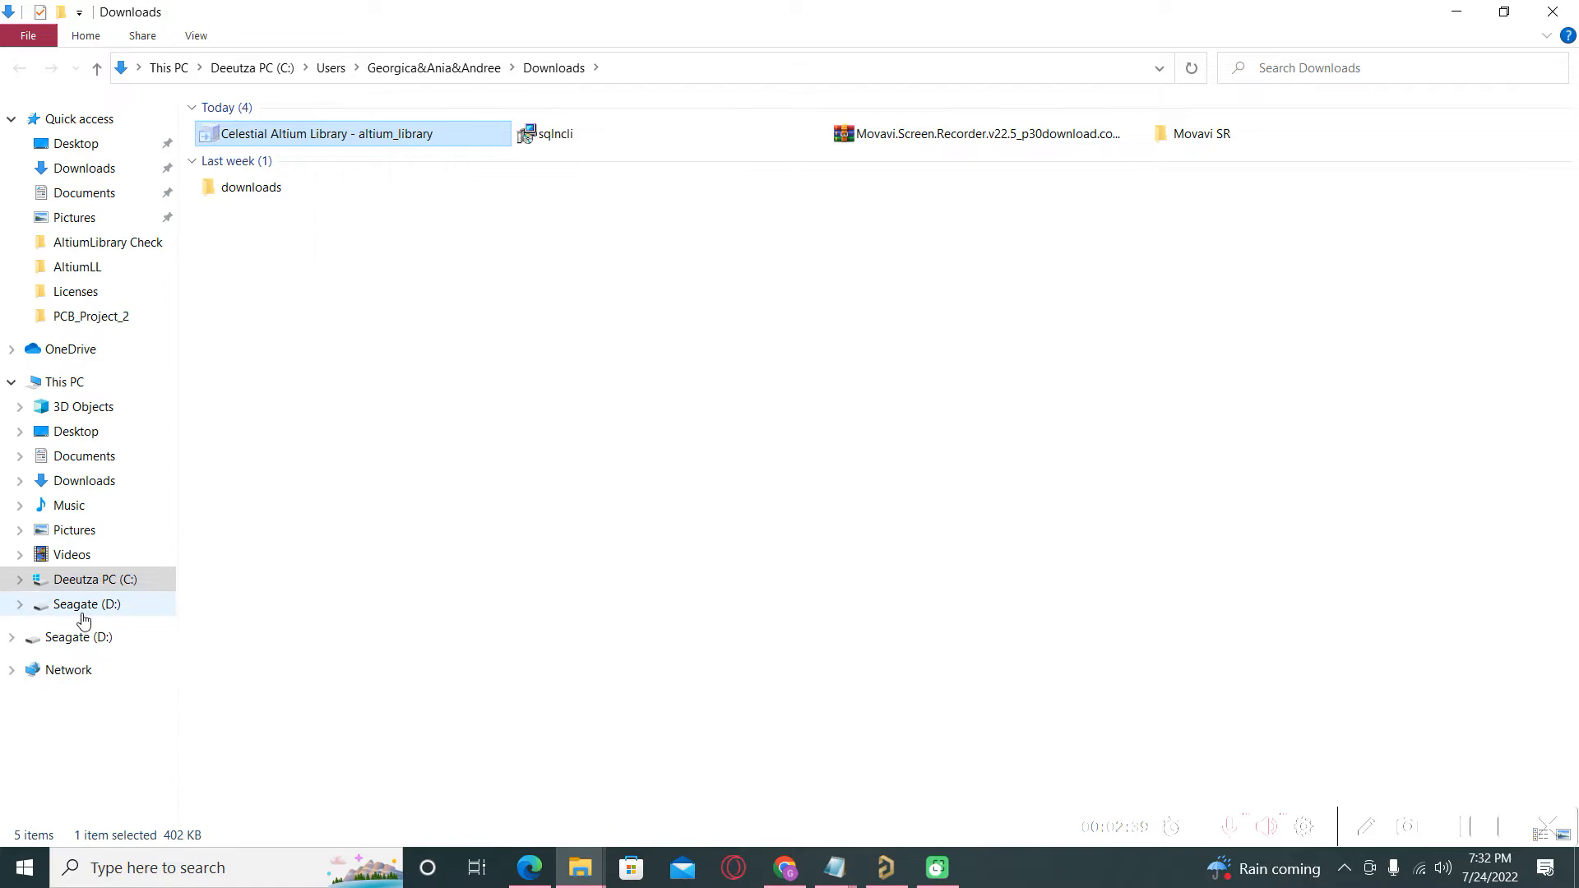
{"action": "left_click", "coordinate": [87, 603]}
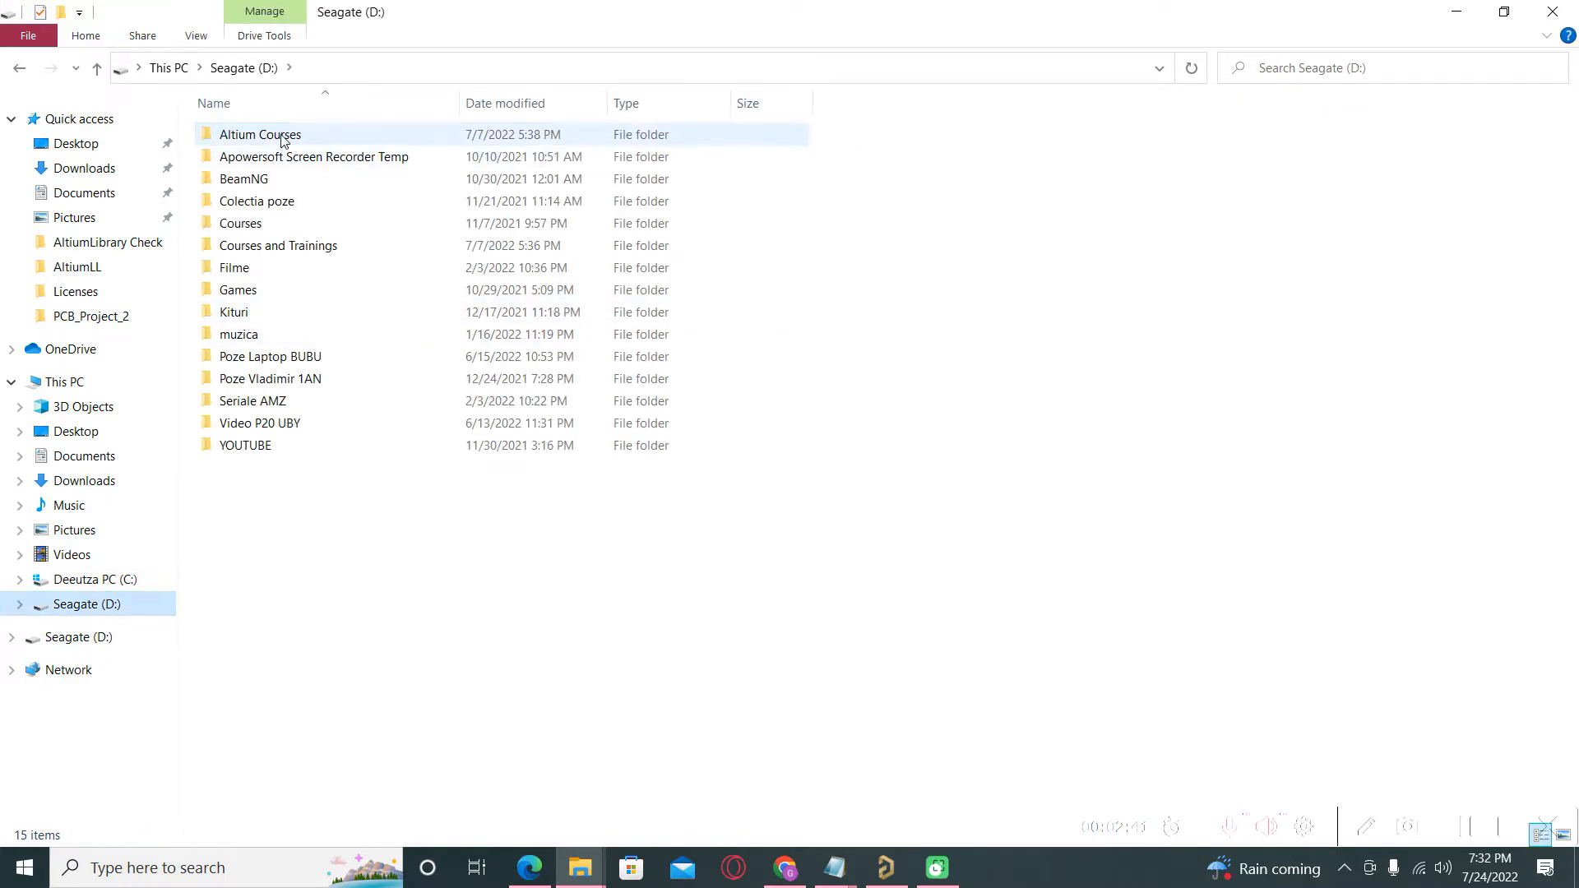
{"action": "double_click", "coordinate": [260, 135]}
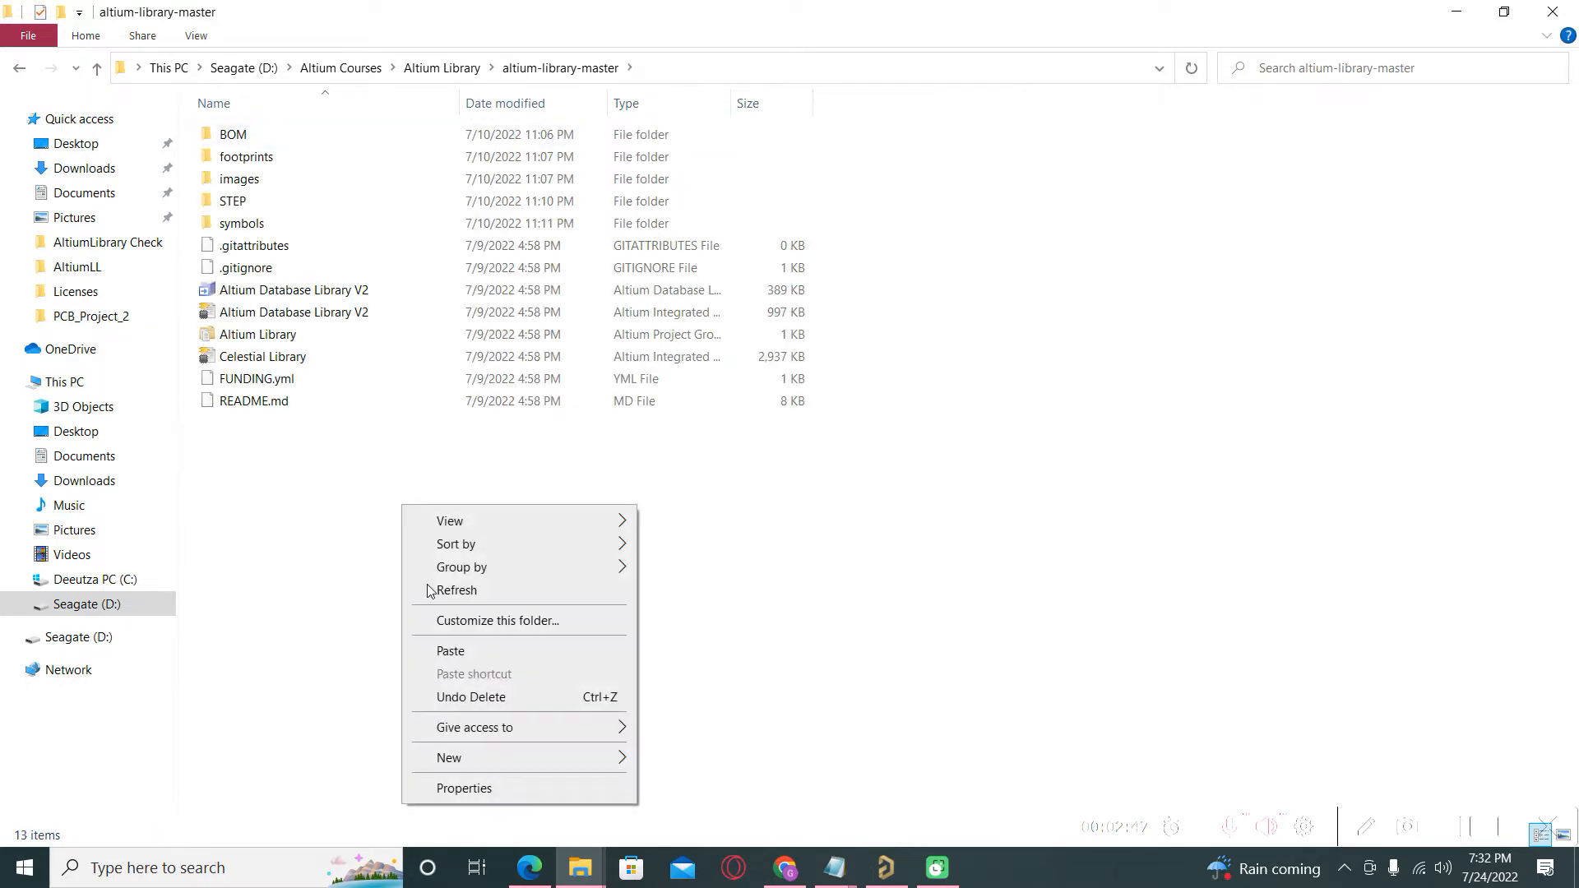
{"action": "left_click", "coordinate": [450, 651]}
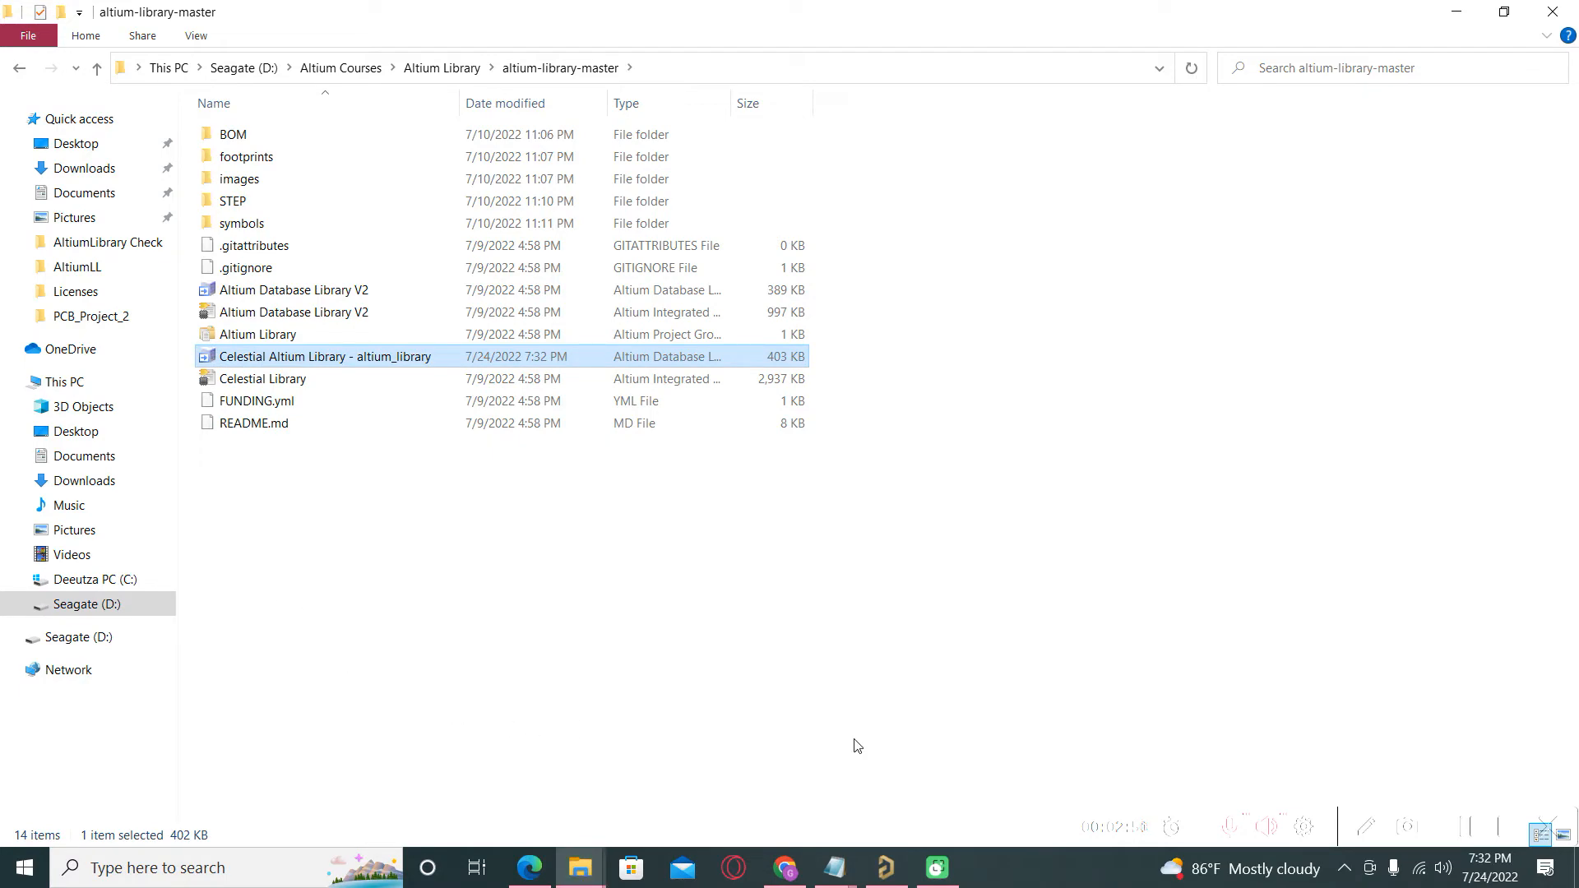
{"action": "left_click", "coordinate": [884, 866]}
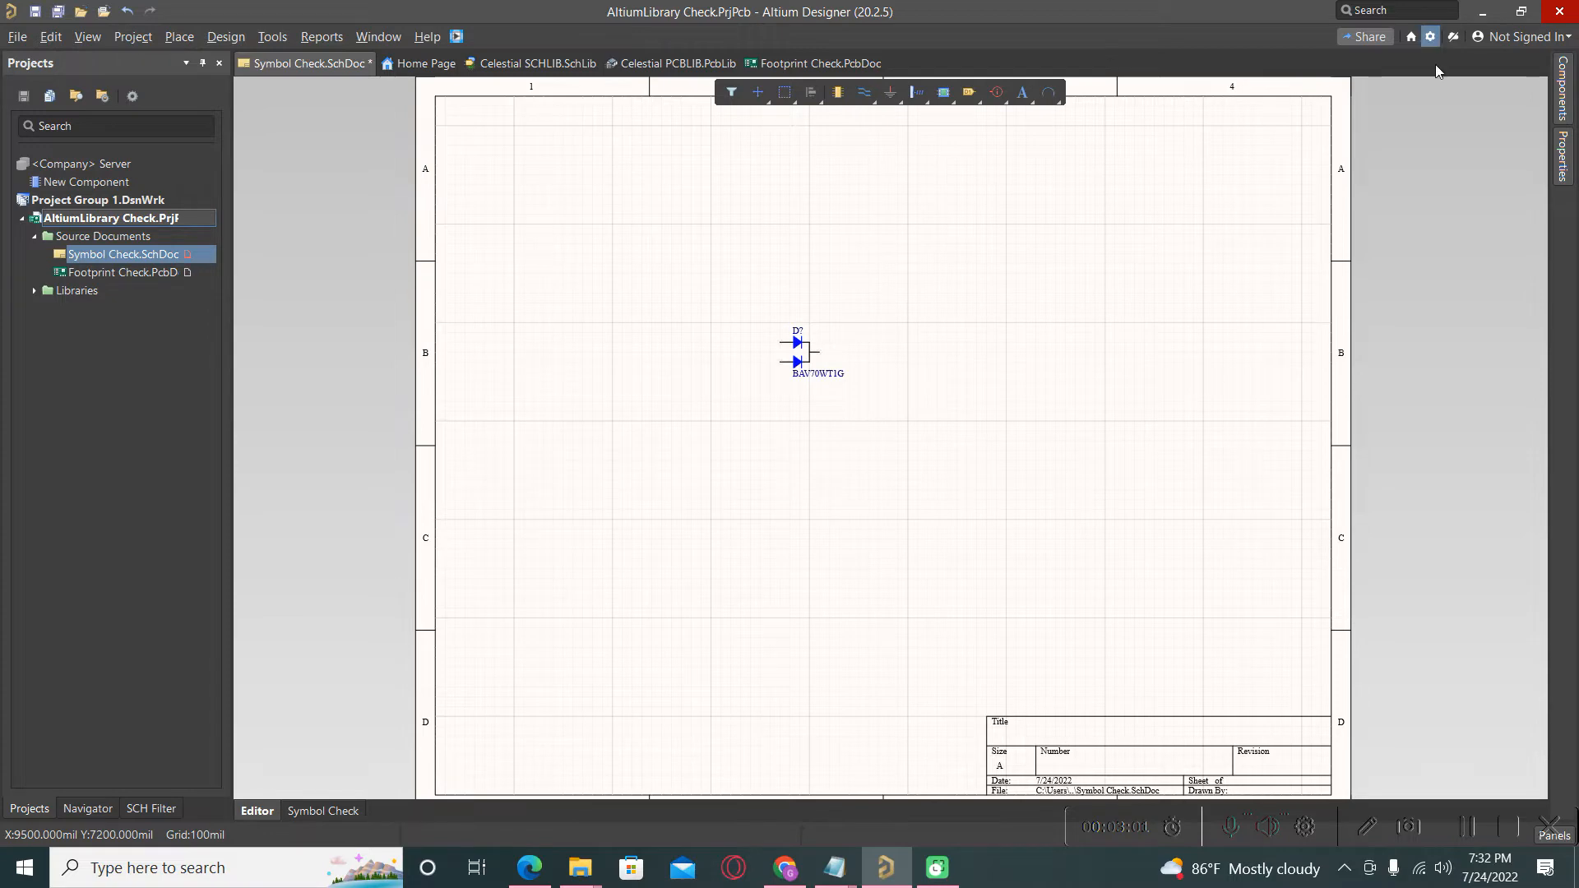
{"action": "mouse_move", "coordinate": [1441, 140]}
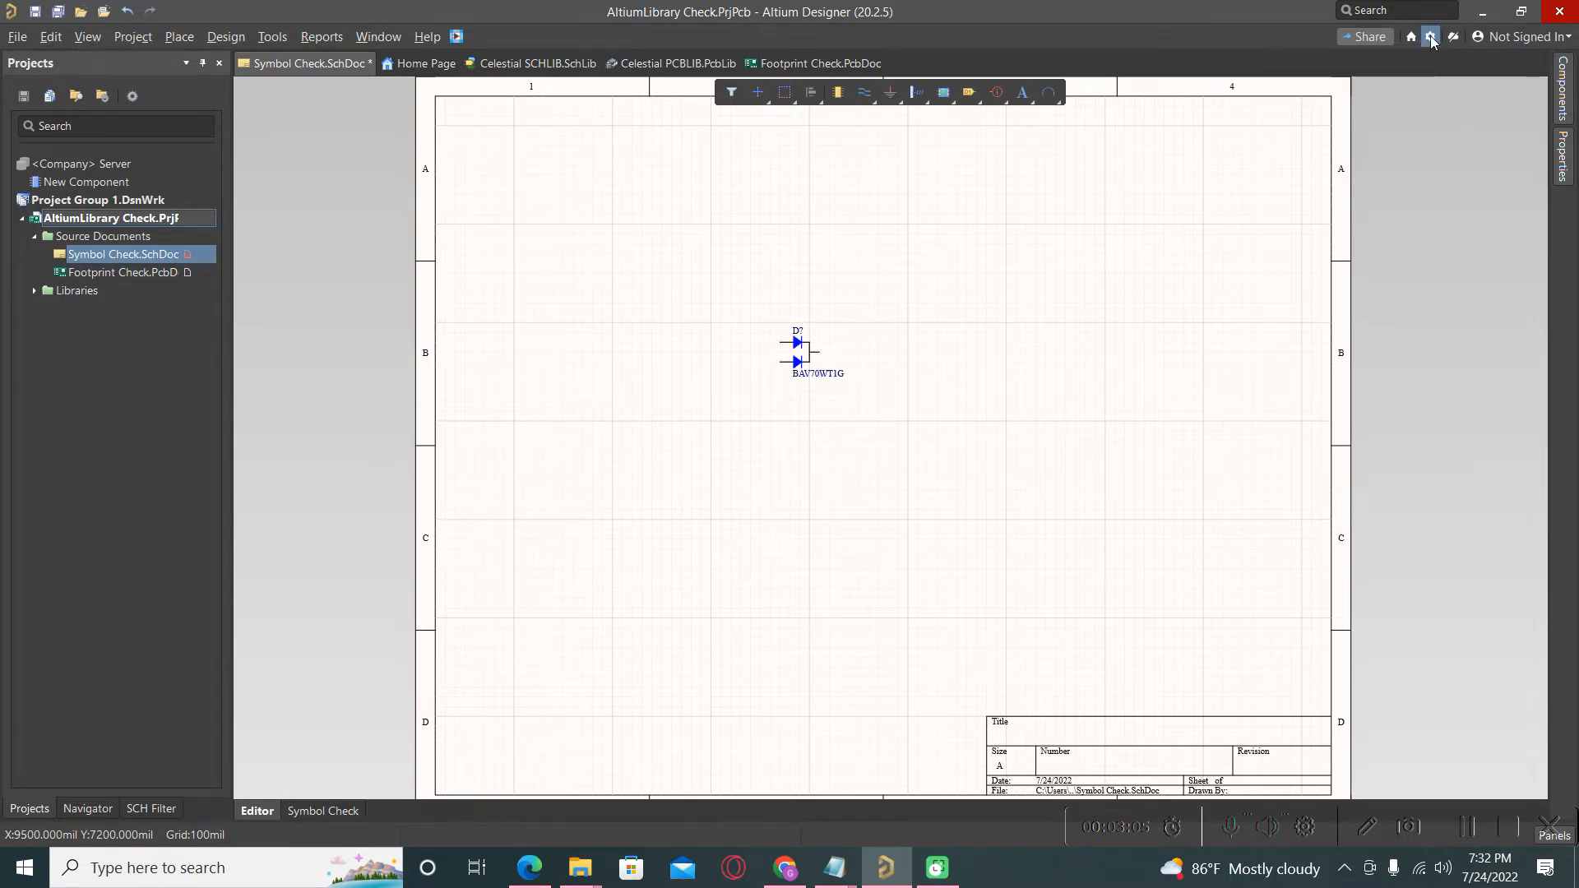
- Choose Install from file under File-based Libraries in Altium Designer preferences
{"action": "left_click", "coordinate": [1431, 37]}
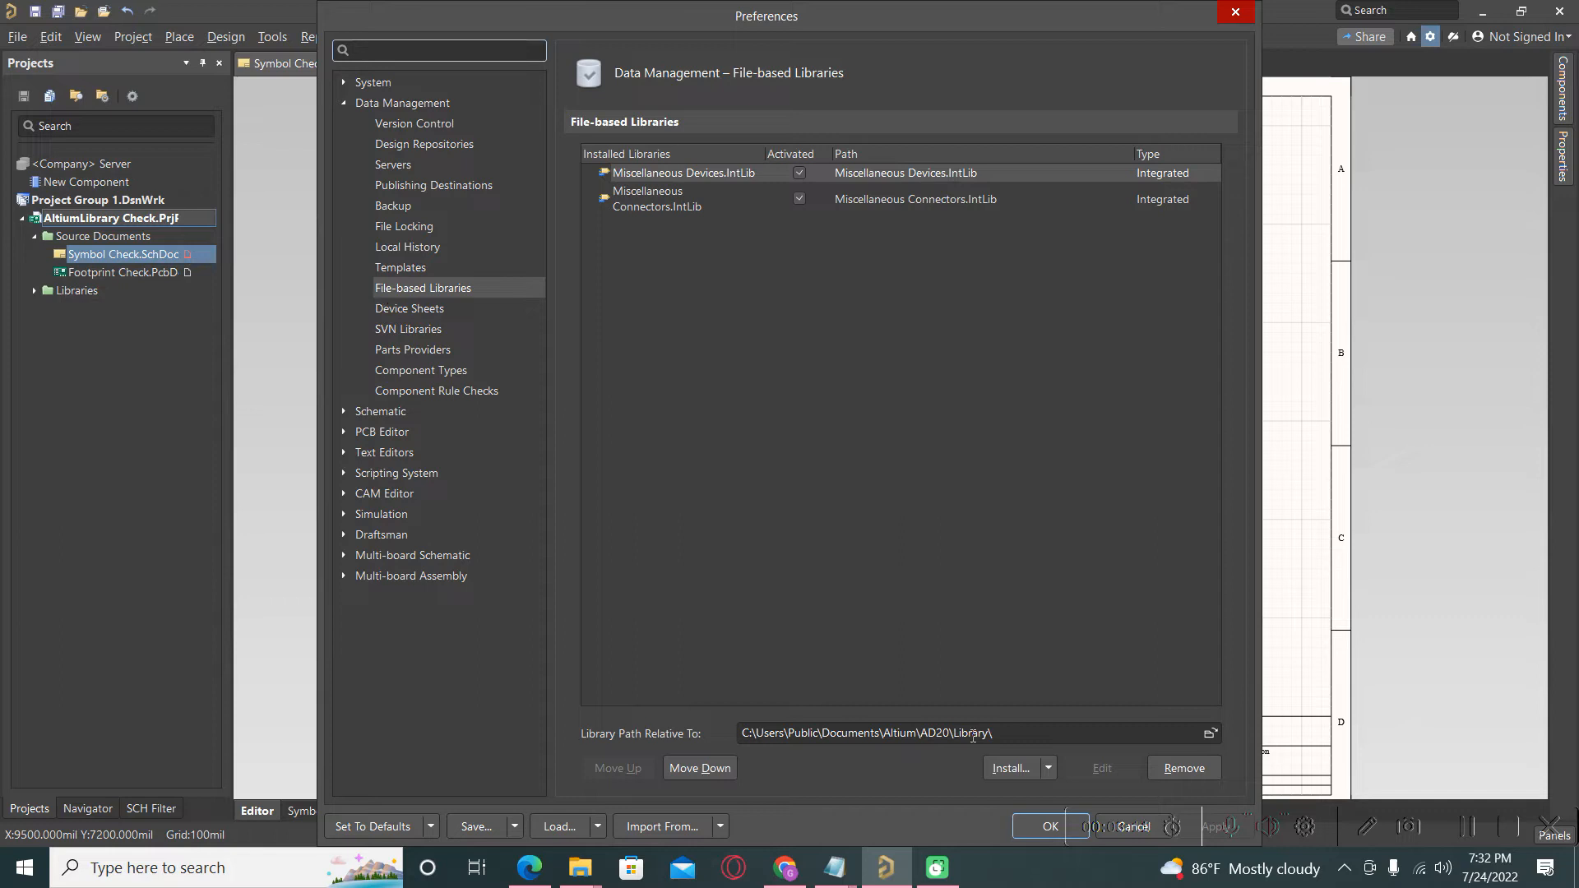
{"action": "left_click", "coordinate": [1046, 767]}
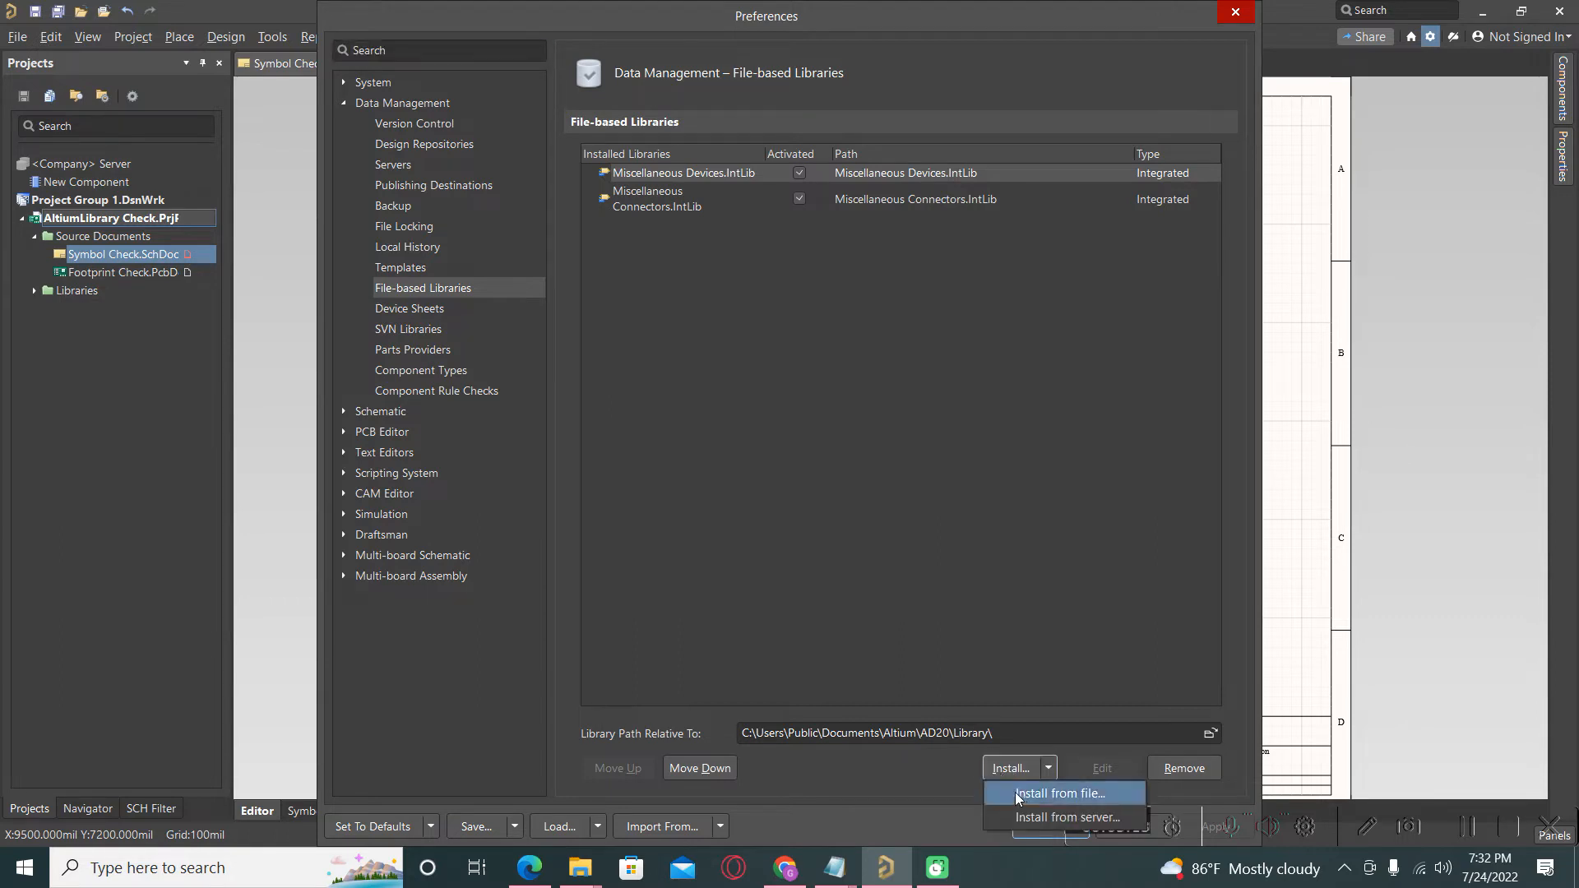
{"action": "left_click", "coordinate": [1058, 794]}
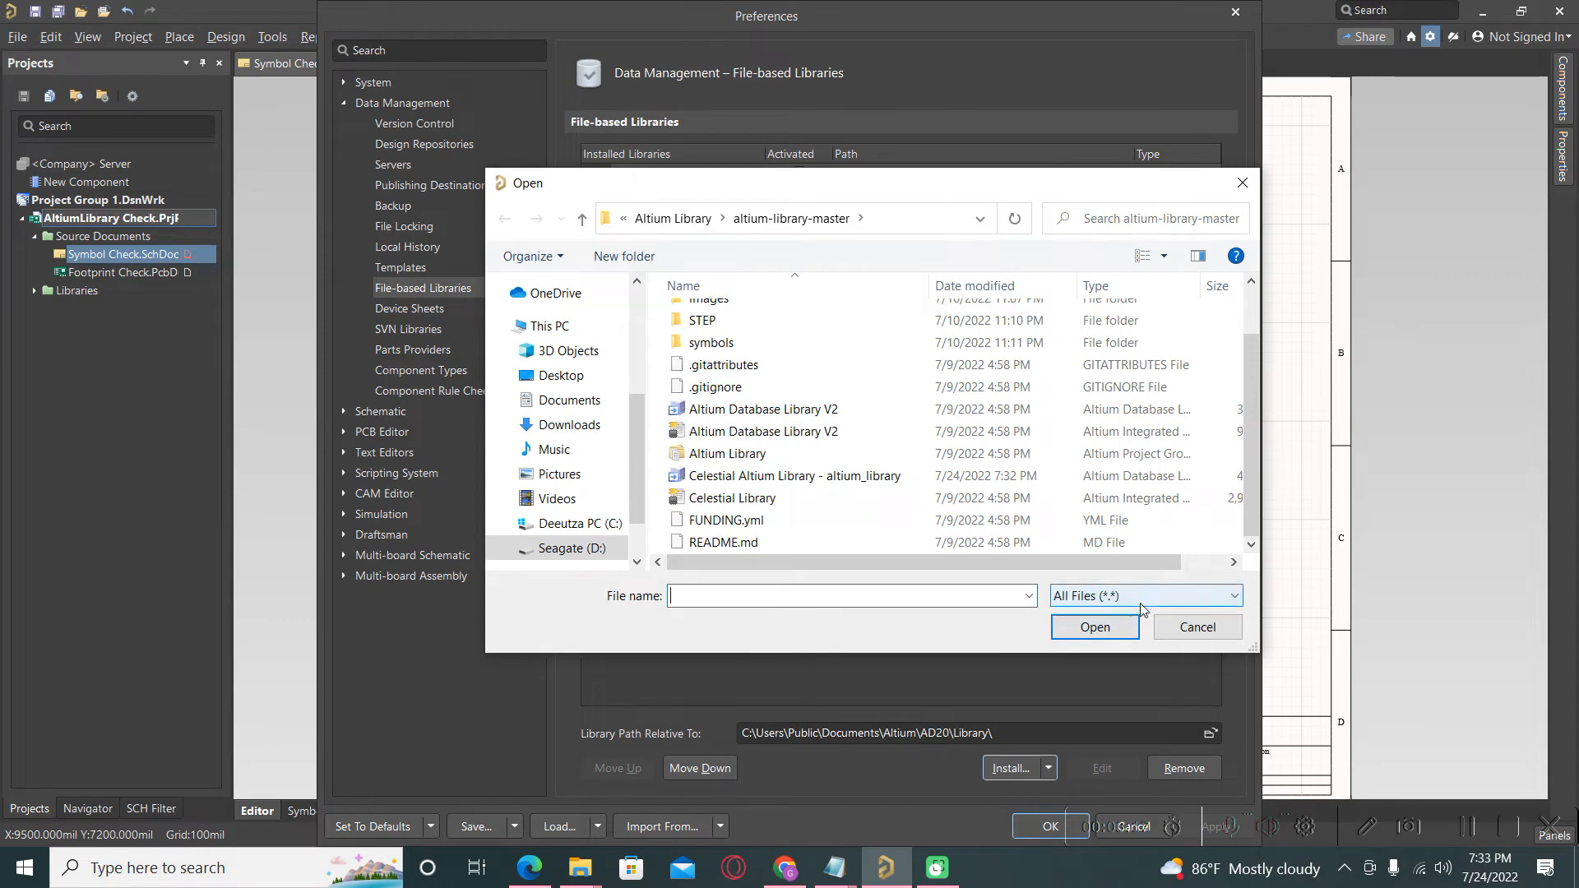
- Install 'Celestial Altium Library - altium_library' DbLib using the All Files filter, then confirm with OK
{"action": "left_click", "coordinate": [1143, 595]}
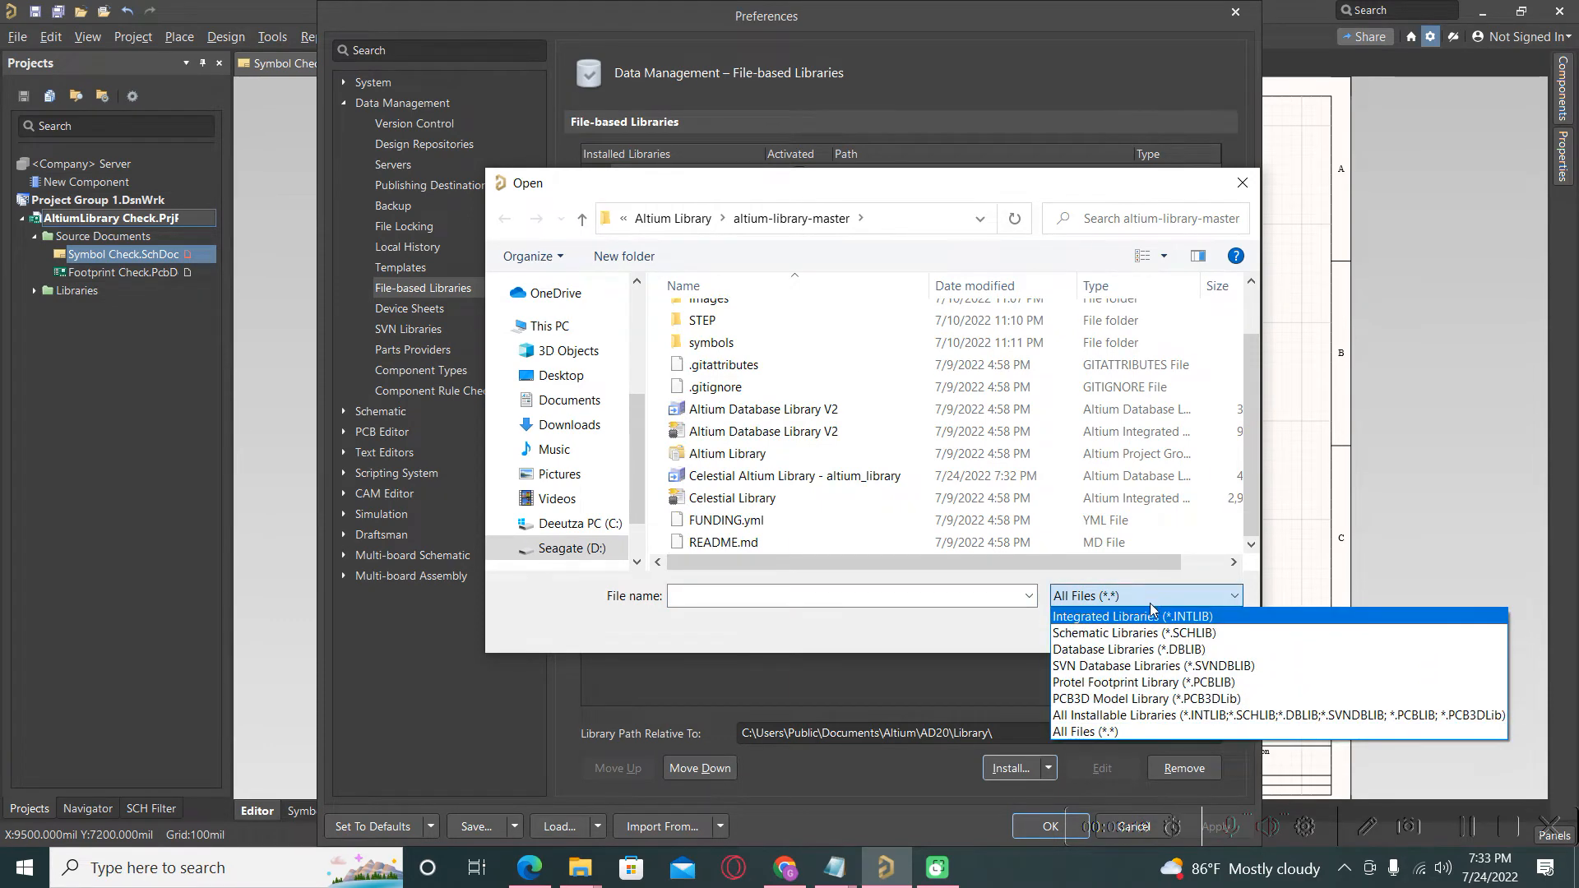
{"action": "left_click", "coordinate": [1133, 615]}
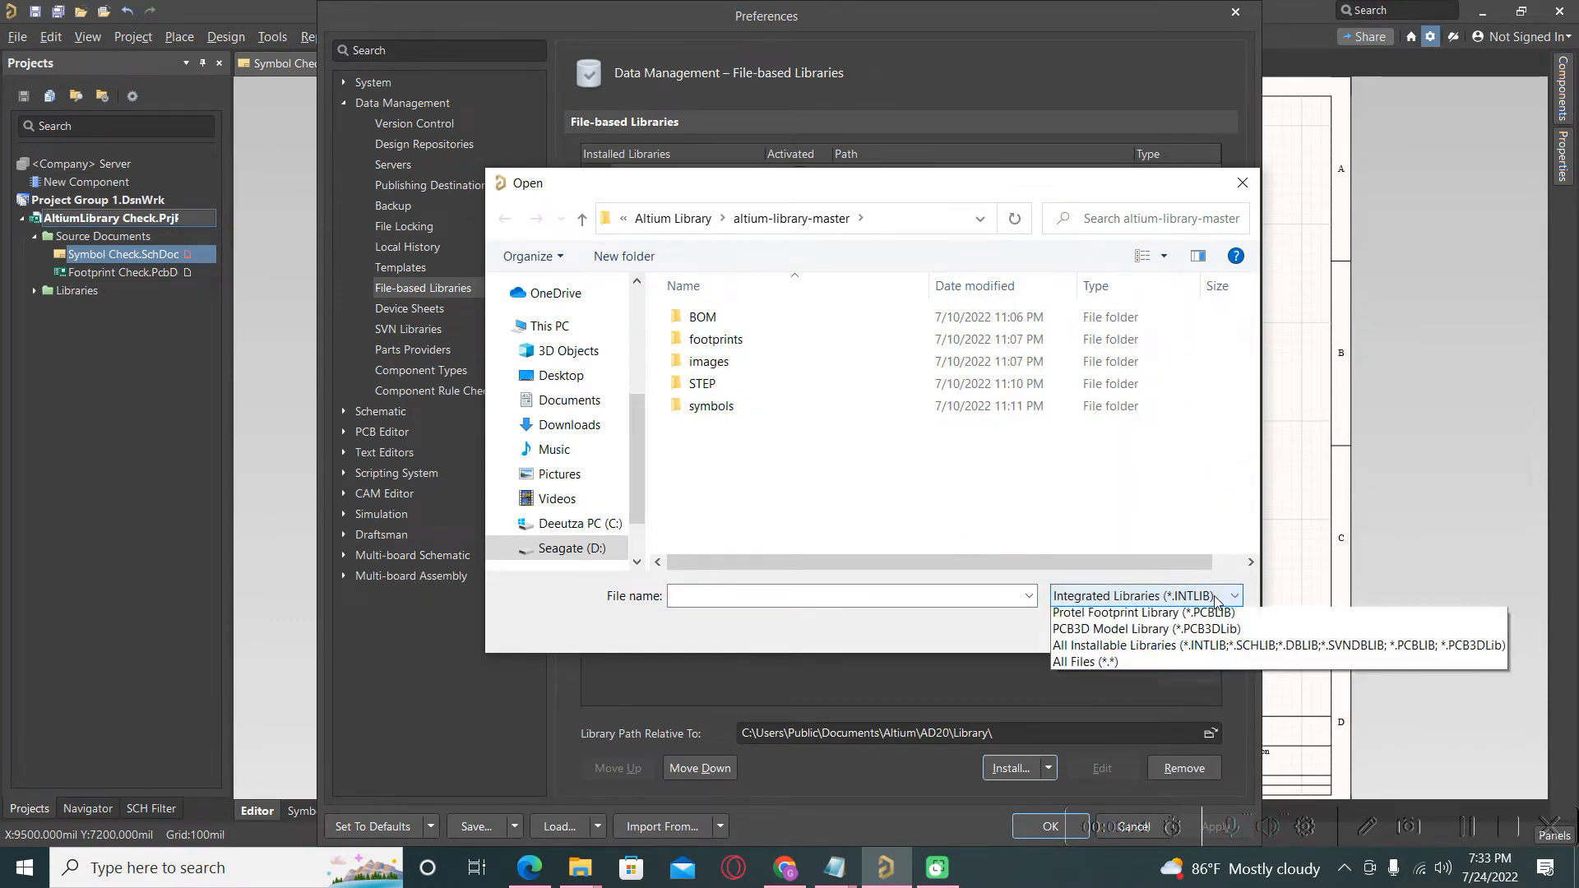
{"action": "left_click", "coordinate": [1082, 661]}
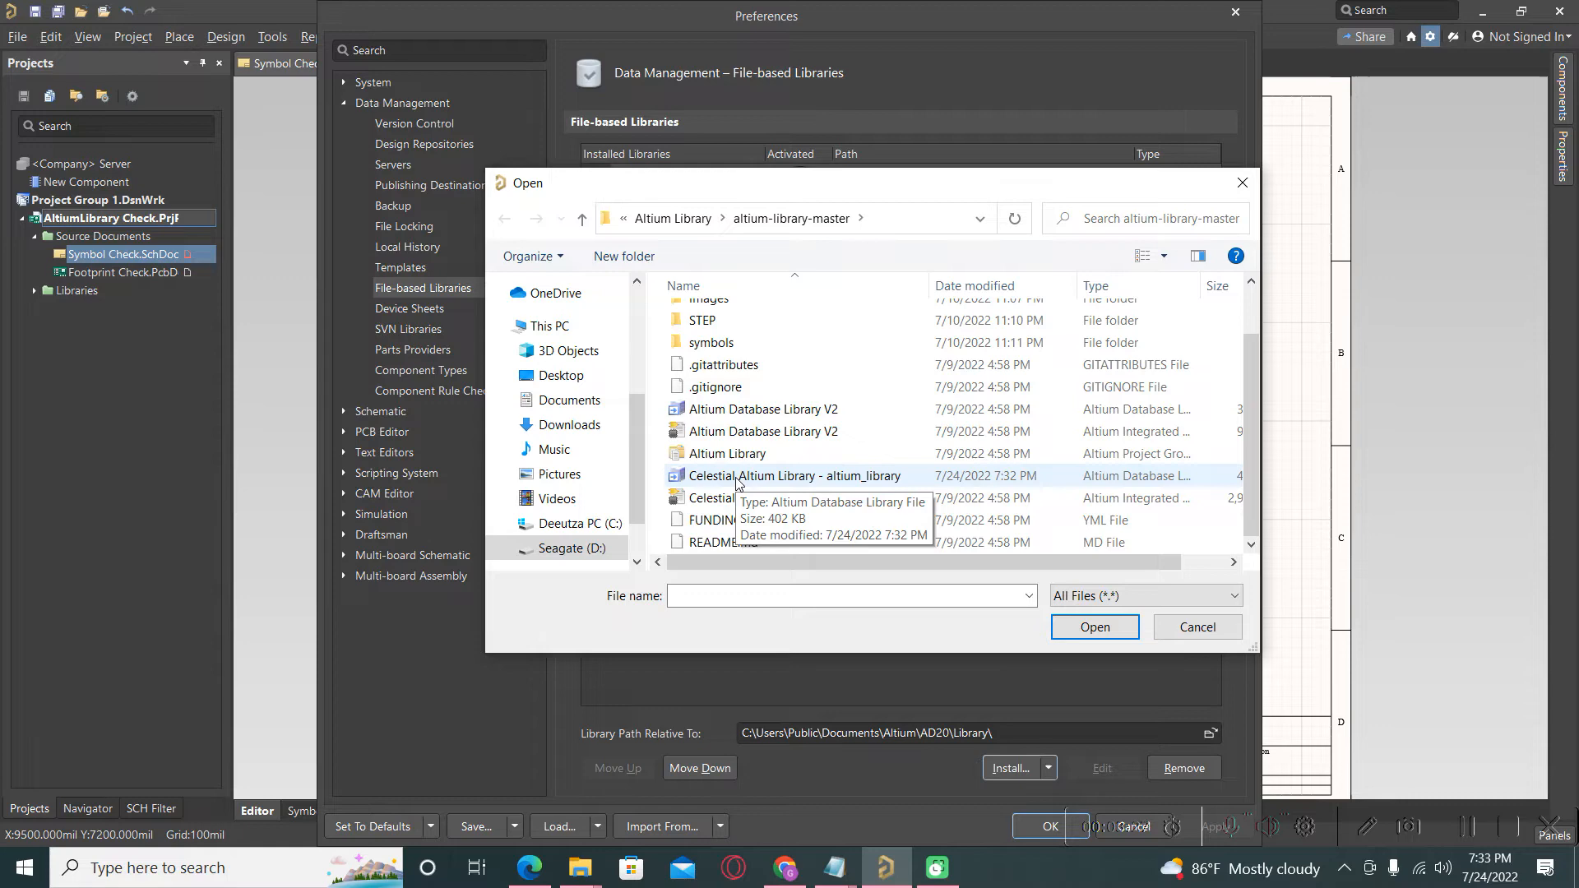
{"action": "left_click", "coordinate": [795, 475]}
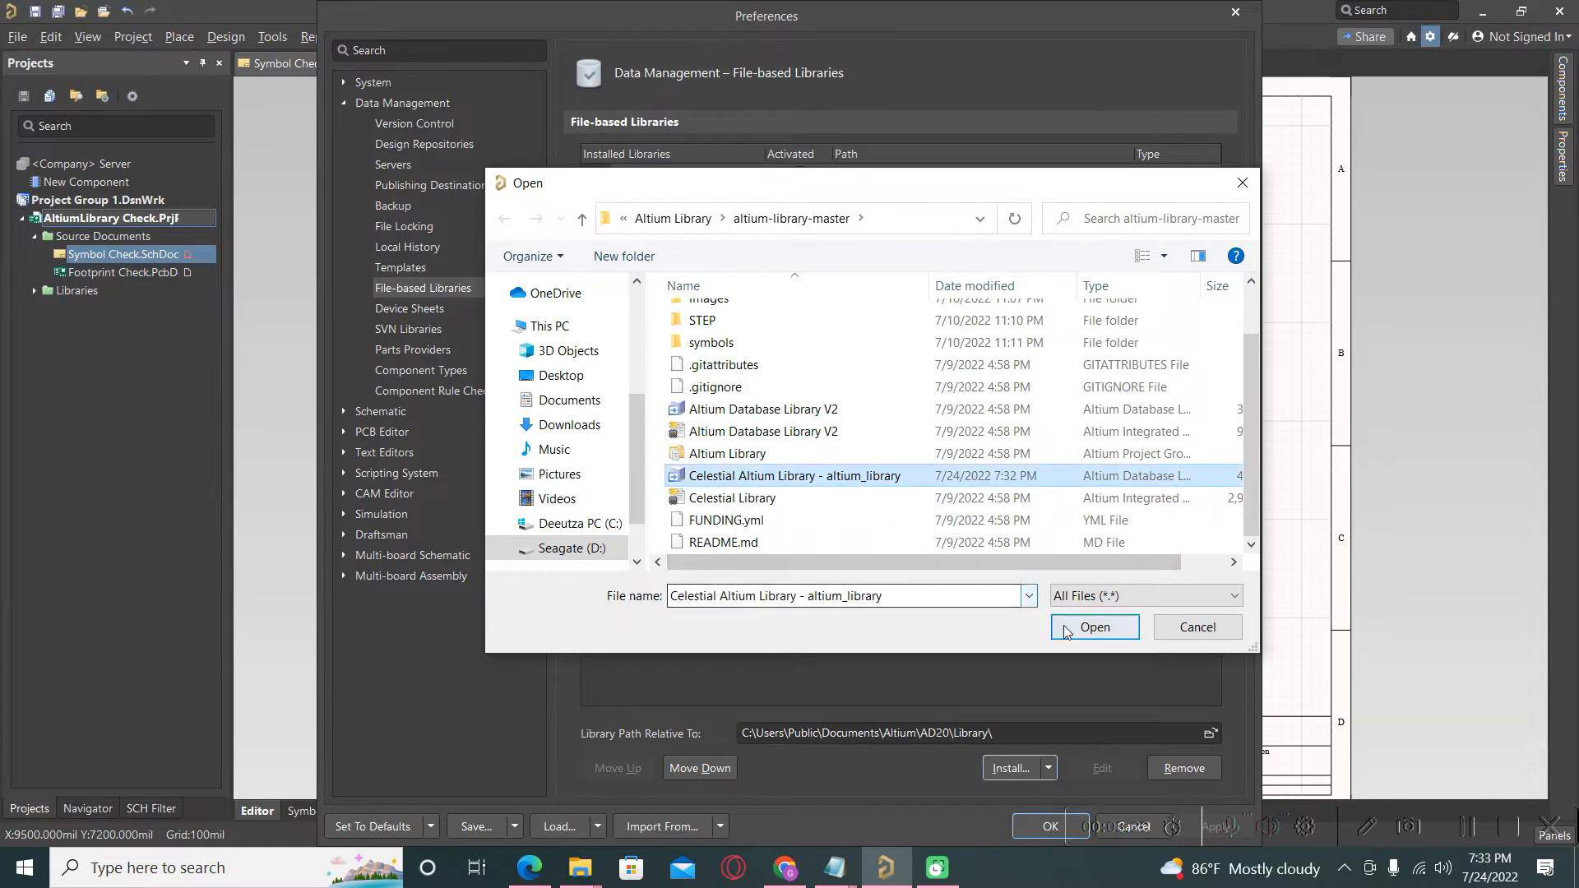
{"action": "left_click", "coordinate": [1093, 626]}
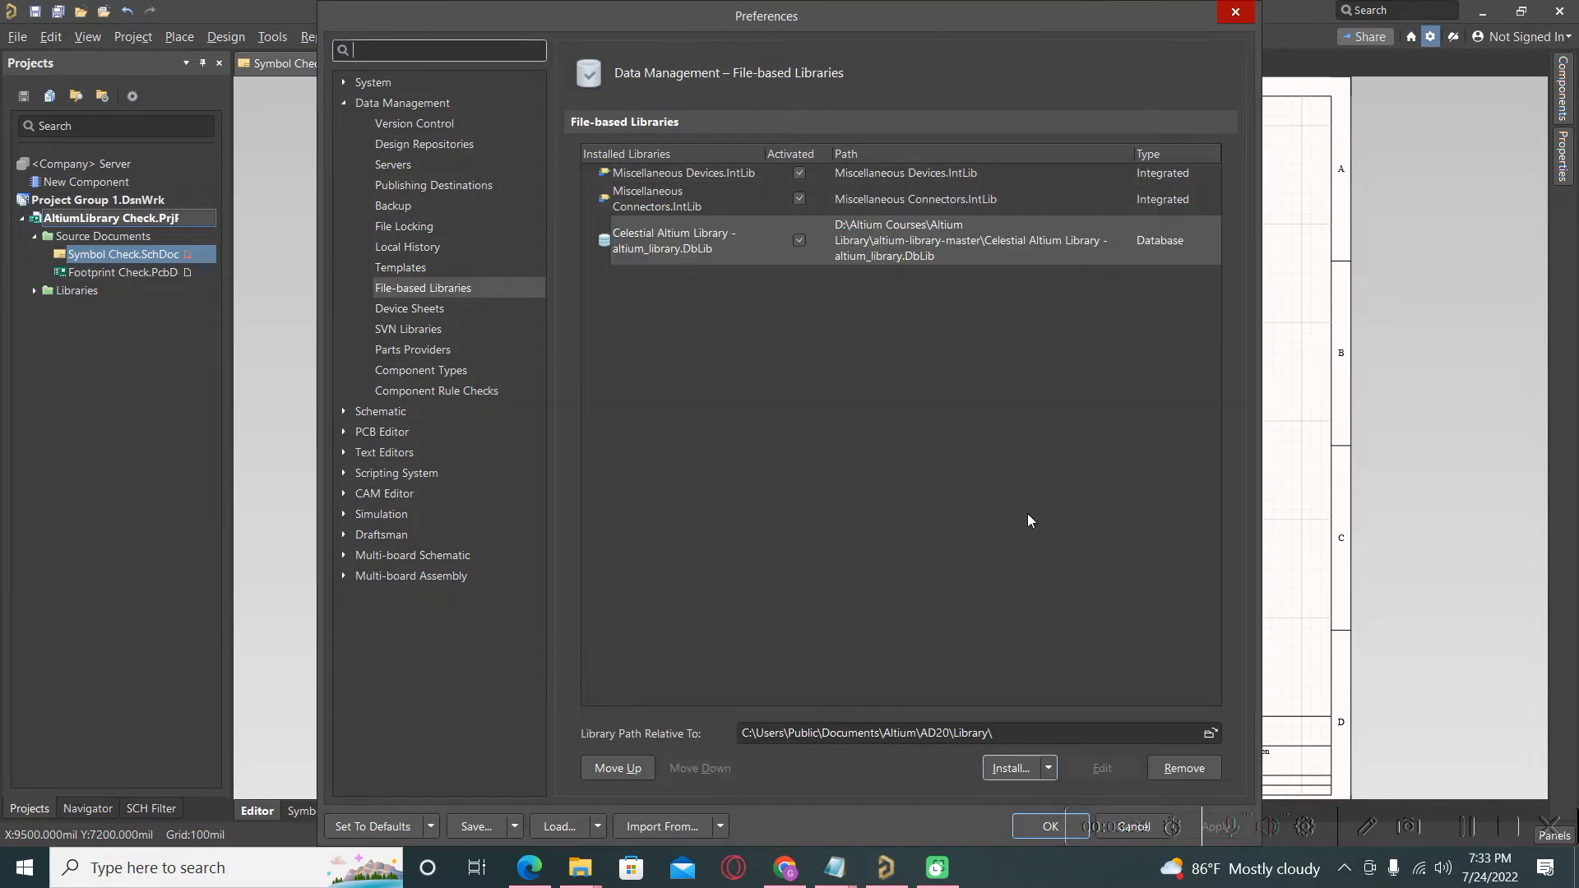
{"action": "left_click", "coordinate": [1050, 826]}
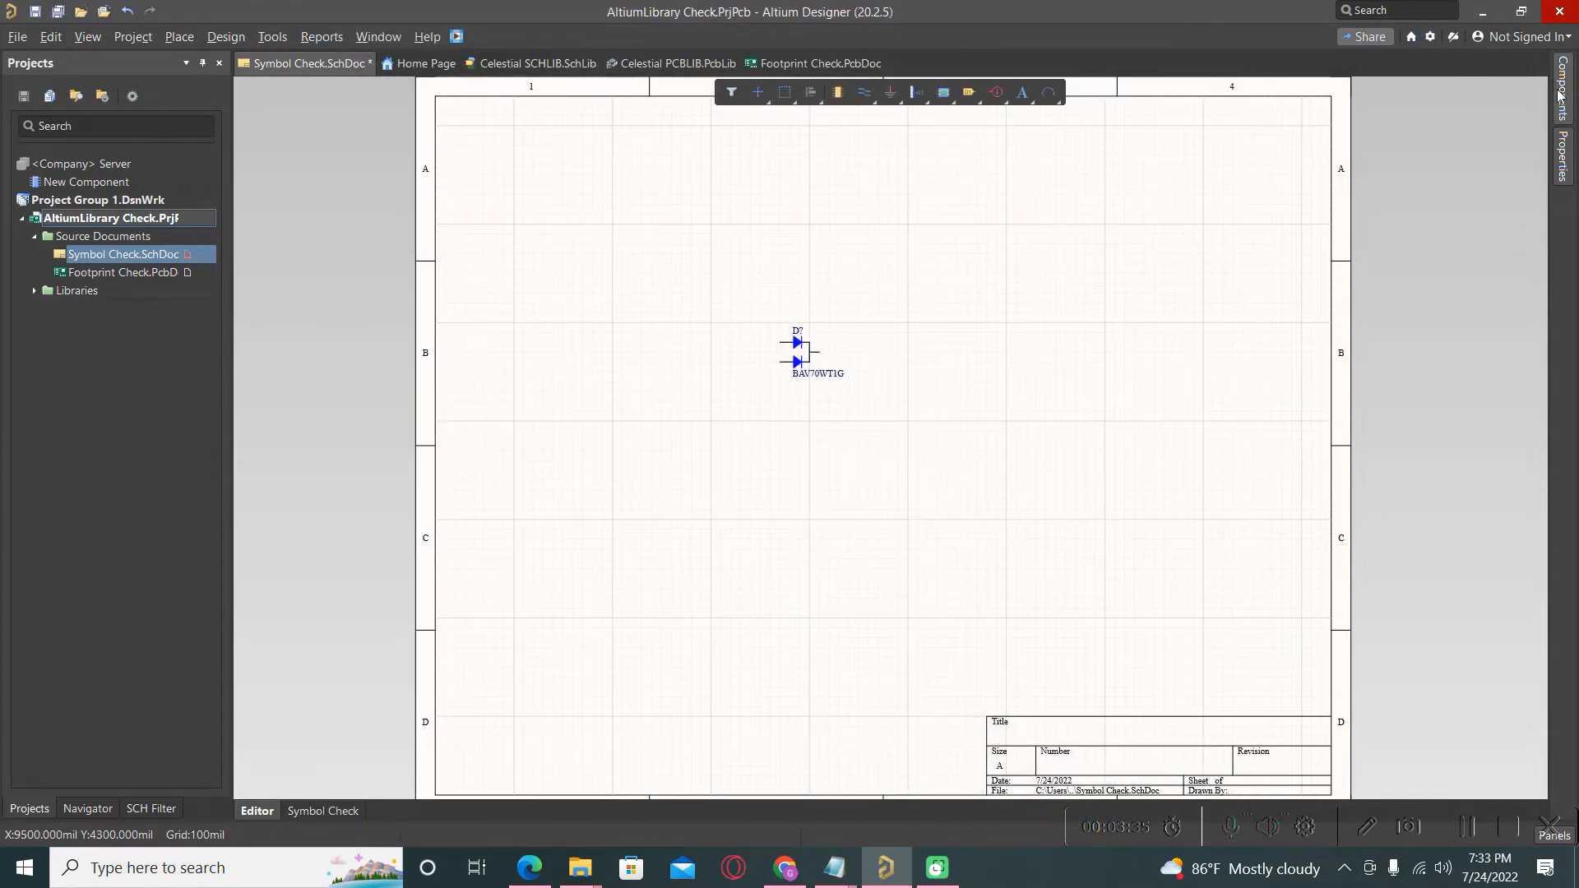
- Place MAX6070AAUT25+T from the Celestial DbLib category in the Components panel
{"action": "left_click", "coordinate": [1562, 99]}
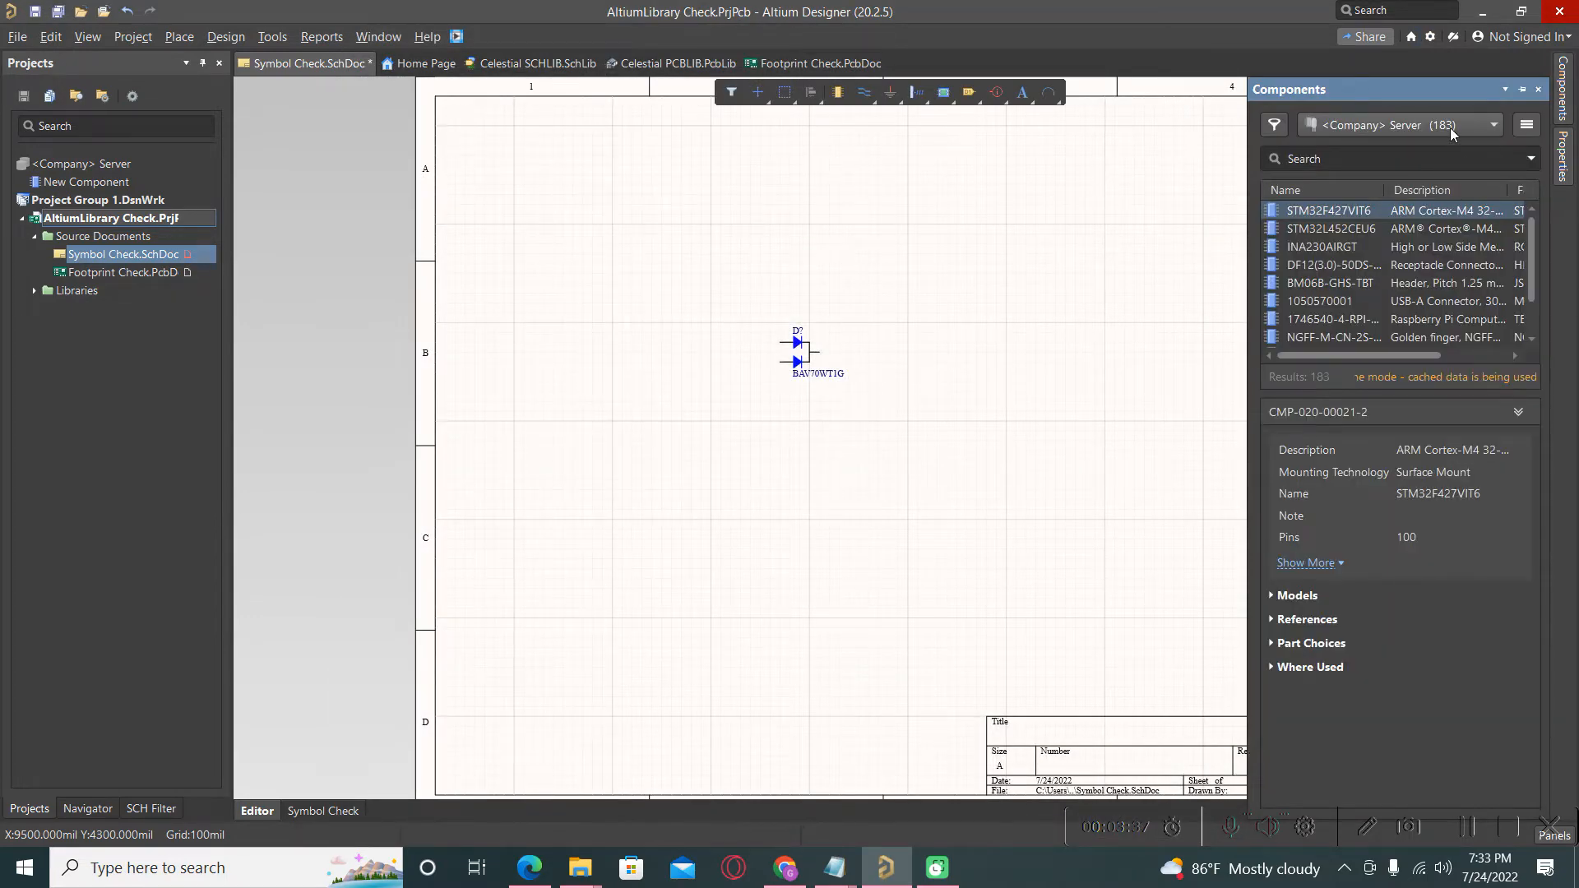
{"action": "left_click", "coordinate": [1493, 125]}
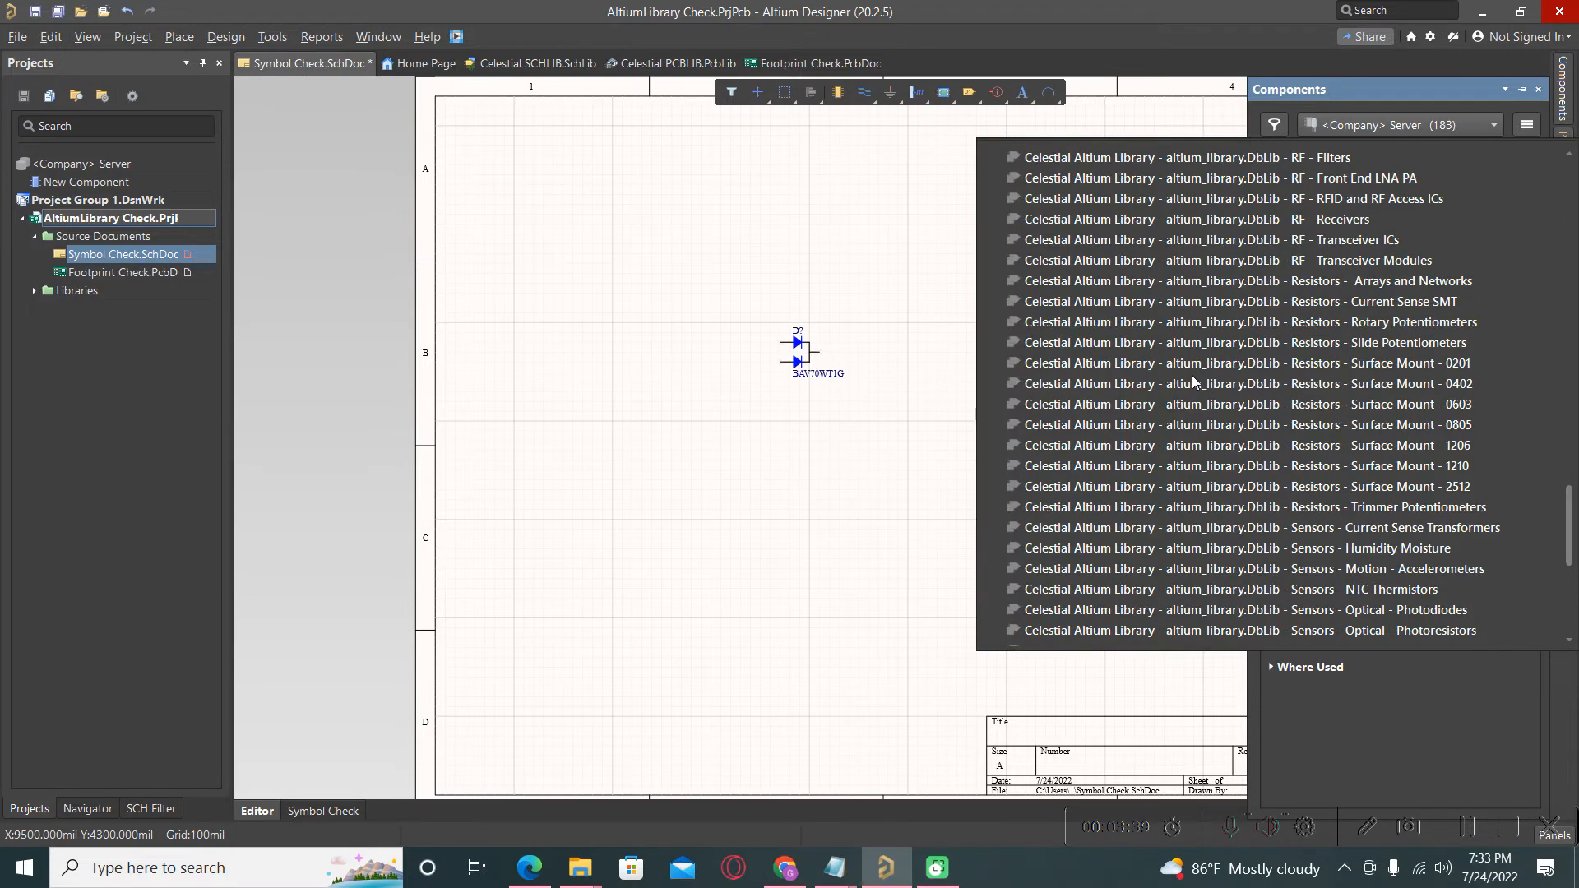
{"action": "left_click", "coordinate": [1208, 219]}
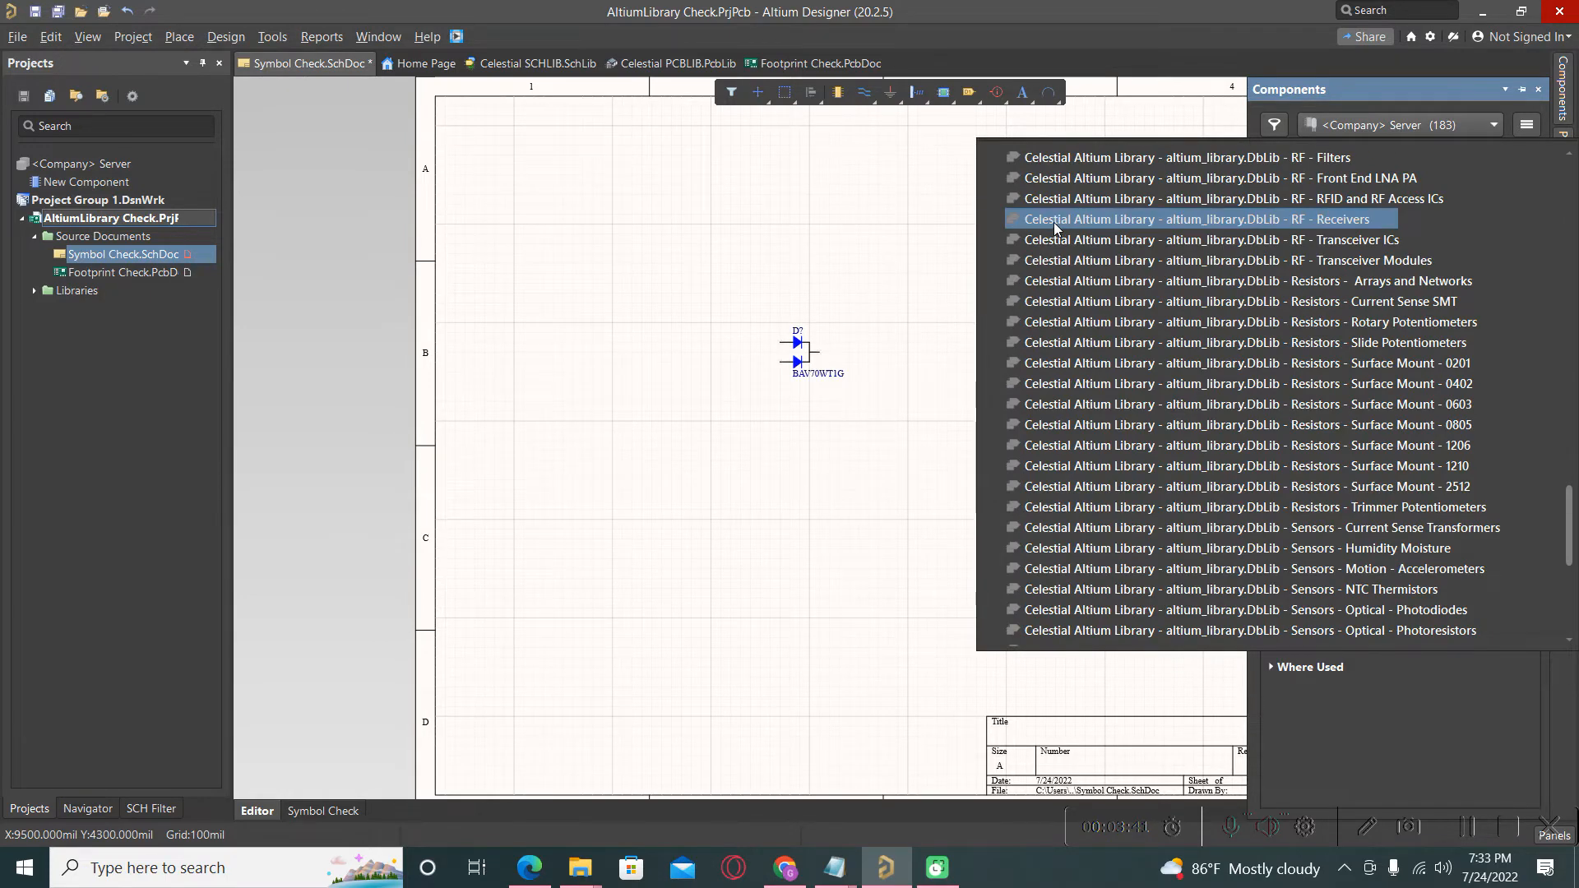
{"action": "scroll", "scroll_direction": "down", "scroll_amount": 3}
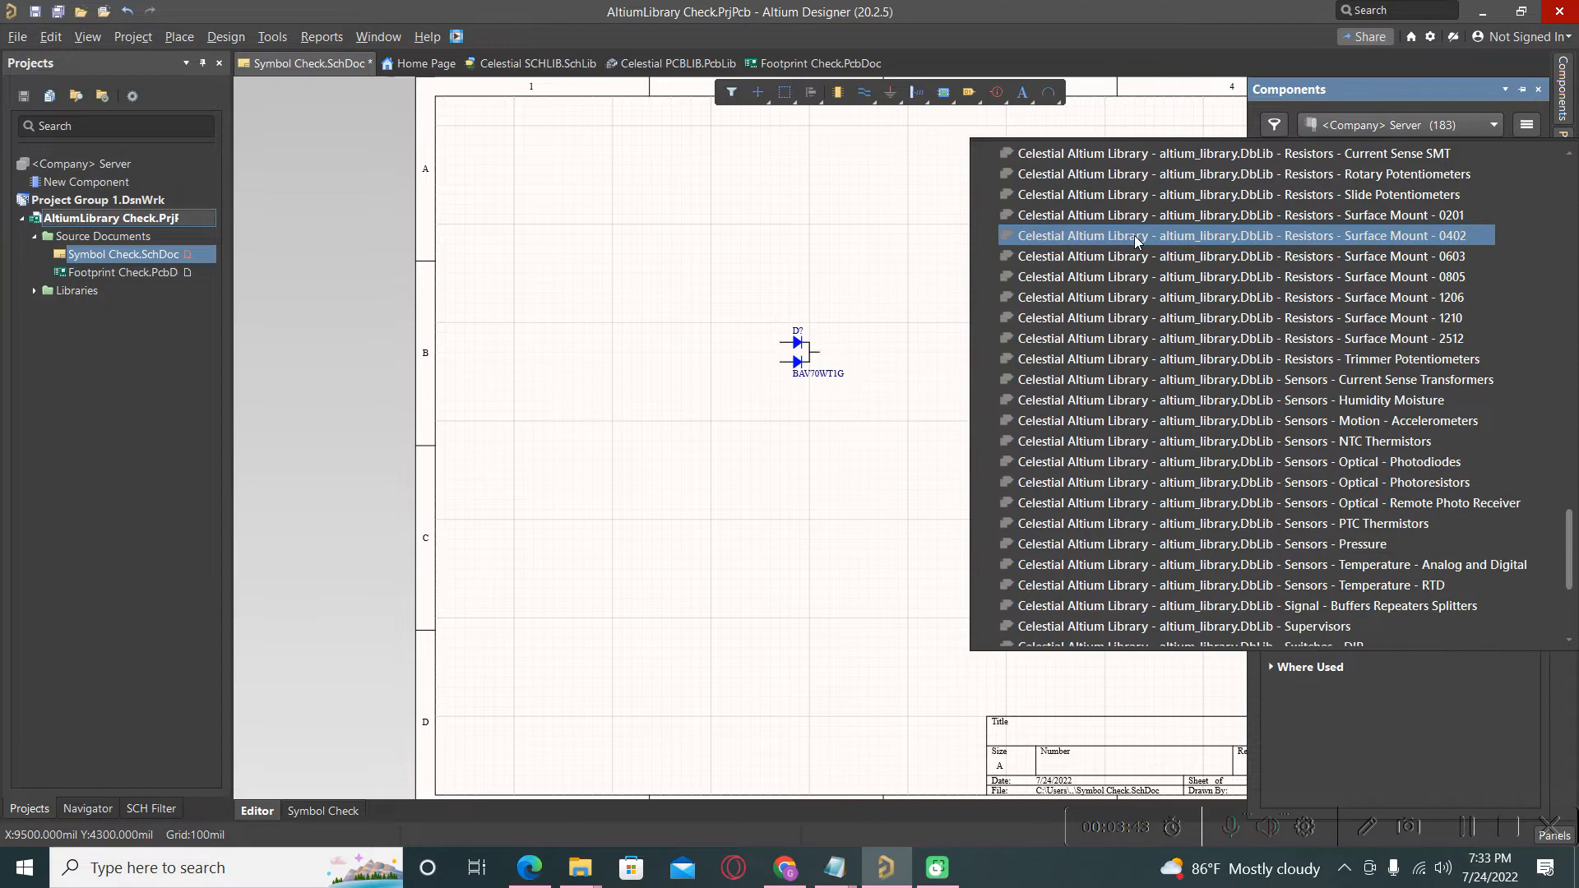
{"action": "scroll", "scroll_direction": "down", "scroll_amount": 3}
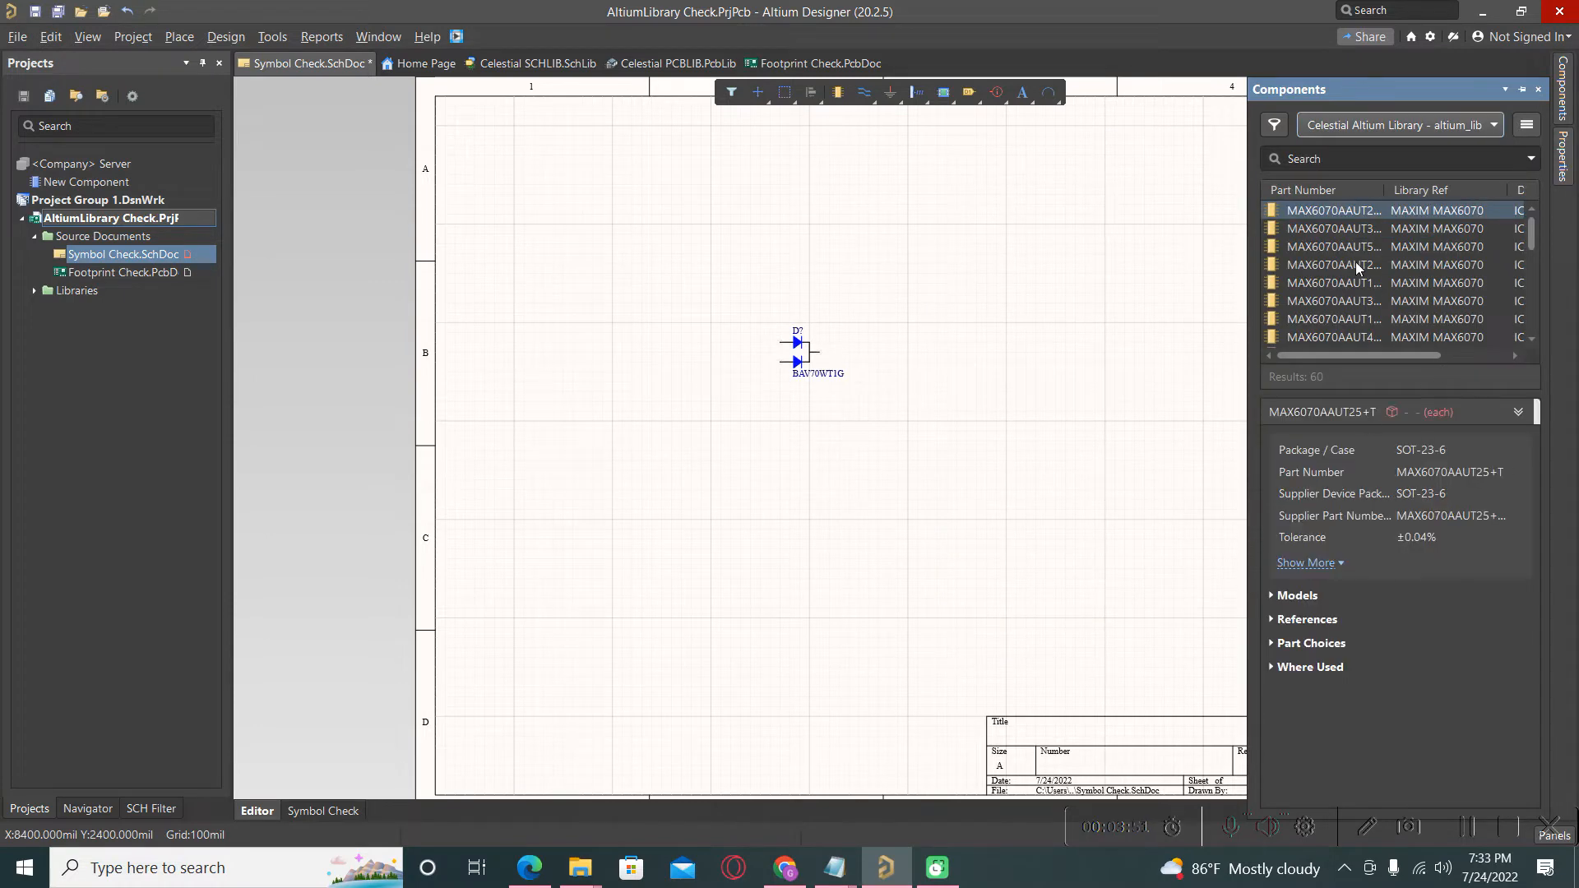
{"action": "right_click", "coordinate": [1332, 211]}
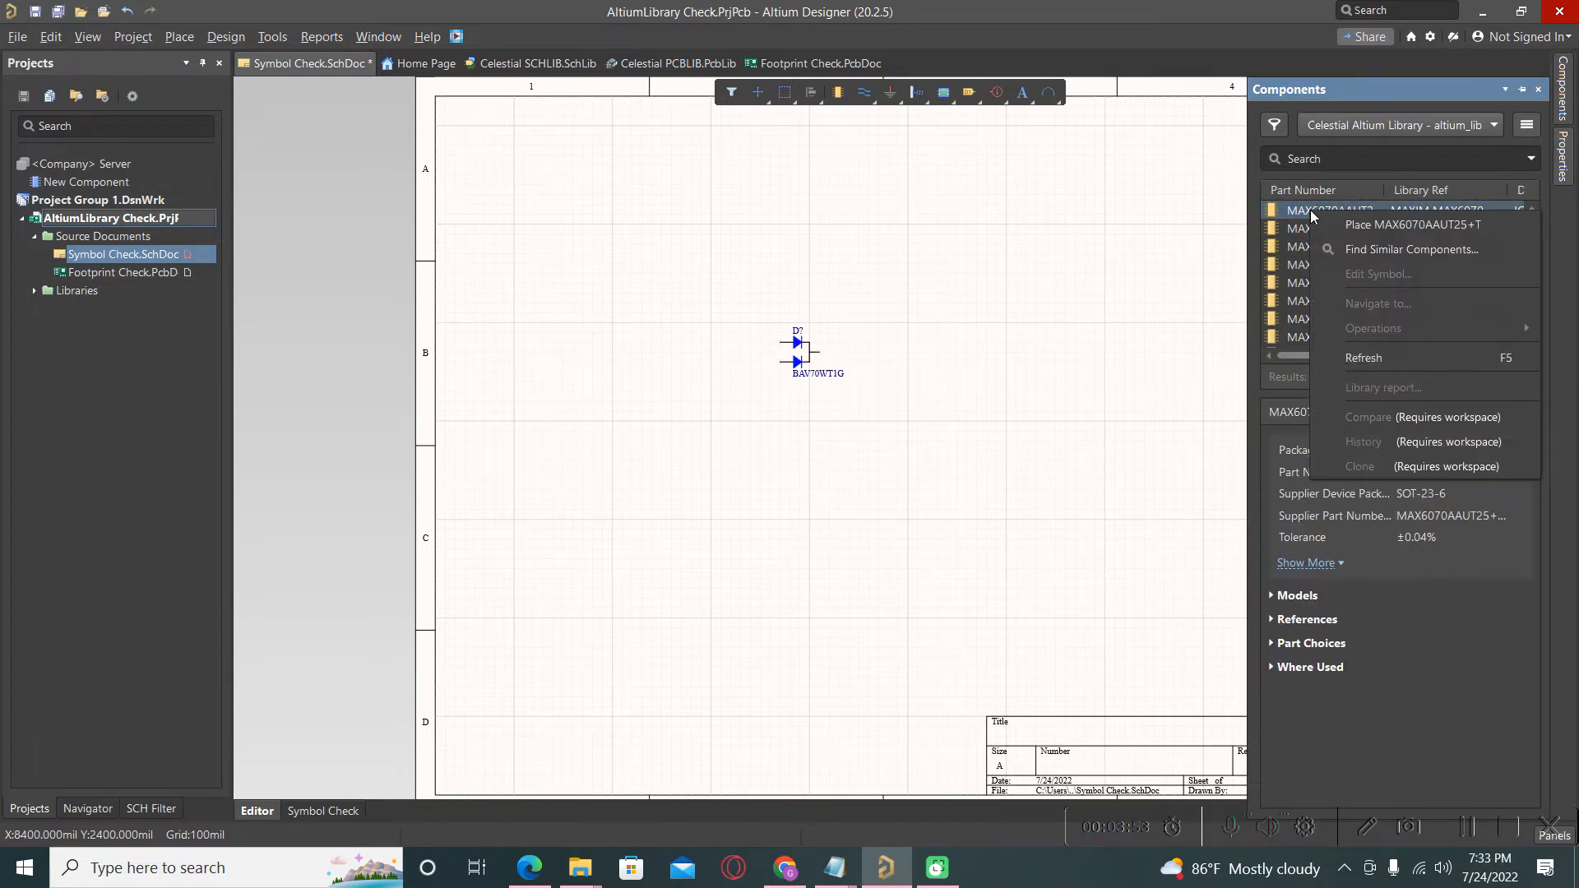
{"action": "left_click", "coordinate": [1411, 223]}
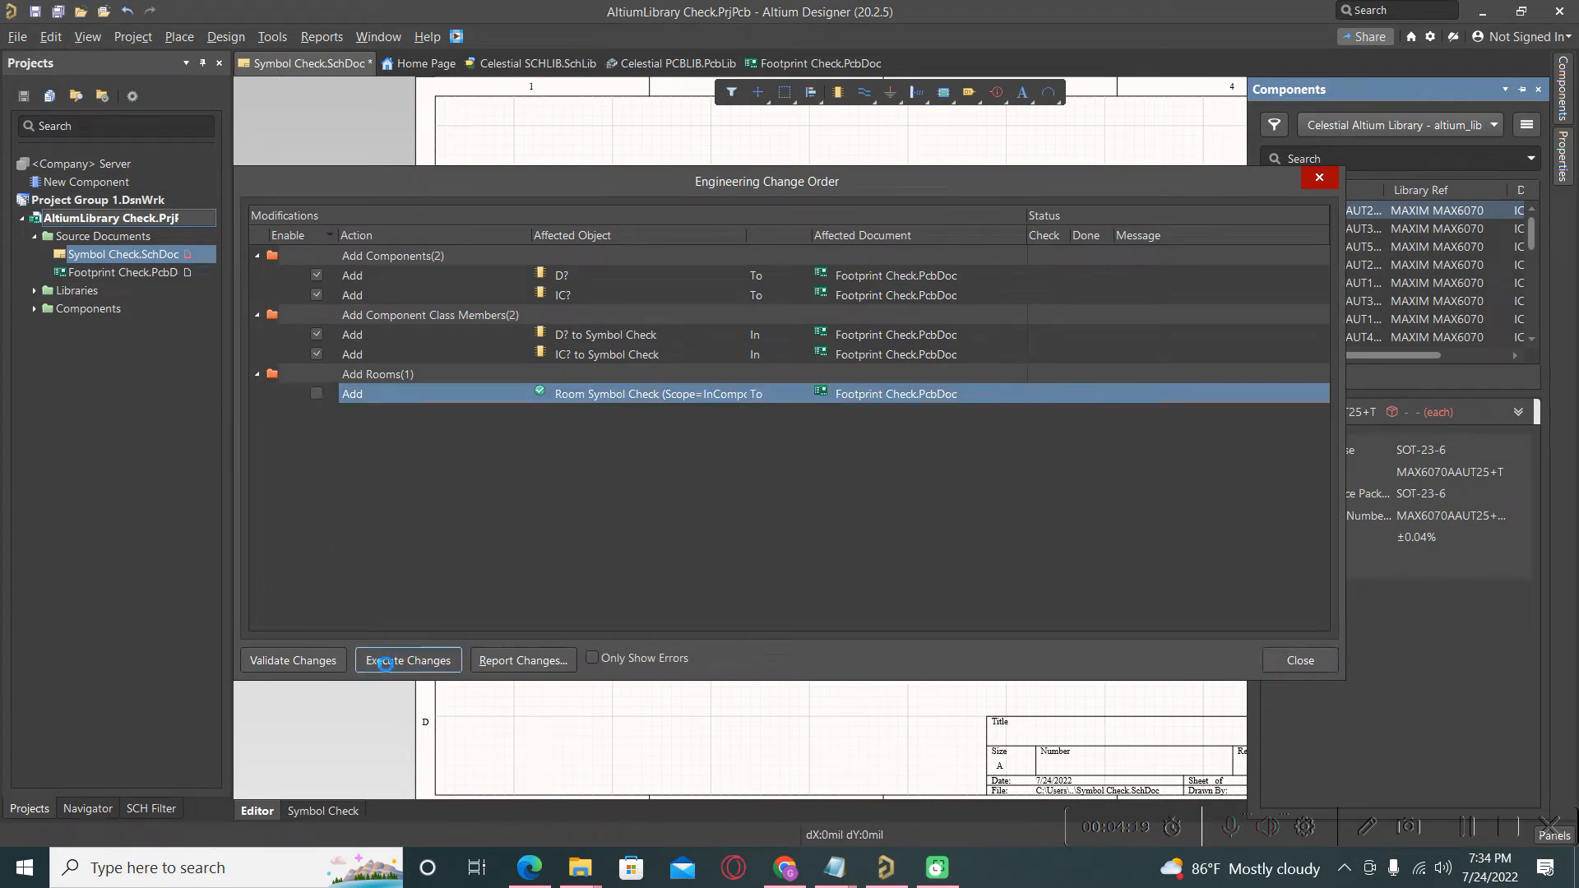
- Execute the change order adding D? and IC? to Footprint Check.PcbDoc, then close it
{"action": "left_click", "coordinate": [408, 660]}
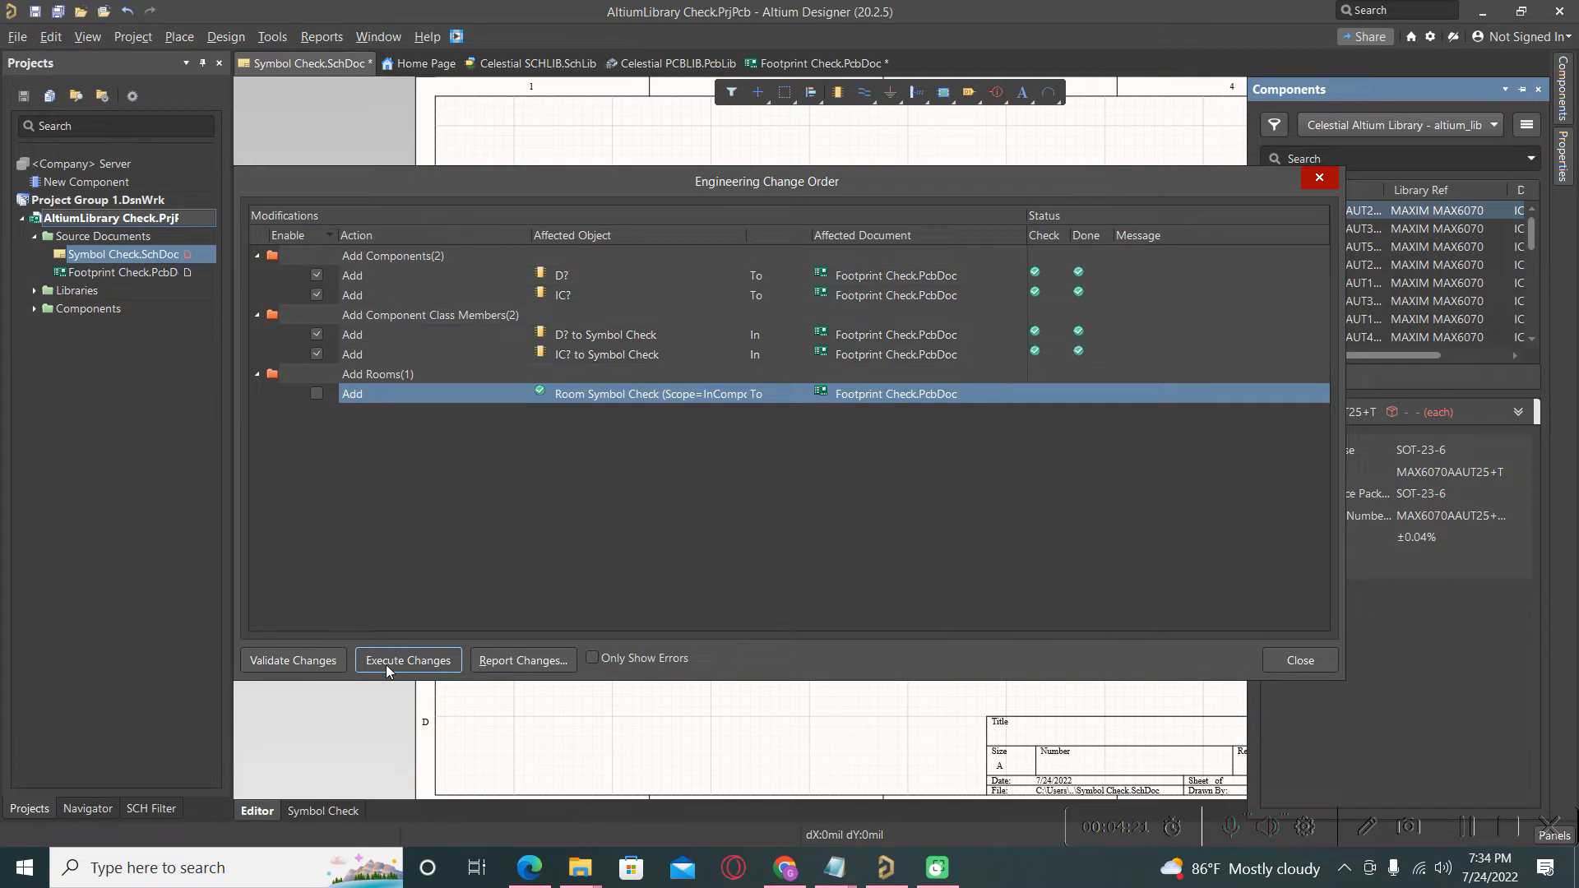
{"action": "left_click", "coordinate": [408, 661]}
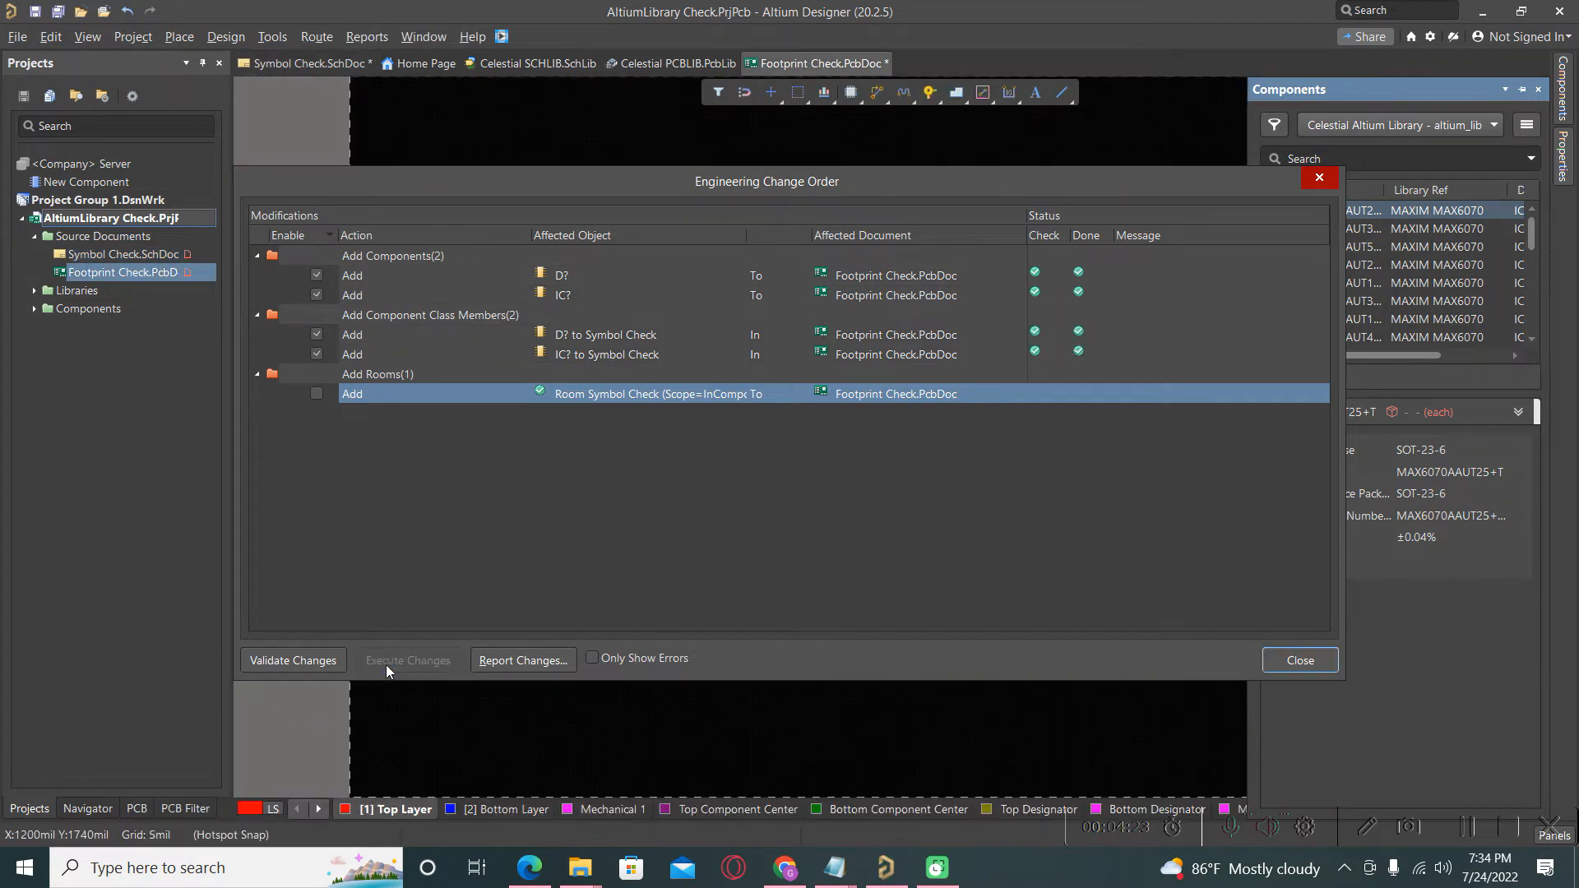
{"action": "left_click", "coordinate": [1299, 659]}
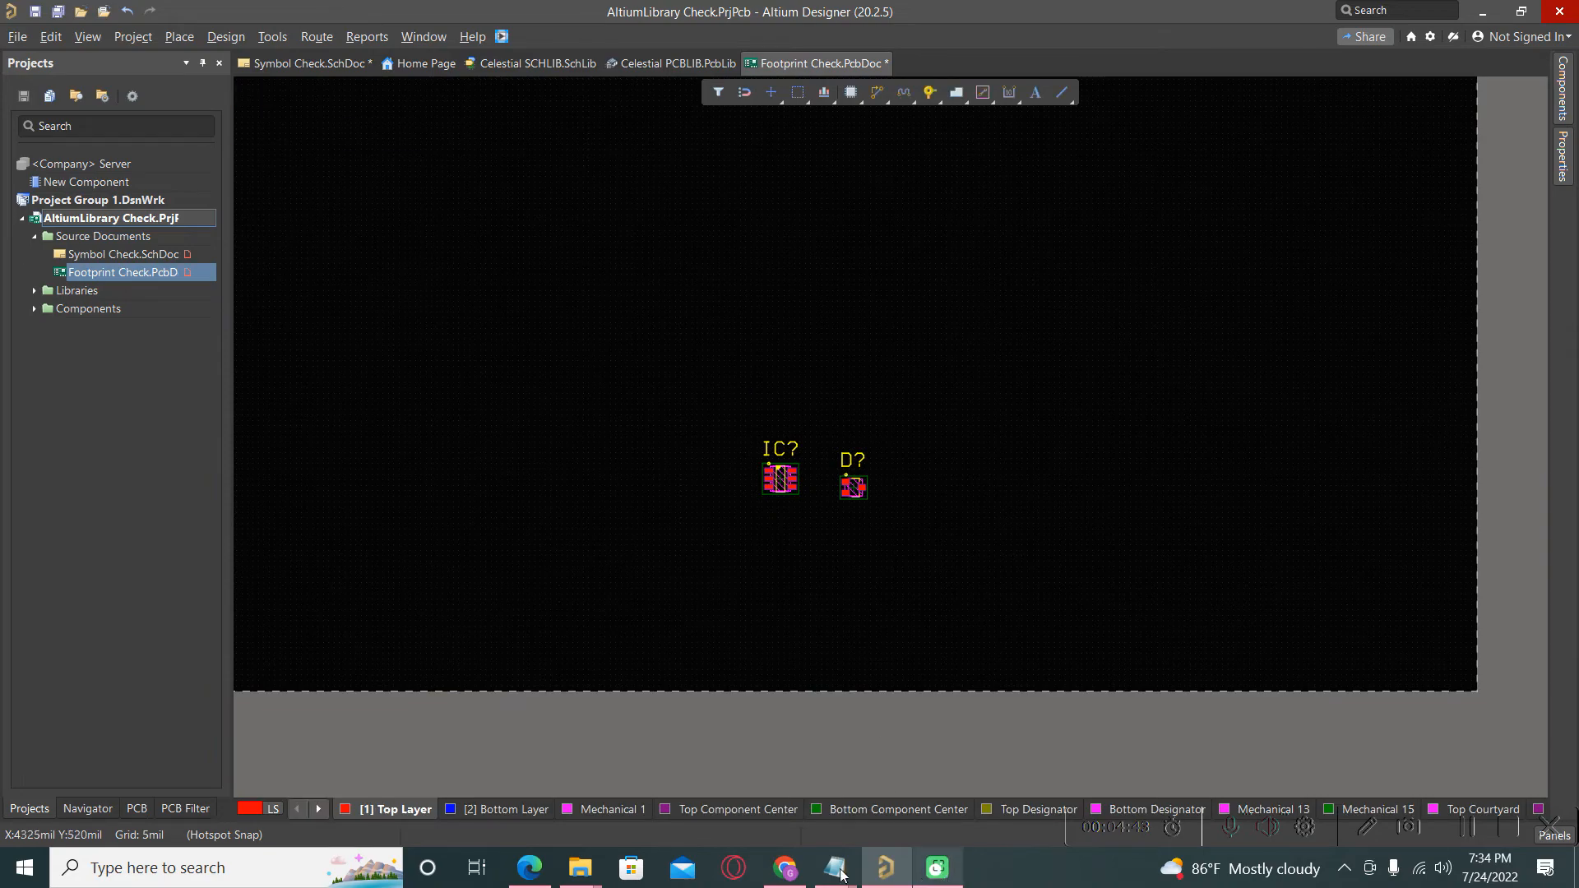
- Scroll Chrome's Celestial TROUBLESHOOTING page to Steps to Fix Missing Driver and its MSSQL downloads
{"action": "left_click", "coordinate": [783, 866]}
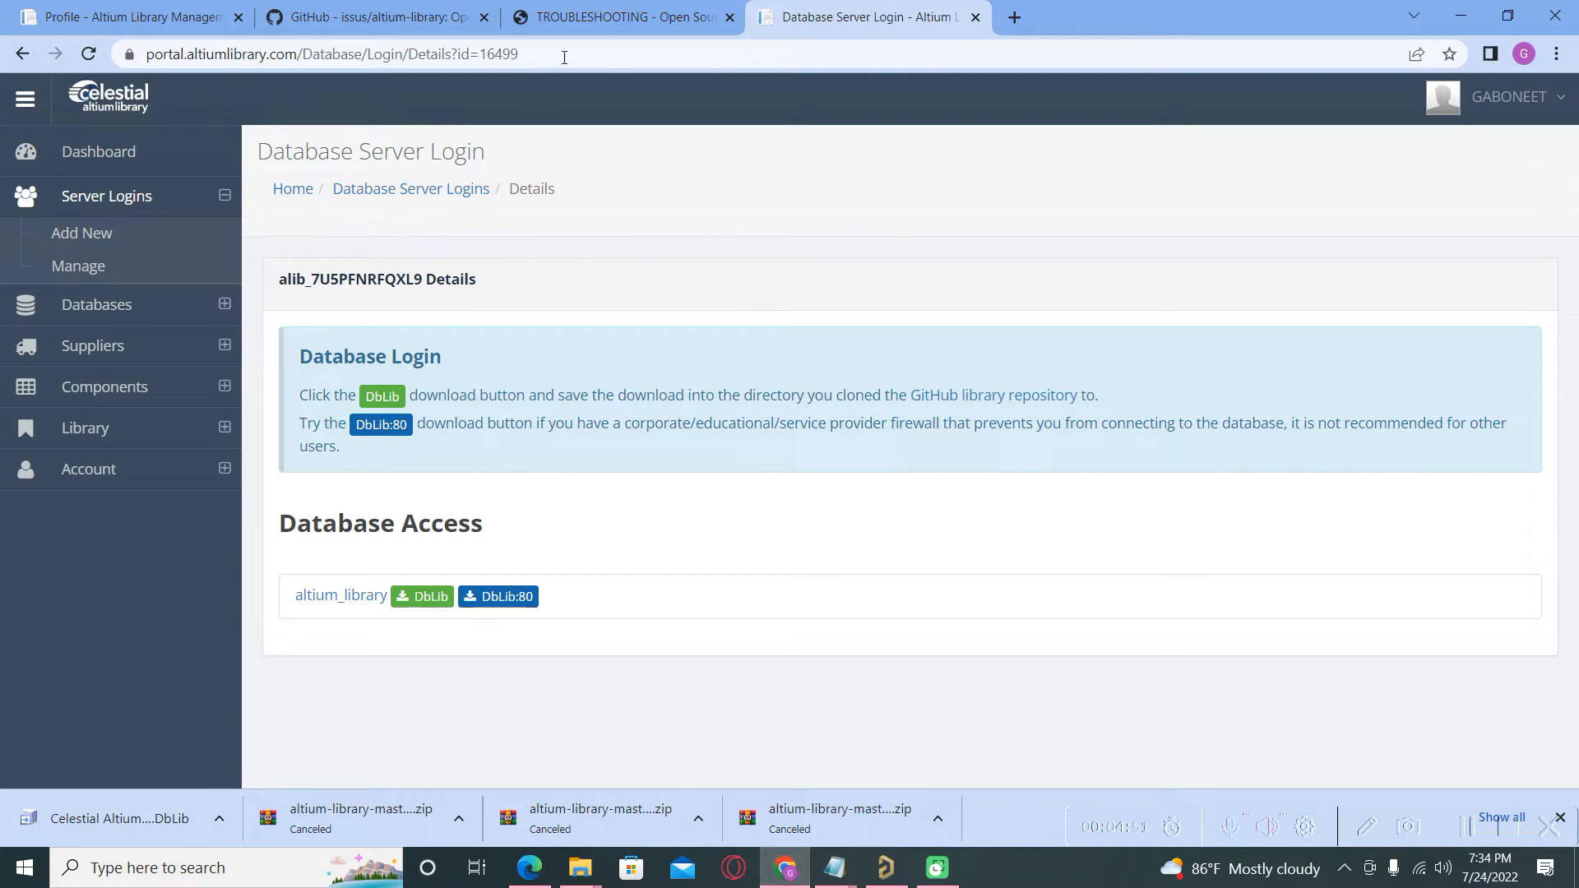
{"action": "left_click", "coordinate": [622, 17]}
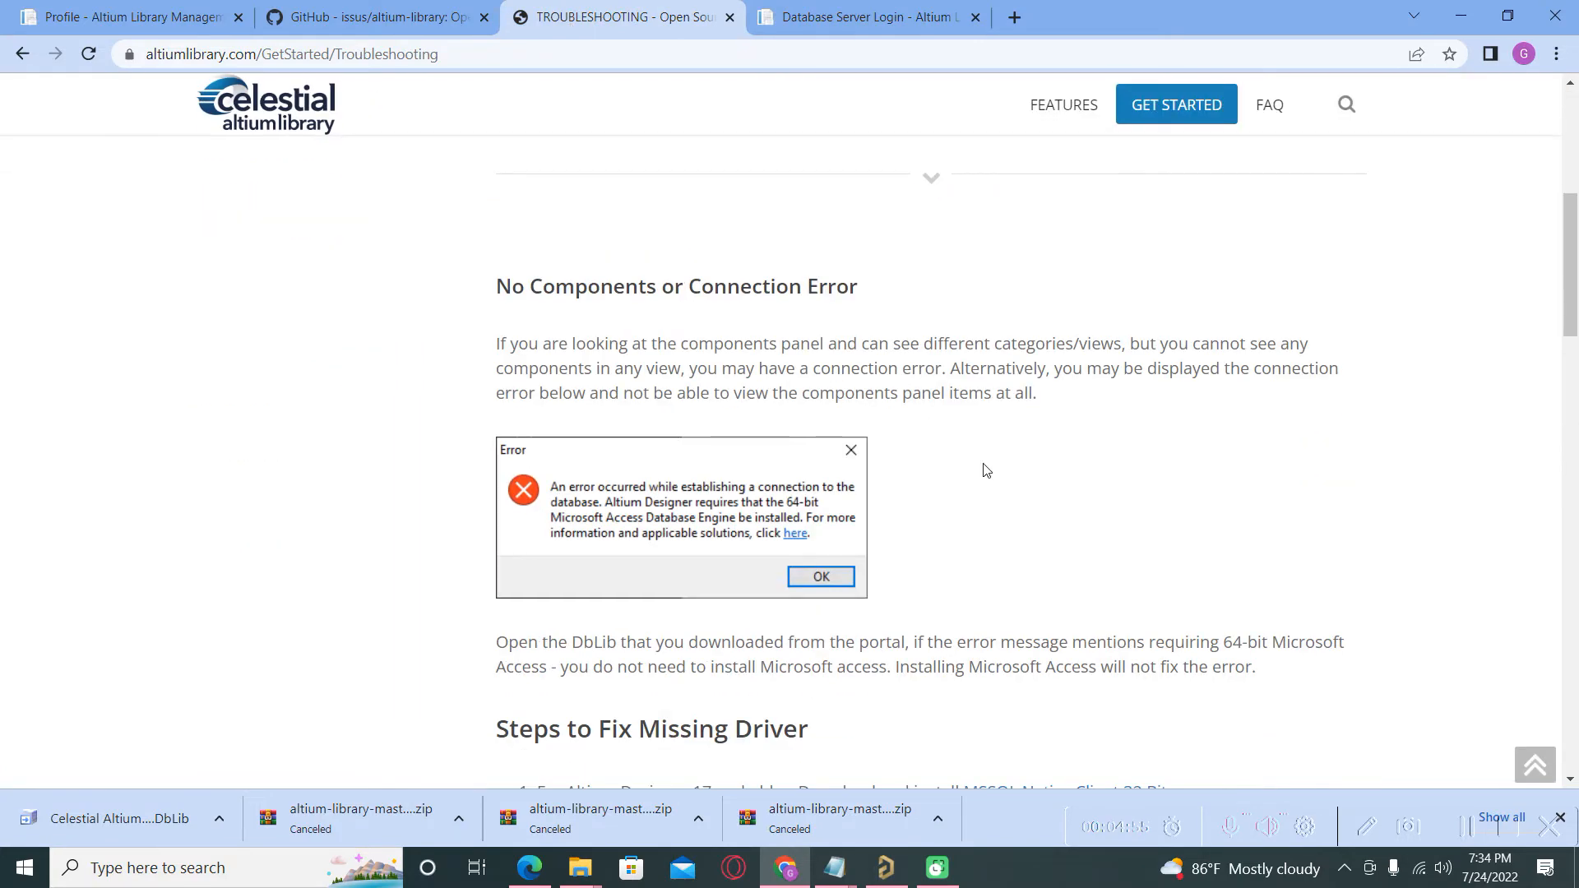
{"action": "mouse_move", "coordinate": [749, 556]}
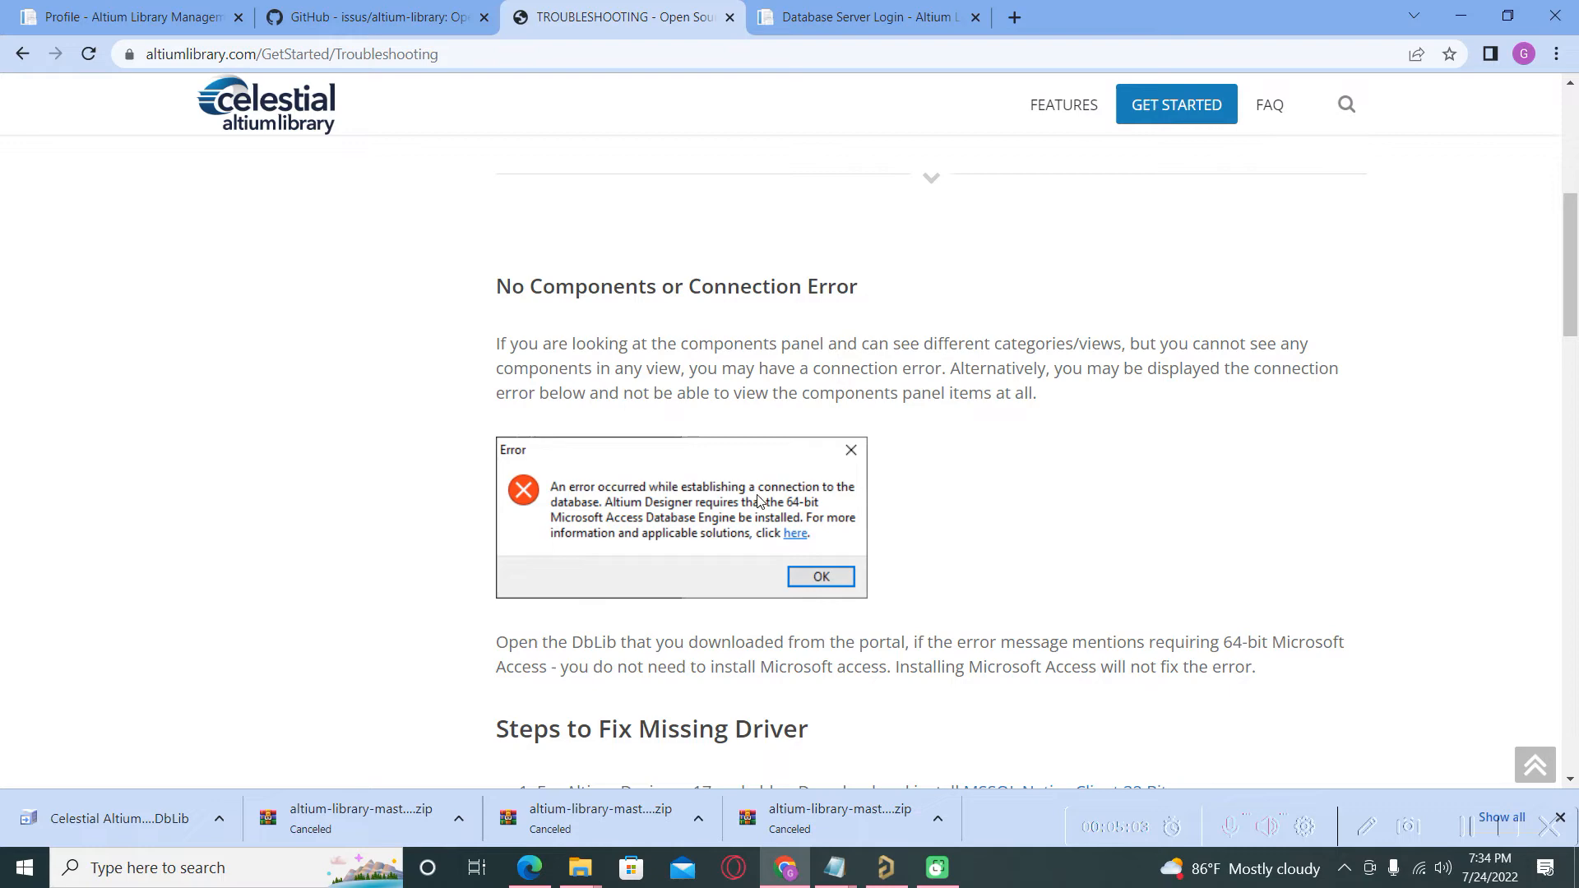
{"action": "scroll", "scroll_direction": "down", "scroll_amount": 3}
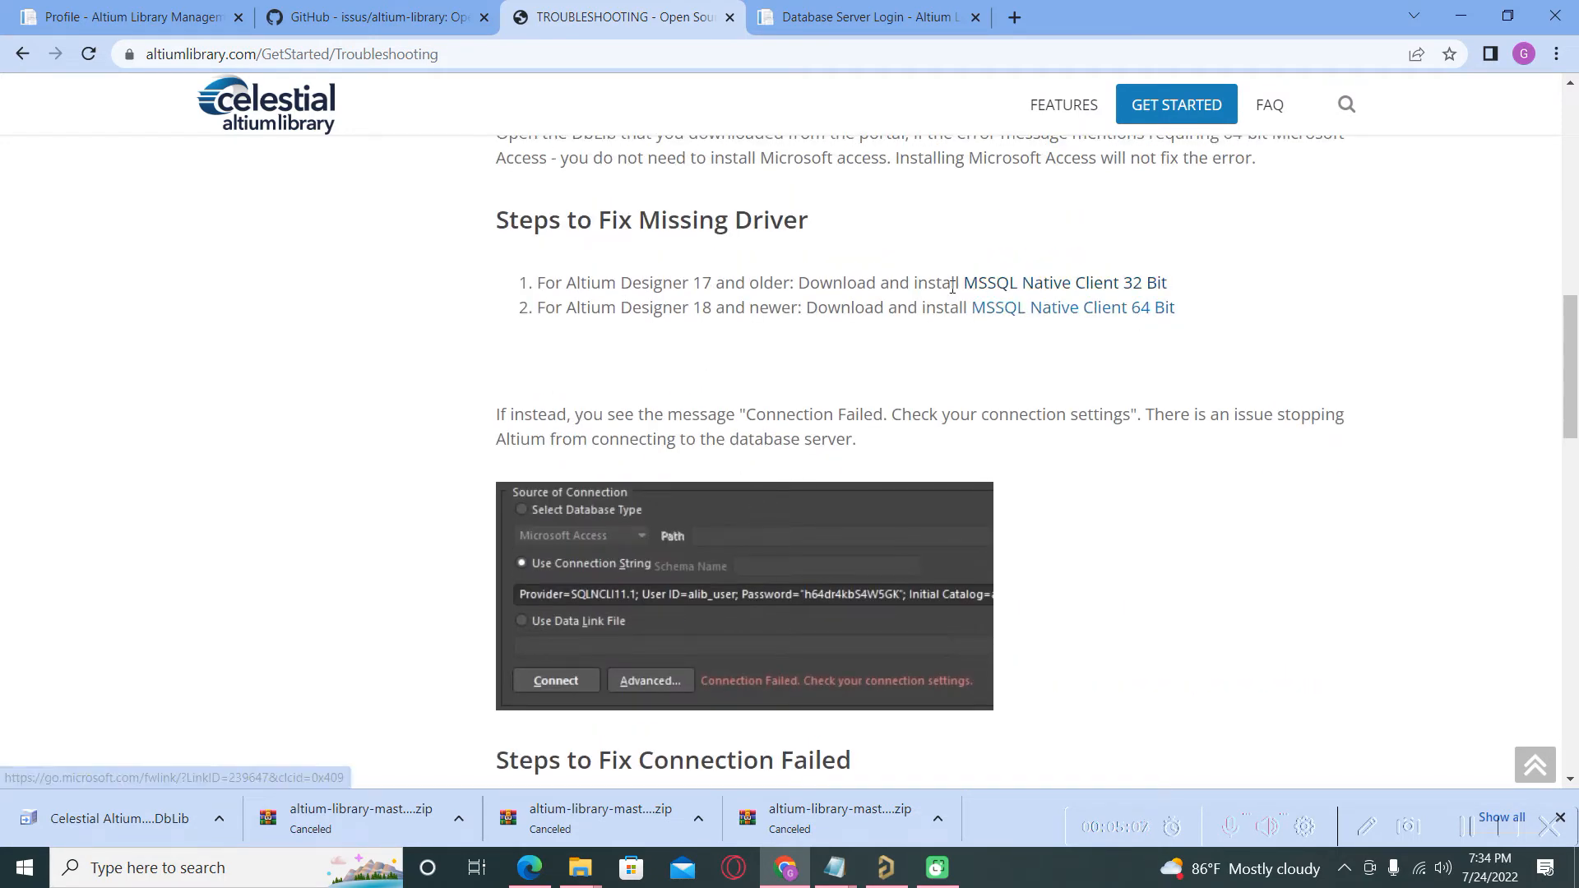
{"action": "mouse_move", "coordinate": [1201, 306]}
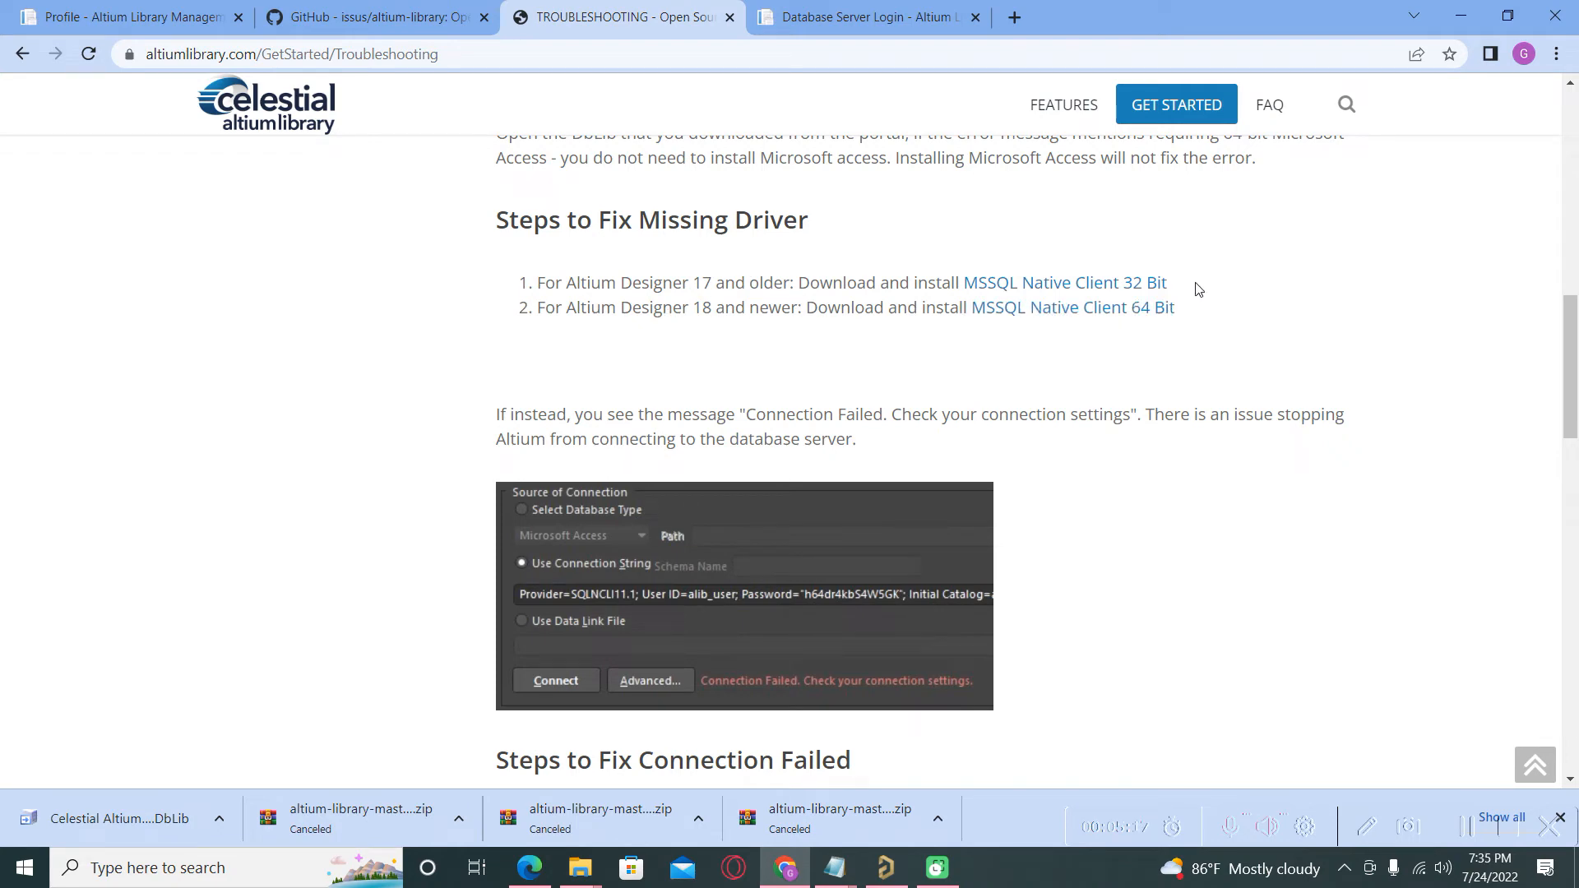
{"action": "mouse_move", "coordinate": [1147, 326]}
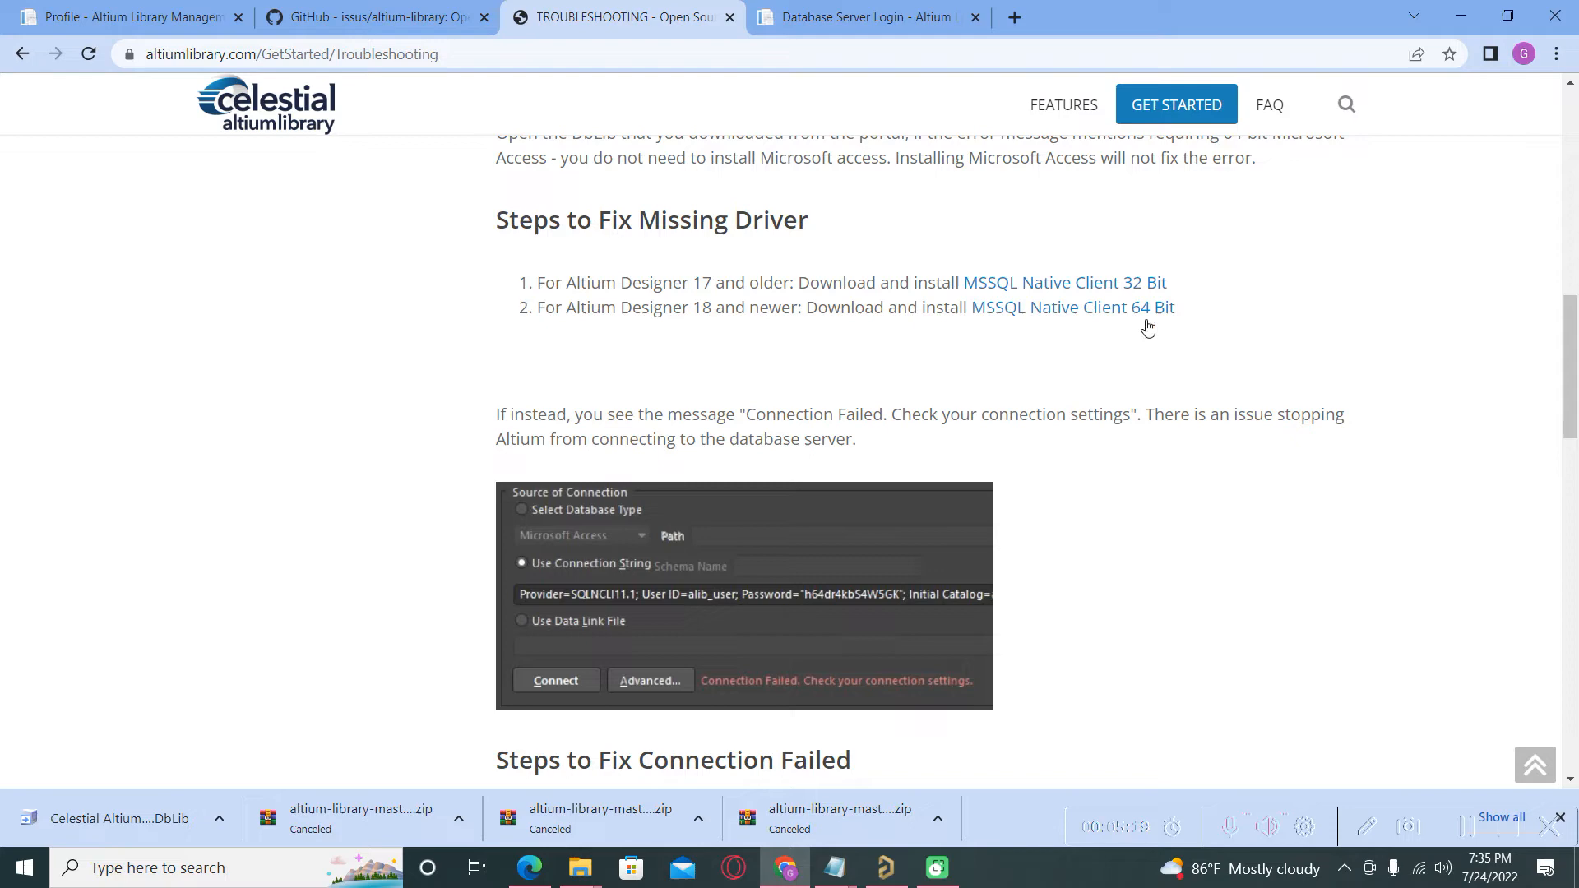
{"action": "scroll", "scroll_direction": "down", "scroll_amount": 3}
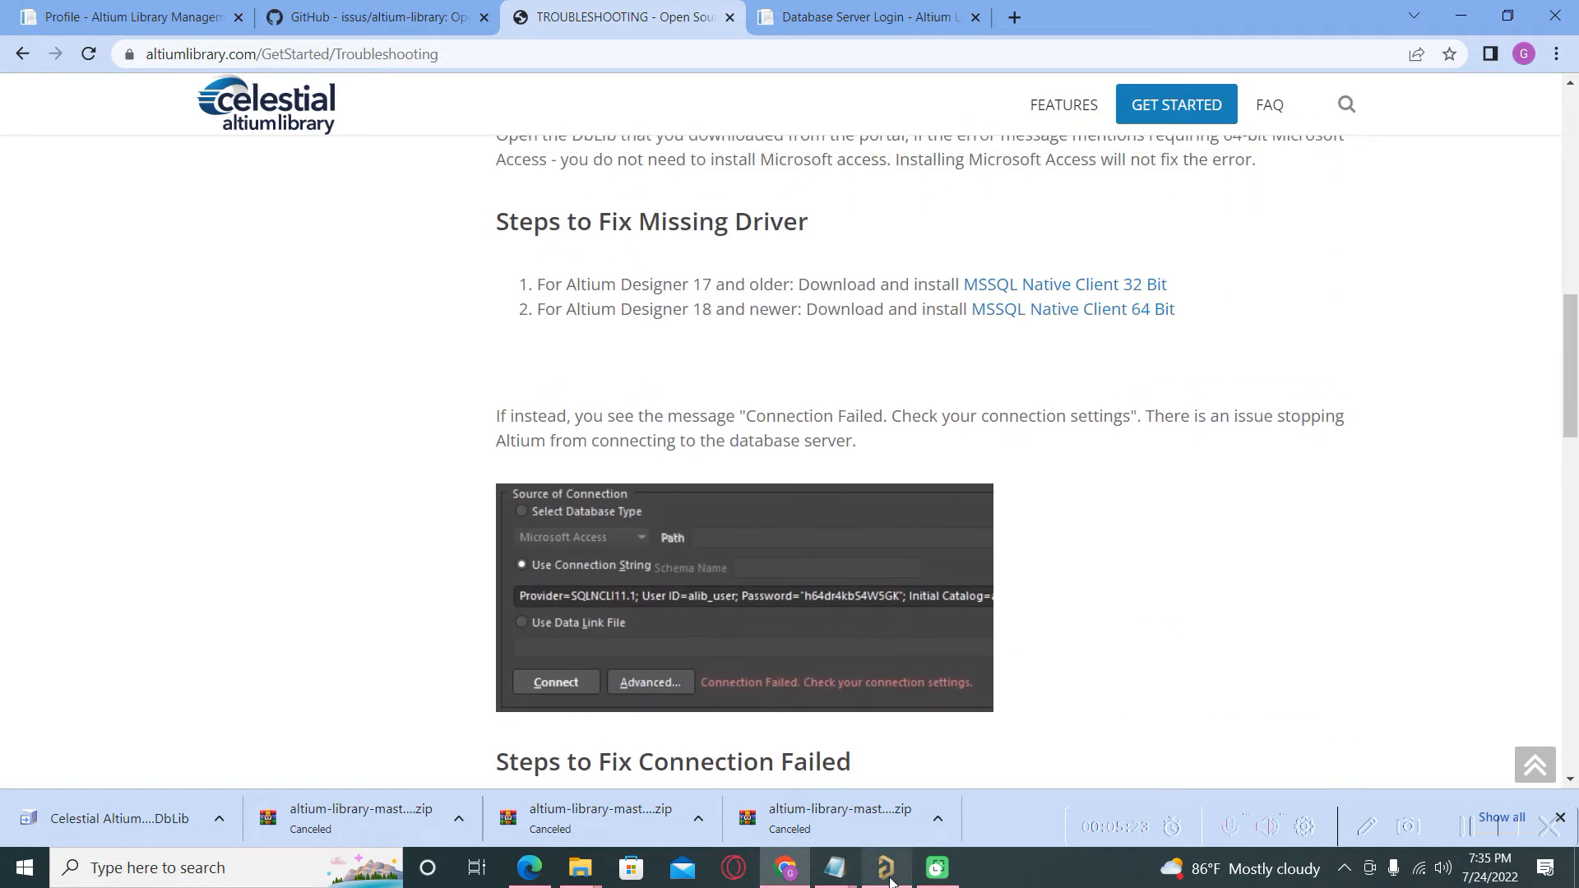
{"action": "mouse_move", "coordinate": [579, 866]}
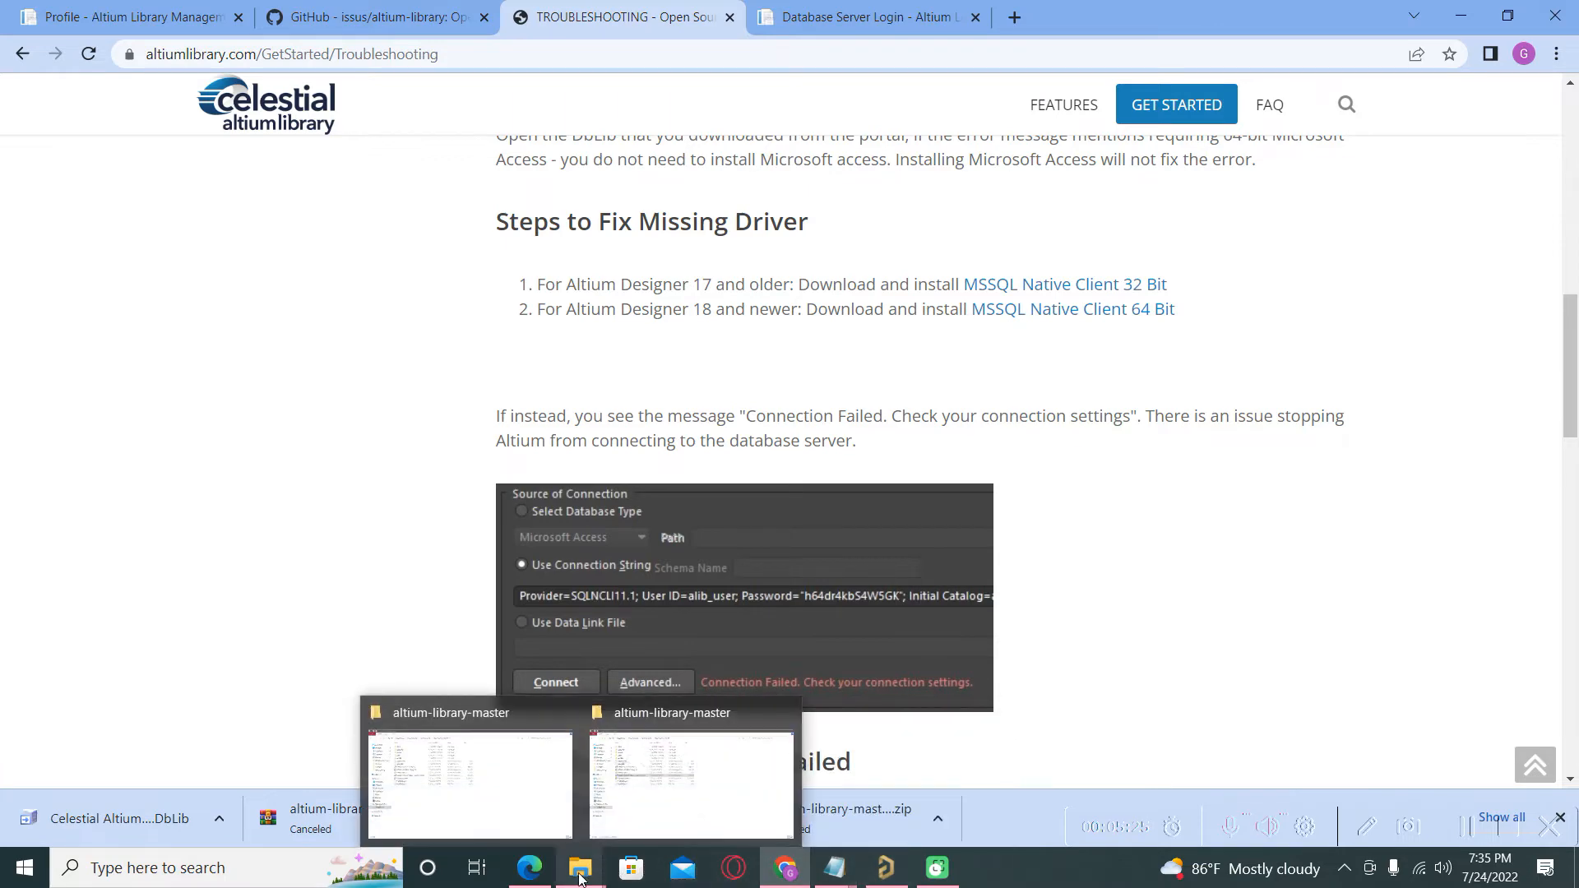
- Drag SCH - DAC - TI DAC5571I from symbols > DAC into Altium Designer
{"action": "left_click", "coordinate": [468, 785]}
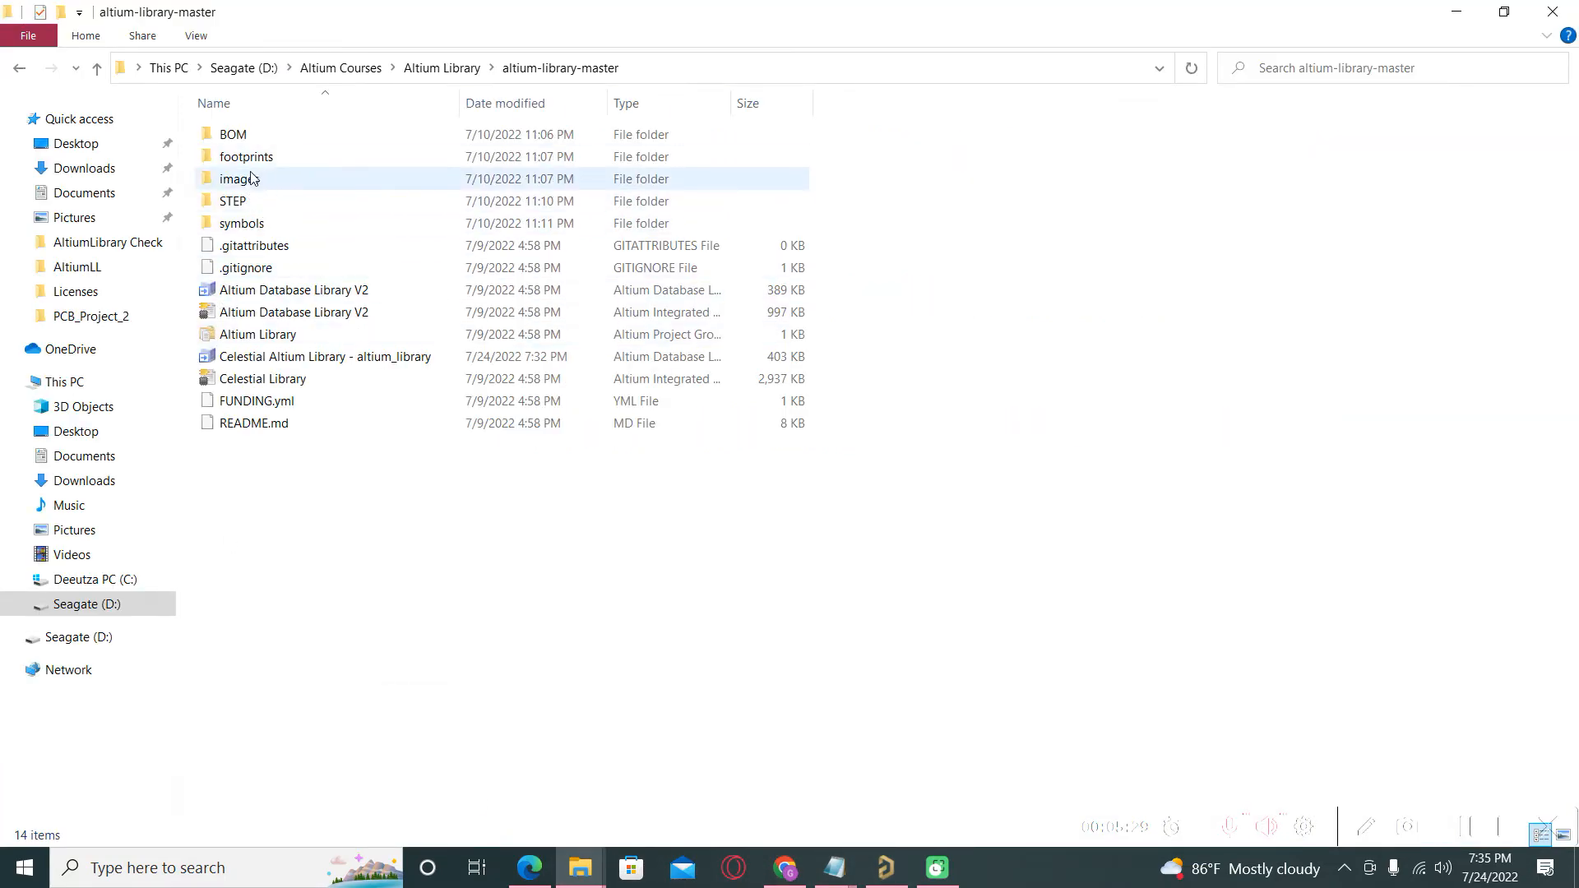
{"action": "double_click", "coordinate": [242, 223]}
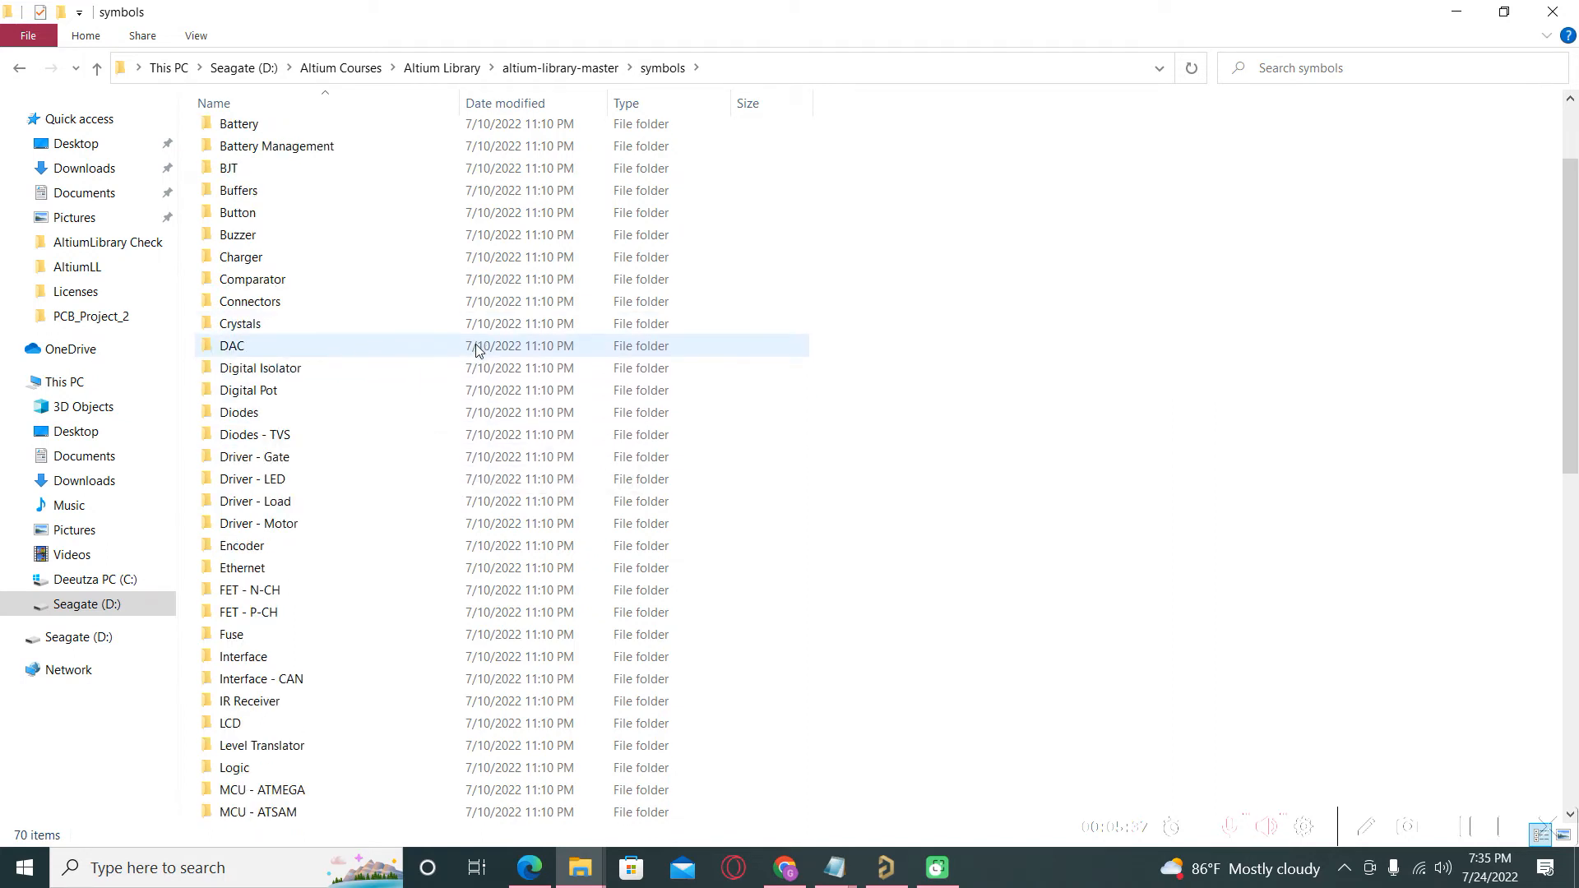
{"action": "double_click", "coordinate": [232, 345]}
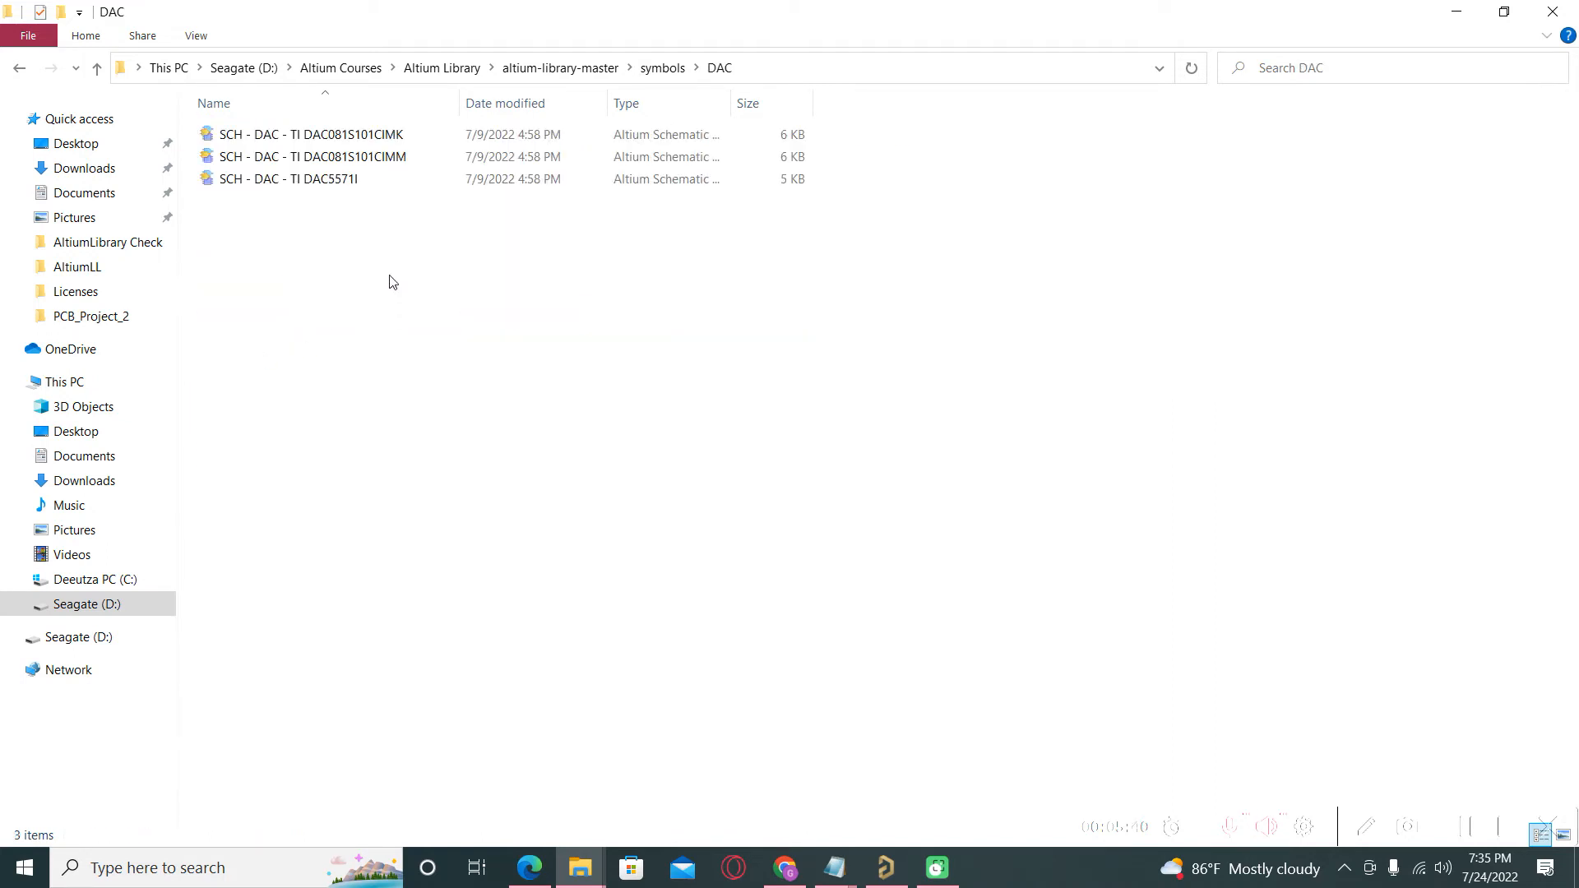
{"action": "left_click_drag", "start_coordinate": [288, 179], "coordinate": [874, 516]}
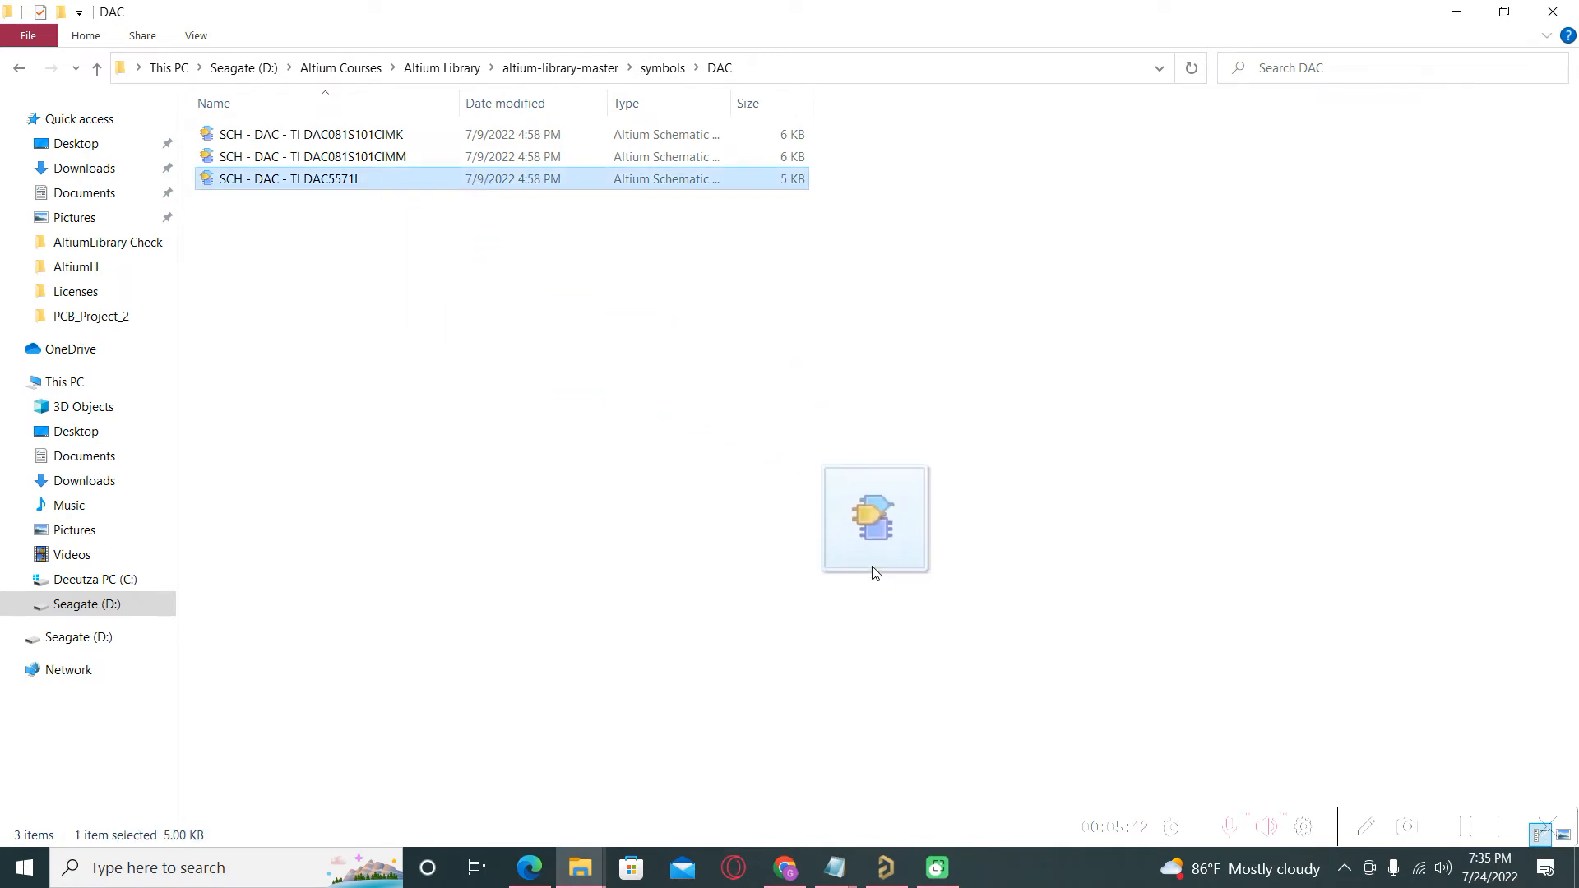
{"action": "left_click", "coordinate": [885, 867]}
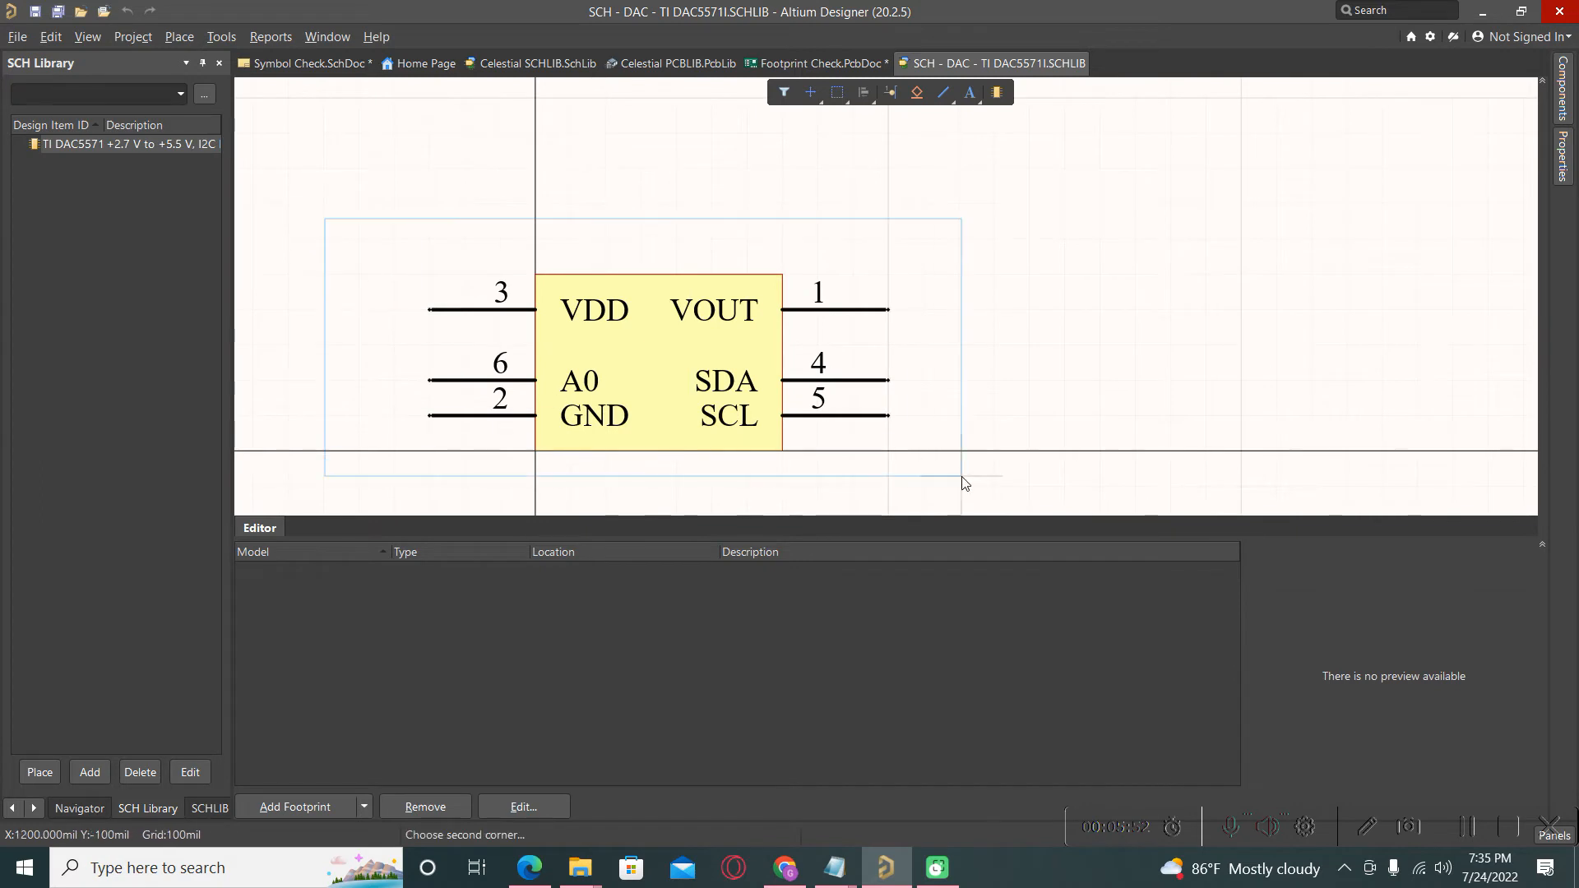
- Paste the copied DAC5571 symbol into Celestial SCHLIB.SchLib, opened from the Projects panel
{"action": "right_click", "coordinate": [657, 358]}
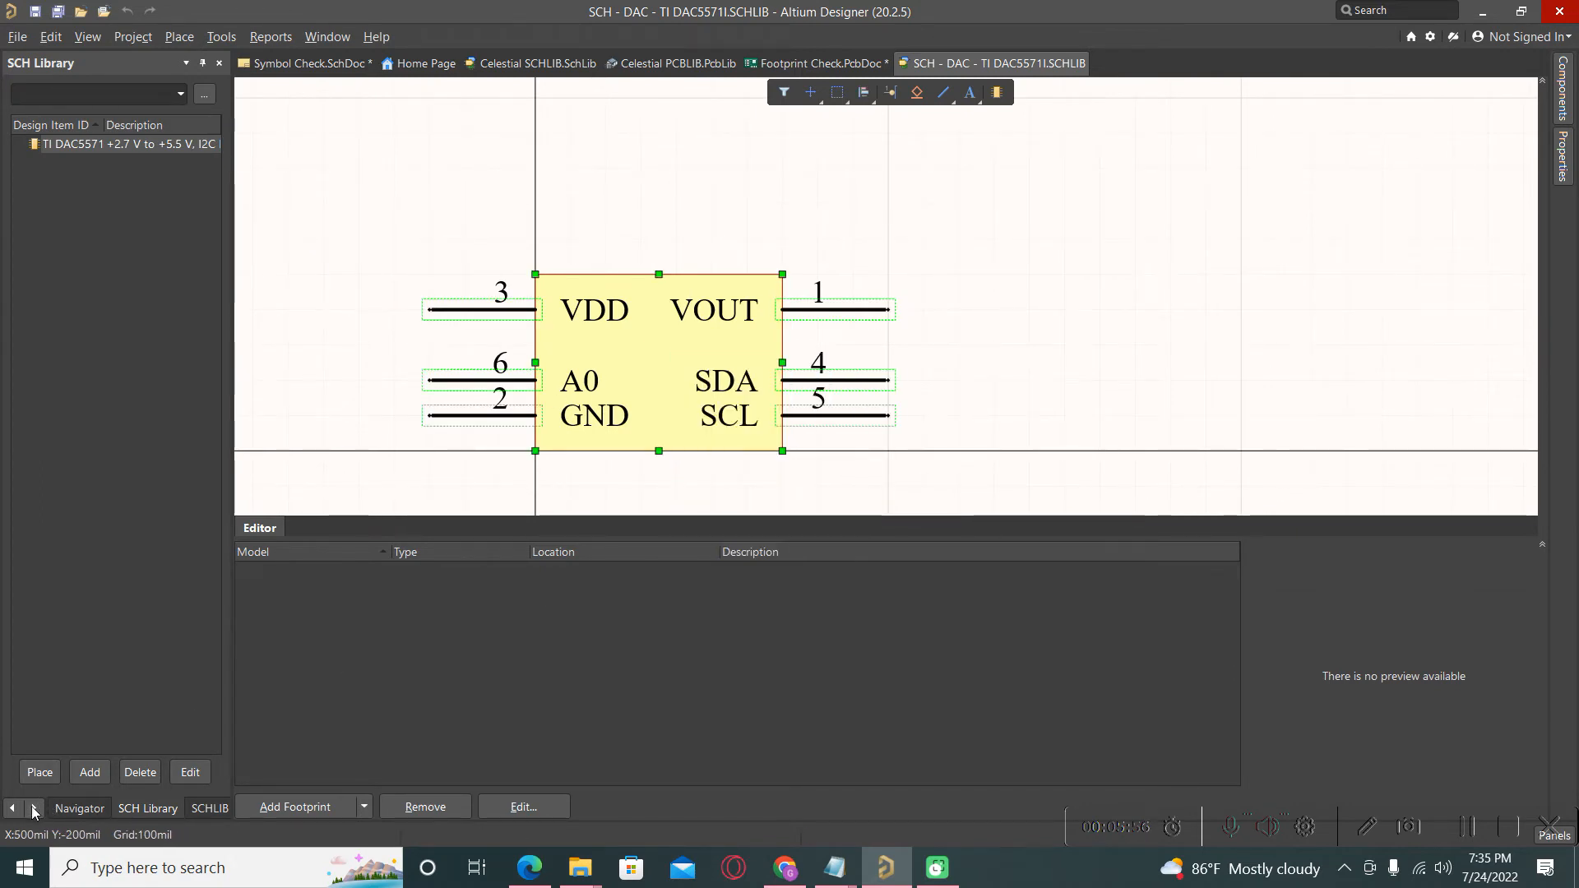
{"action": "left_click", "coordinate": [72, 808]}
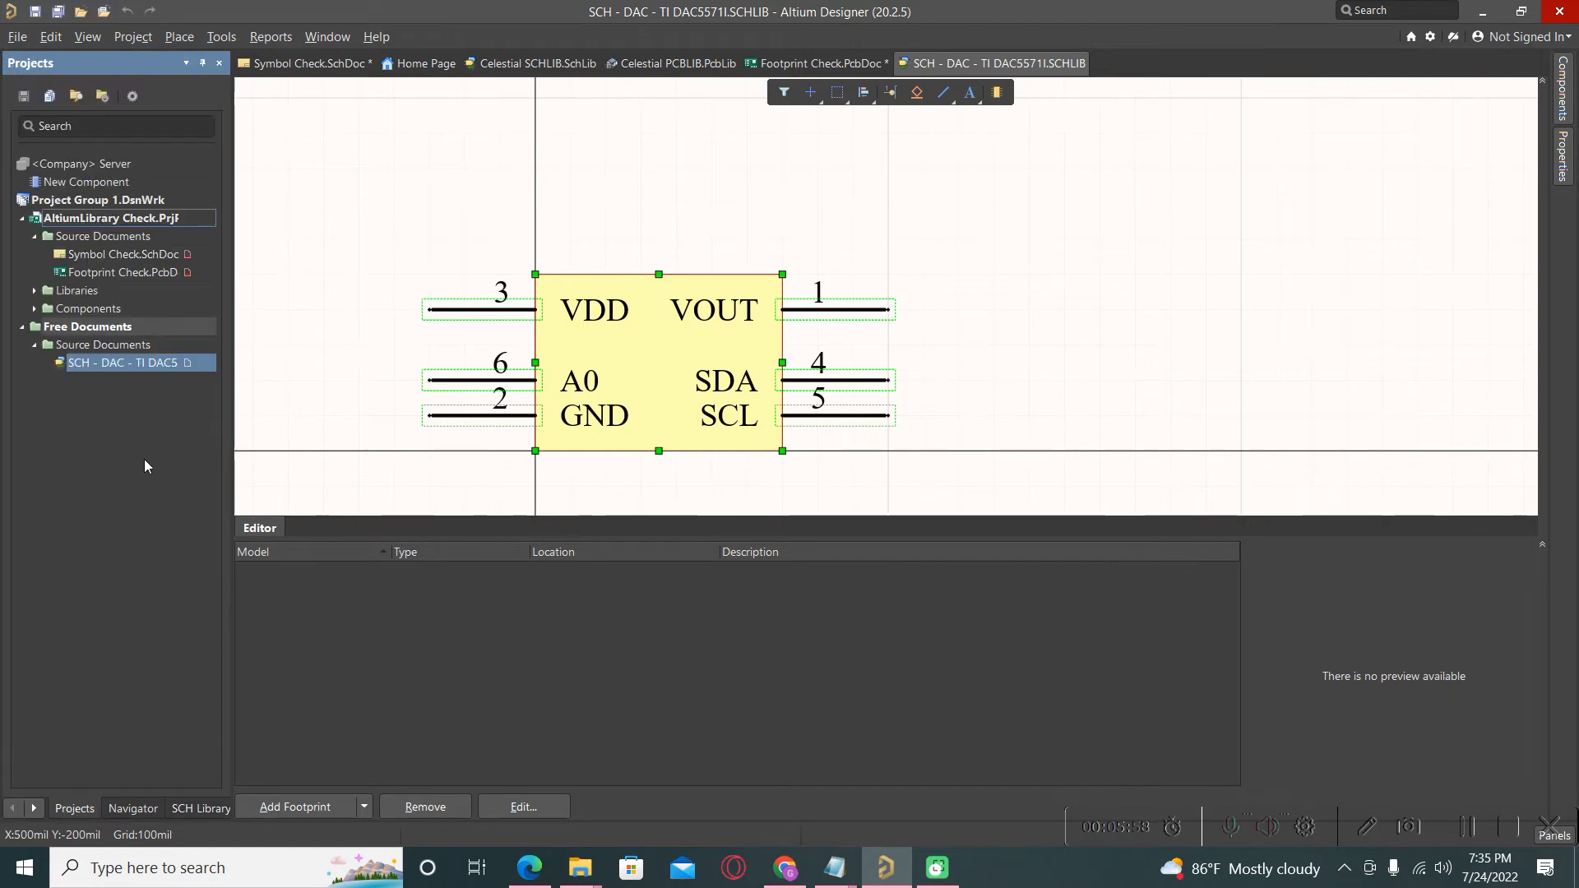
{"action": "left_click", "coordinate": [35, 290]}
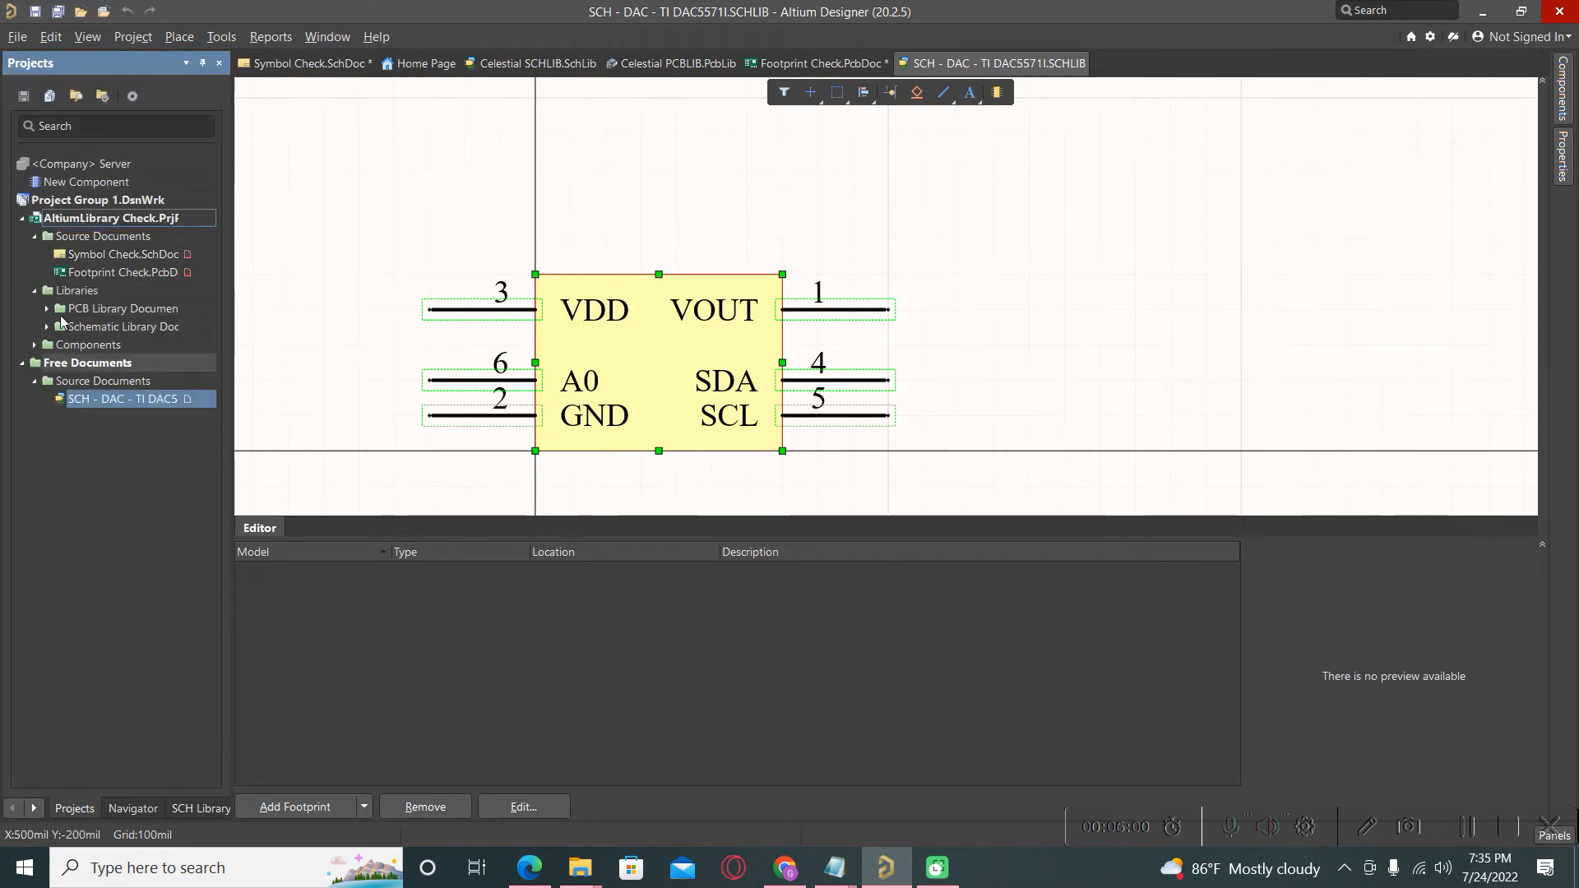
{"action": "left_click", "coordinate": [46, 308]}
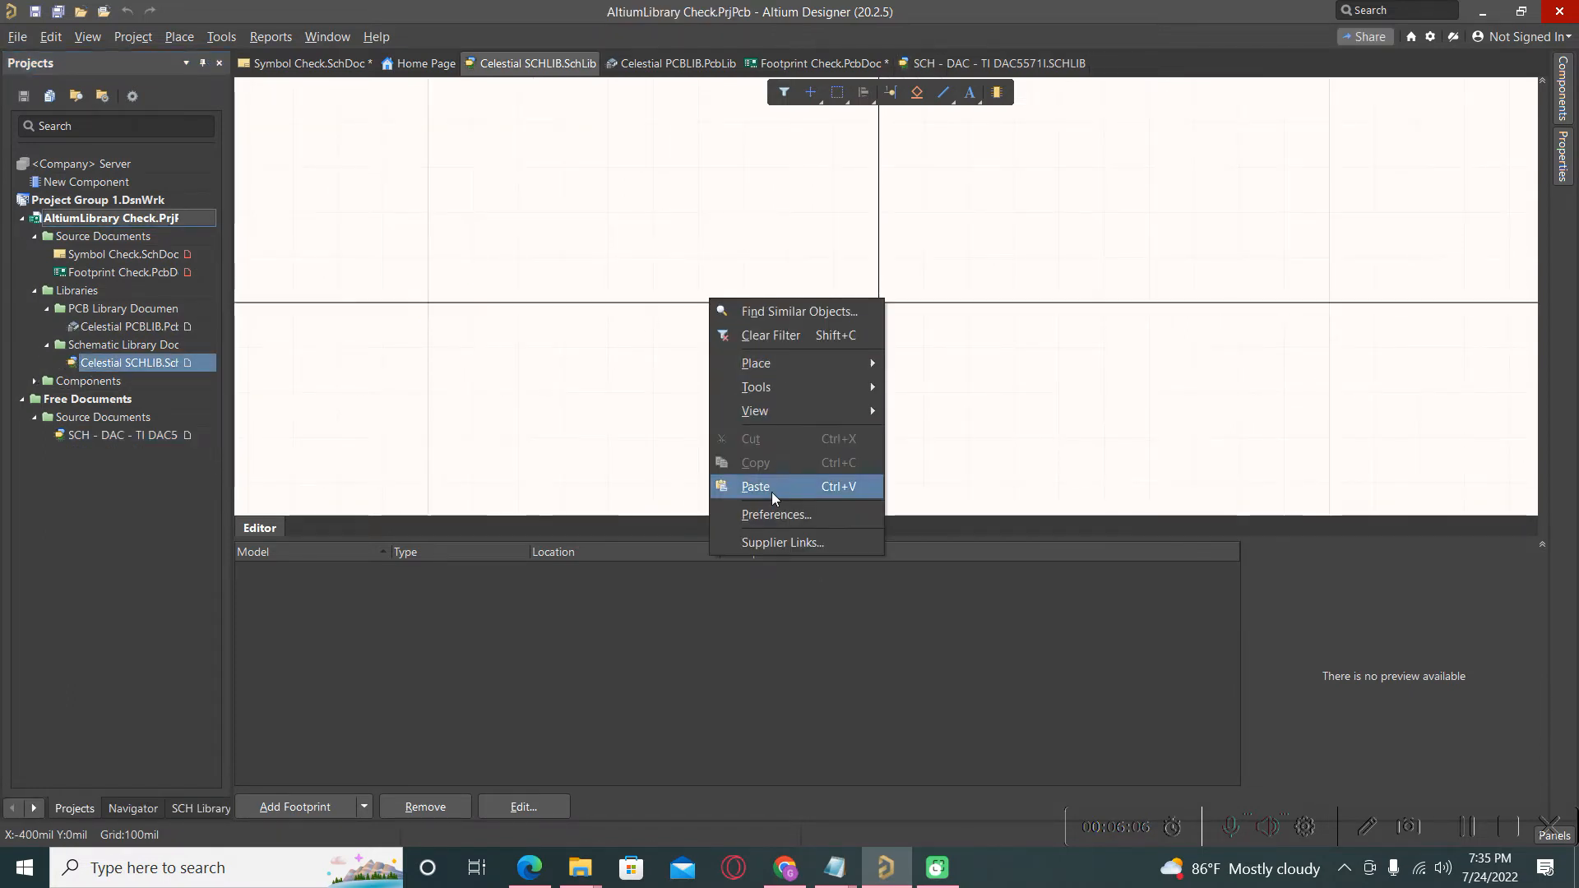
{"action": "left_click", "coordinate": [754, 486]}
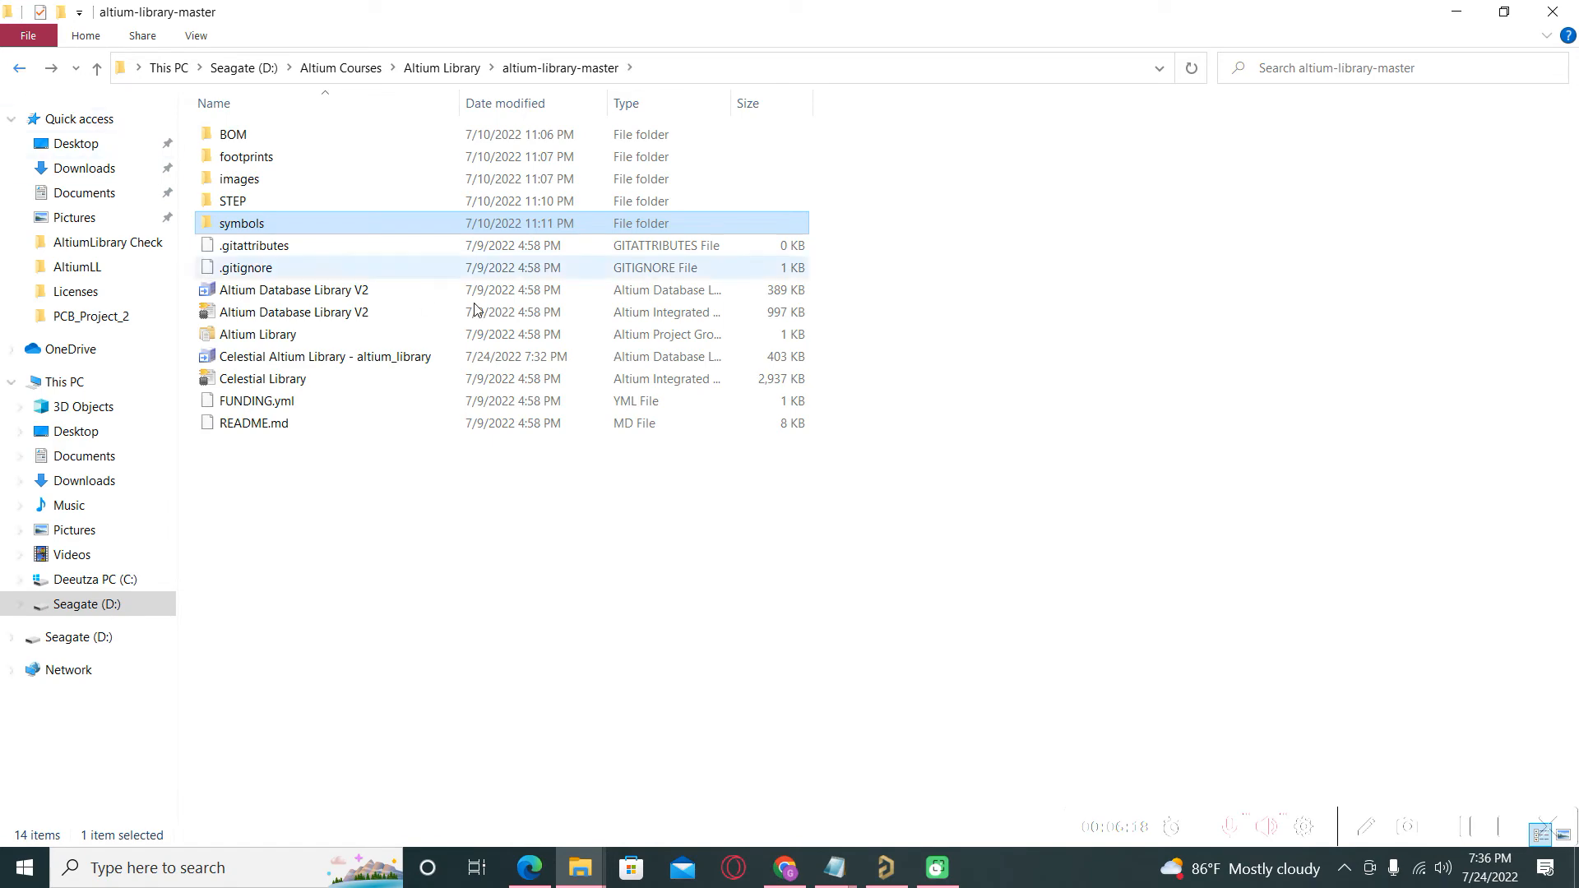
- Select PCB - CRYSTALS - ABRACON ABS25 inside footprints > Crystals in File Explorer
{"action": "double_click", "coordinate": [246, 157]}
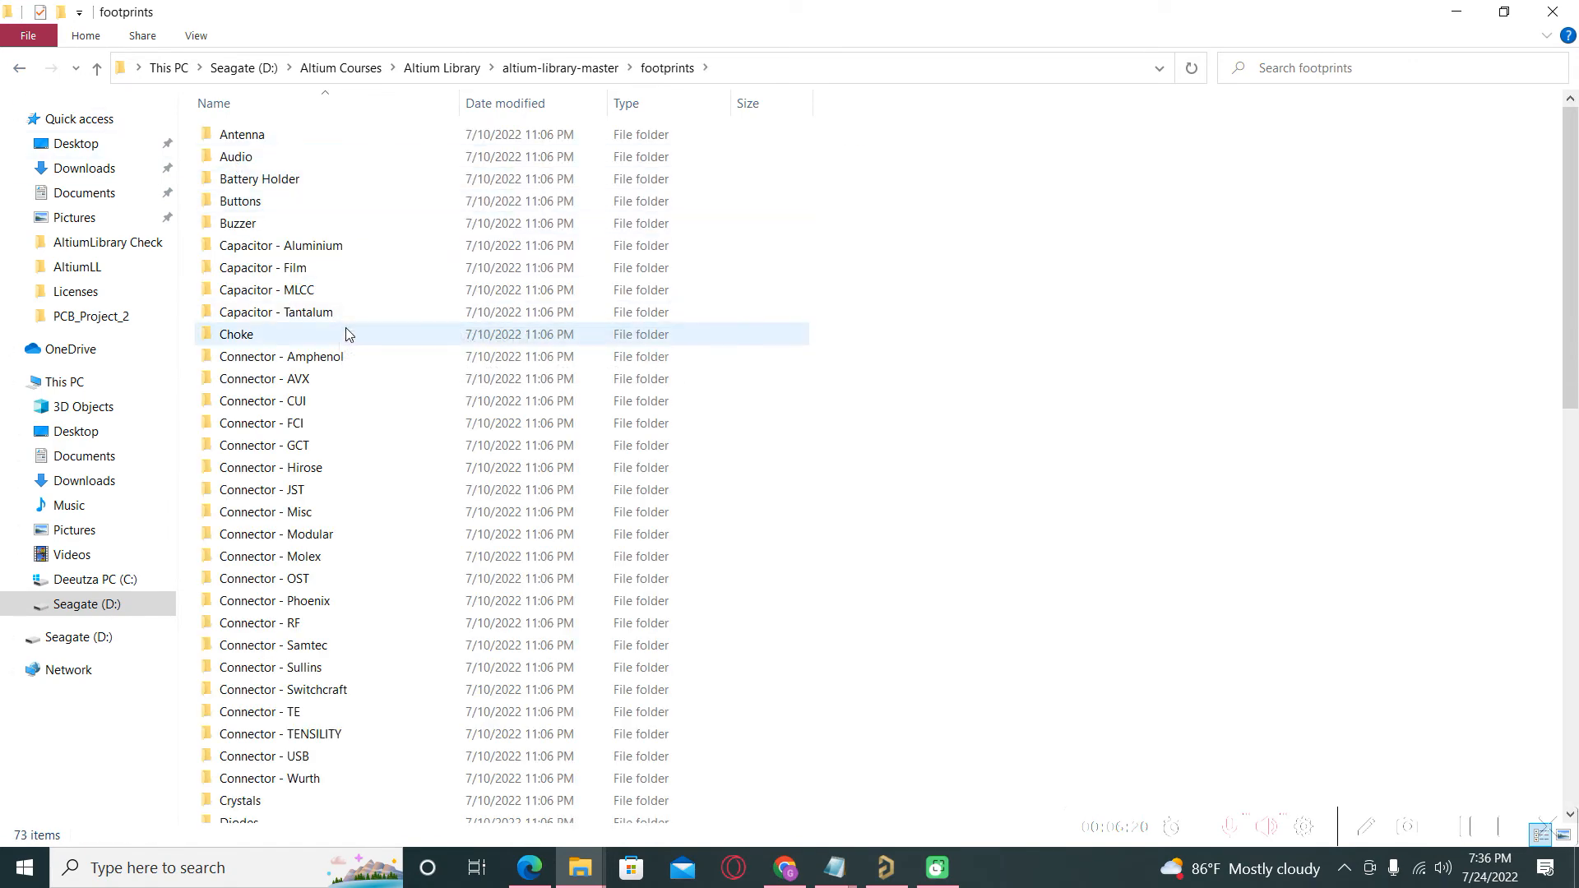
{"action": "scroll", "scroll_direction": "down", "scroll_amount": 3}
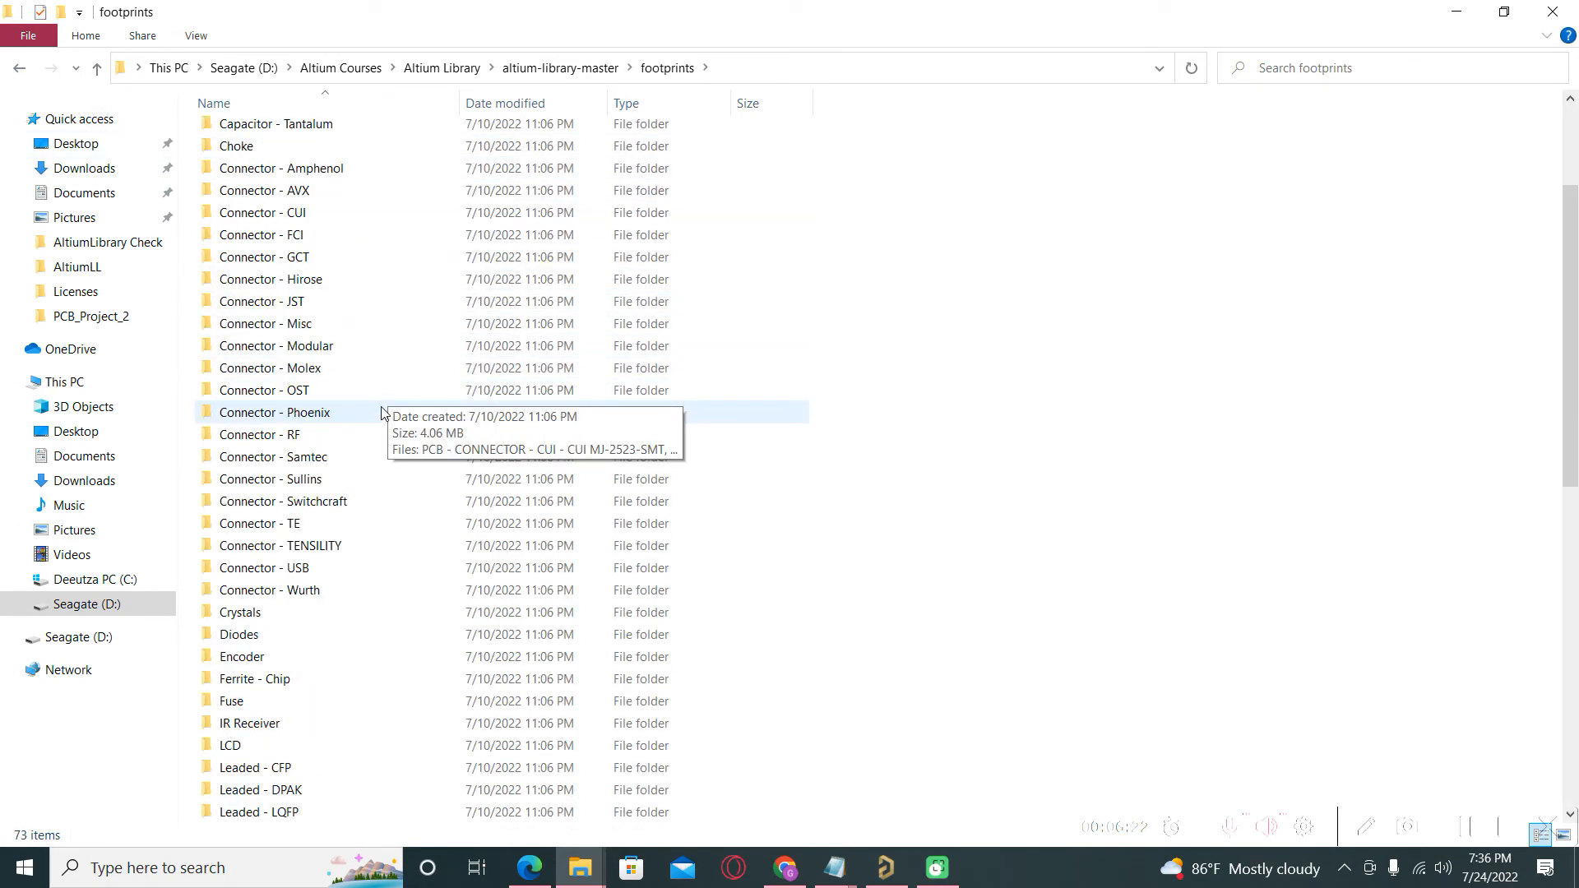
{"action": "scroll", "scroll_direction": "down", "scroll_amount": 3}
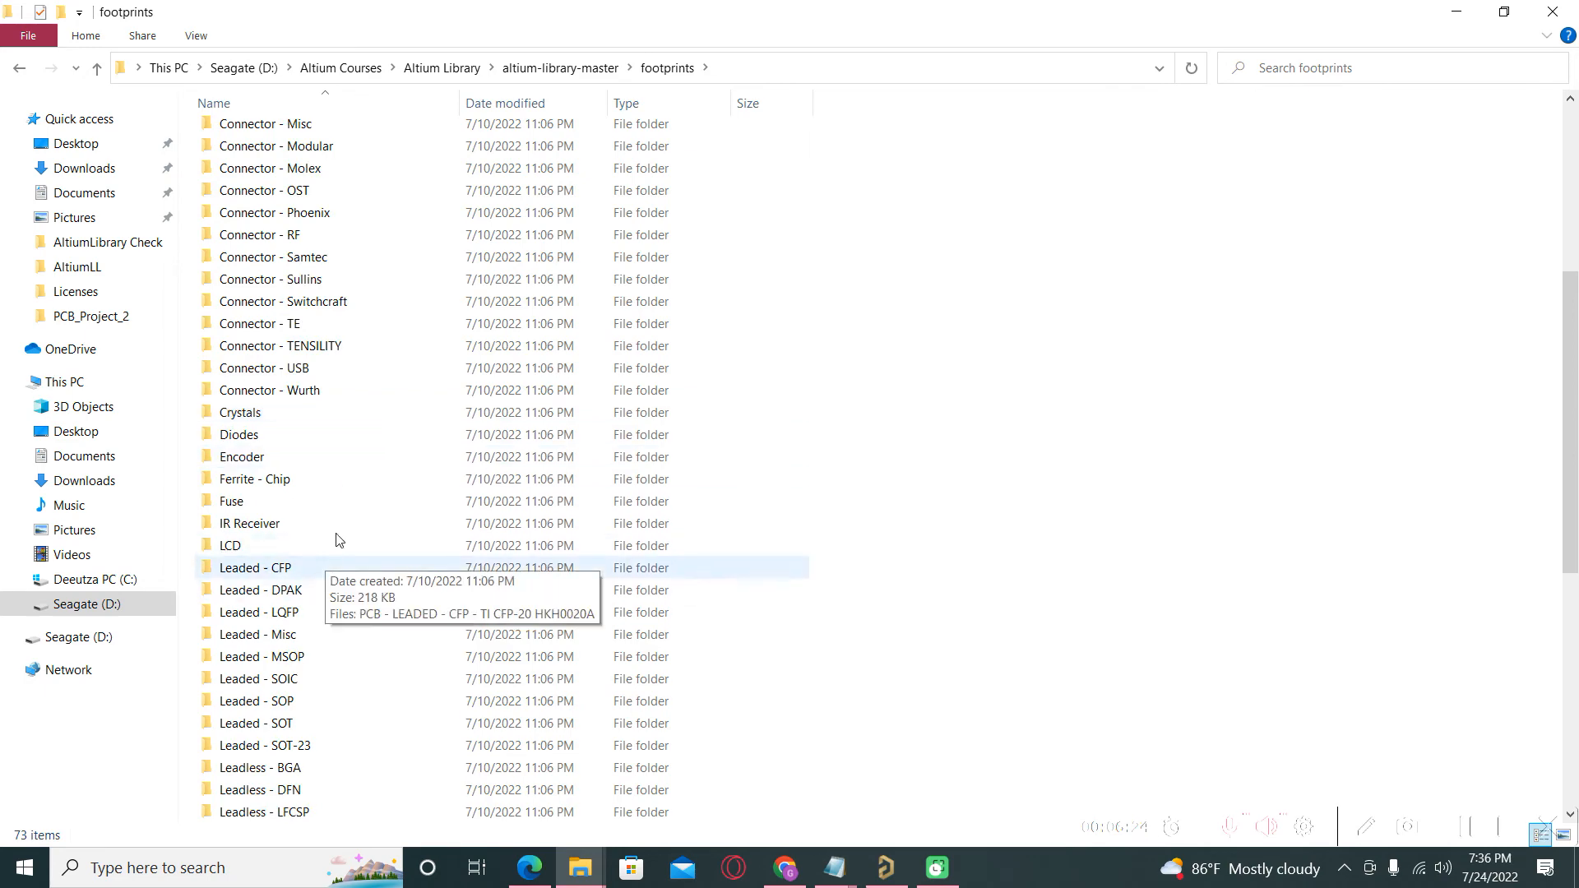
{"action": "double_click", "coordinate": [239, 412]}
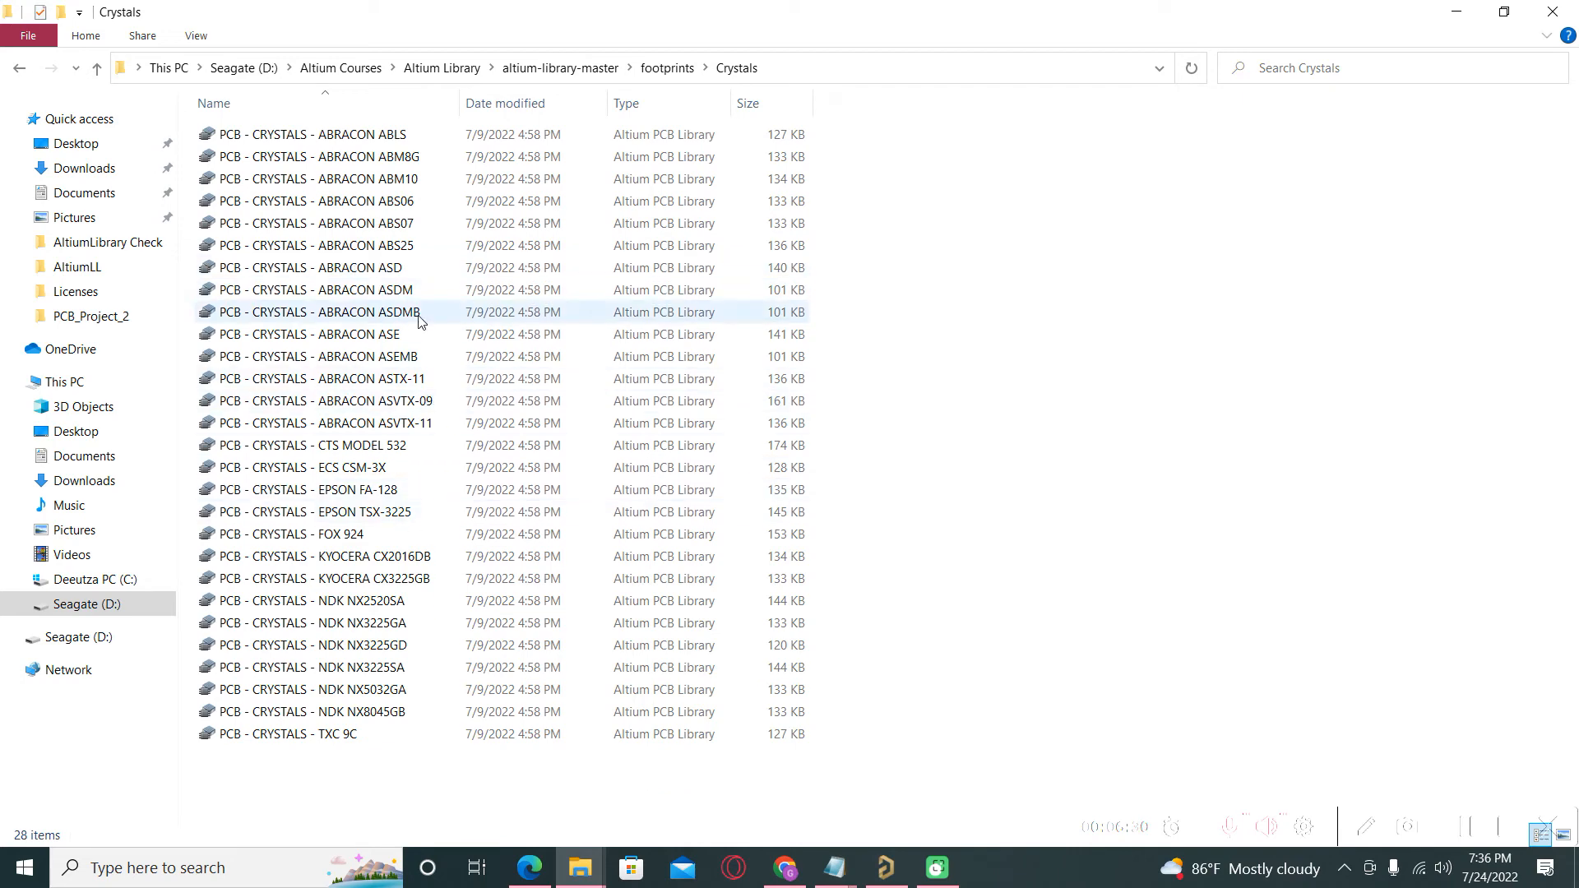
{"action": "left_click", "coordinate": [313, 245]}
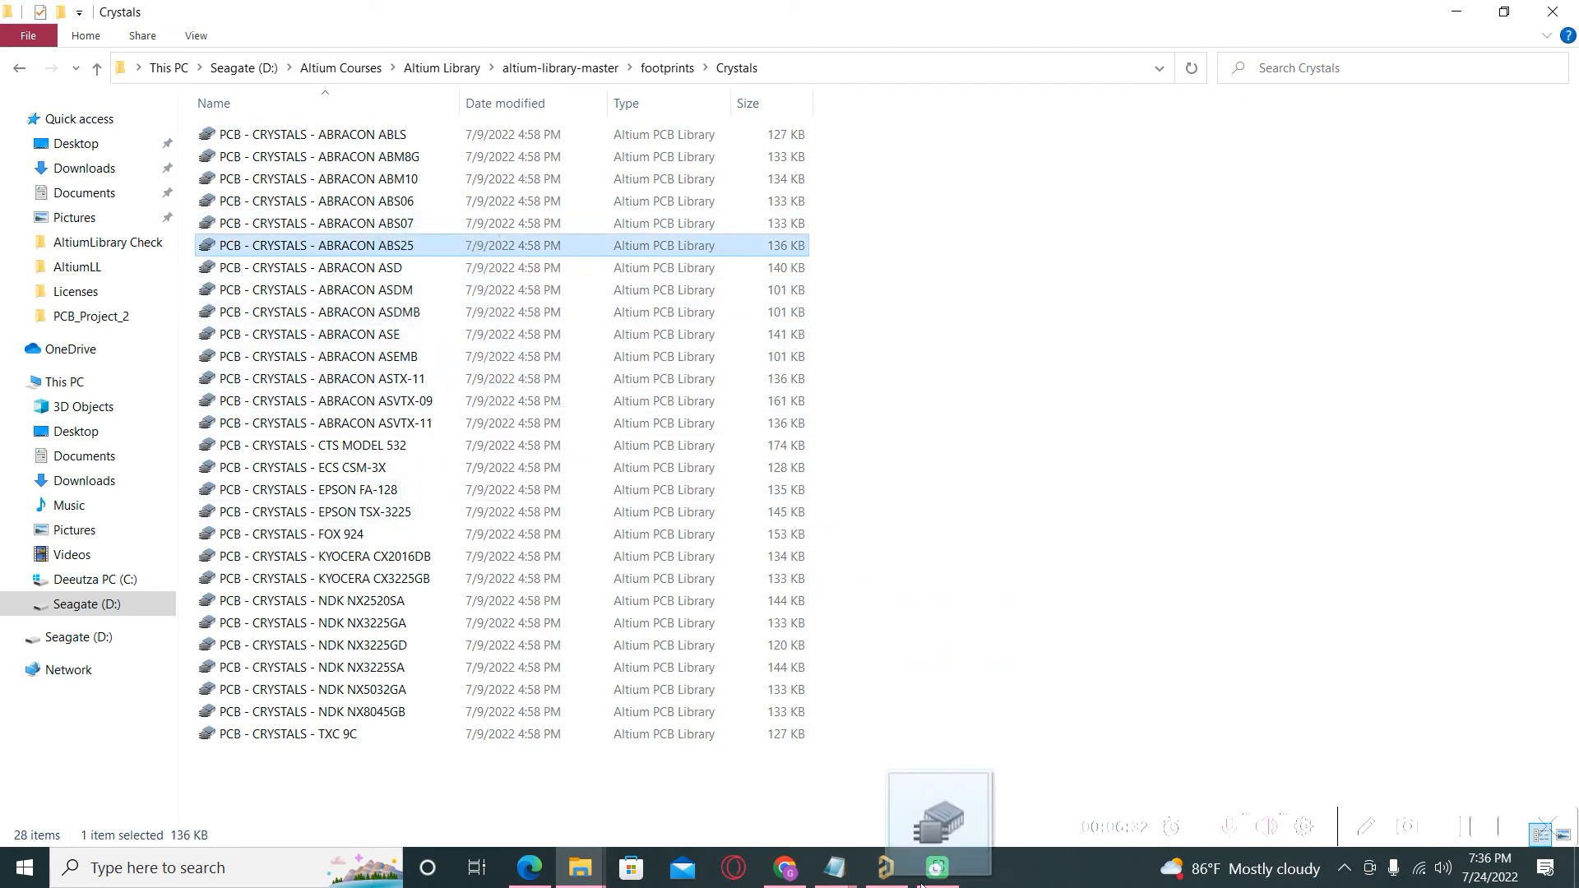
- Open the ABS25 PcbLib as a free document showing its four-pad footprint
{"action": "left_click", "coordinate": [884, 866]}
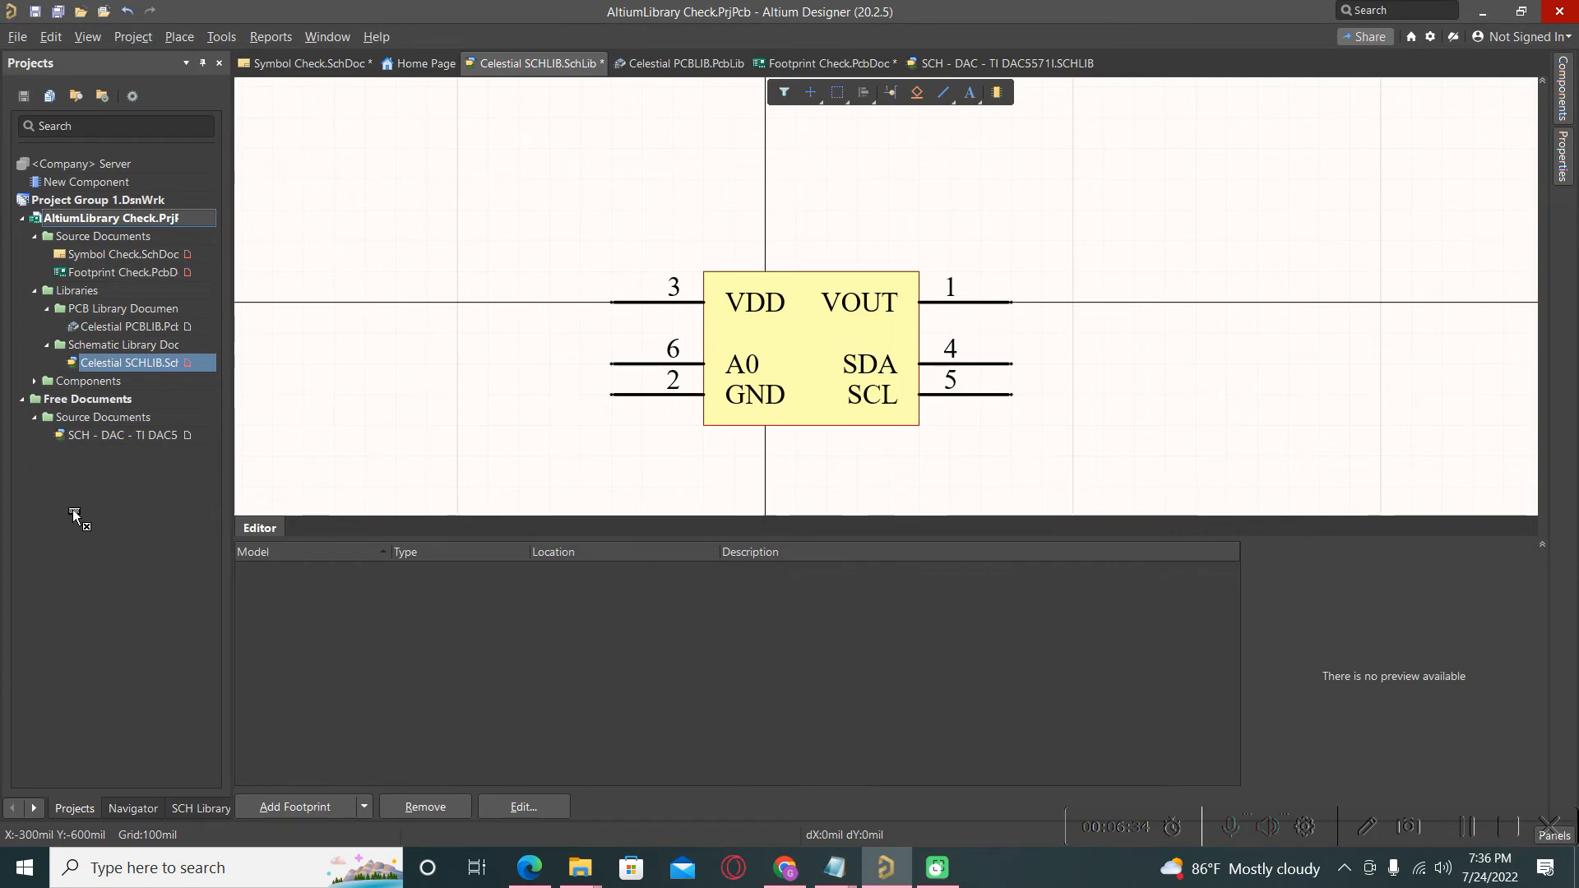
{"action": "mouse_move", "coordinate": [73, 515]}
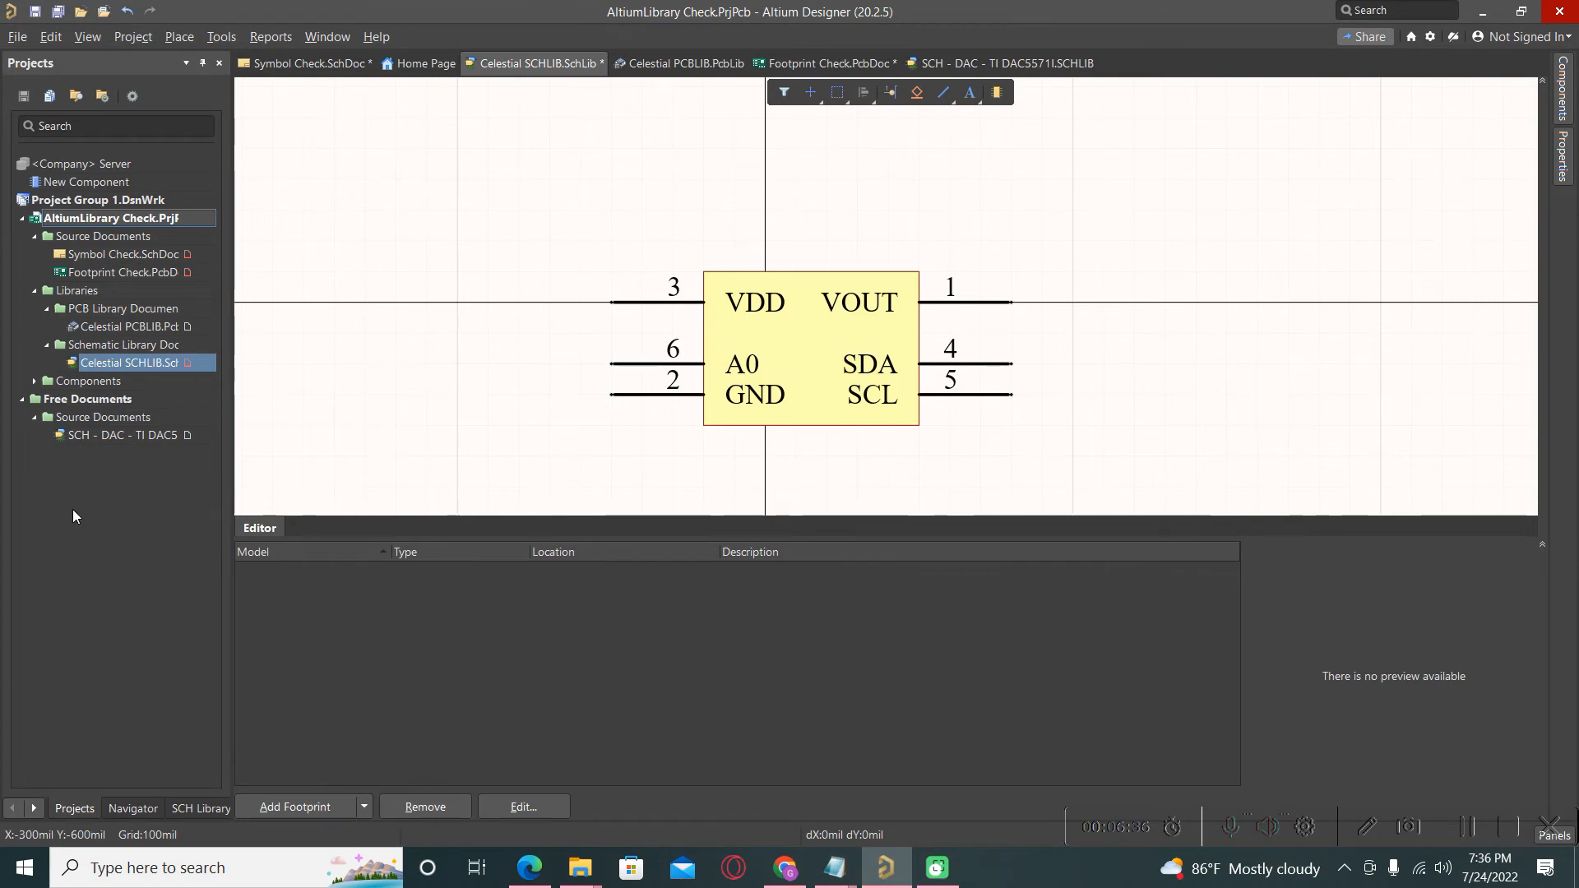
{"action": "left_click", "coordinate": [733, 63]}
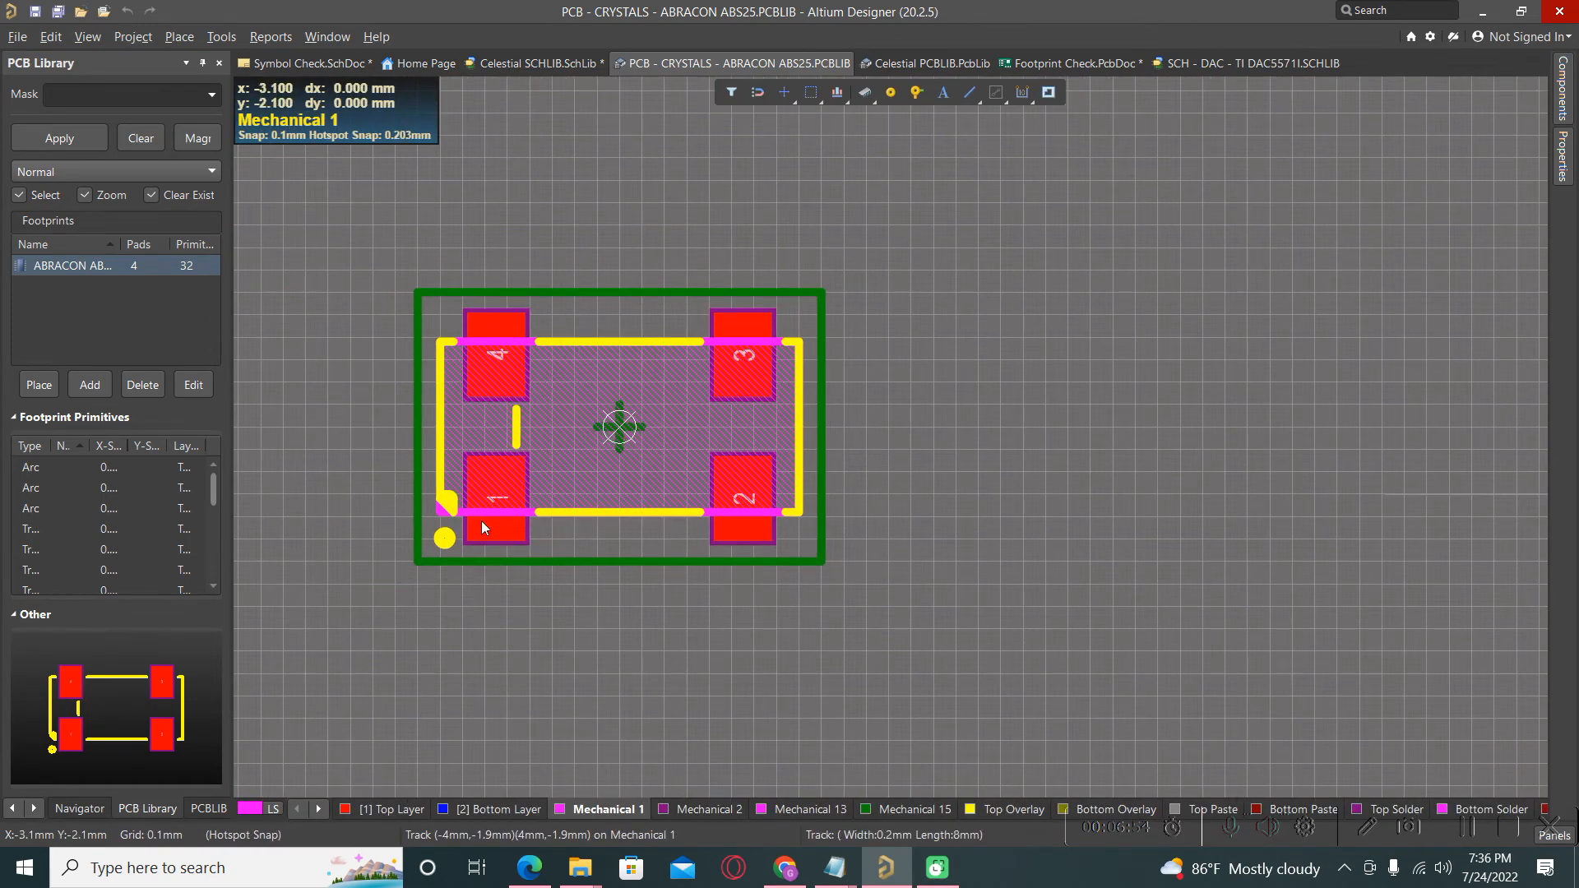
{"action": "left_click", "coordinate": [495, 501]}
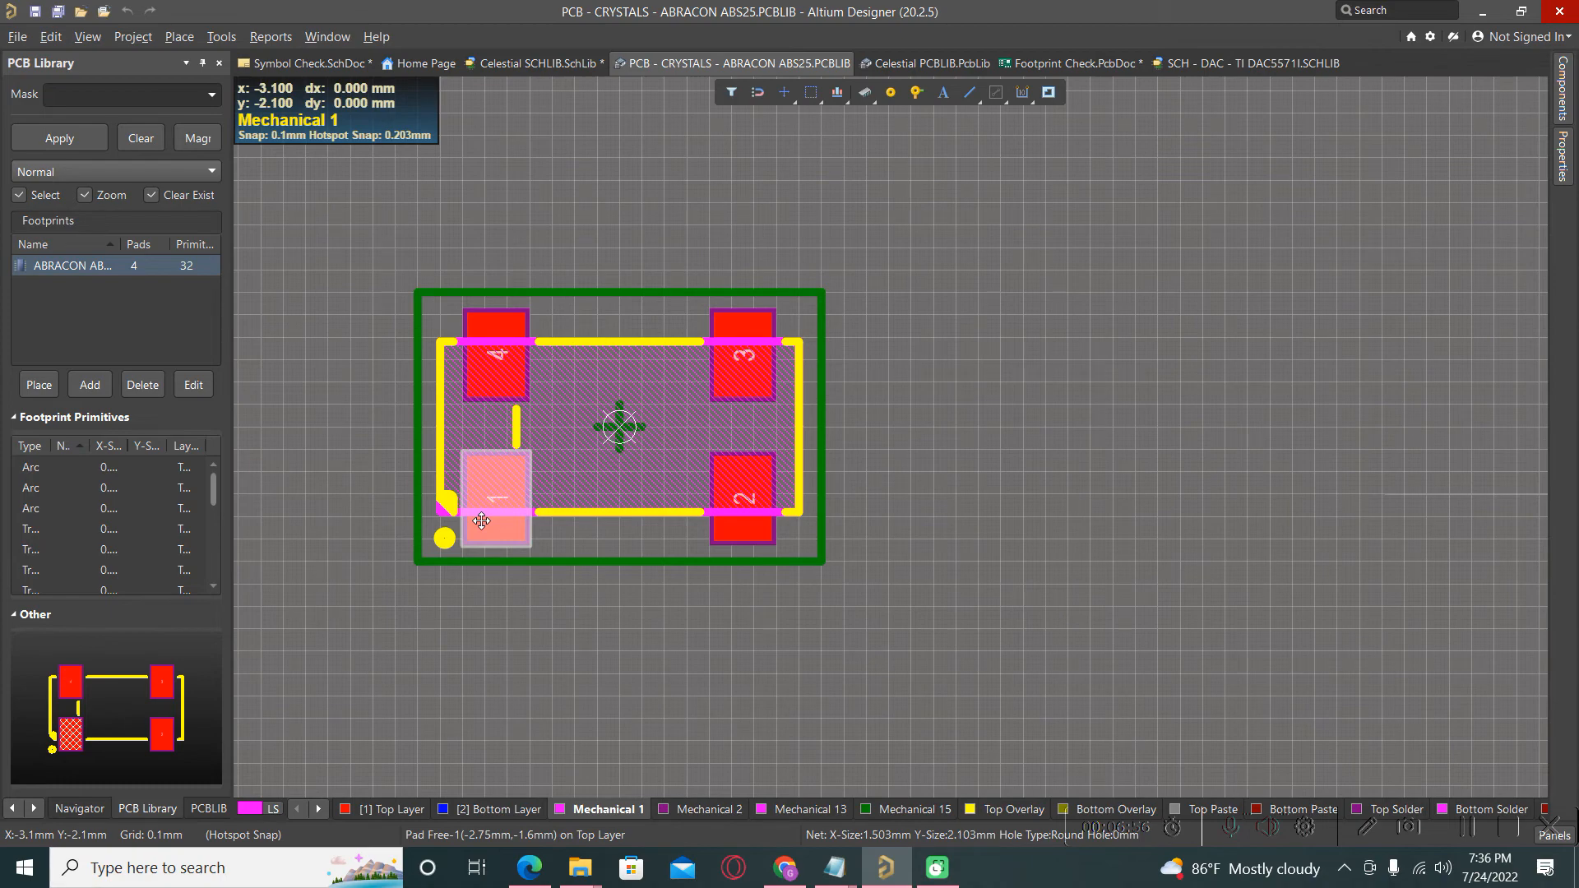
{"action": "left_click", "coordinate": [494, 497]}
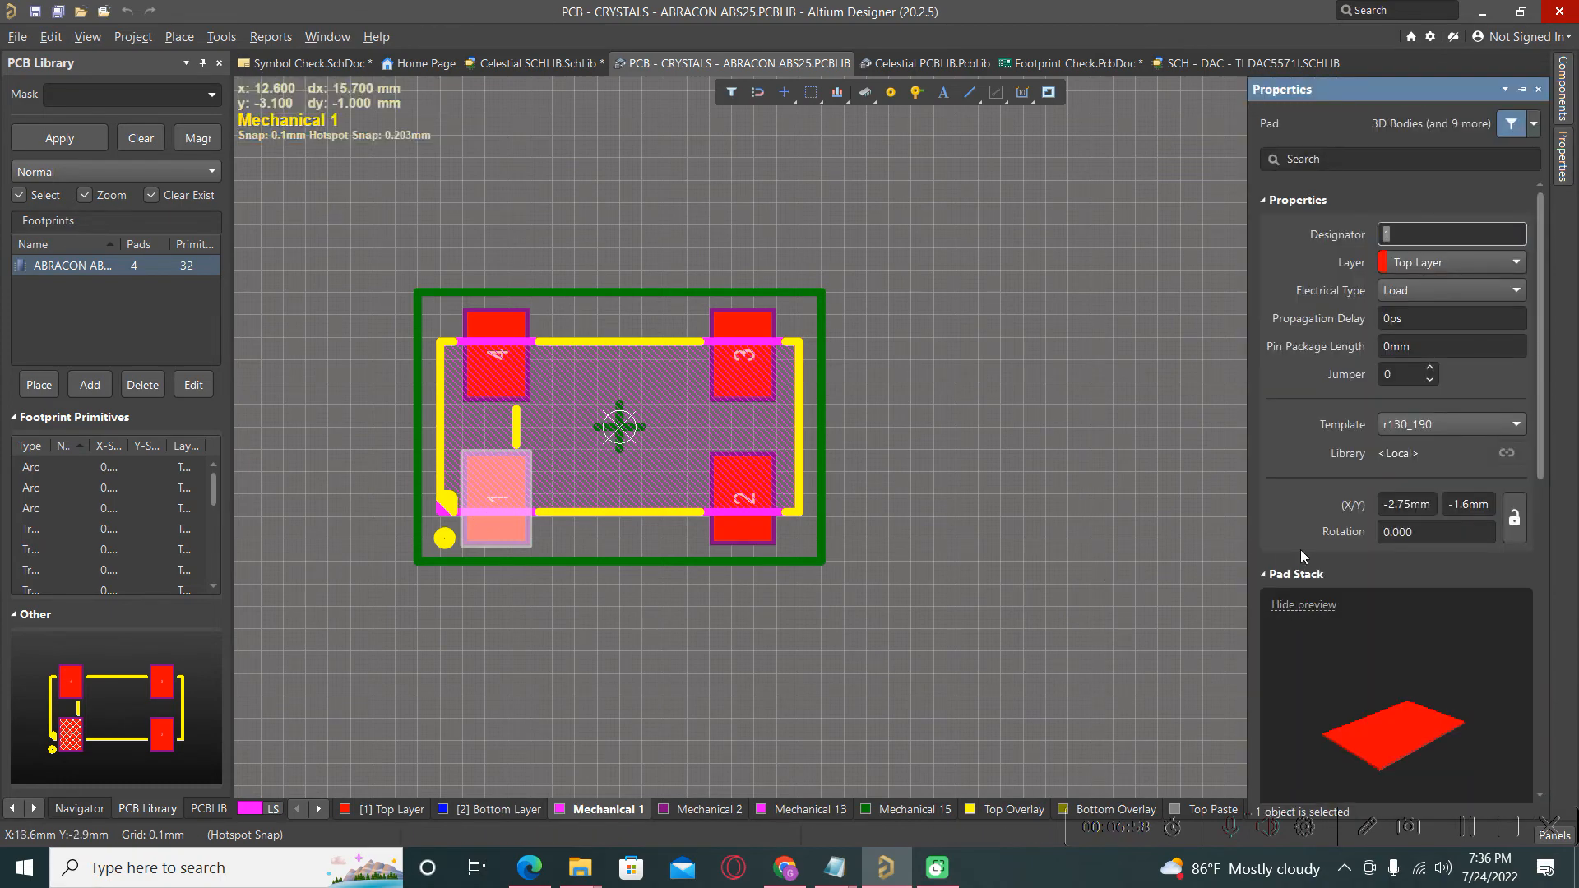
{"action": "scroll", "scroll_direction": "down", "scroll_amount": 3}
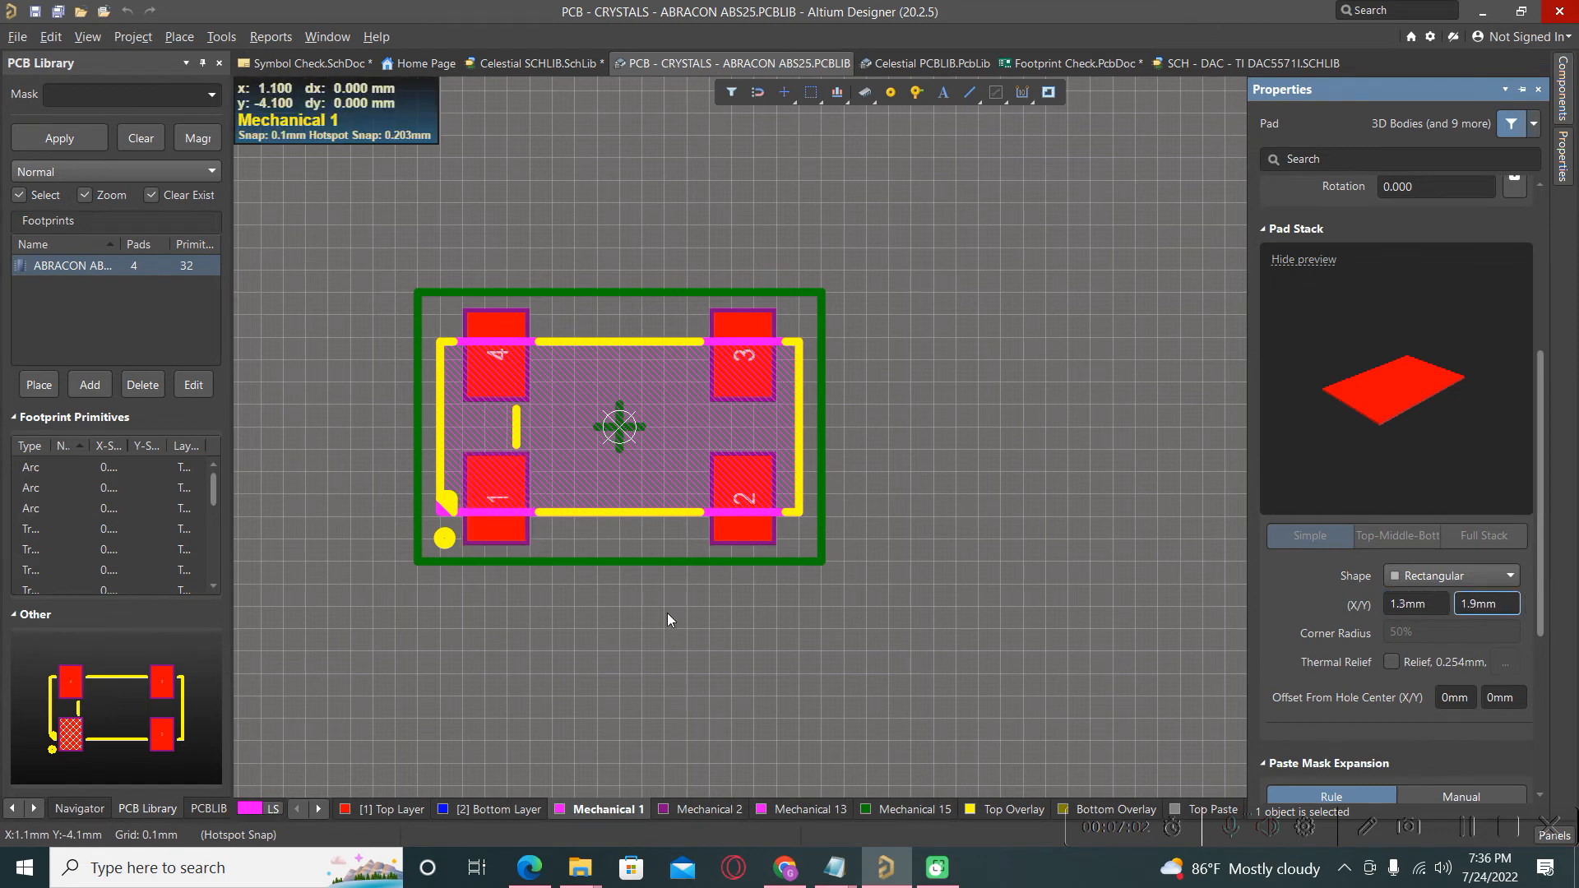
{"action": "mouse_move", "coordinate": [421, 627]}
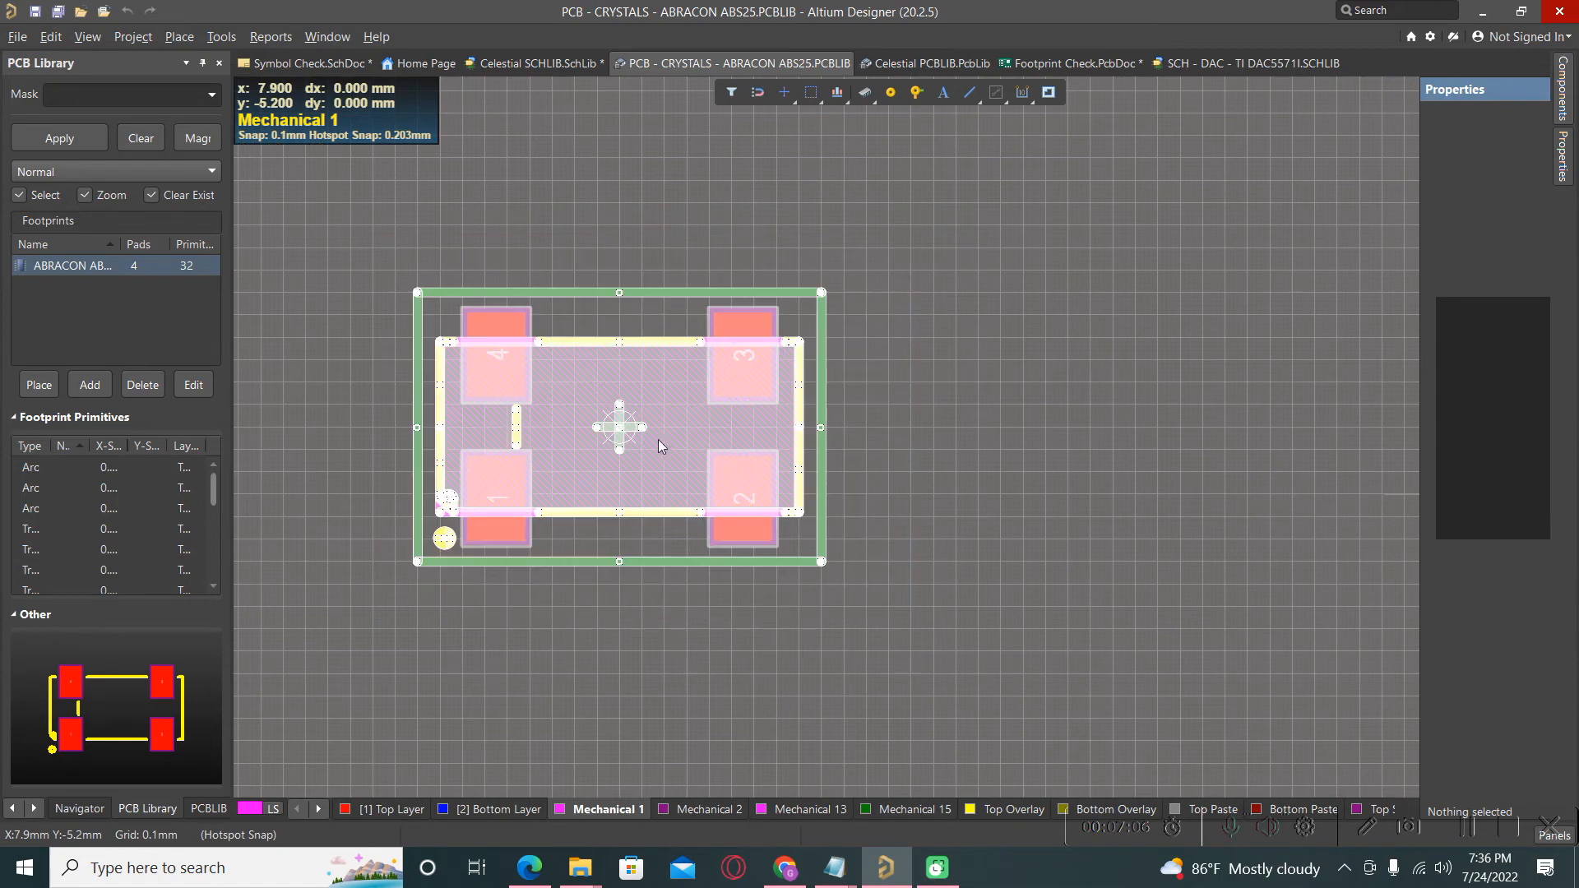
{"action": "right_click", "coordinate": [659, 446]}
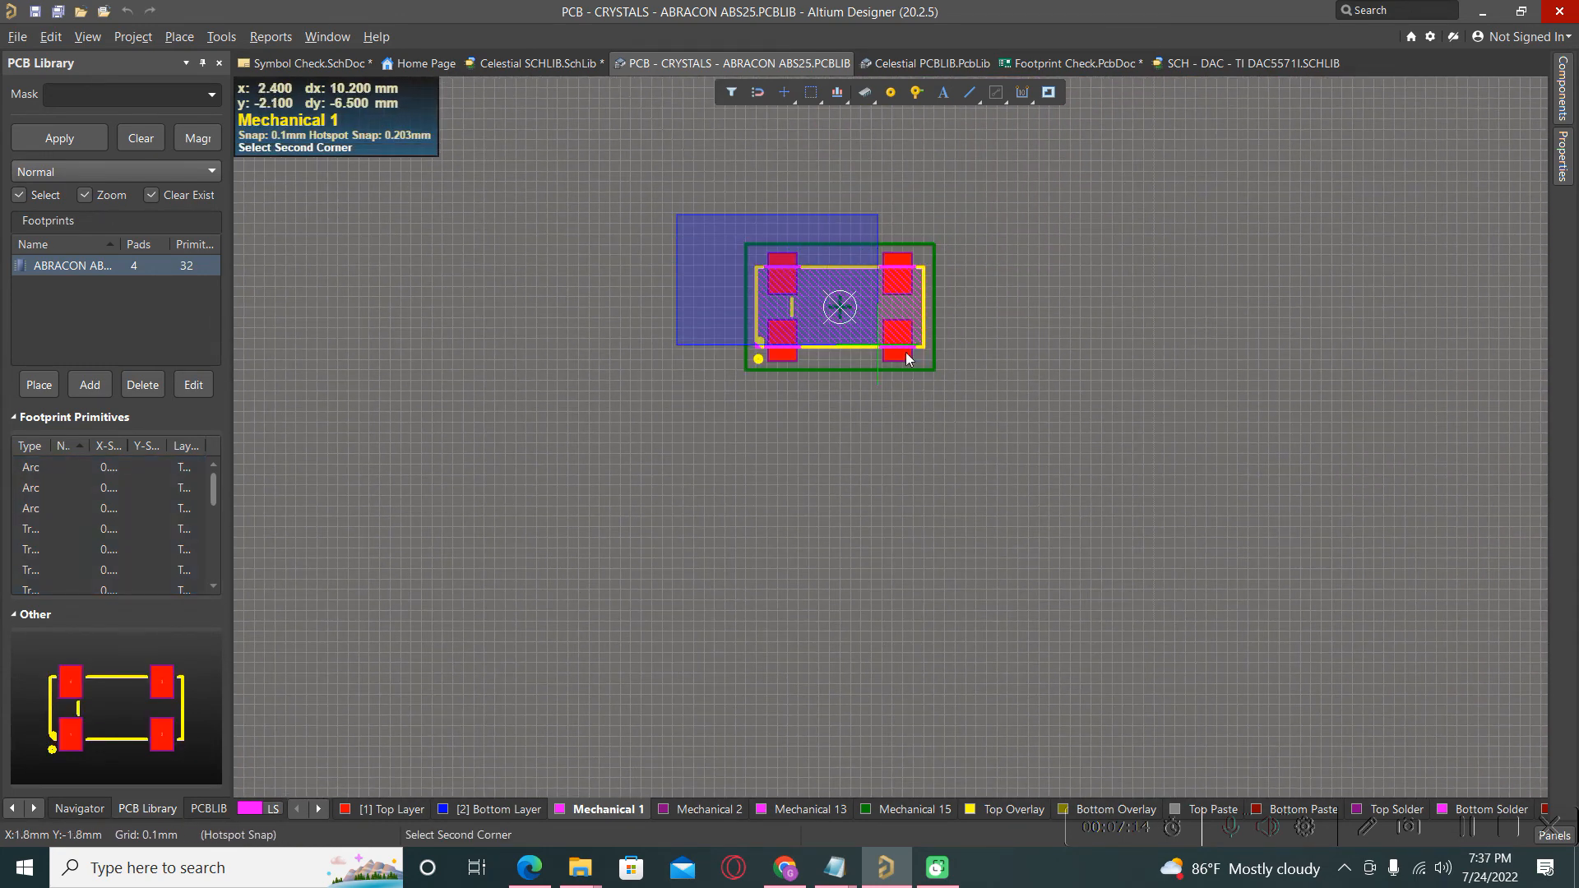
- Copy the selected ABS25 footprint and paste it into Celestial PCBLIB, then return to Symbol Check
{"action": "right_click", "coordinate": [840, 306]}
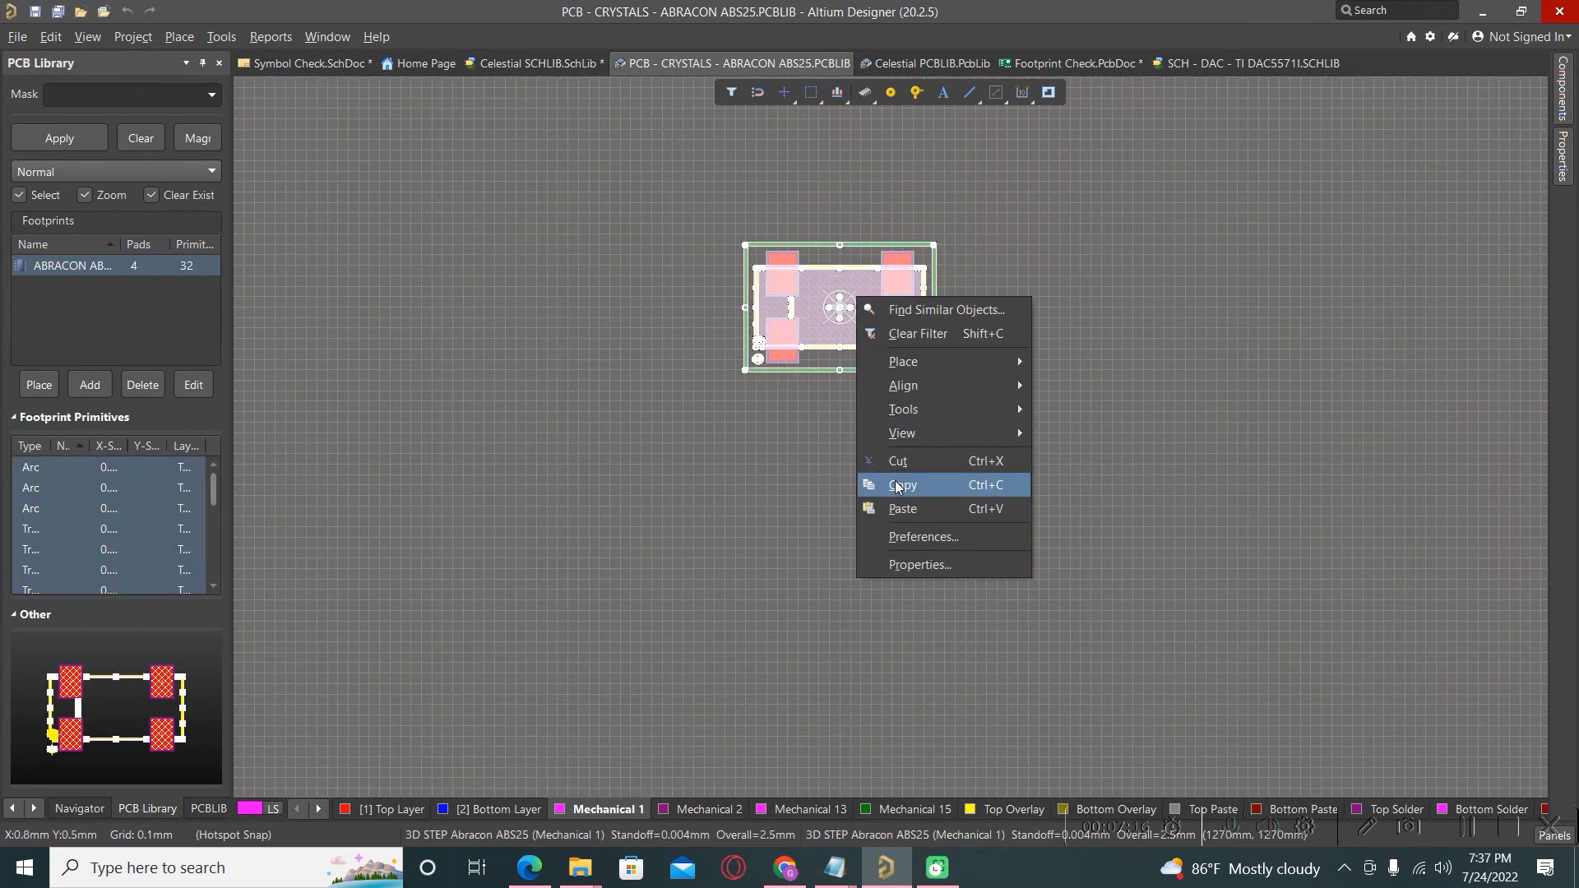
{"action": "left_click", "coordinate": [901, 484]}
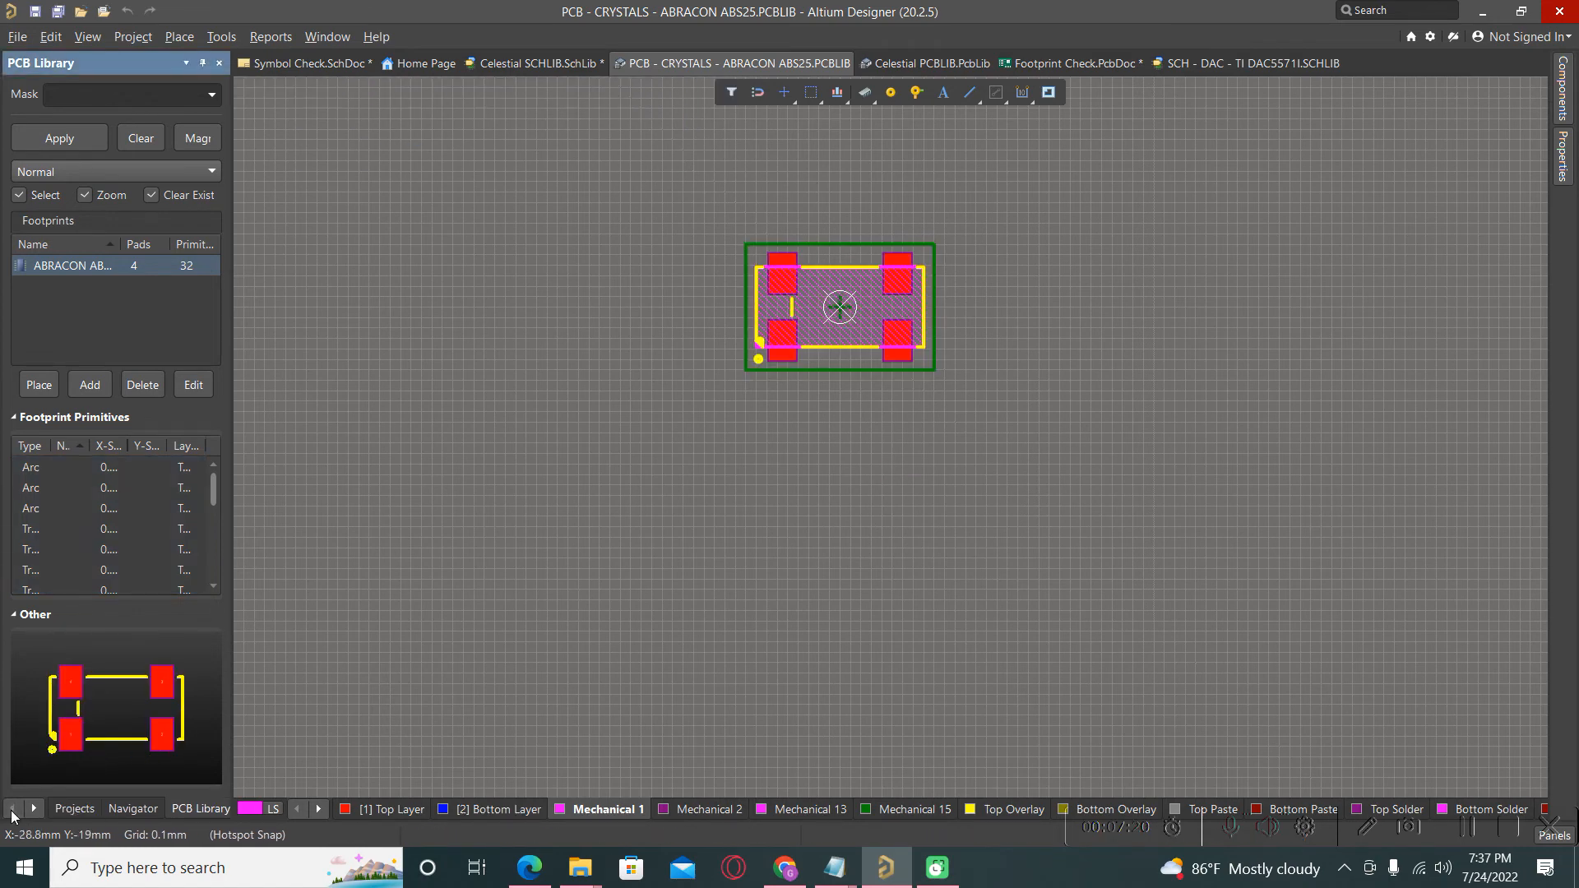
{"action": "left_click", "coordinate": [73, 808]}
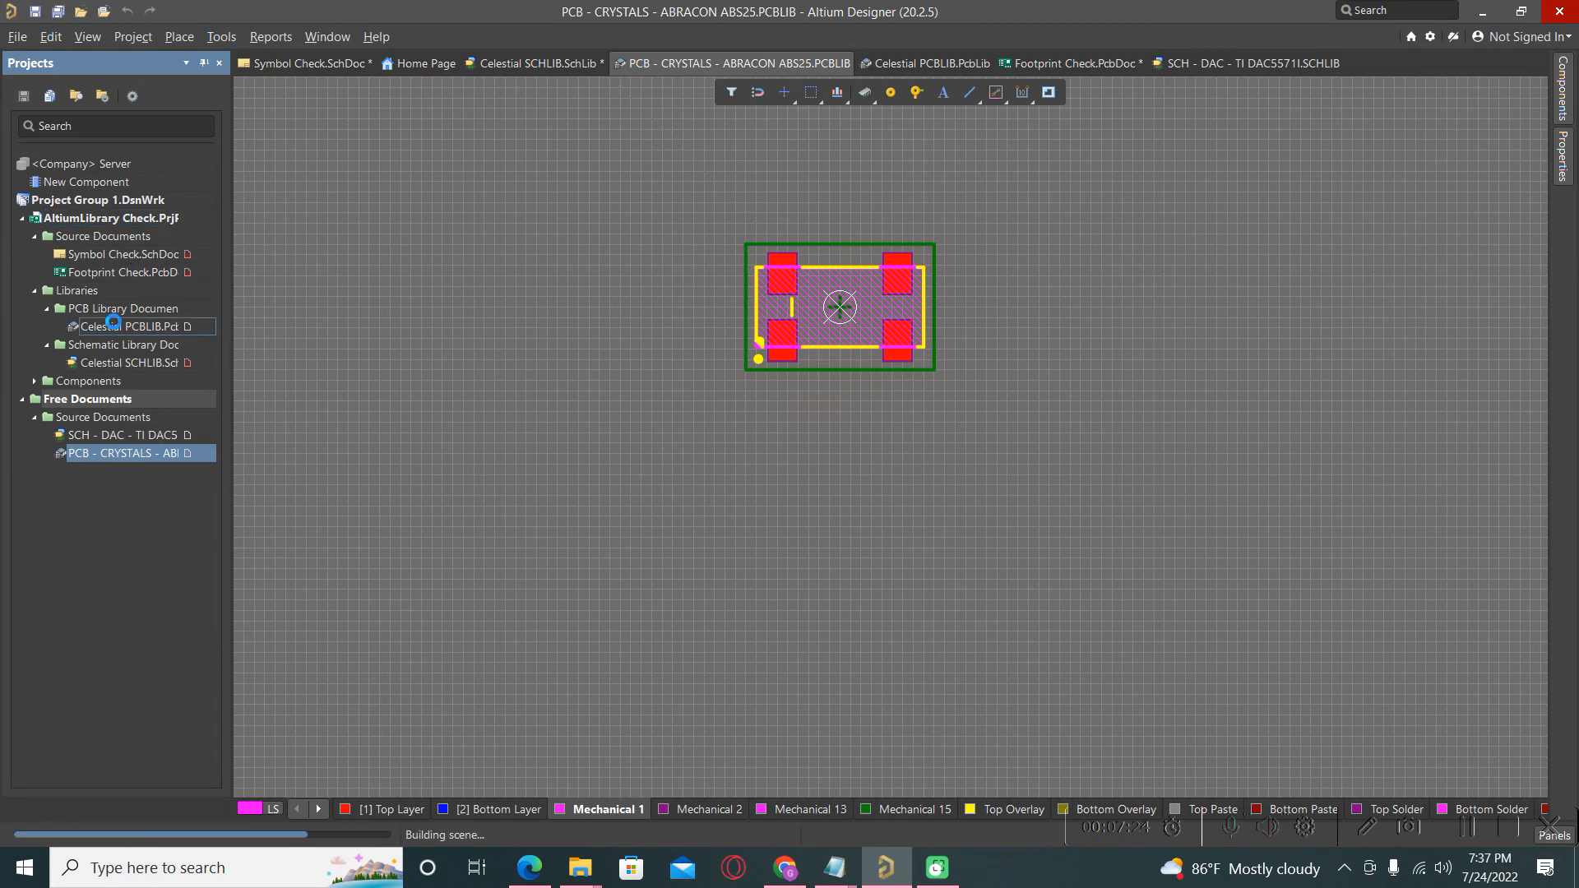
{"action": "left_click", "coordinate": [929, 63]}
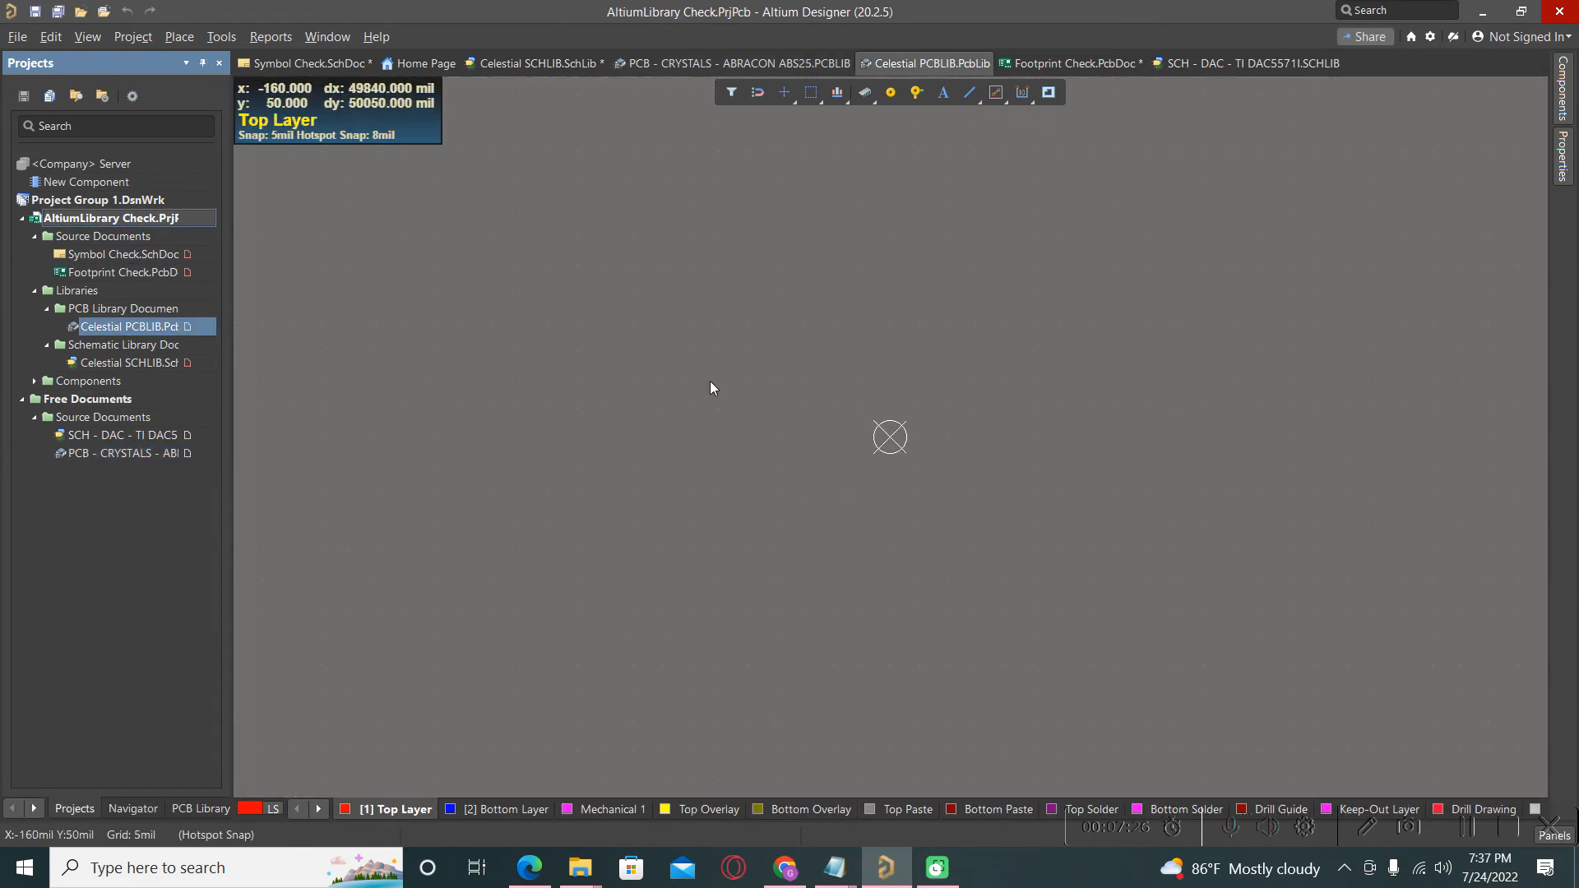
{"action": "right_click", "coordinate": [889, 435]}
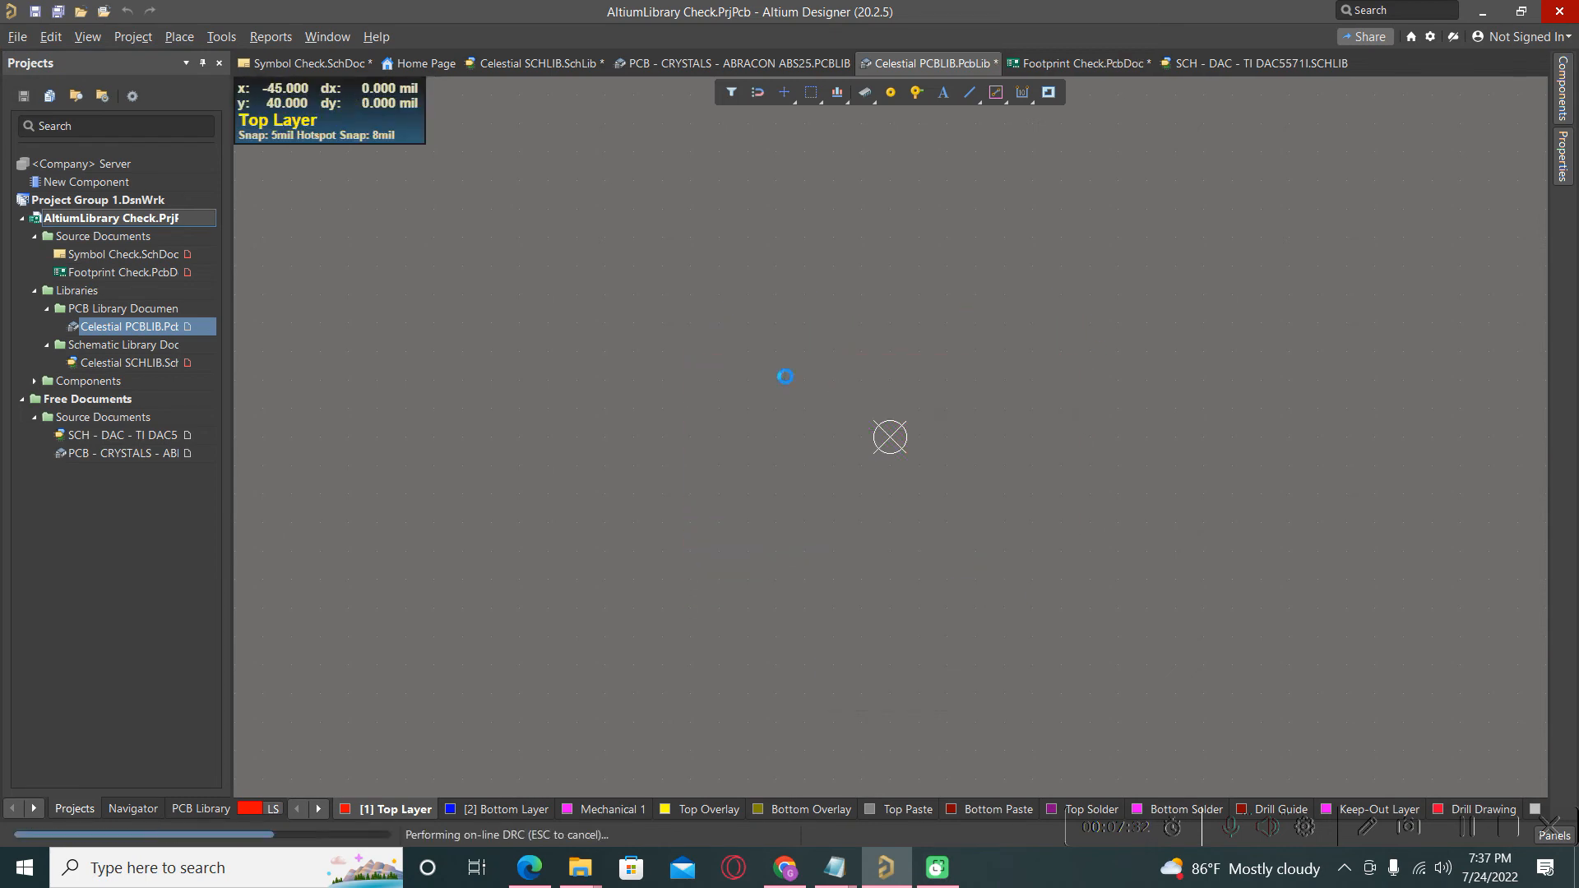
{"action": "left_click", "coordinate": [50, 36]}
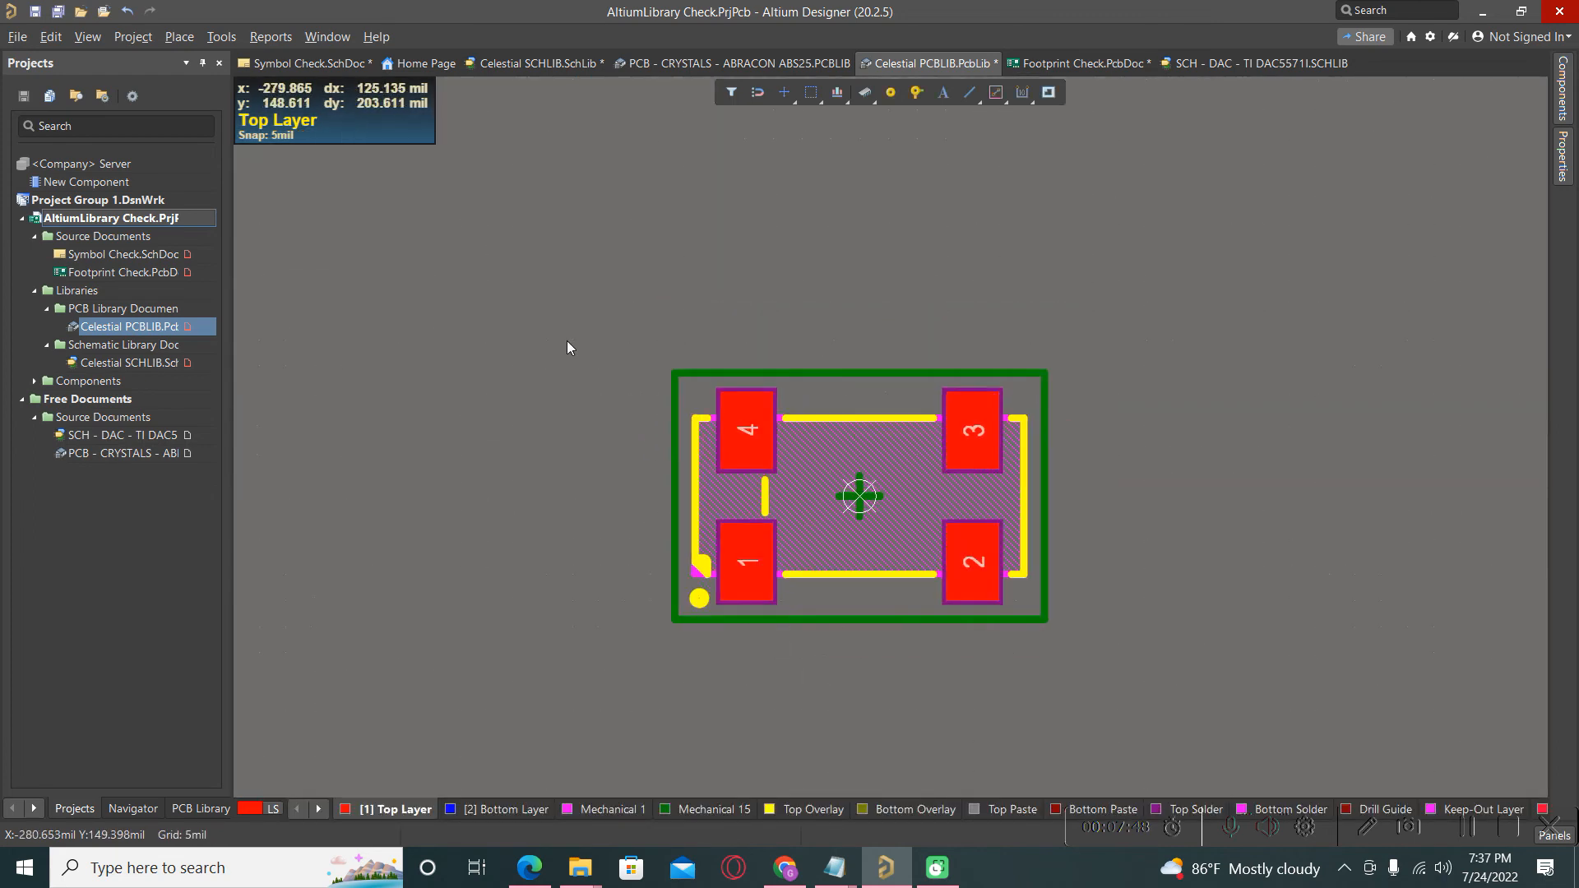
{"action": "left_click", "coordinate": [306, 63]}
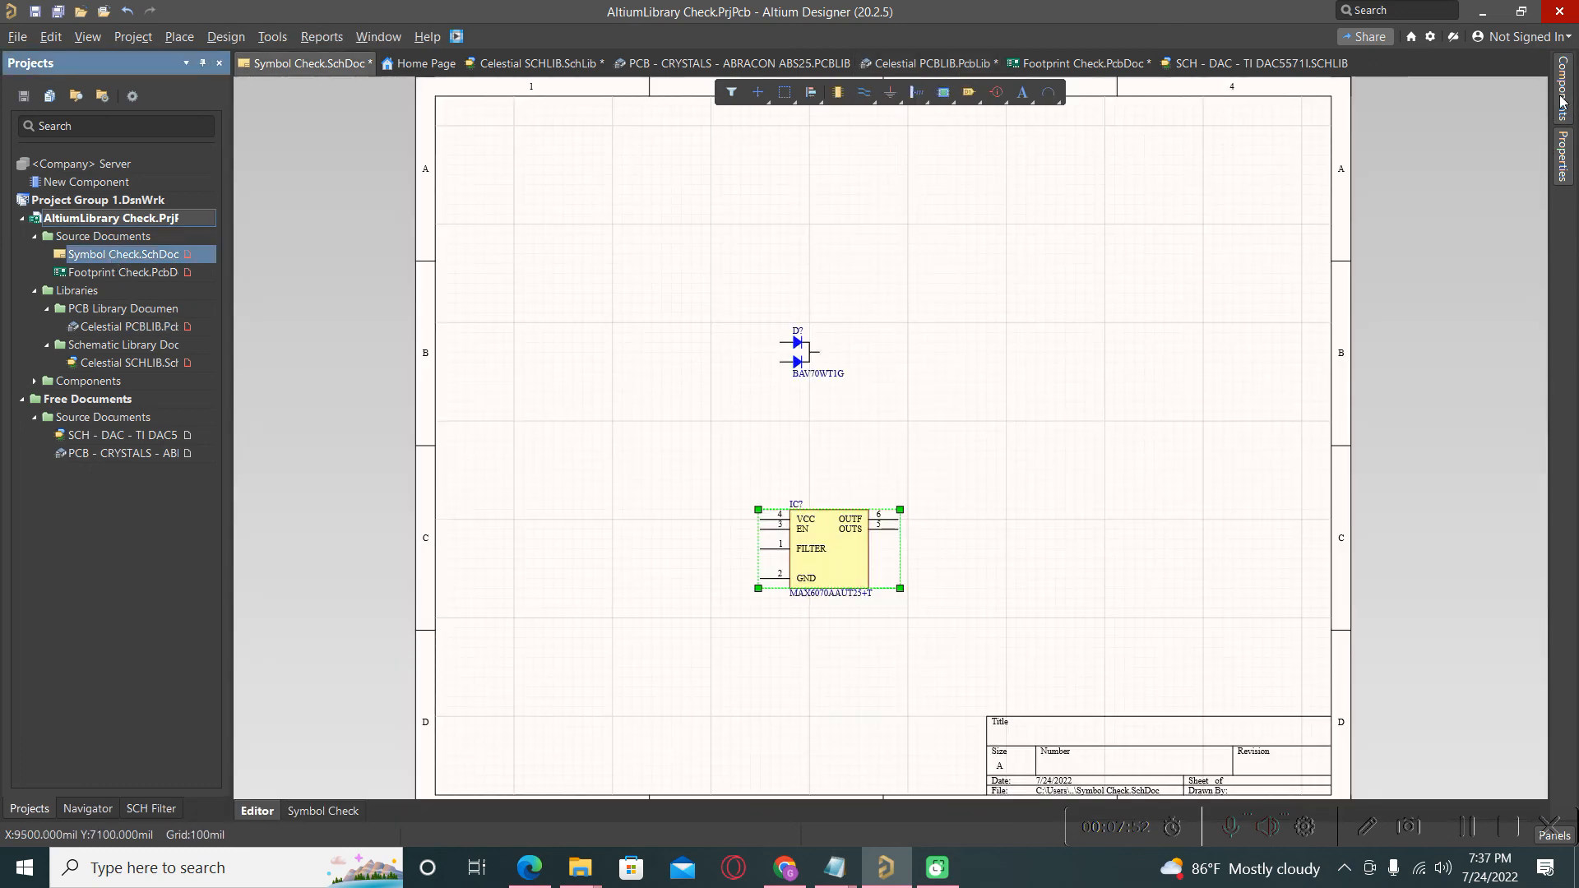
- Browse the 60 MAX6070 results in the Components panel, including MAX6070AAUT25+T's SOT-23-6 details
{"action": "left_click", "coordinate": [1564, 95]}
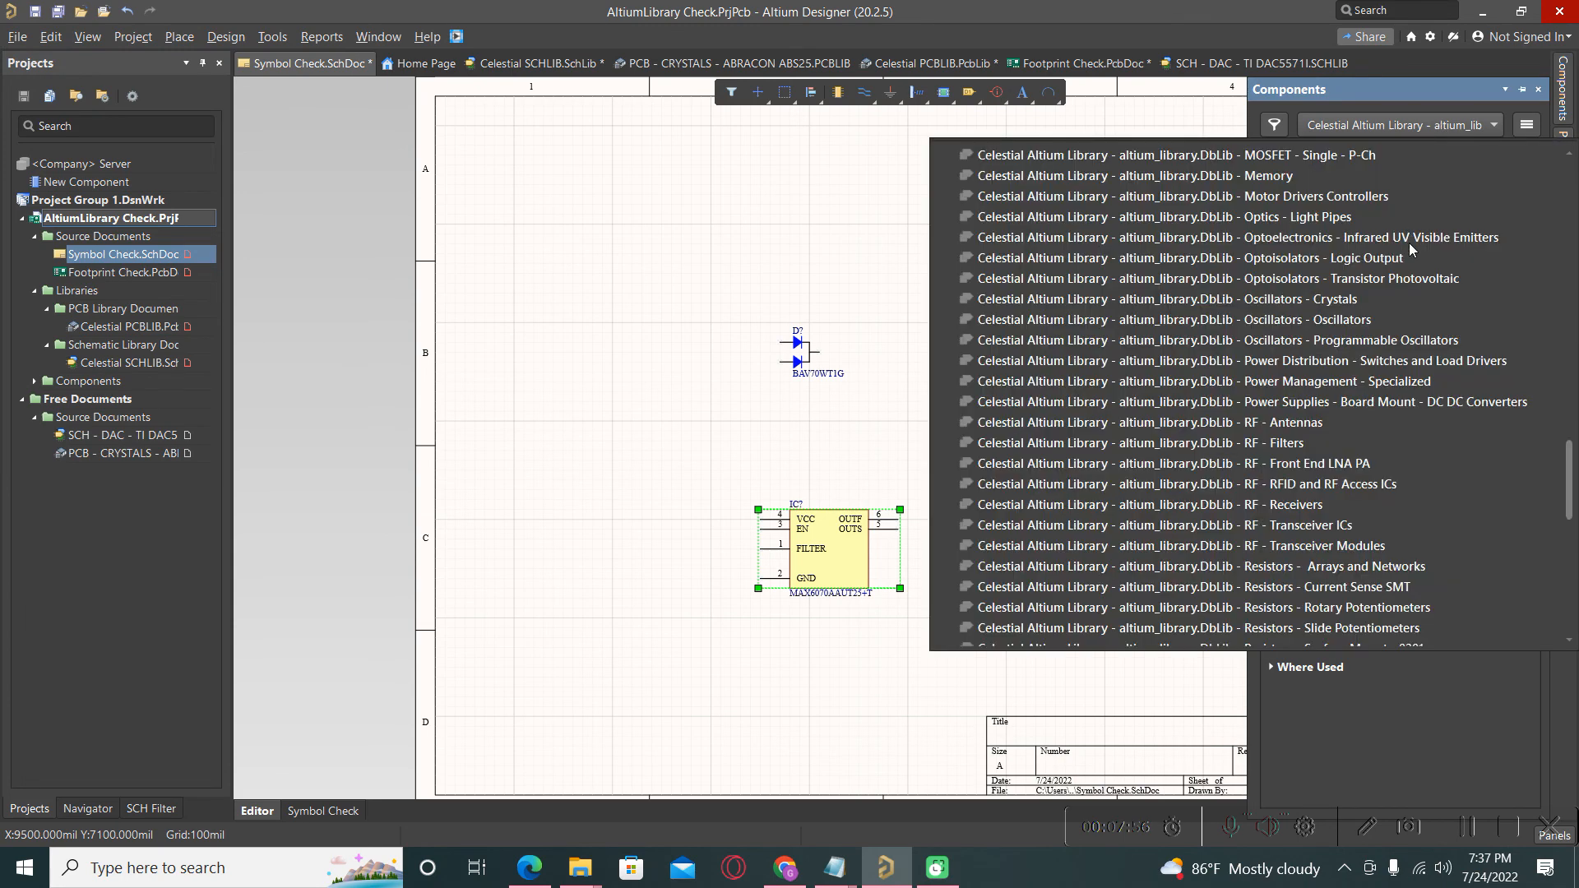
{"action": "scroll", "scroll_direction": "down", "scroll_amount": 3}
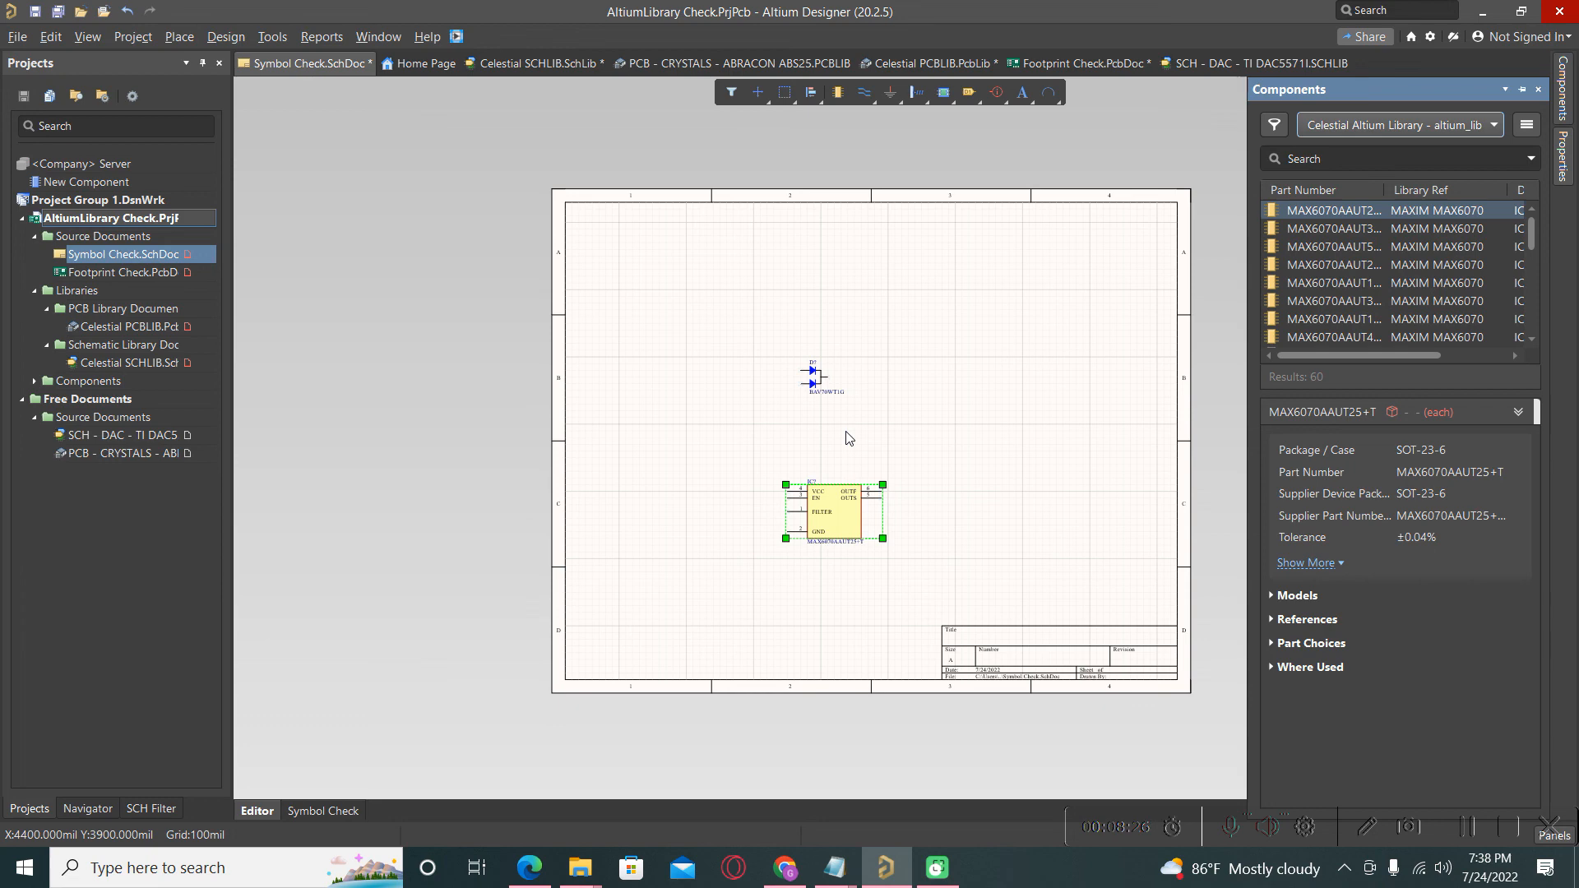
{"action": "mouse_move", "coordinate": [721, 376]}
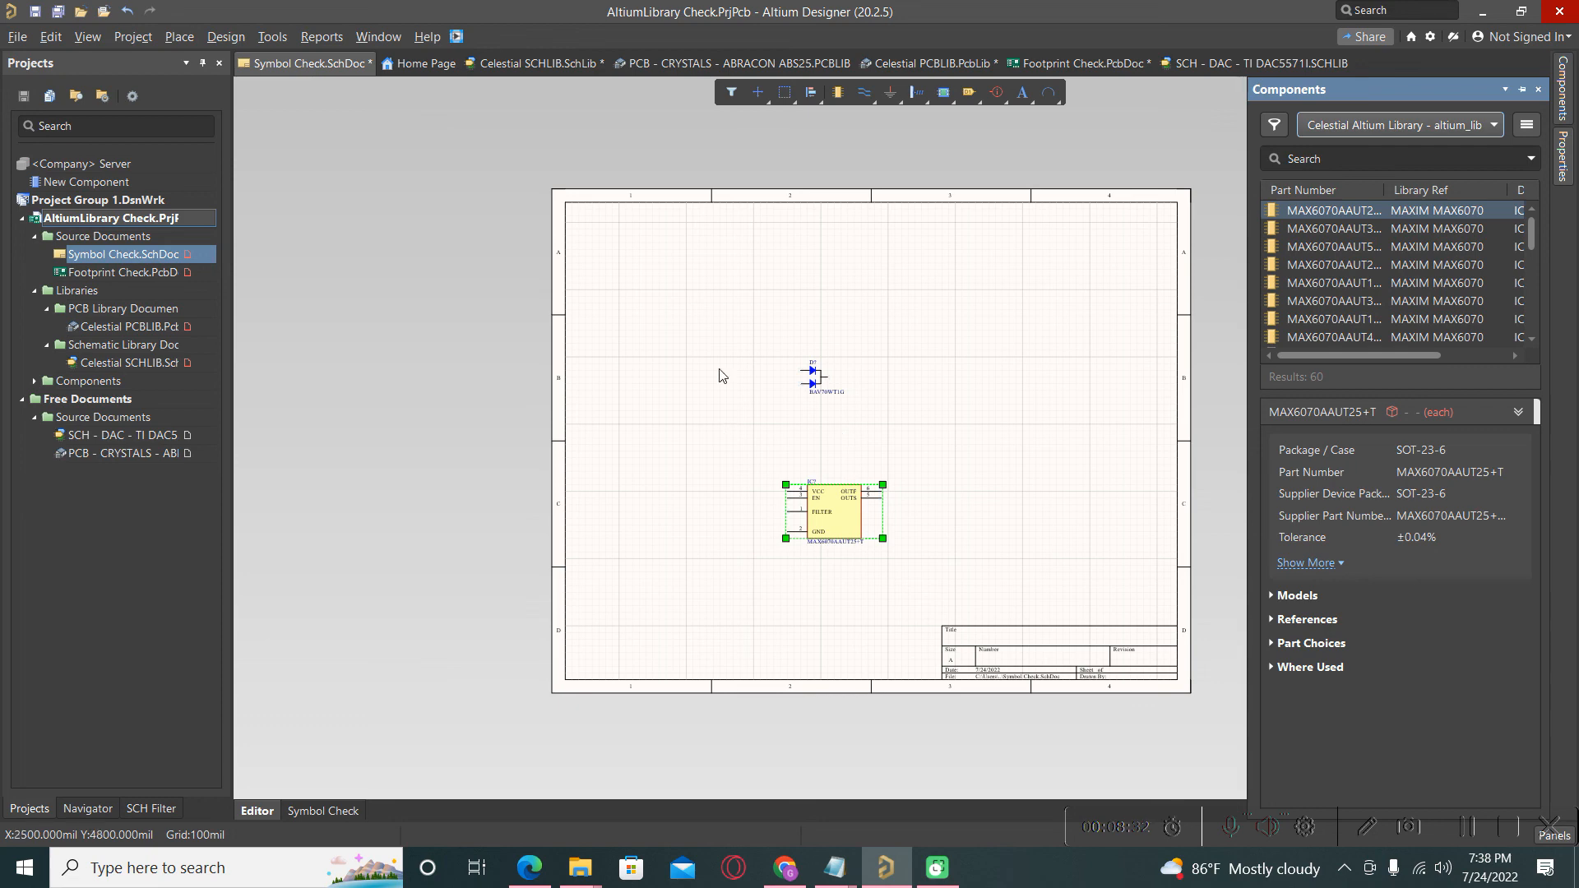
{"action": "mouse_move", "coordinate": [721, 413]}
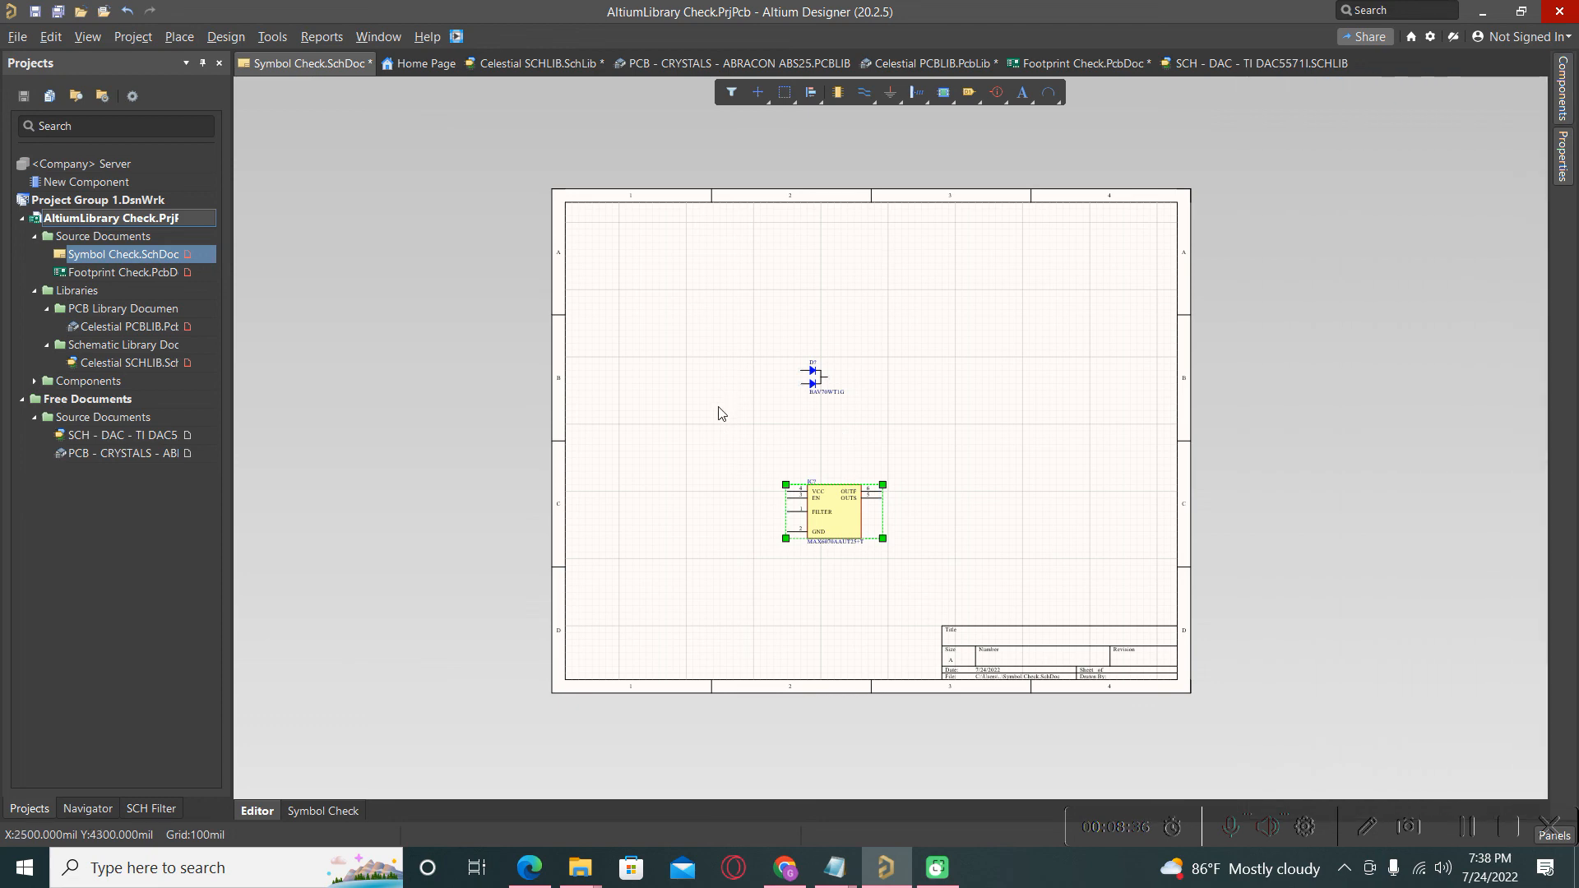
{"action": "mouse_move", "coordinate": [465, 364]}
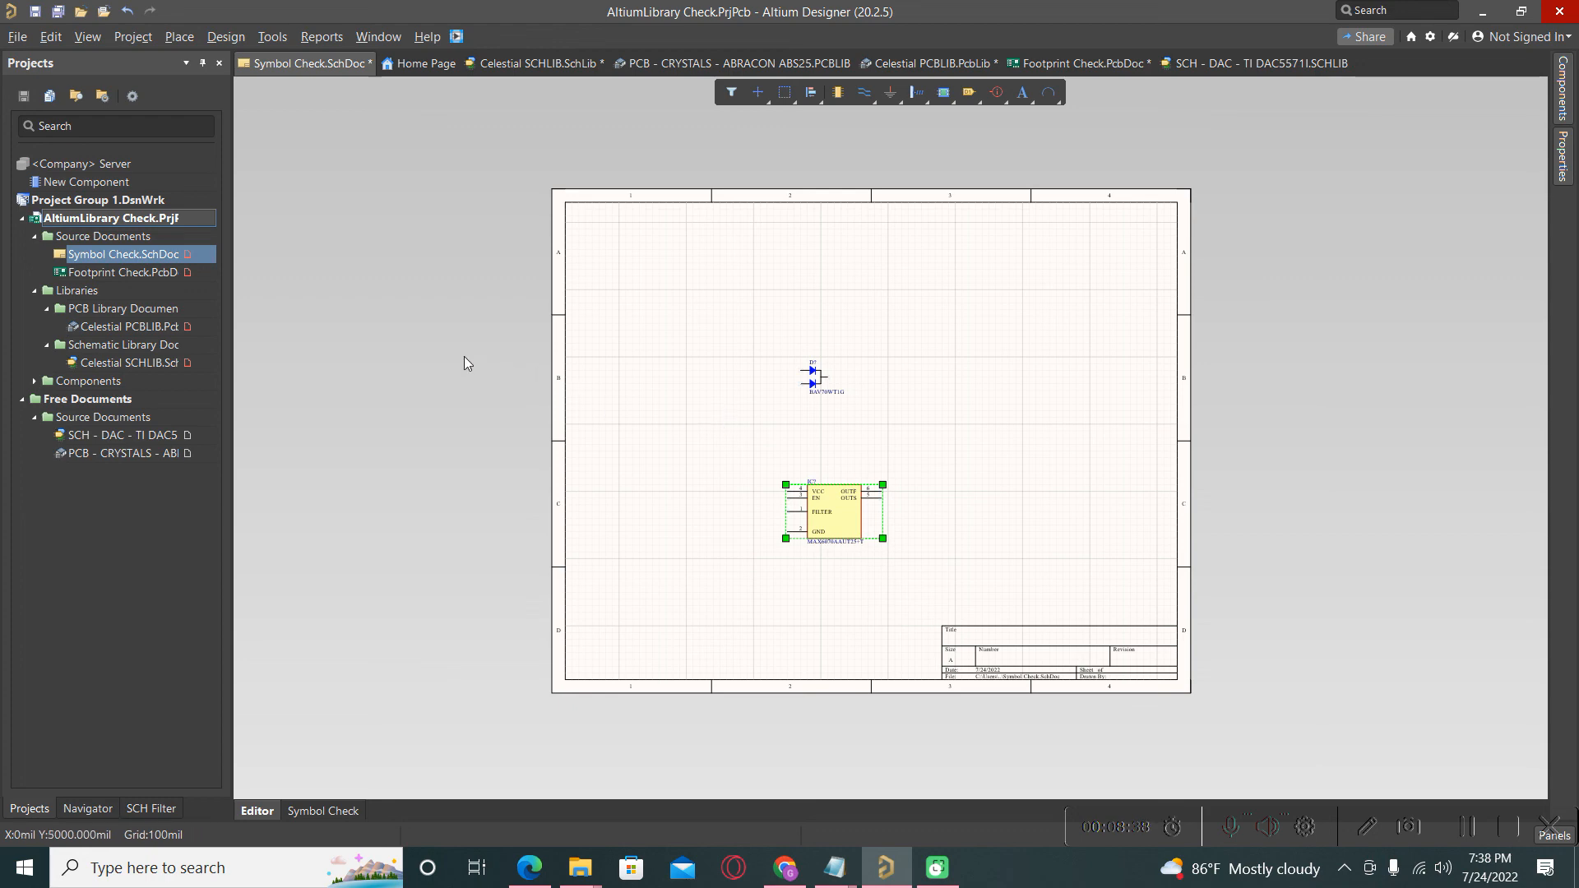